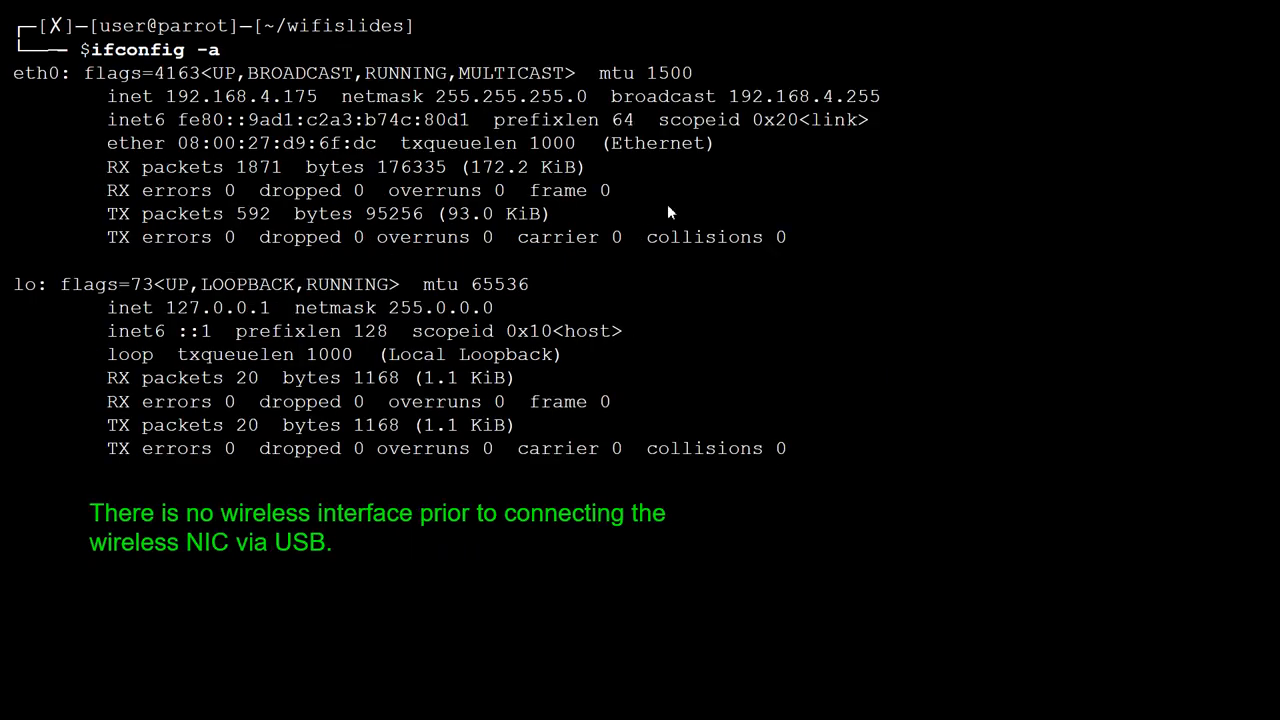
mouse_move(912, 374)
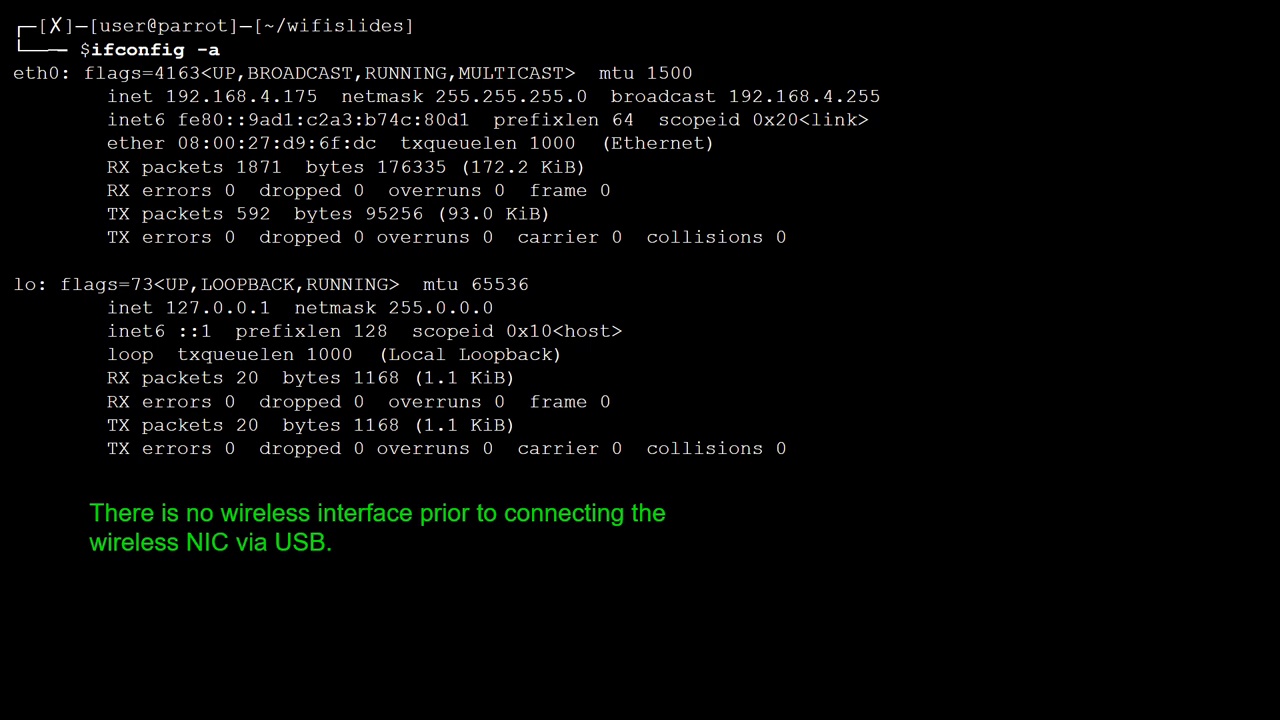
mouse_move(536, 296)
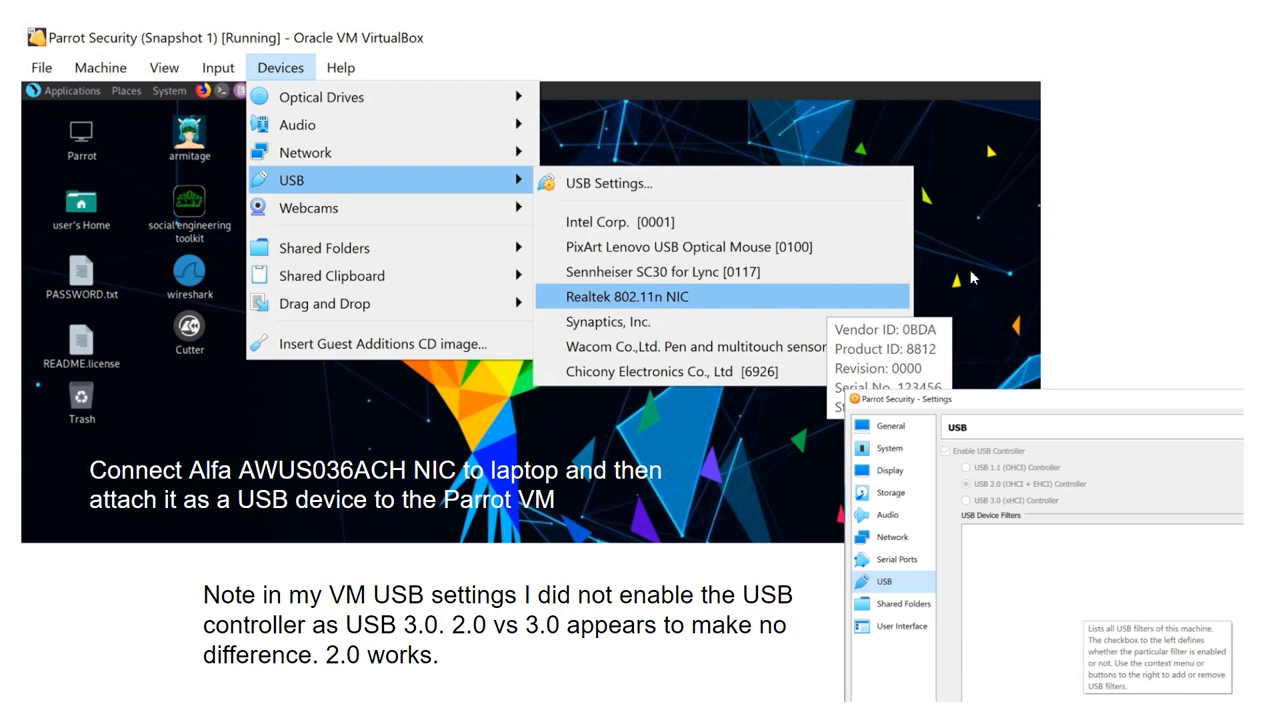
mouse_move(650, 8)
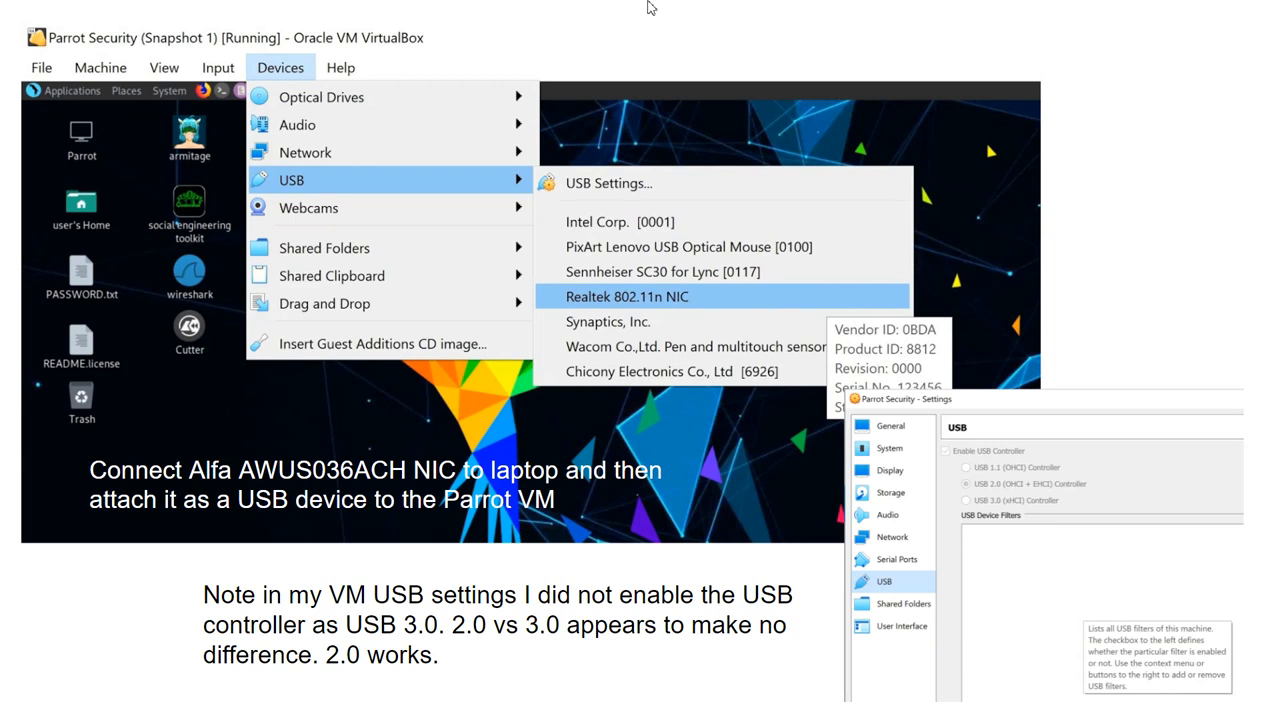
mouse_move(300, 180)
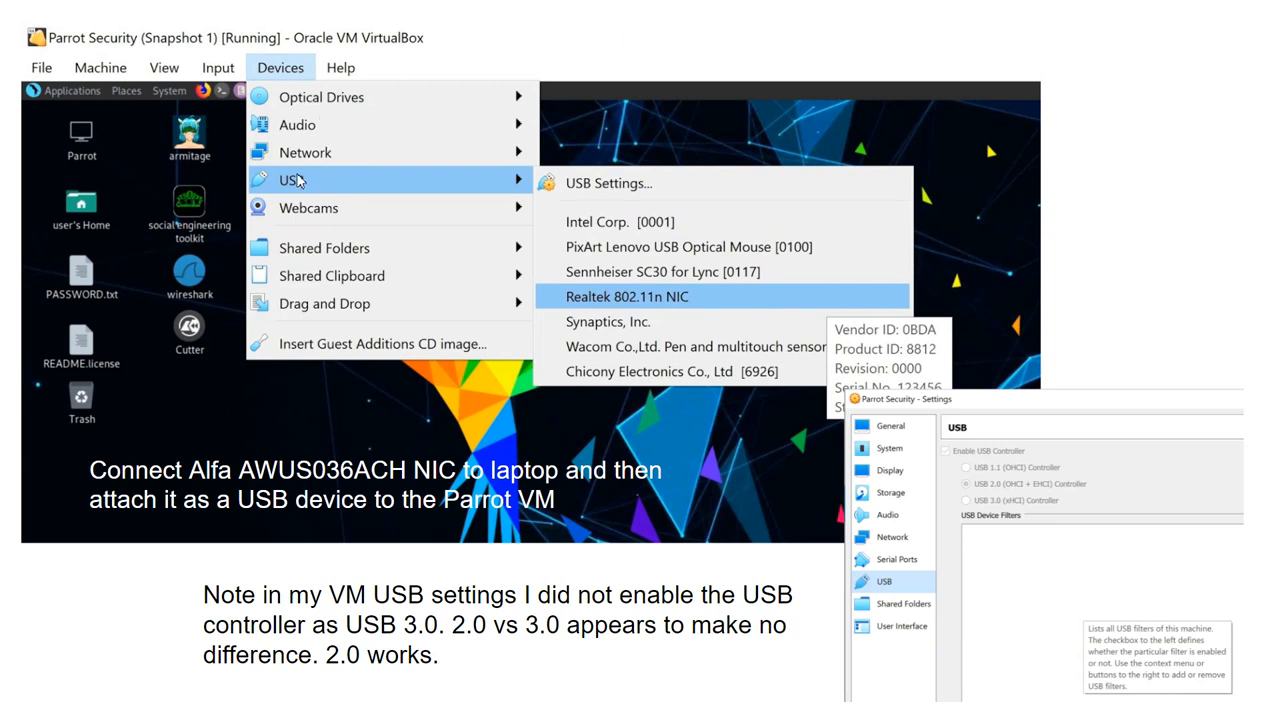
mouse_move(672, 320)
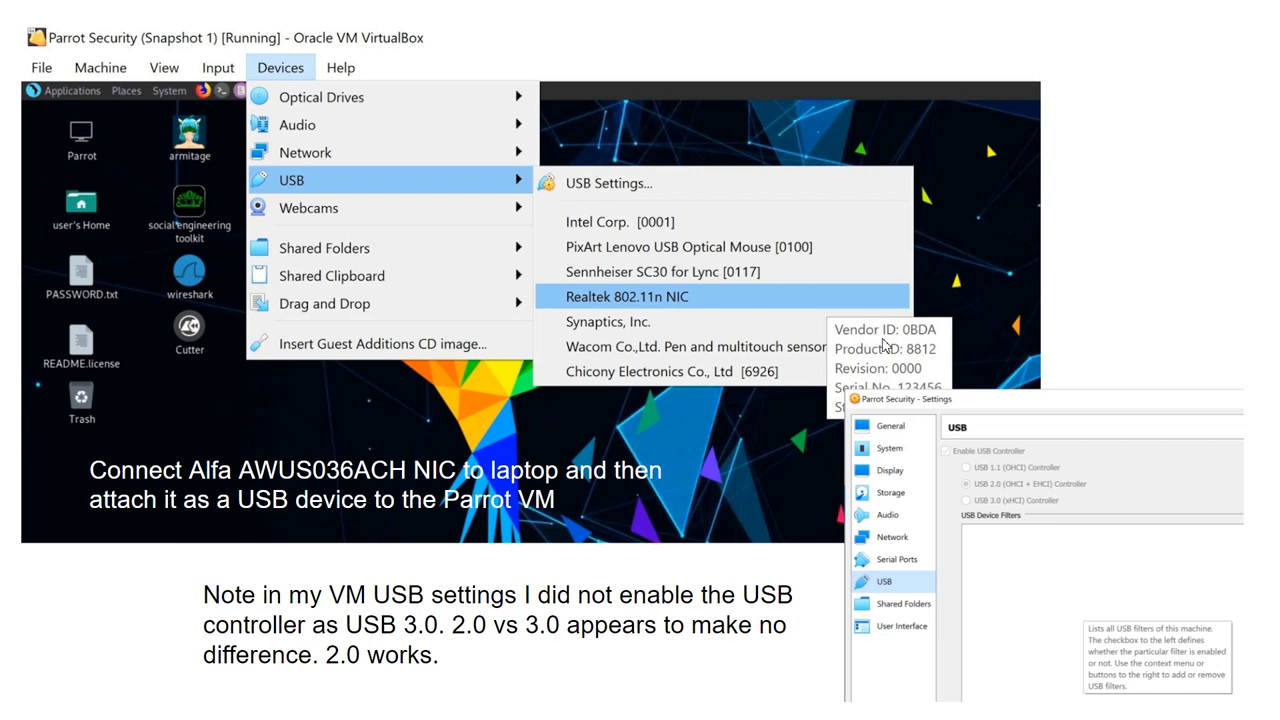
mouse_move(884, 344)
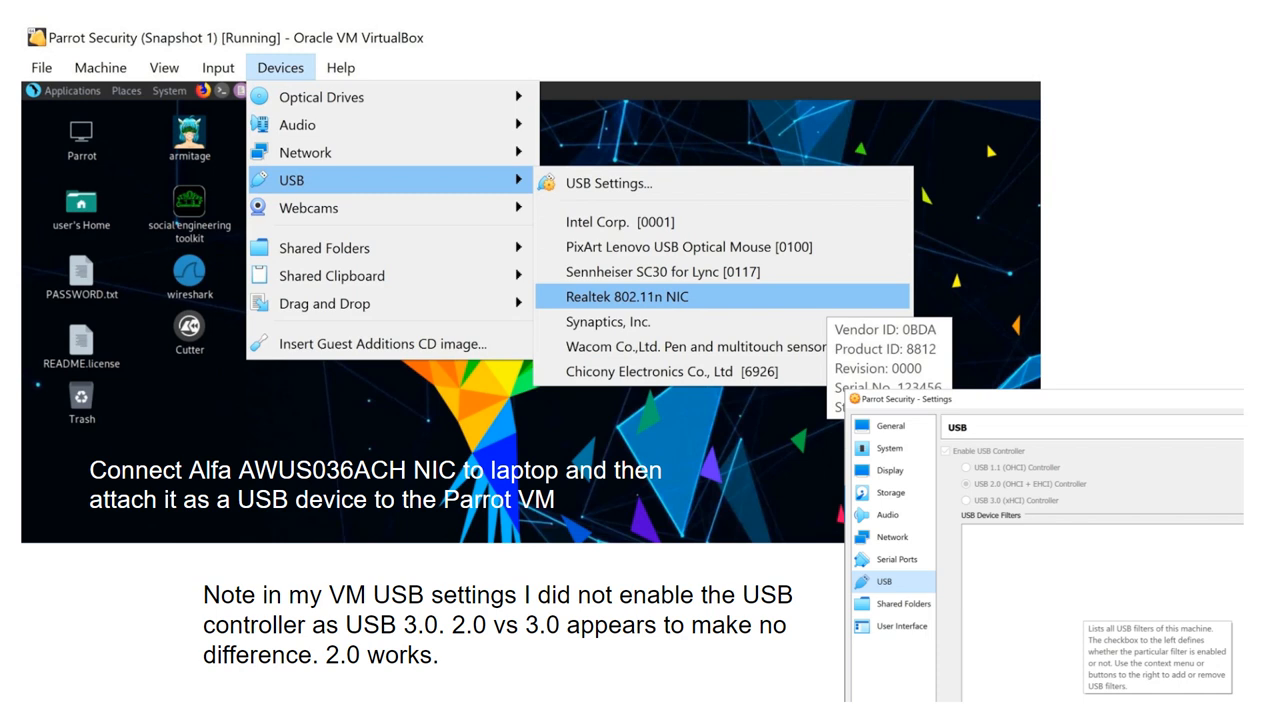
mouse_move(752, 510)
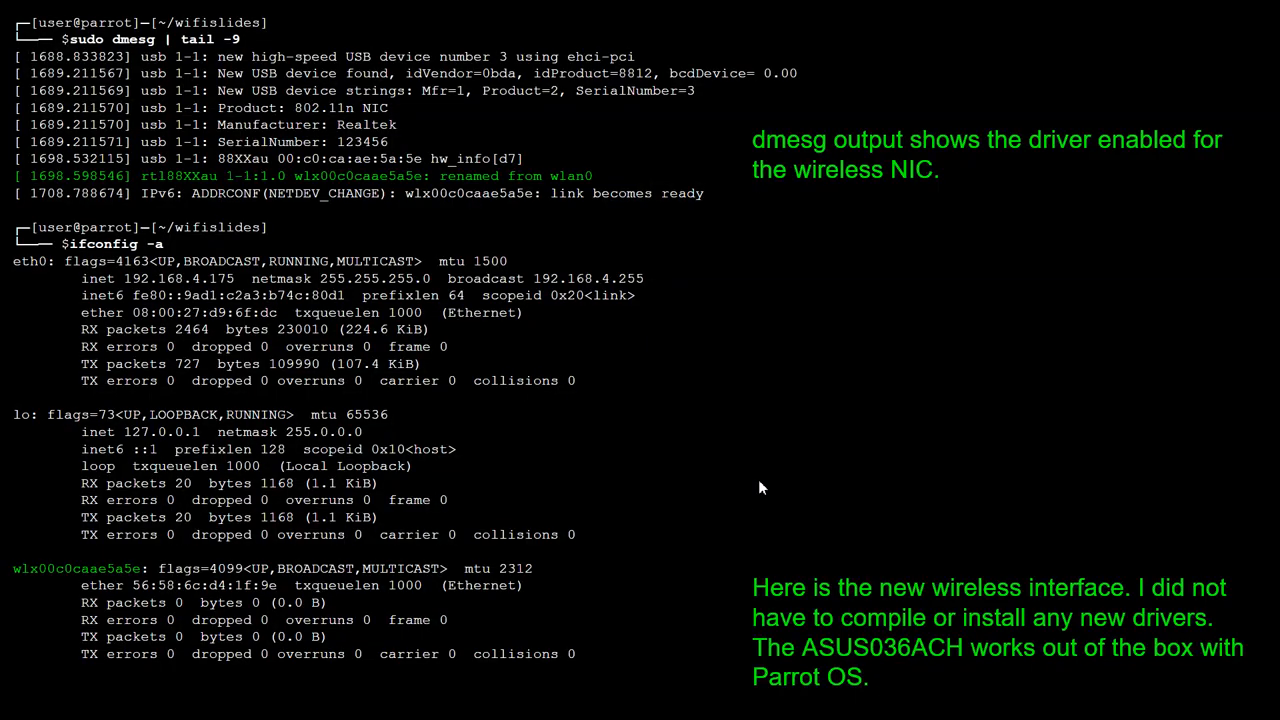
mouse_move(596, 154)
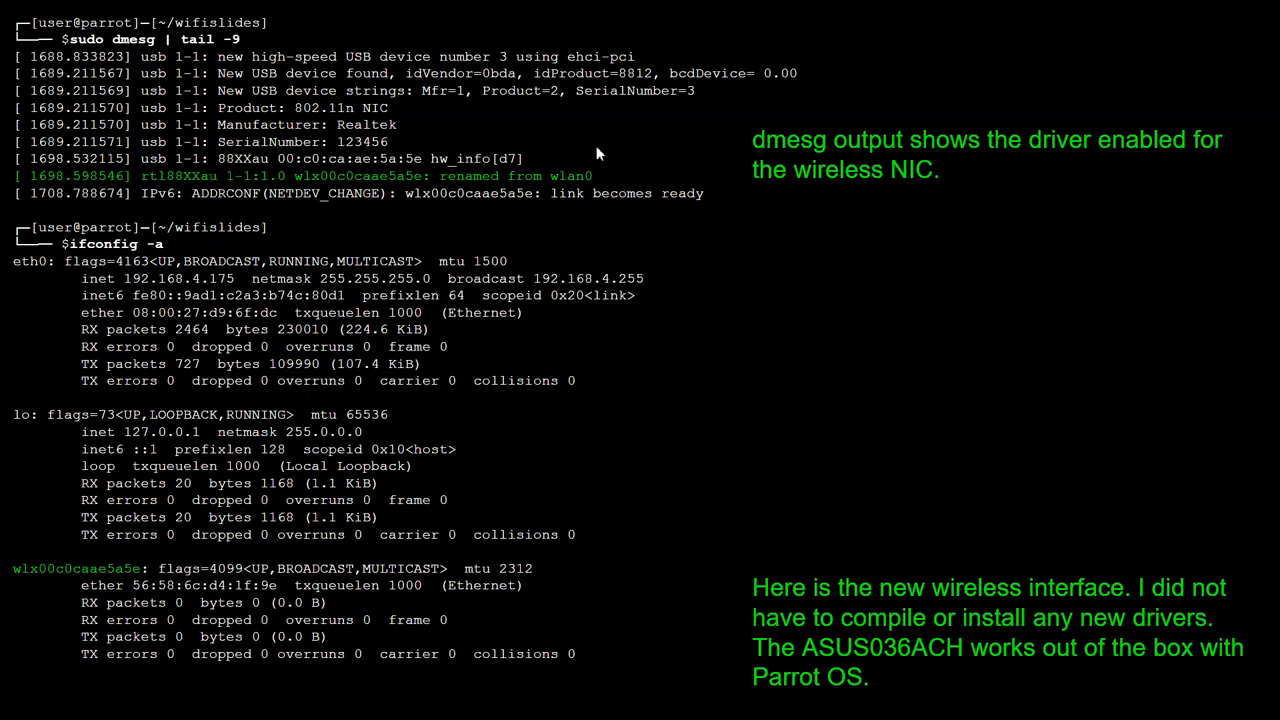
mouse_move(576, 154)
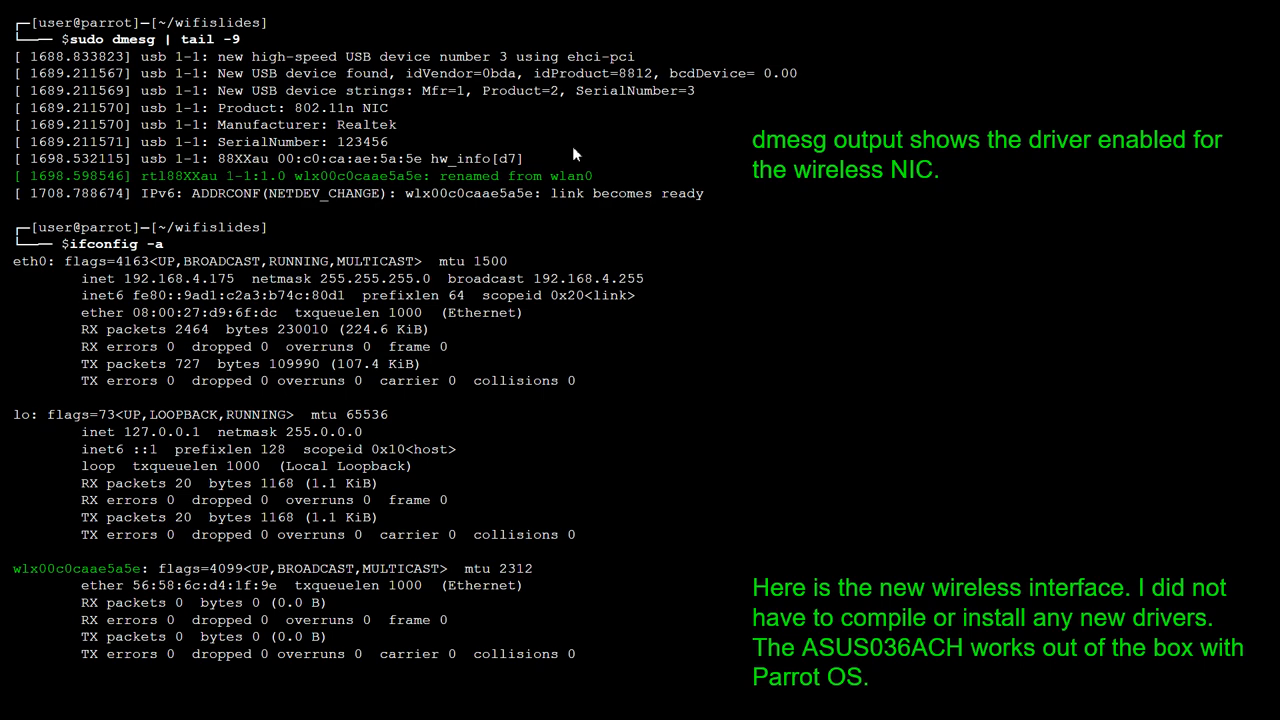
mouse_move(448, 148)
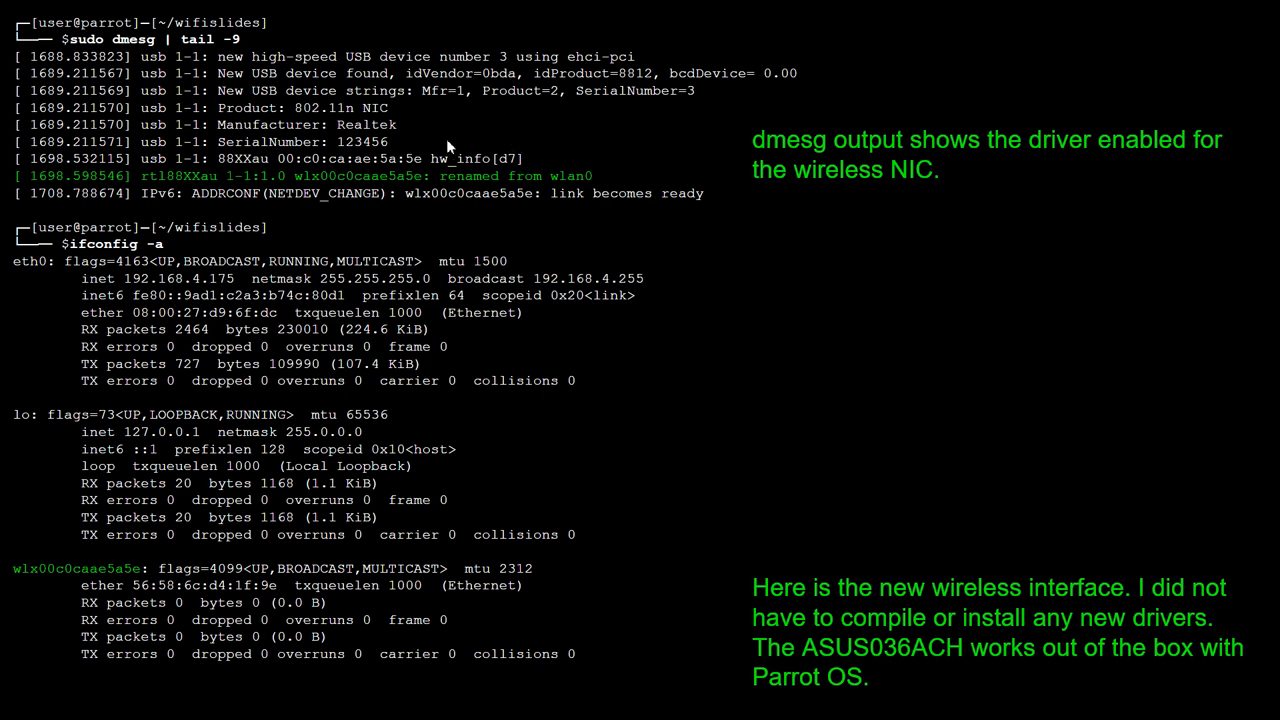
mouse_move(140, 56)
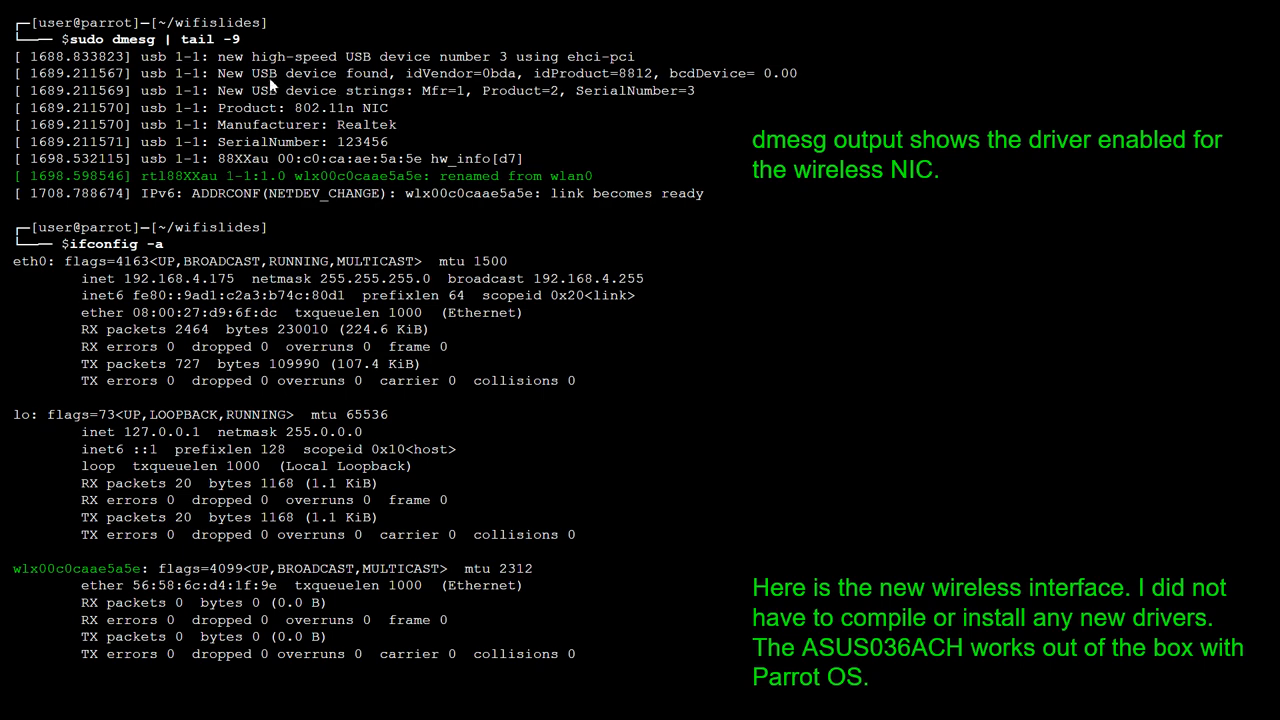
mouse_move(384, 164)
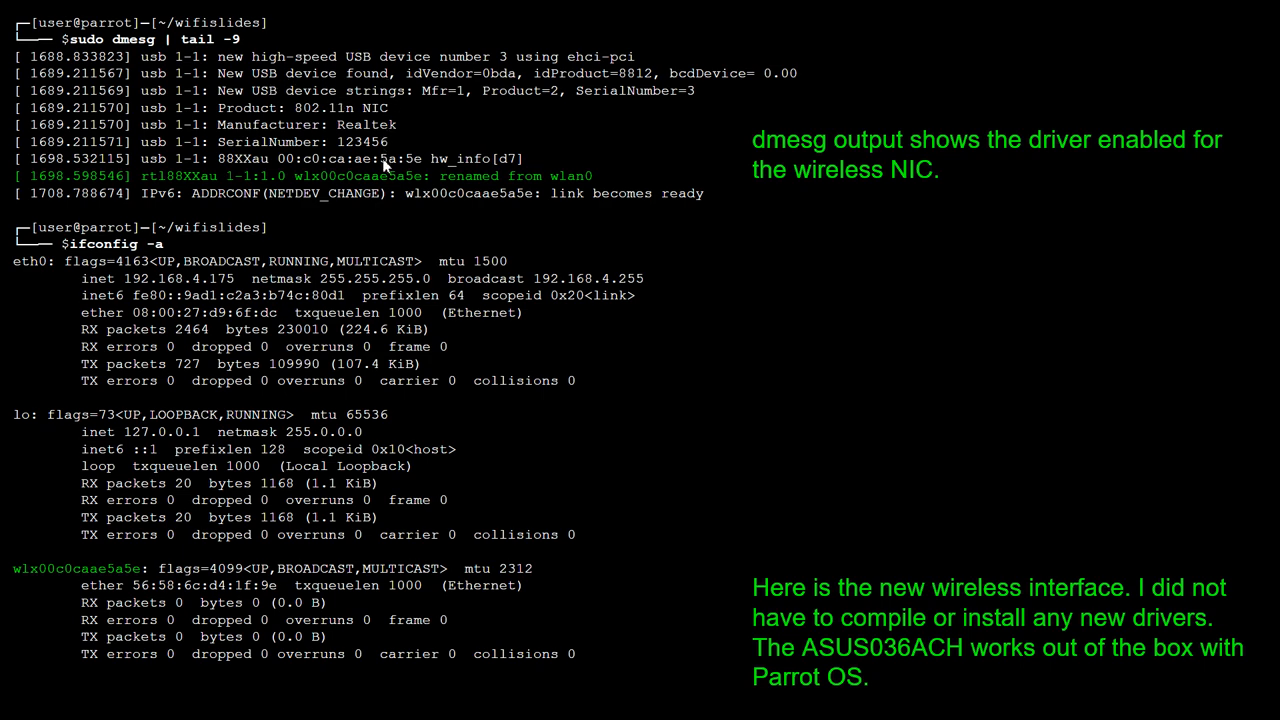
mouse_move(406, 140)
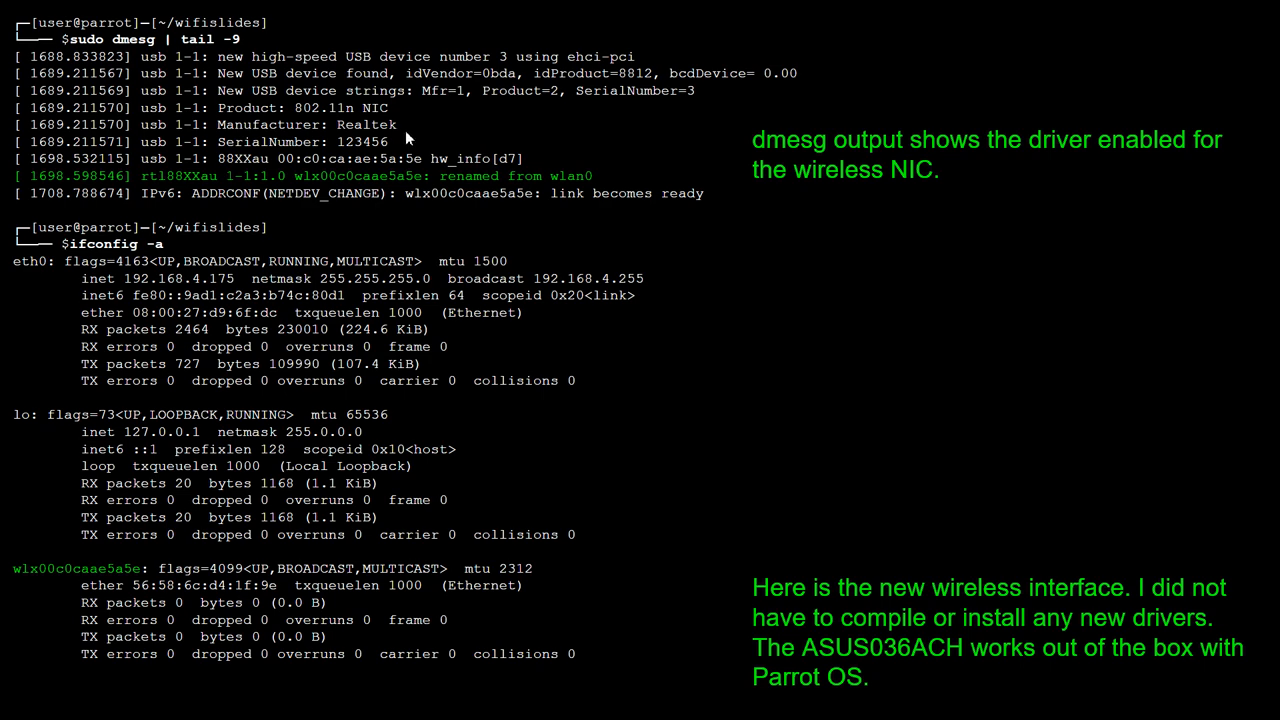
mouse_move(196, 188)
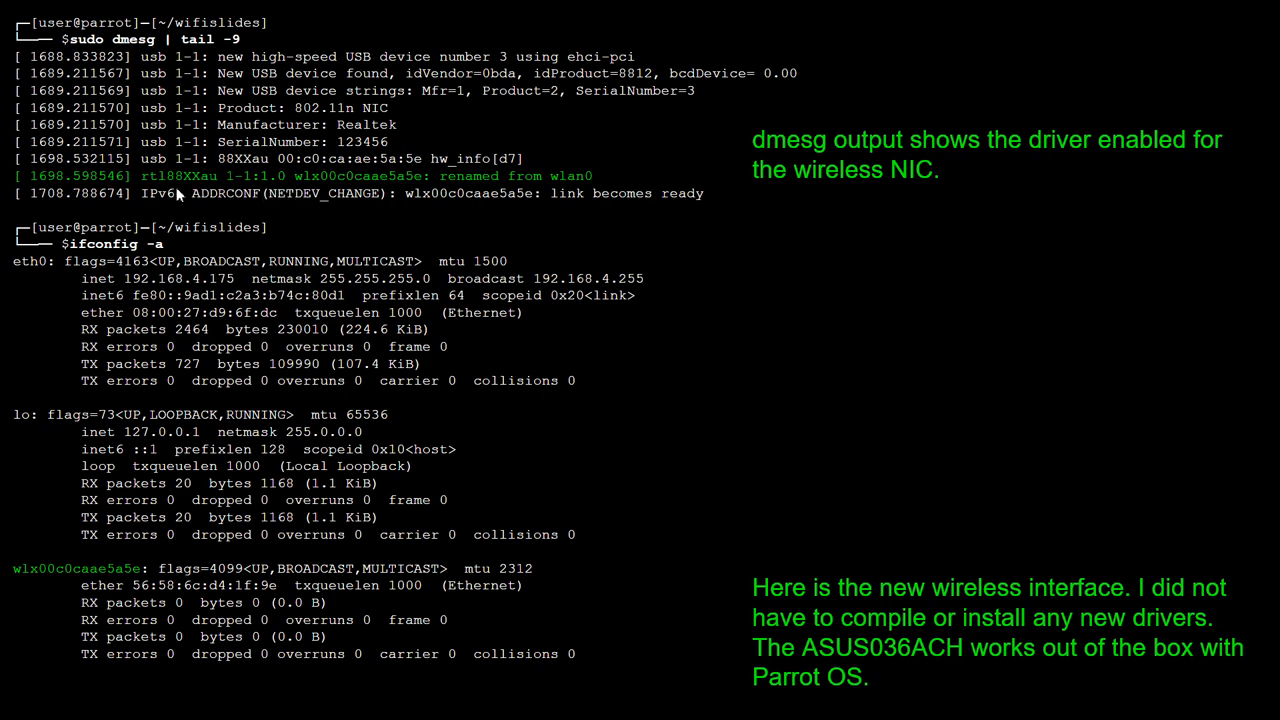
mouse_move(408, 234)
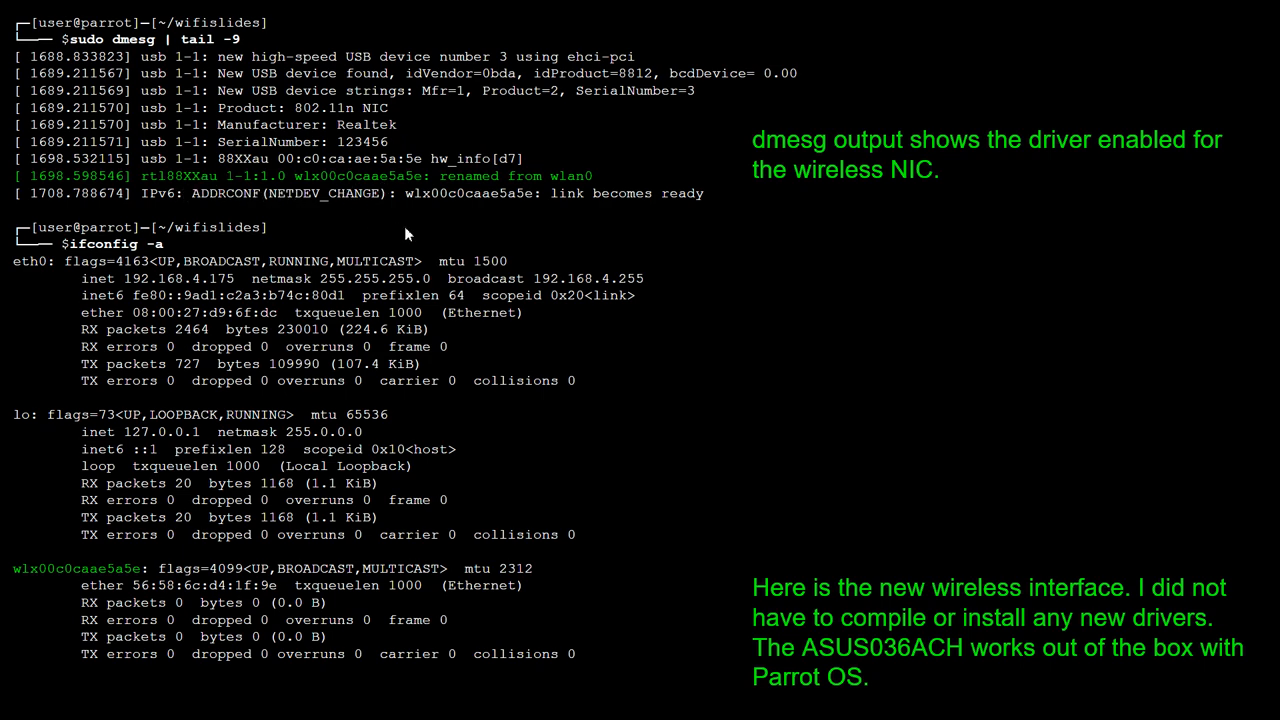
mouse_move(632, 238)
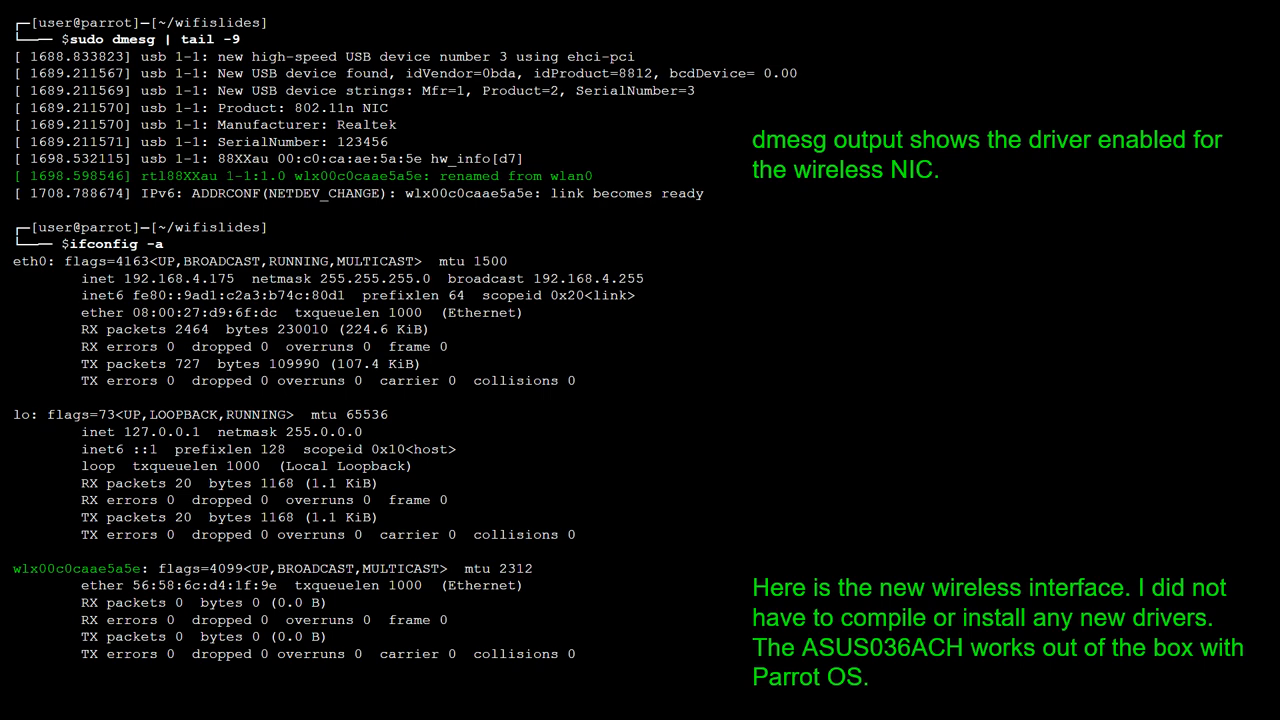
mouse_move(284, 222)
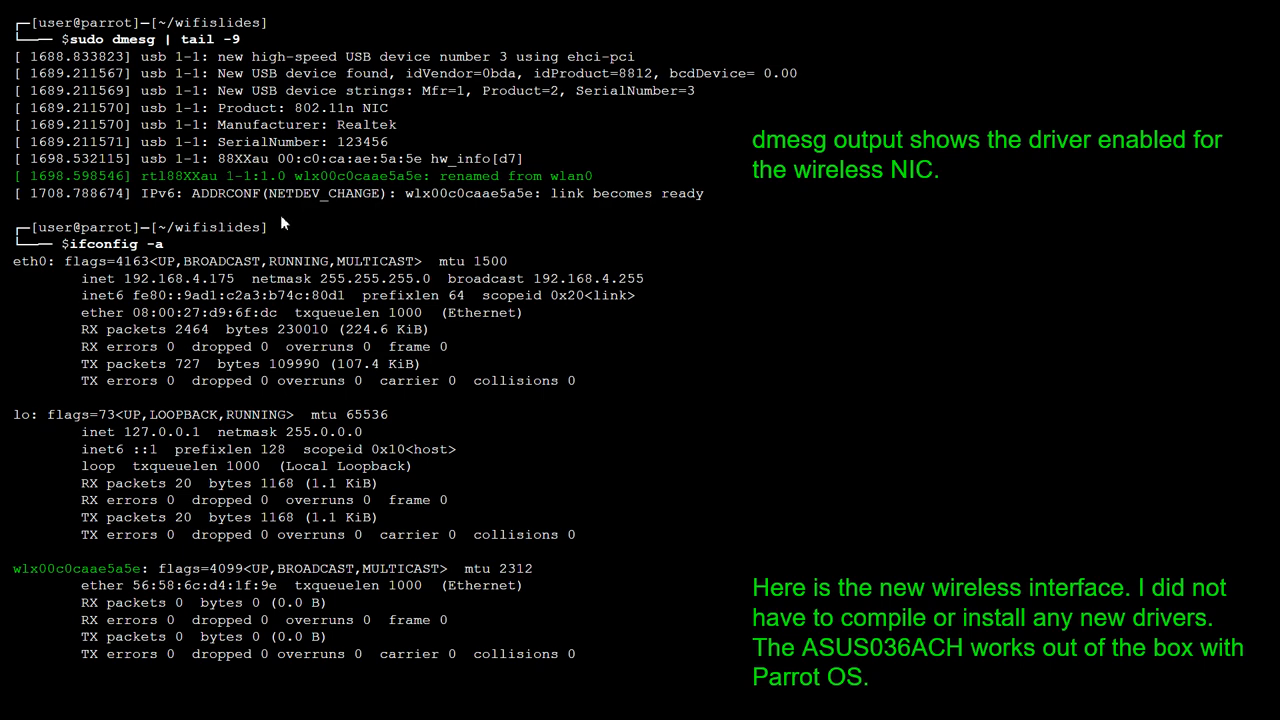
mouse_move(152, 252)
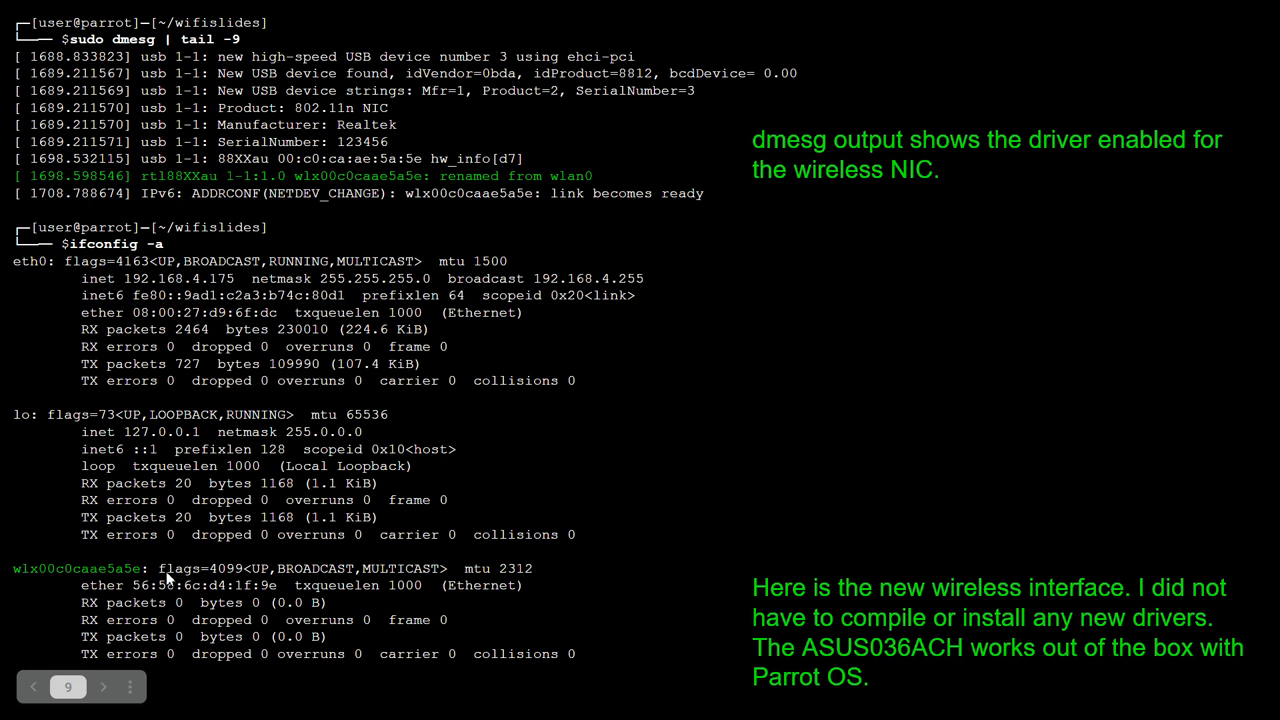
mouse_move(62, 586)
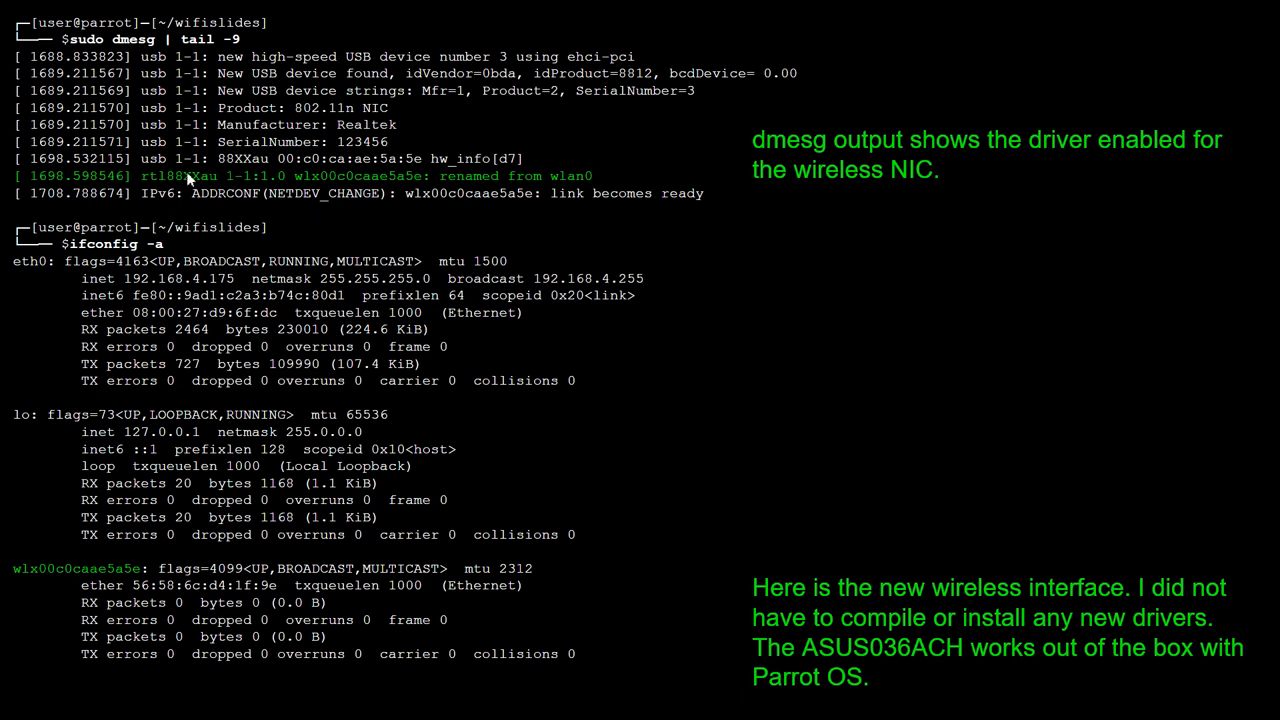
mouse_move(388, 188)
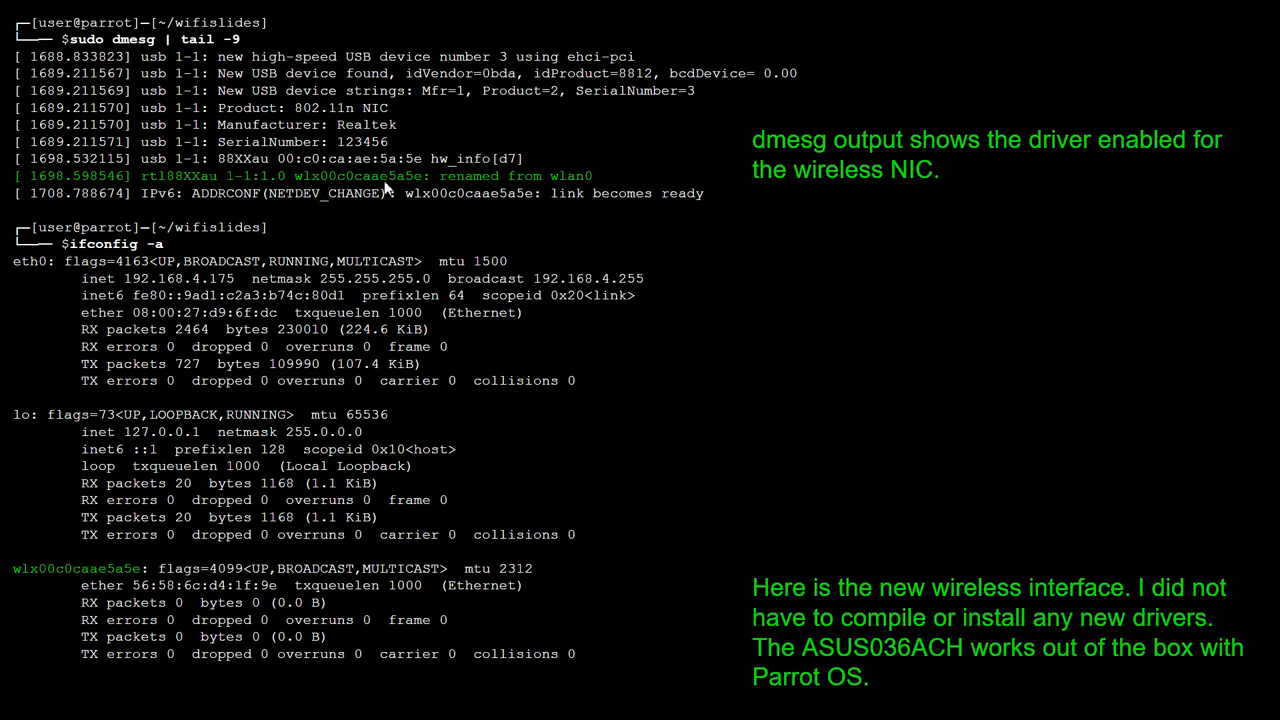
mouse_move(324, 210)
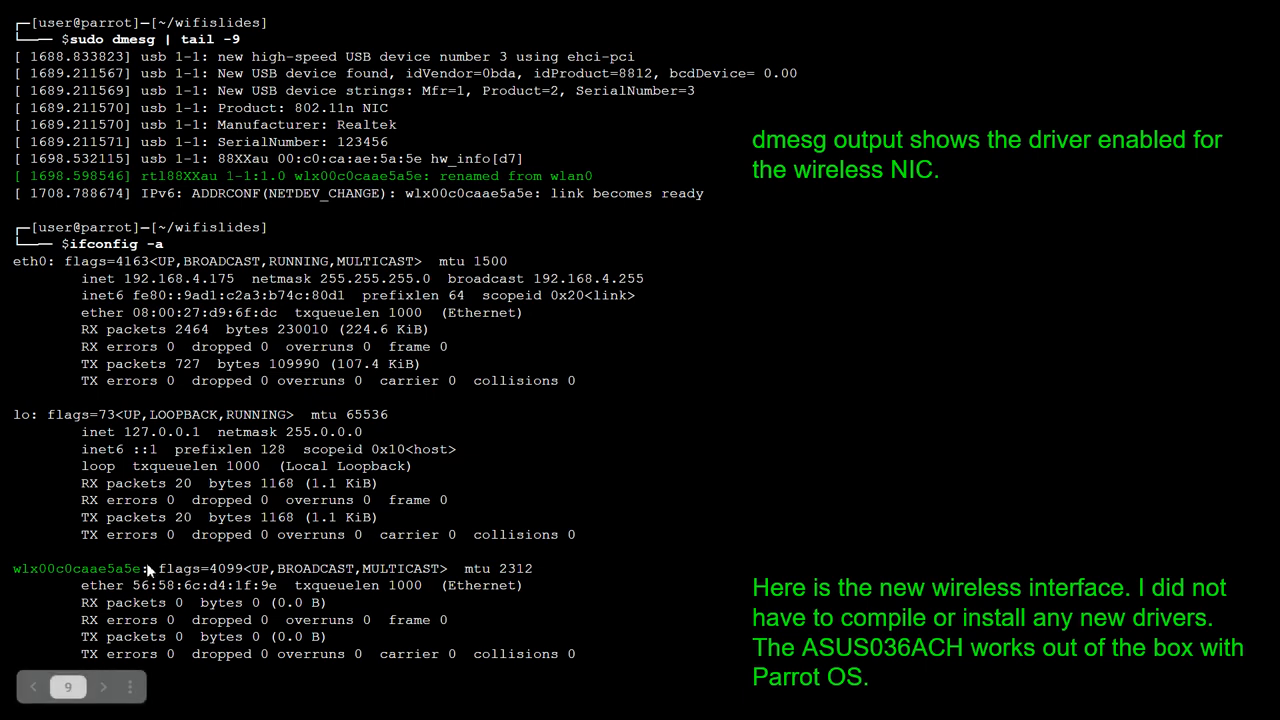
mouse_move(164, 588)
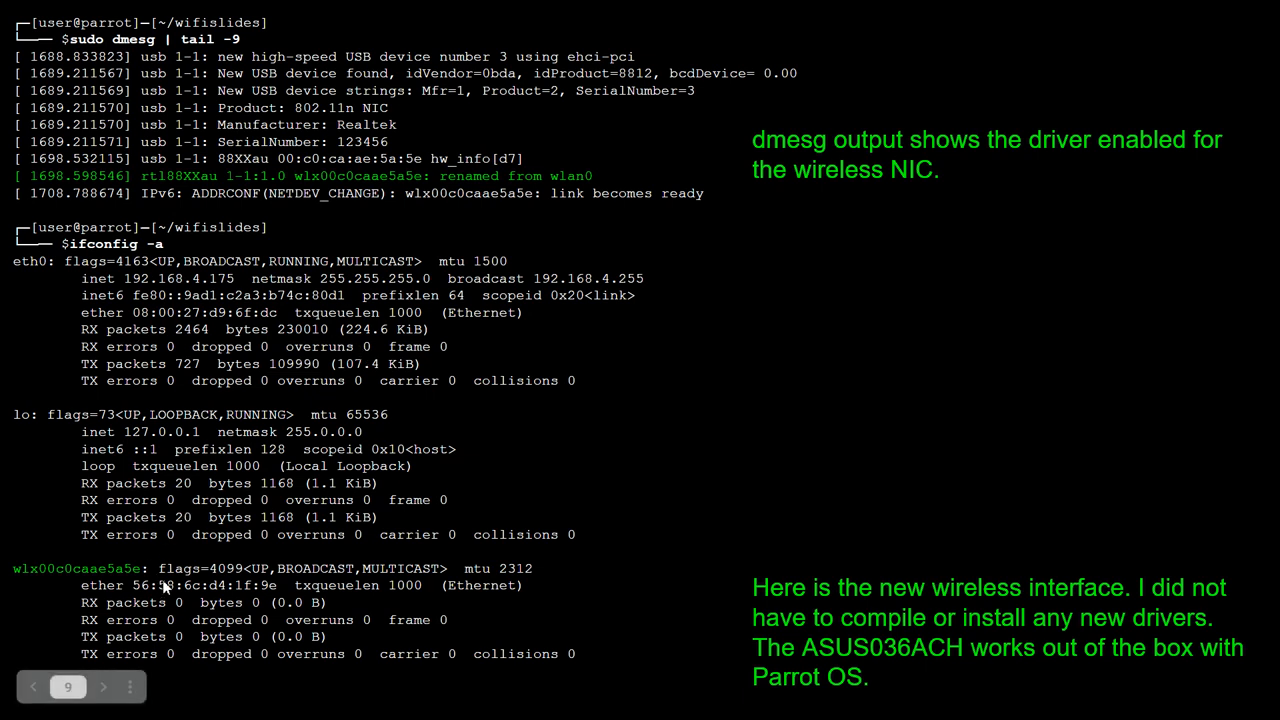
mouse_move(230, 564)
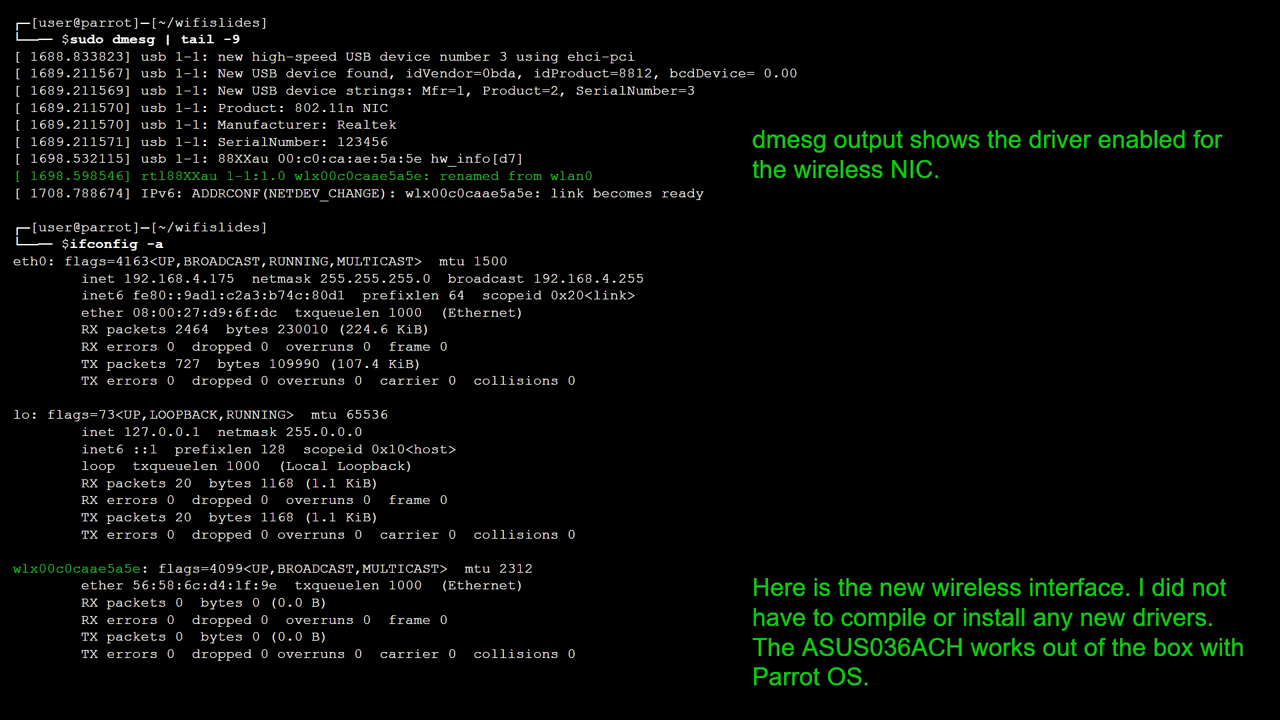
mouse_move(710, 442)
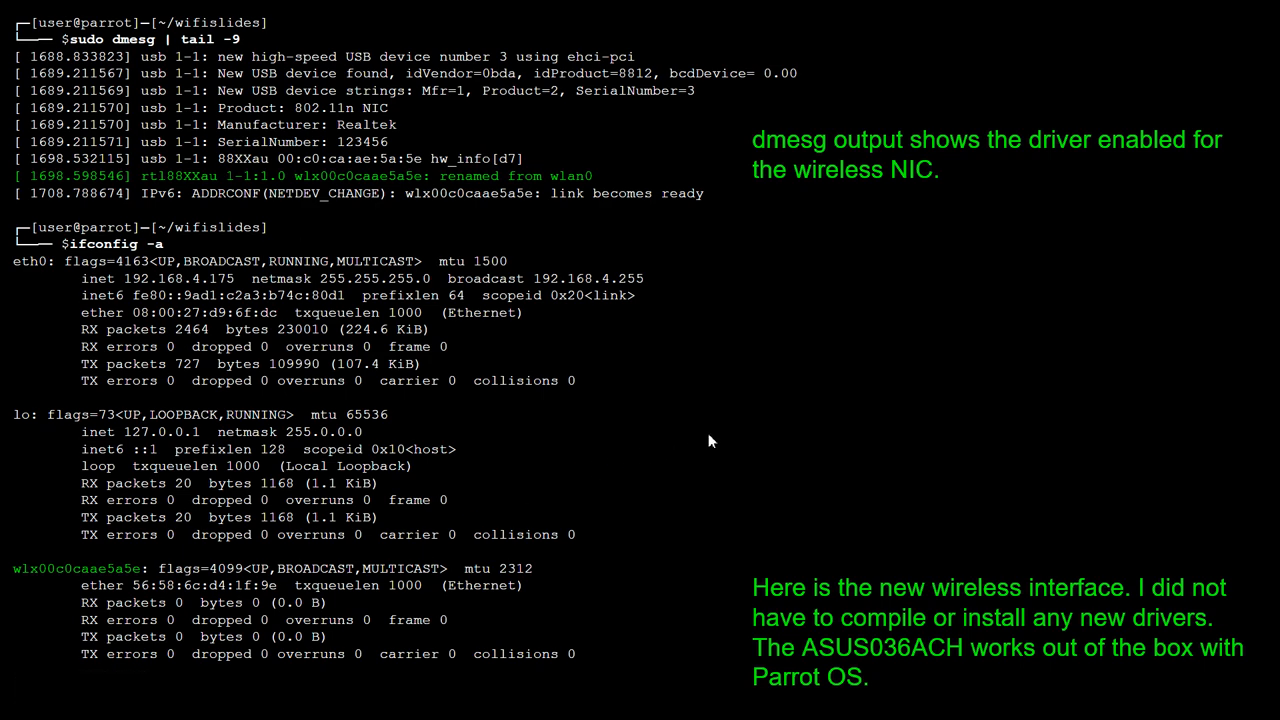
mouse_move(808, 406)
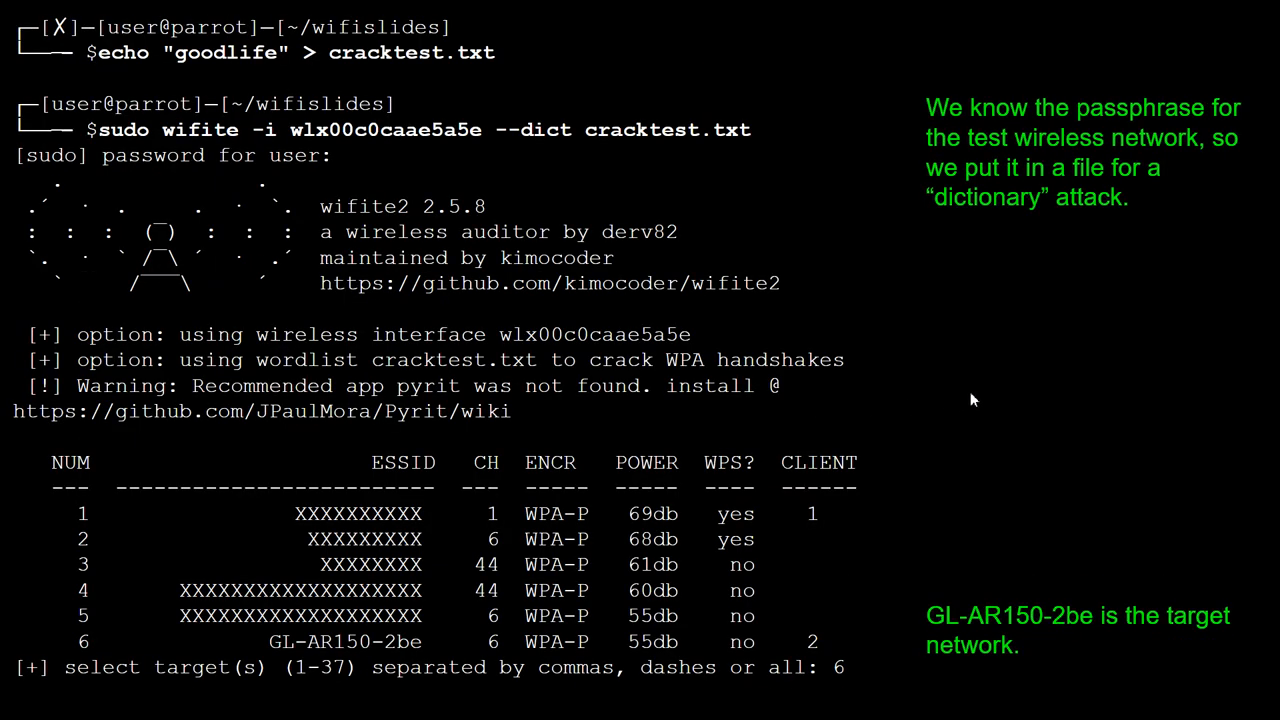
mouse_move(958, 398)
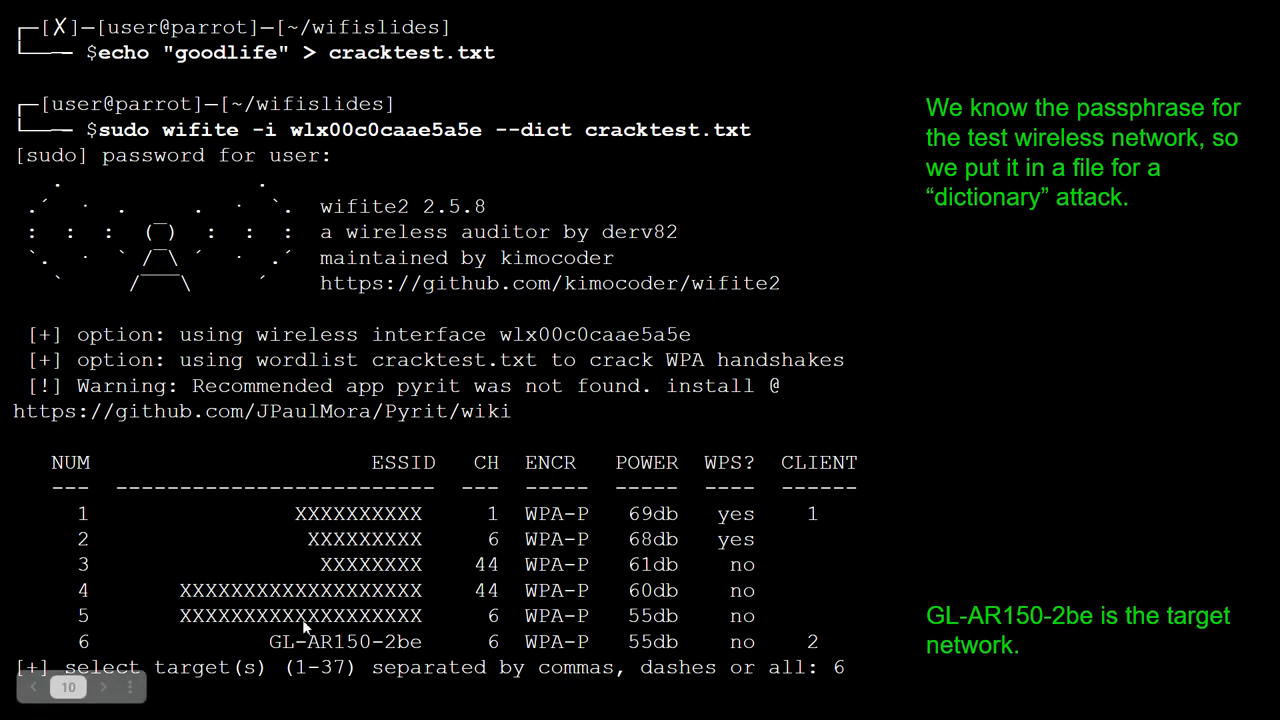
mouse_move(390, 652)
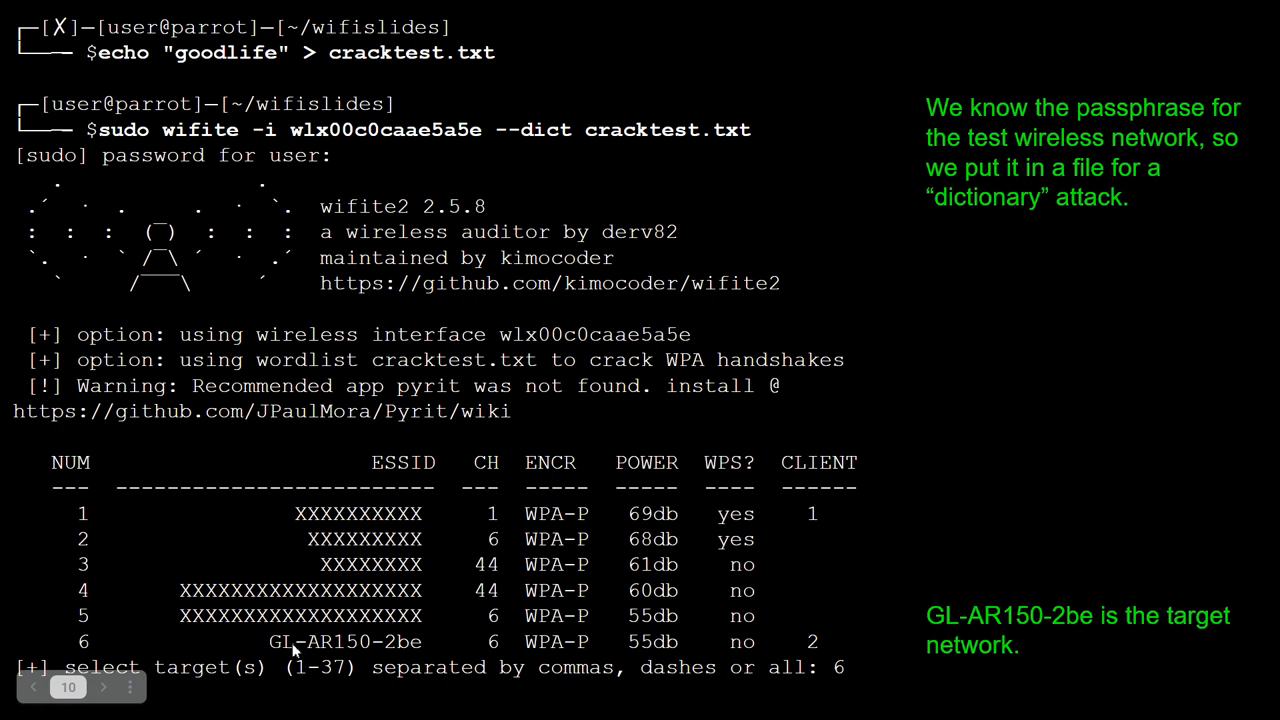
mouse_move(1026, 476)
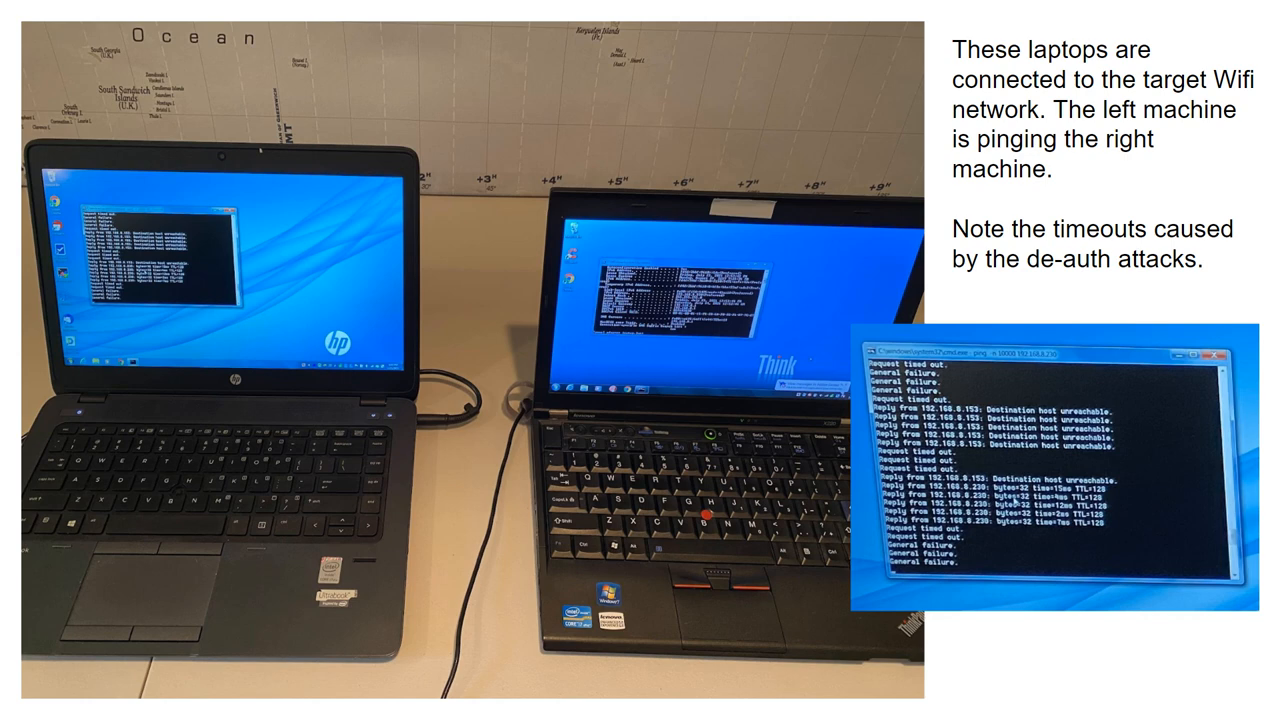
mouse_move(492, 298)
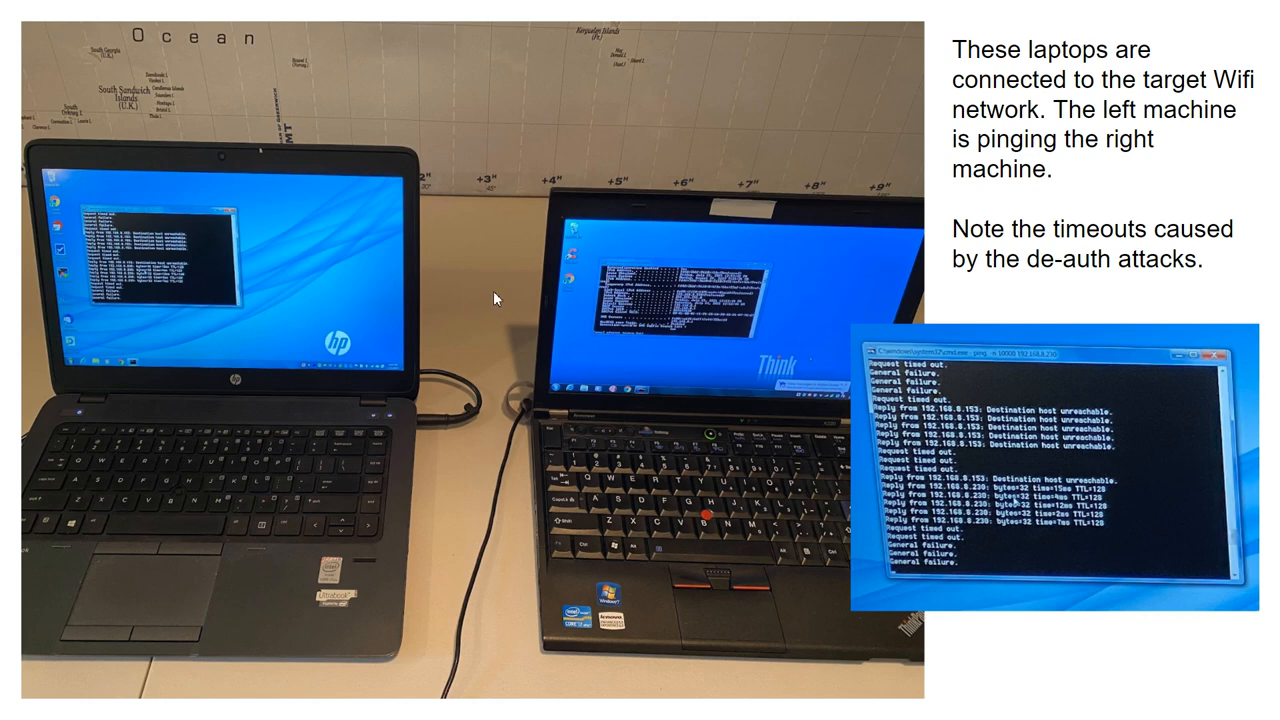
mouse_move(250, 272)
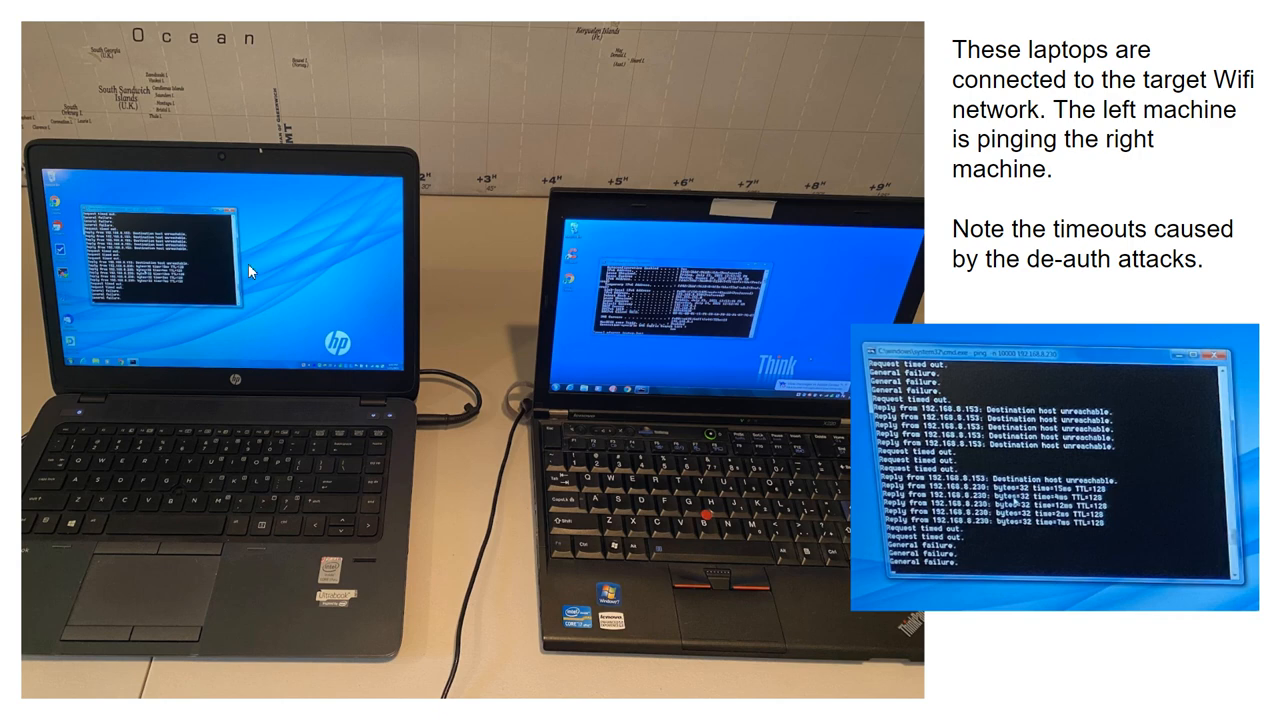
mouse_move(610, 324)
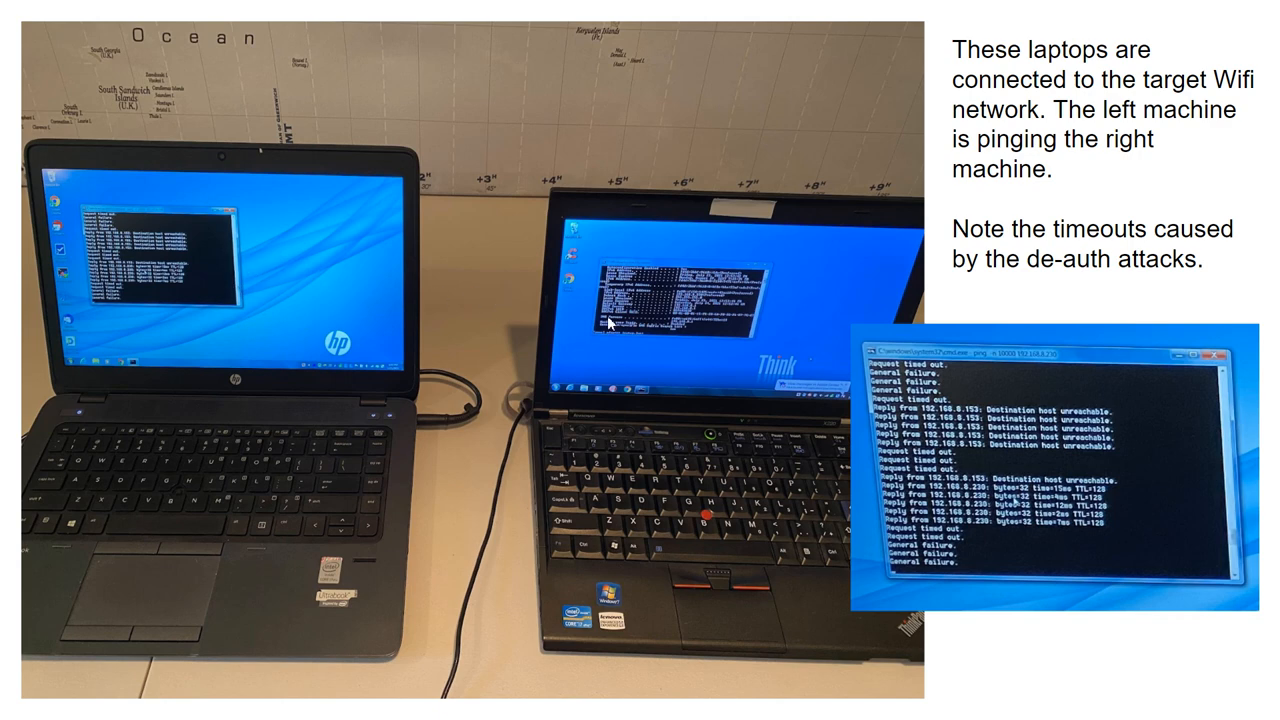
mouse_move(280, 344)
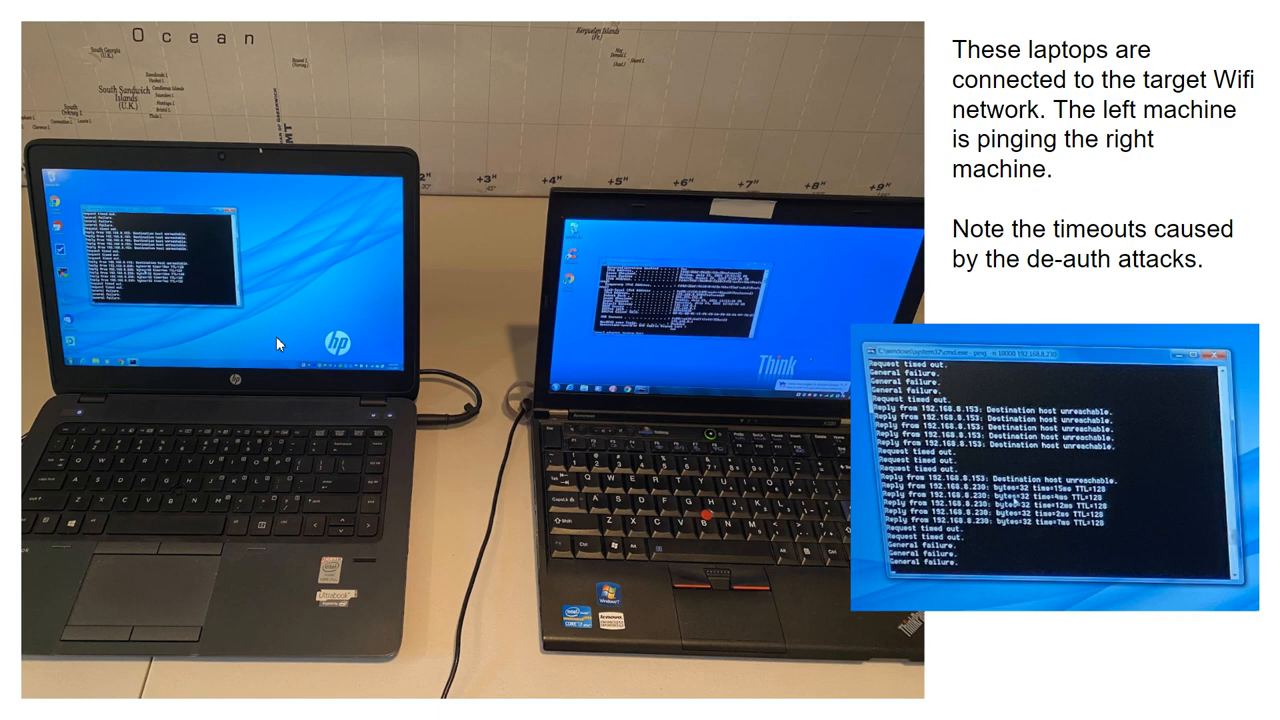
mouse_move(1008, 396)
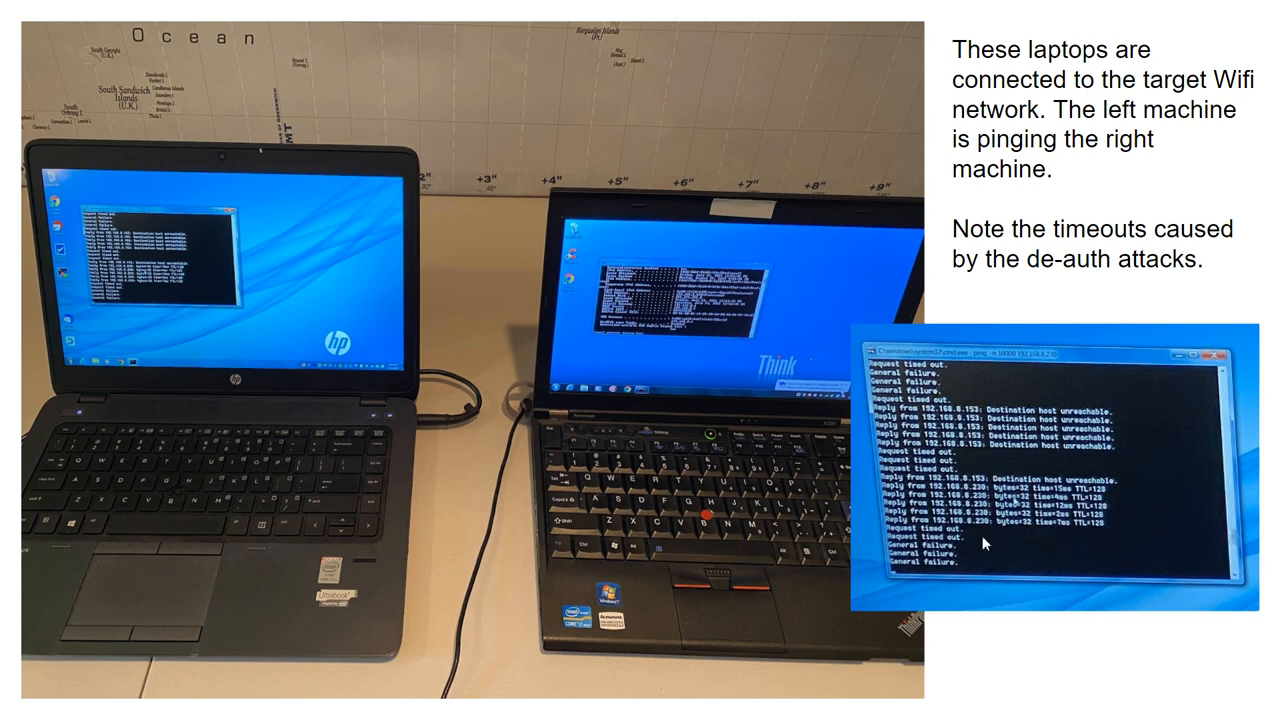
mouse_move(1032, 558)
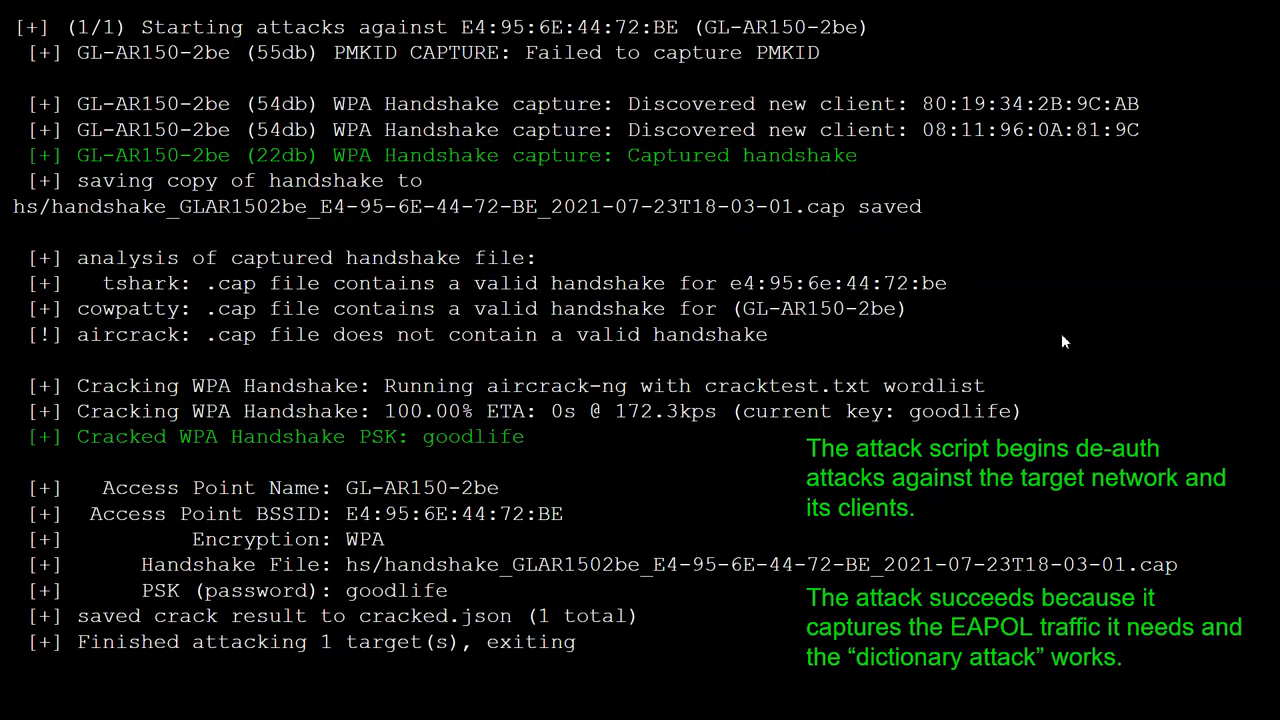
mouse_move(1118, 320)
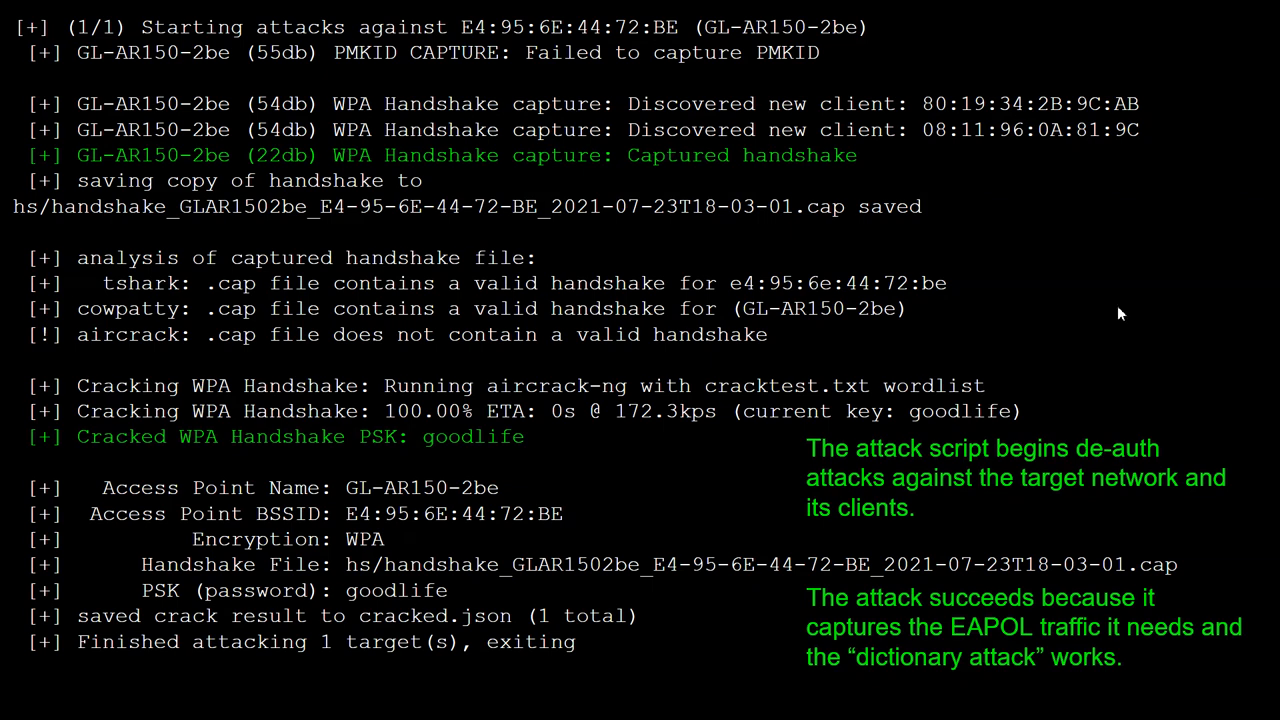
mouse_move(1122, 128)
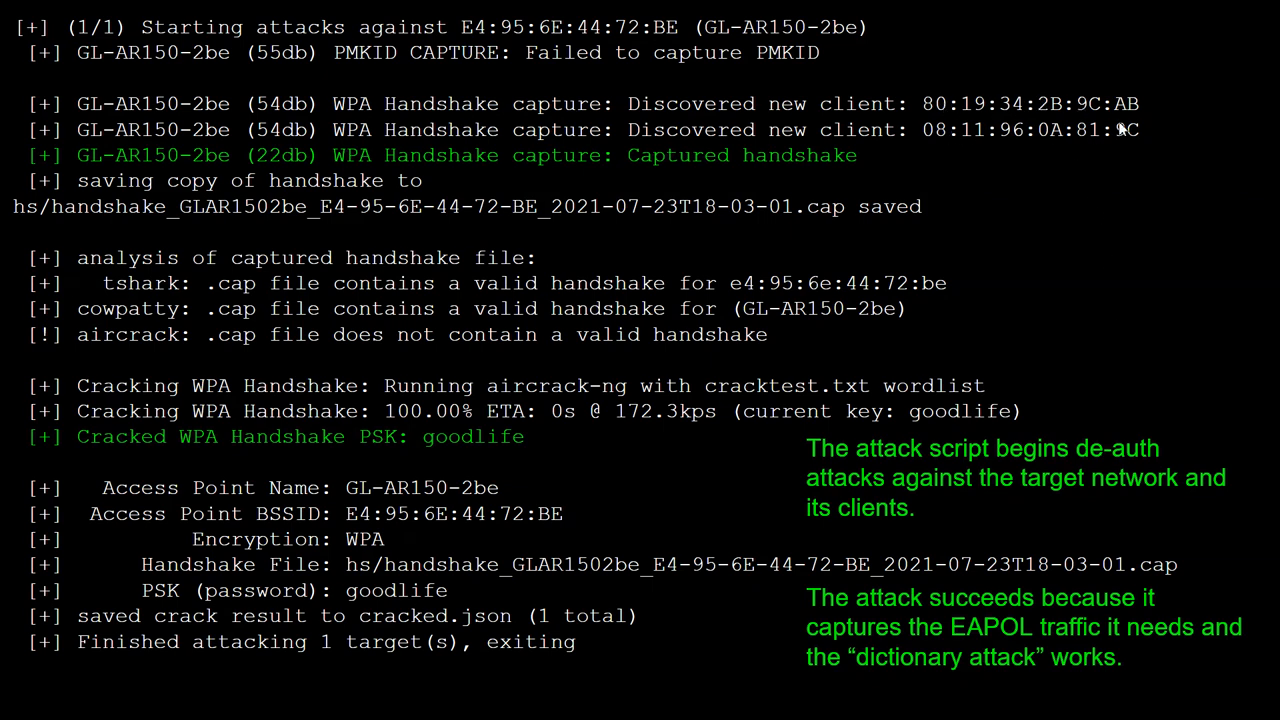
mouse_move(728, 176)
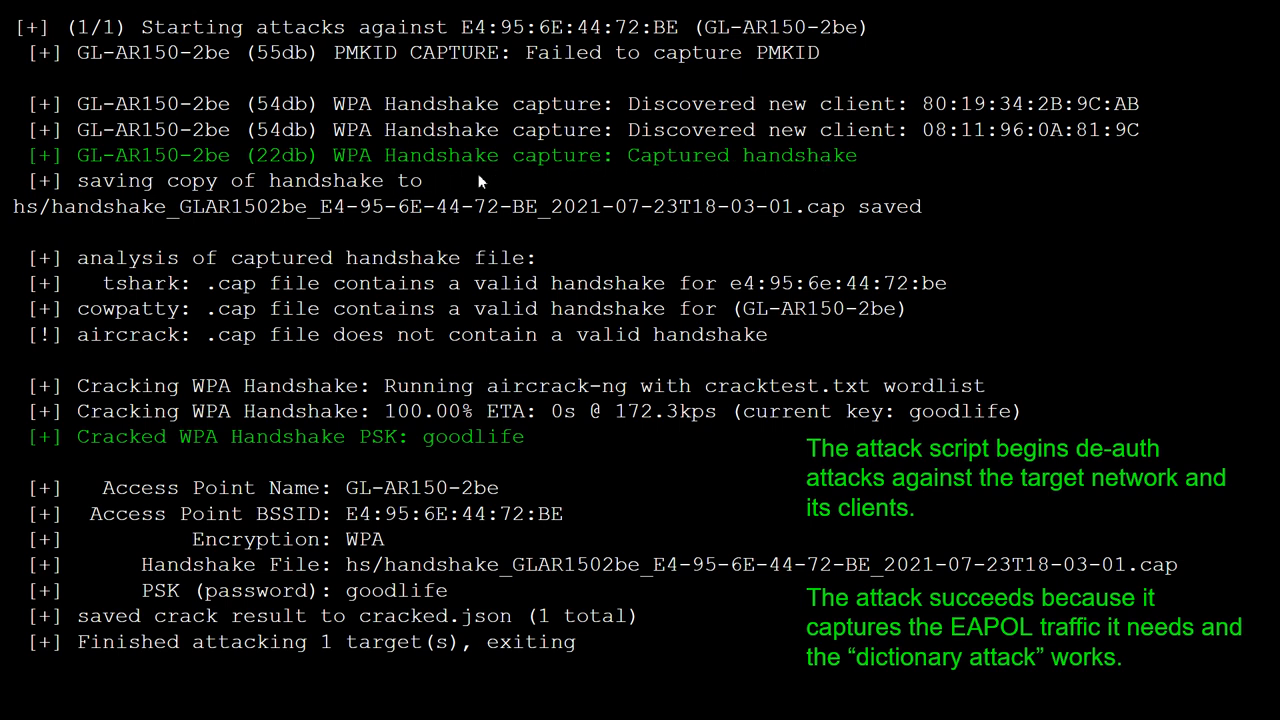
mouse_move(702, 244)
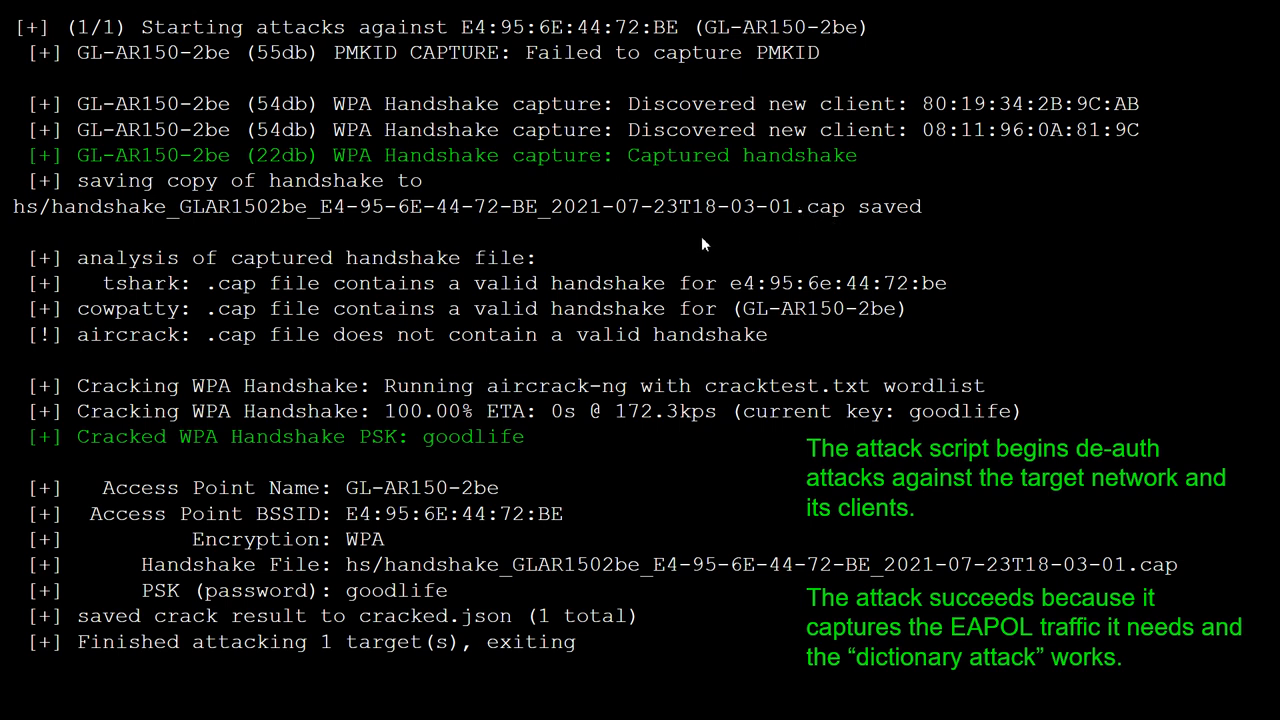
mouse_move(822, 224)
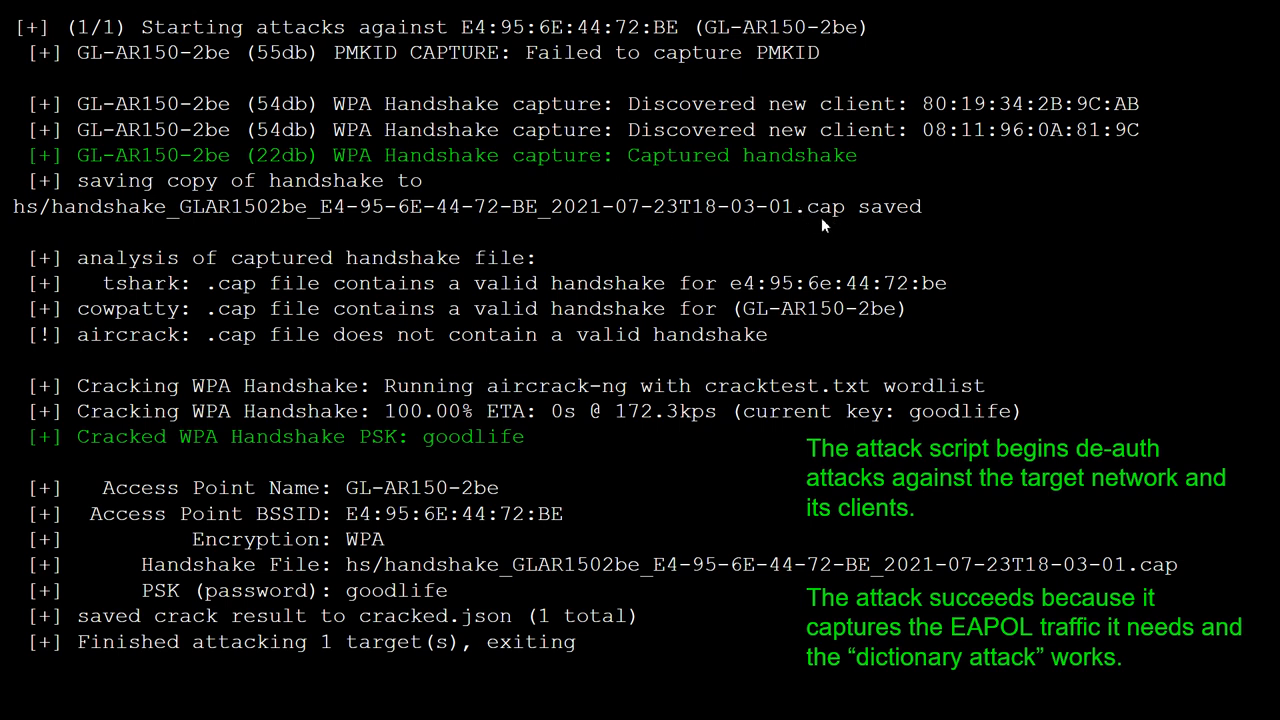
mouse_move(848, 232)
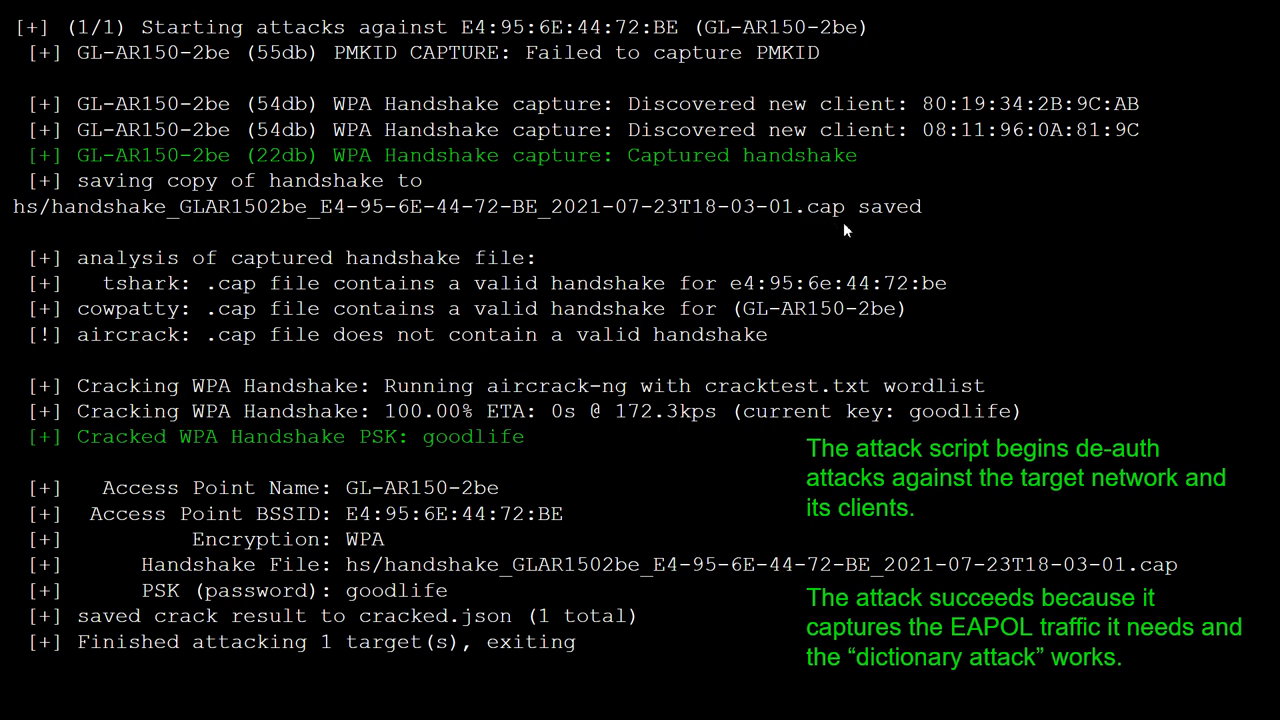
mouse_move(828, 236)
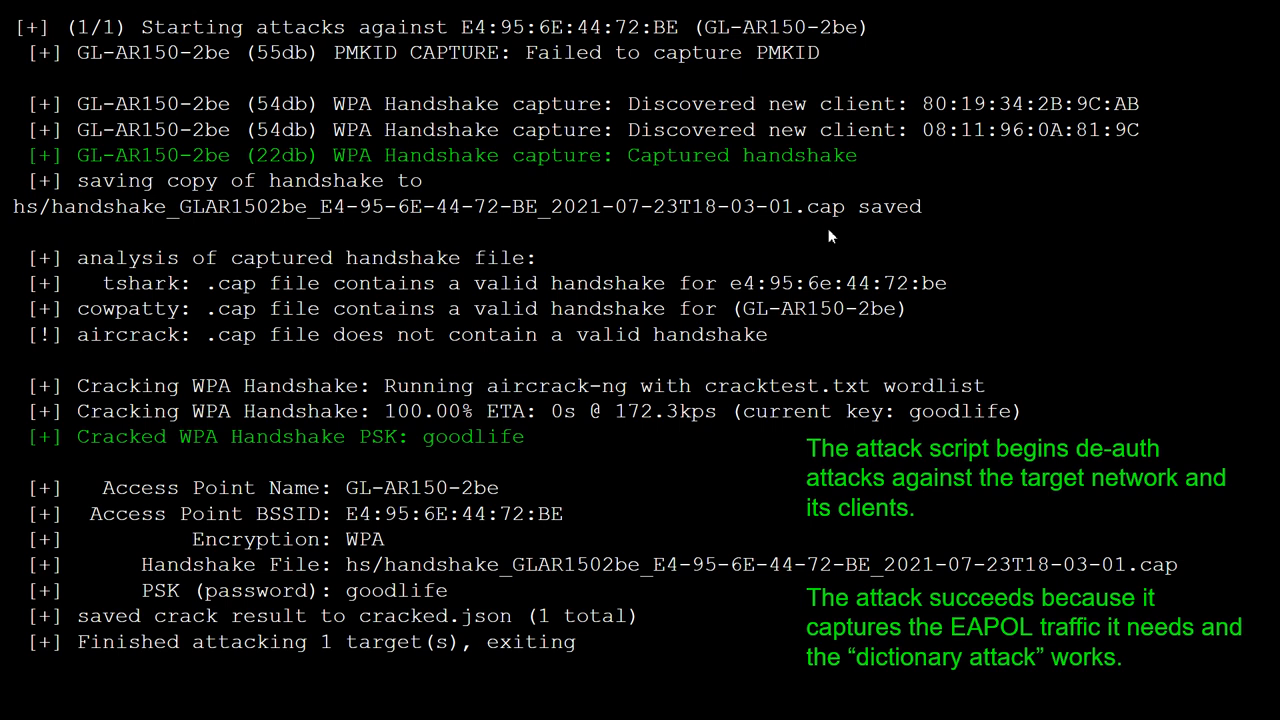
mouse_move(472, 384)
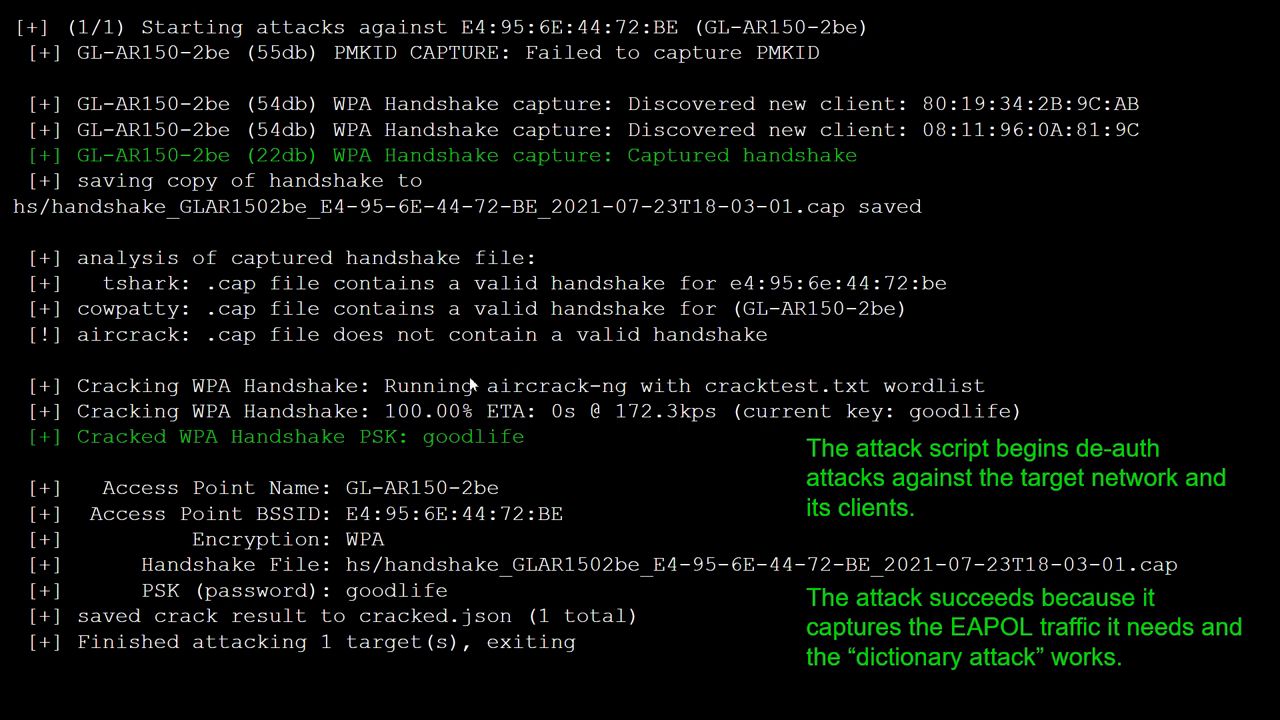
mouse_move(348, 460)
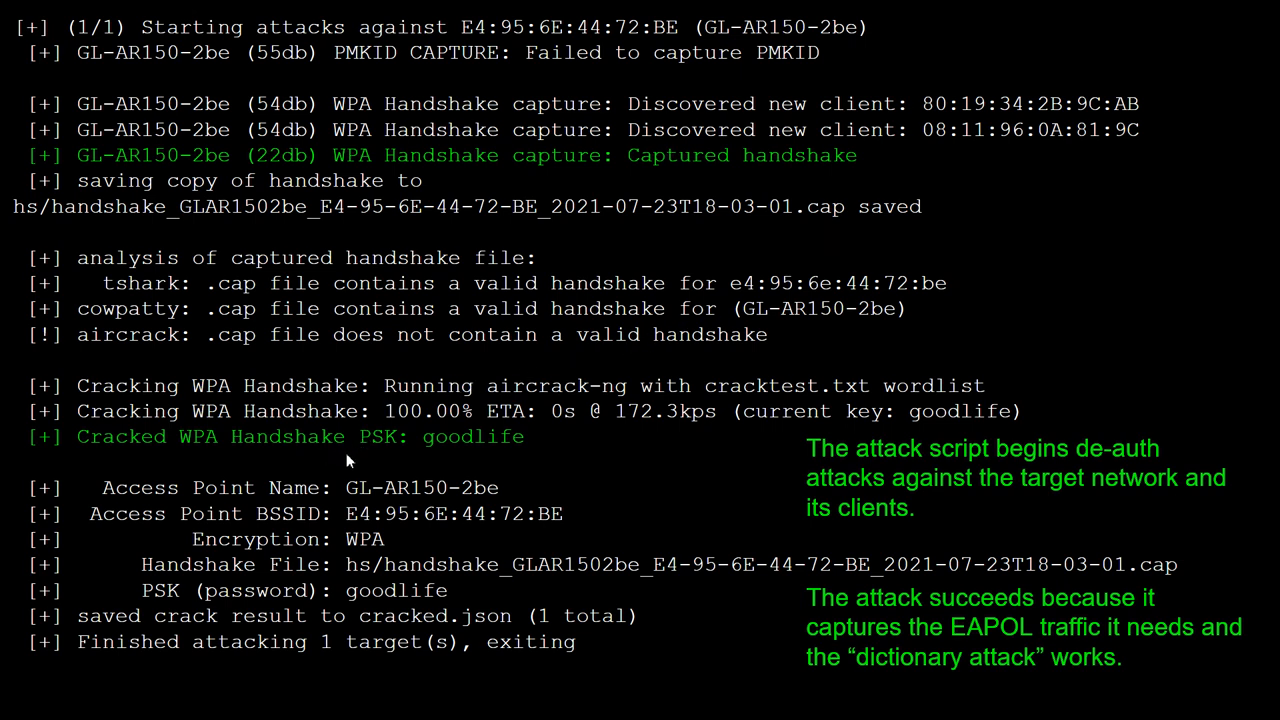
mouse_move(492, 458)
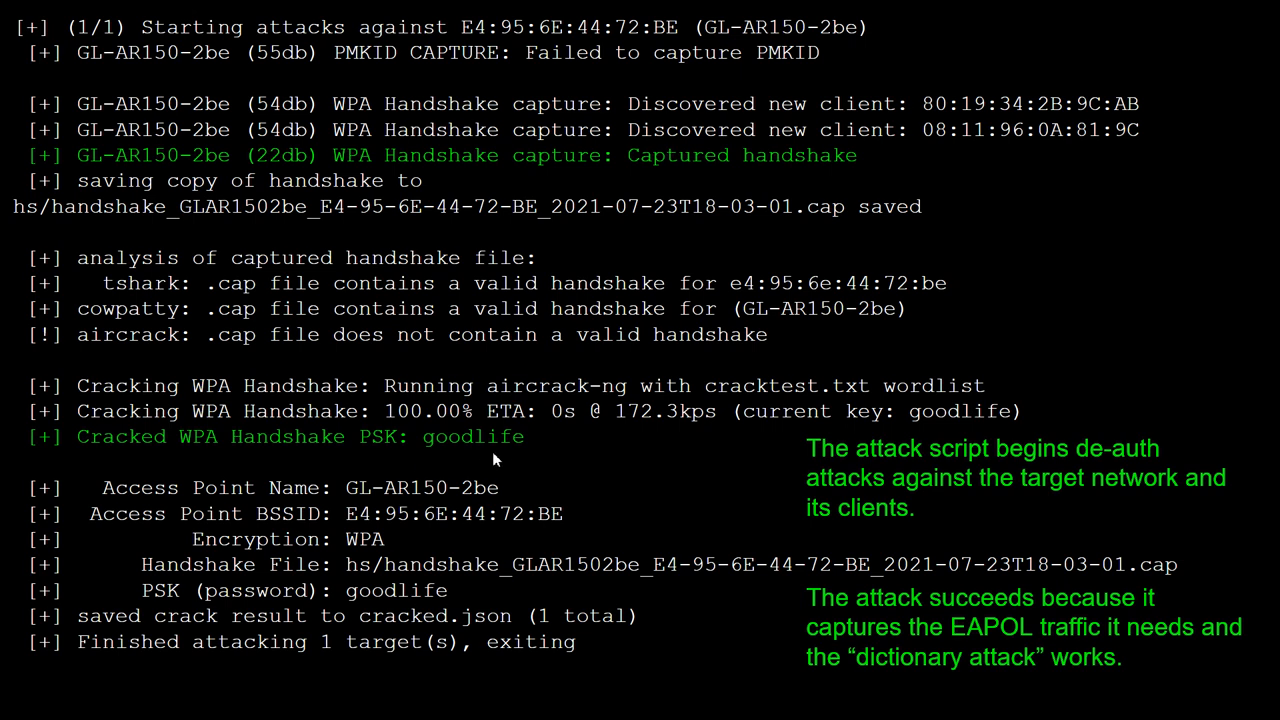
mouse_move(538, 456)
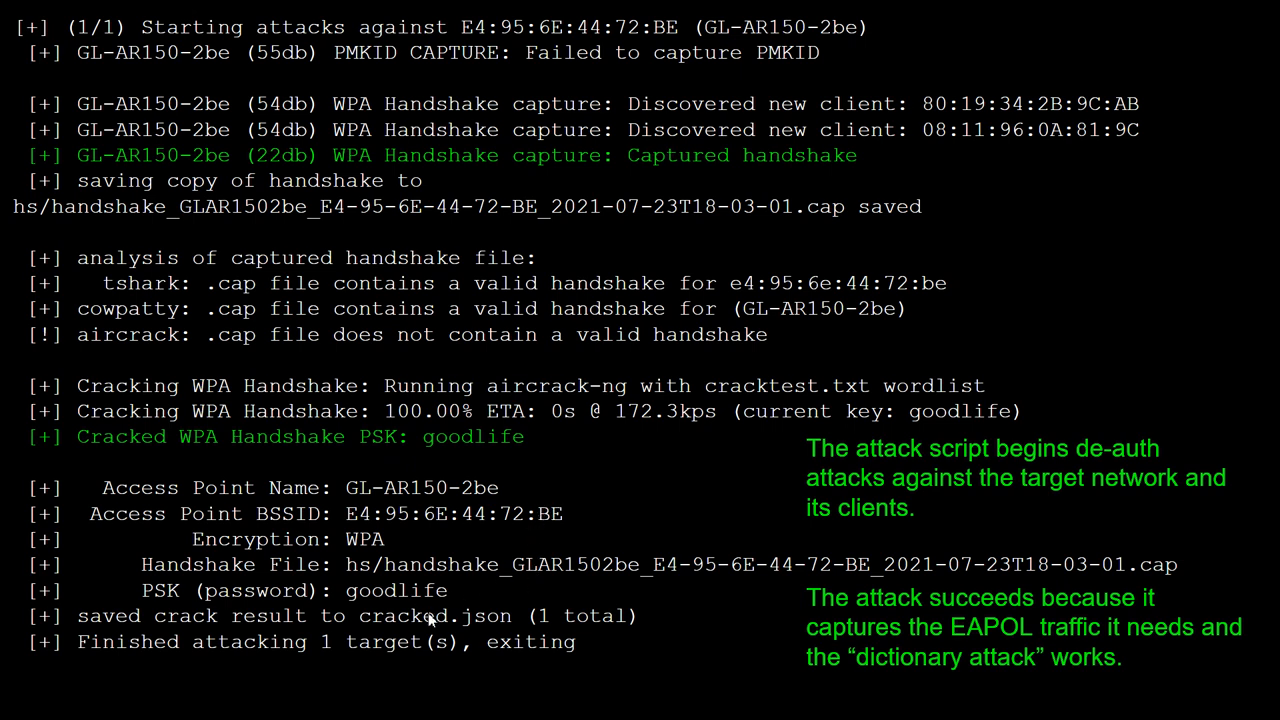
mouse_move(710, 520)
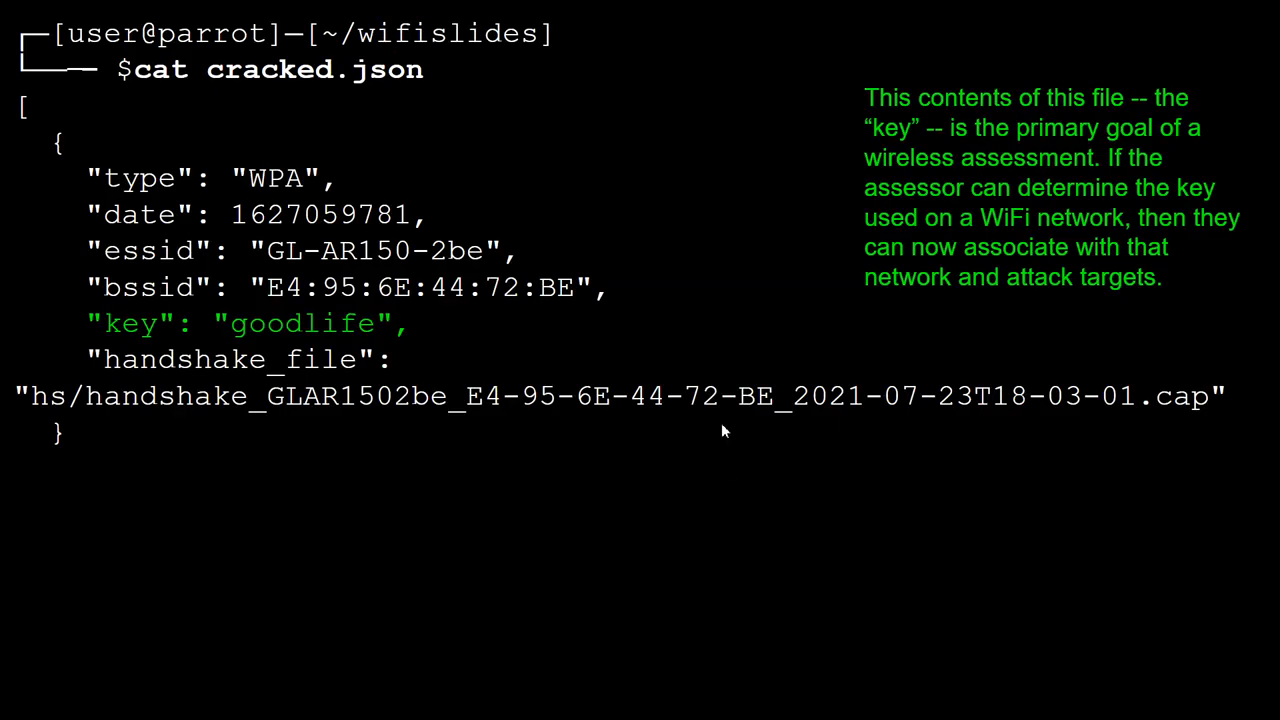
mouse_move(332, 198)
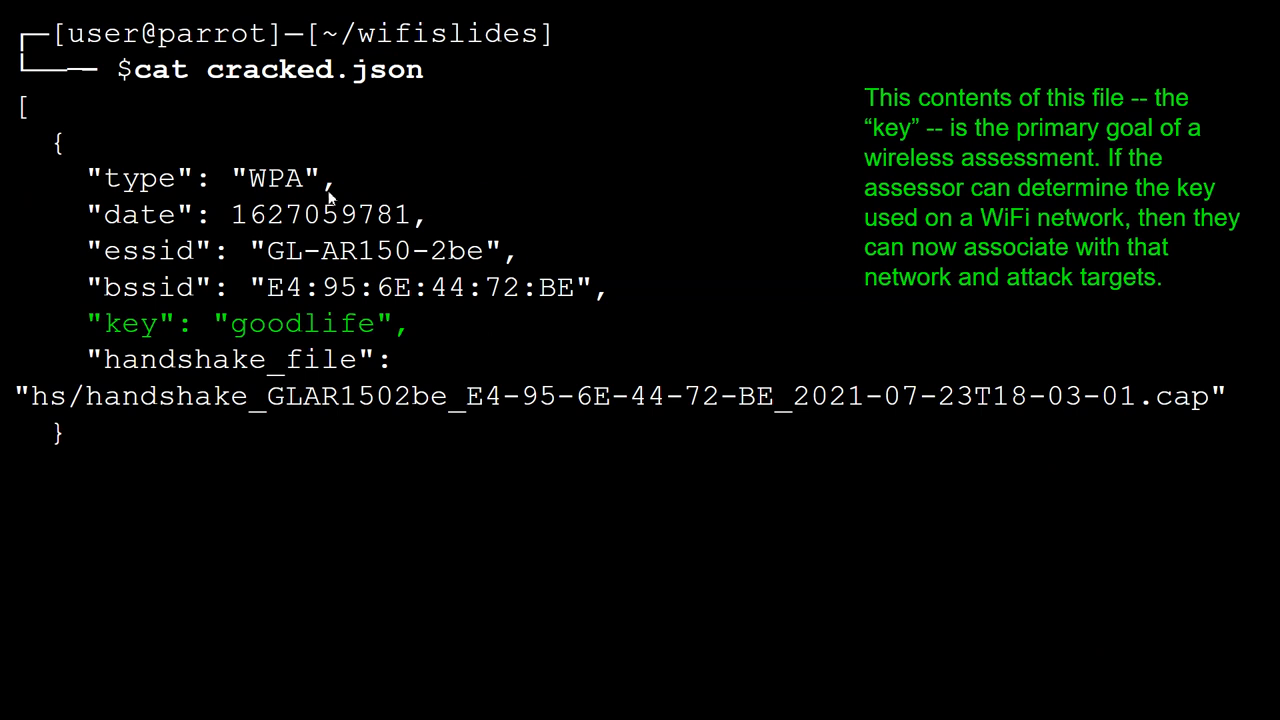
mouse_move(866, 470)
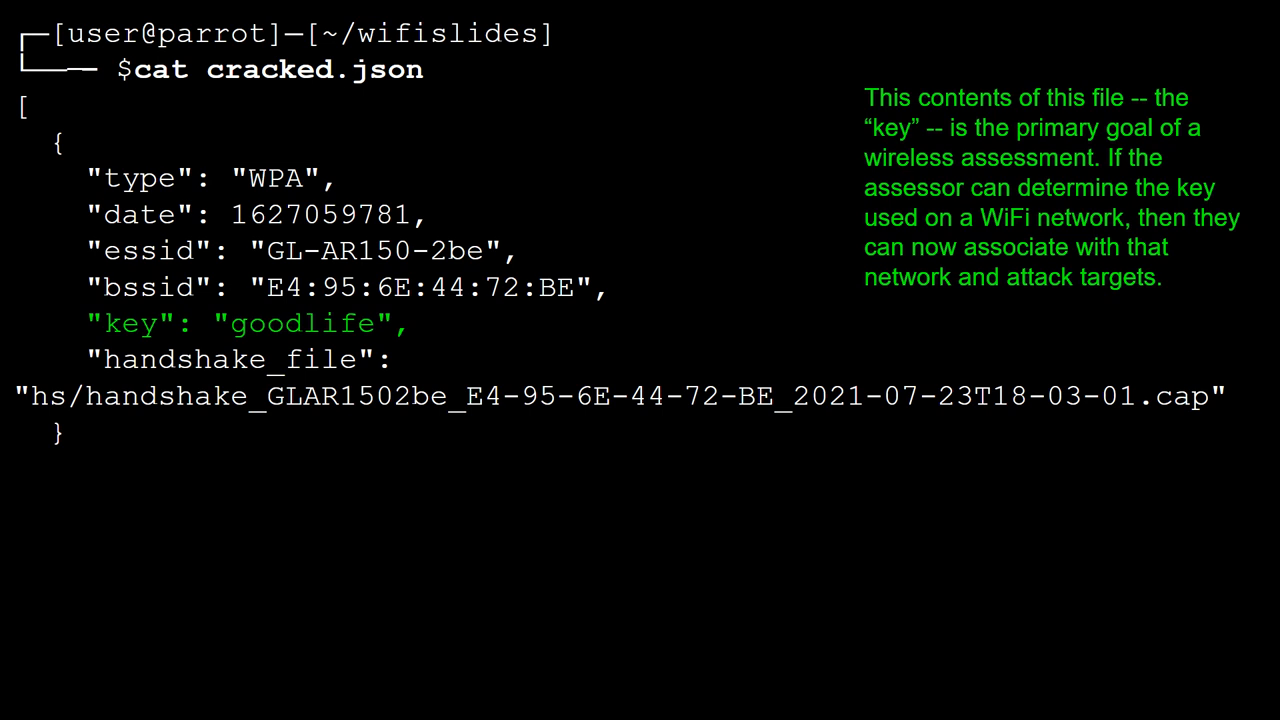
mouse_move(688, 420)
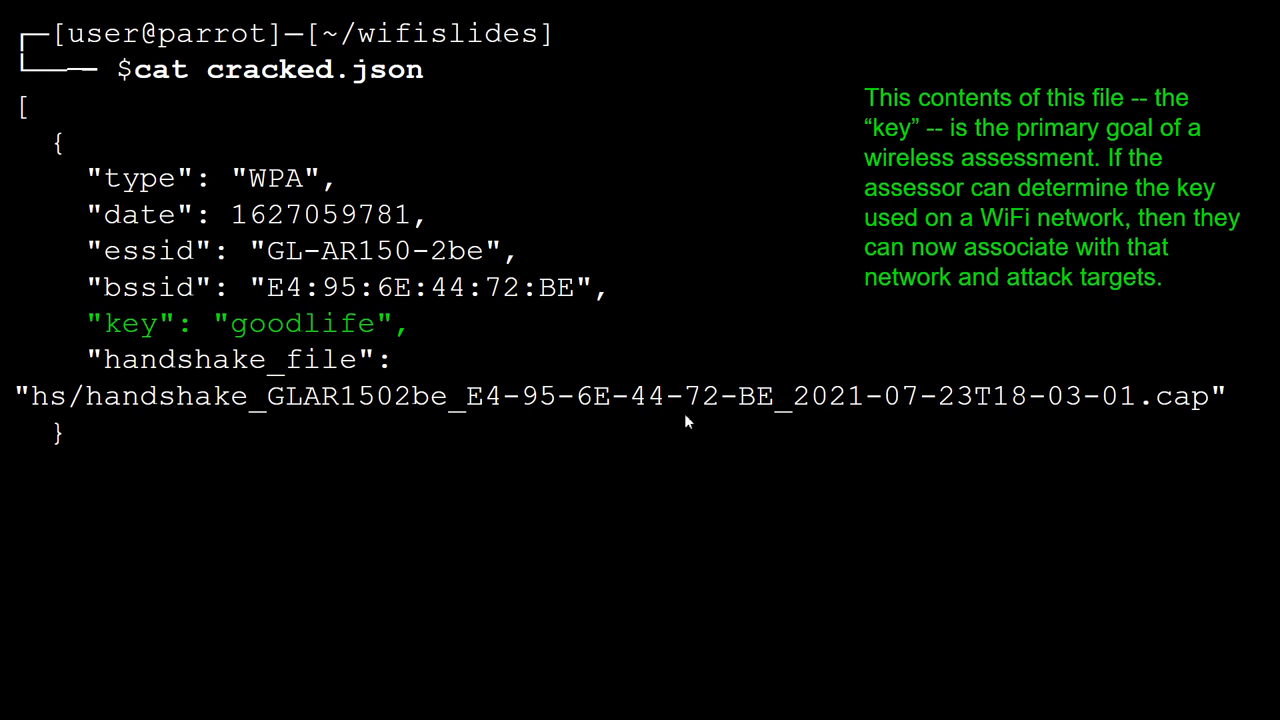
mouse_move(640, 320)
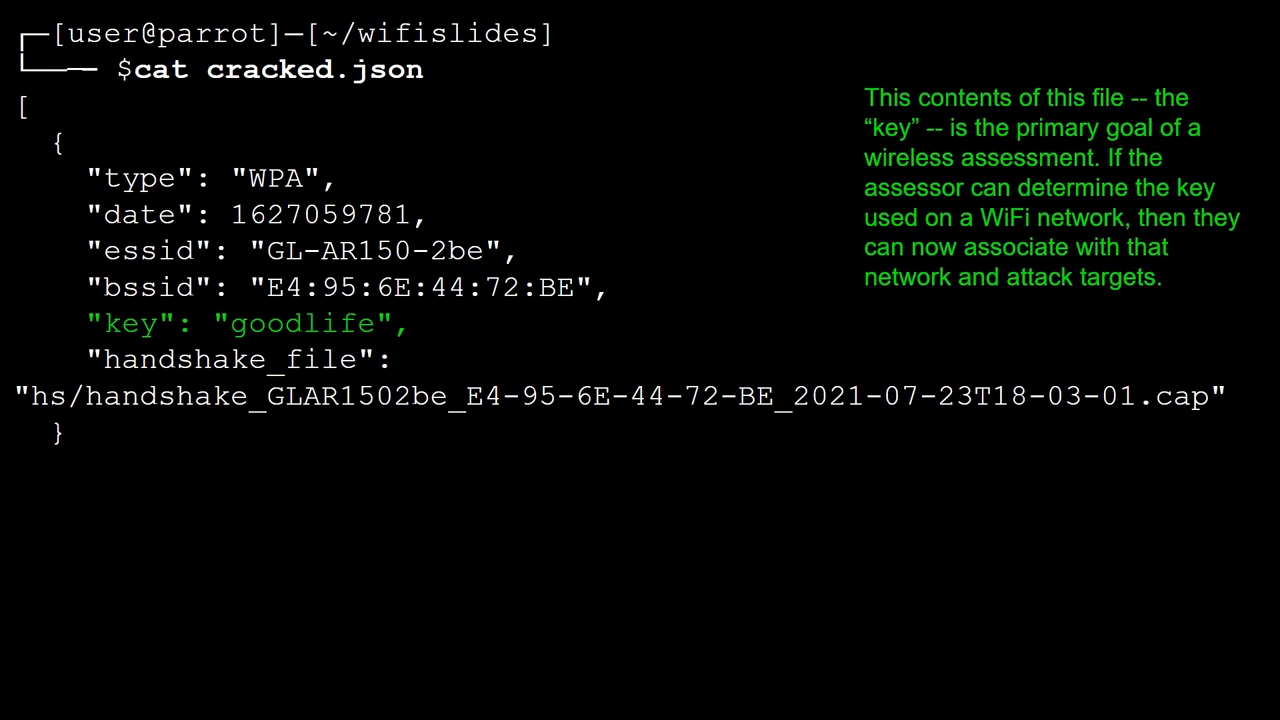
mouse_move(782, 342)
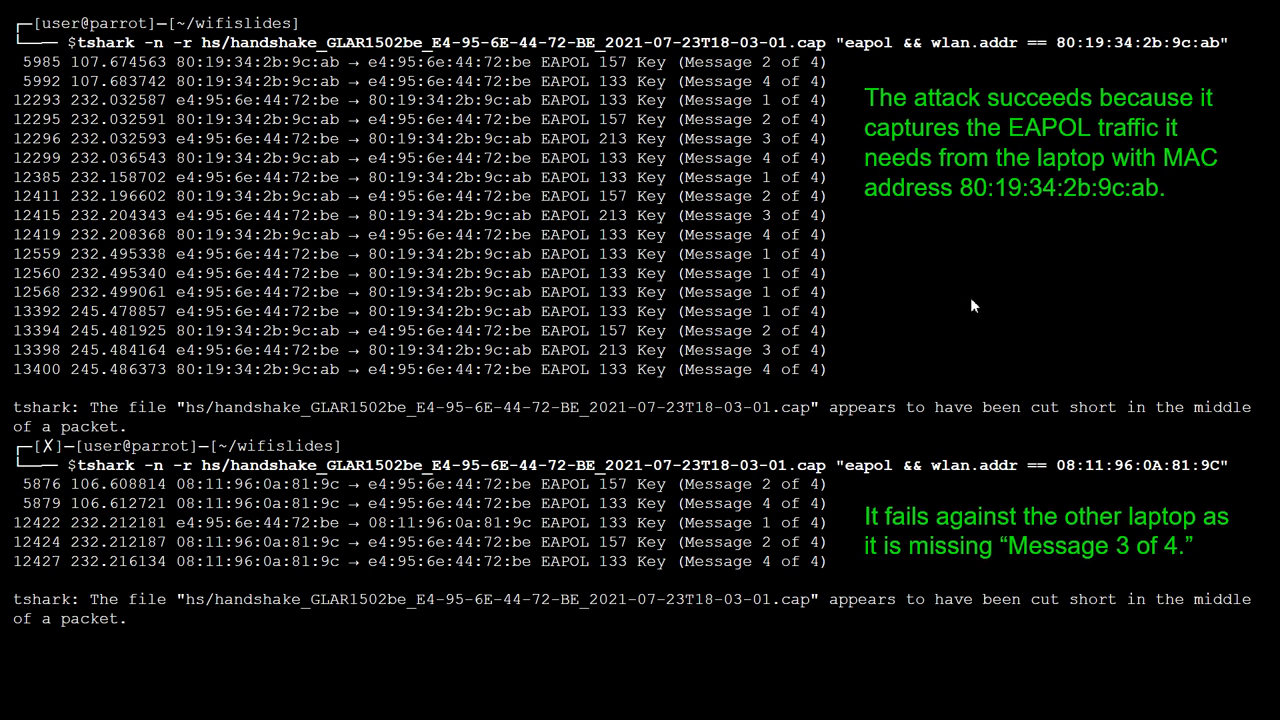
mouse_move(782, 212)
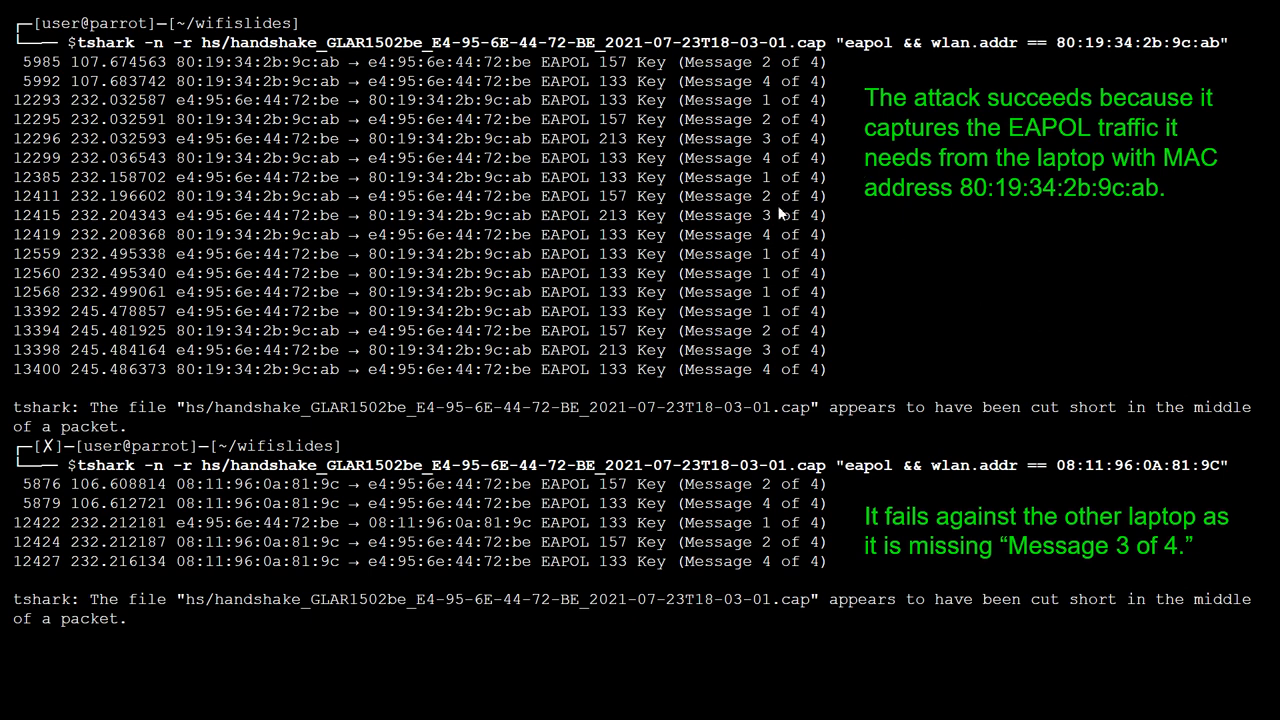
mouse_move(858, 292)
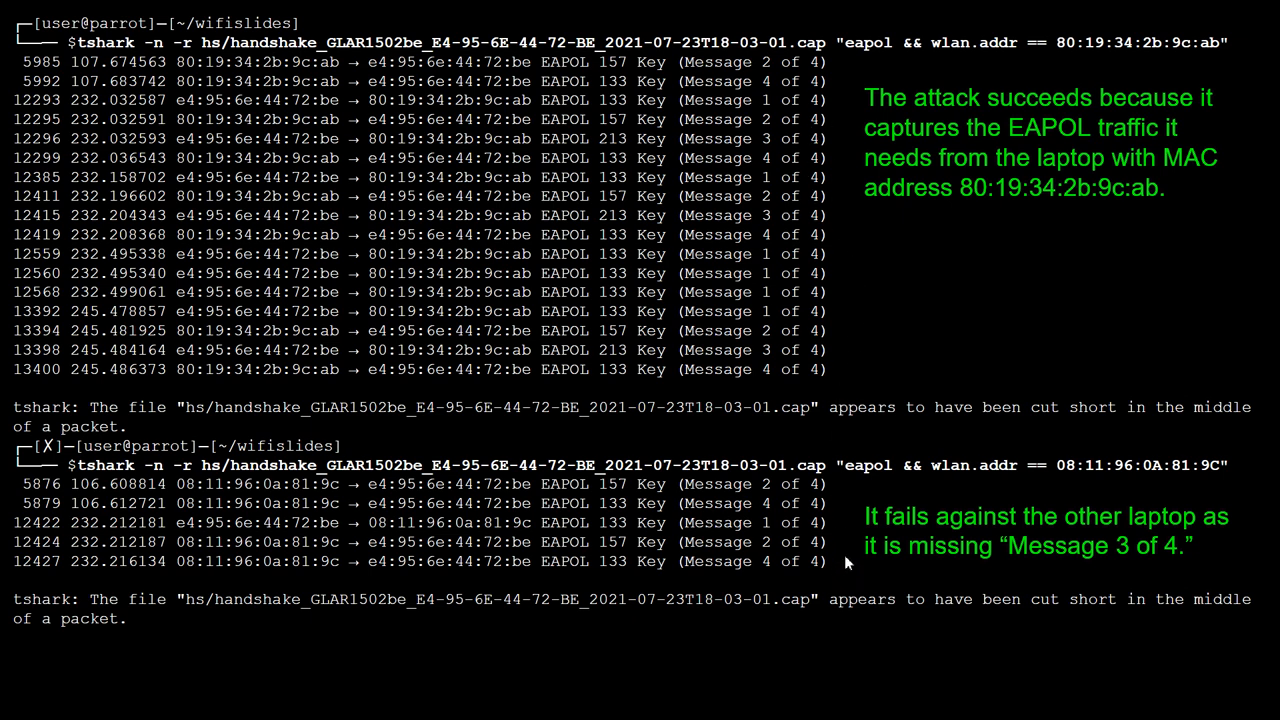
mouse_move(890, 550)
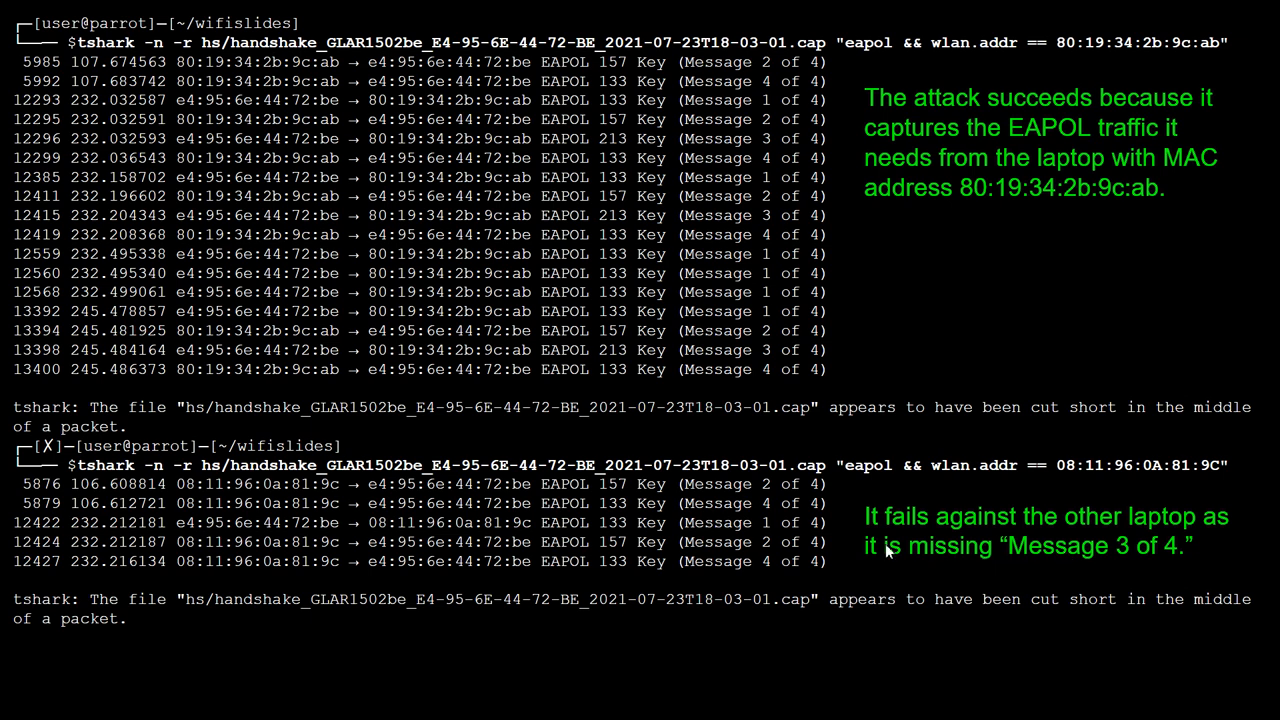
mouse_move(854, 324)
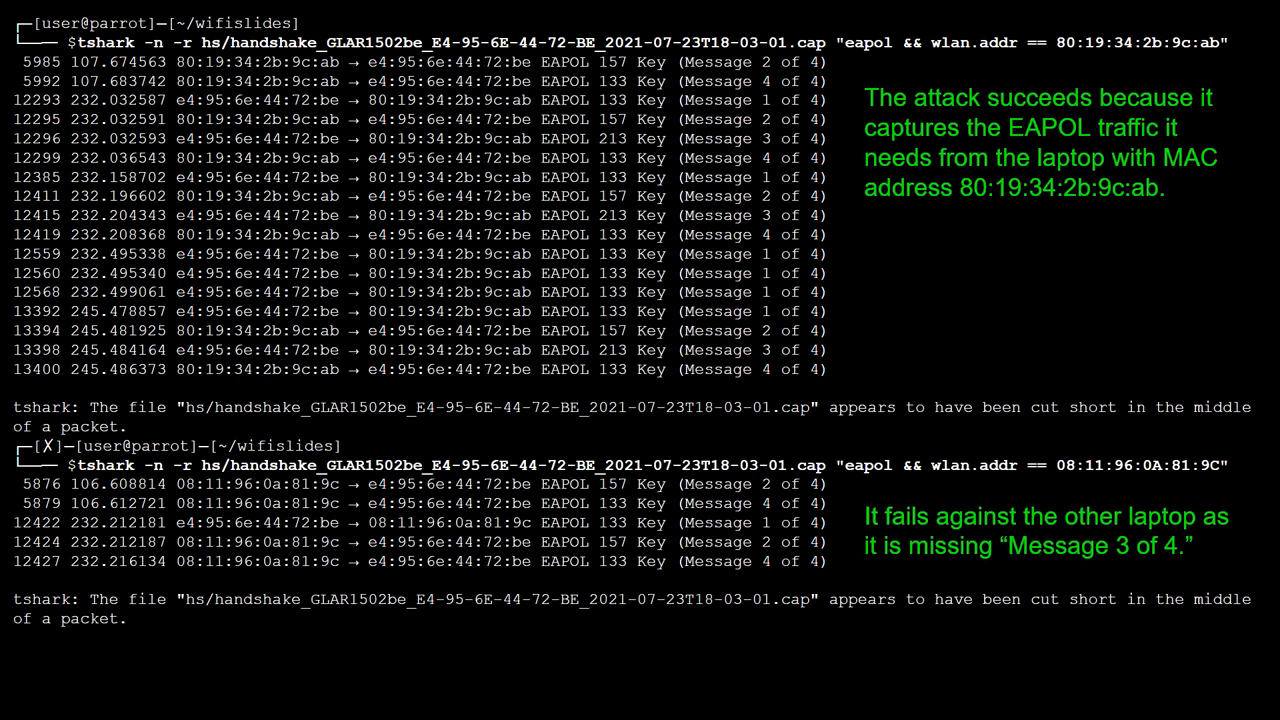
mouse_move(1158, 70)
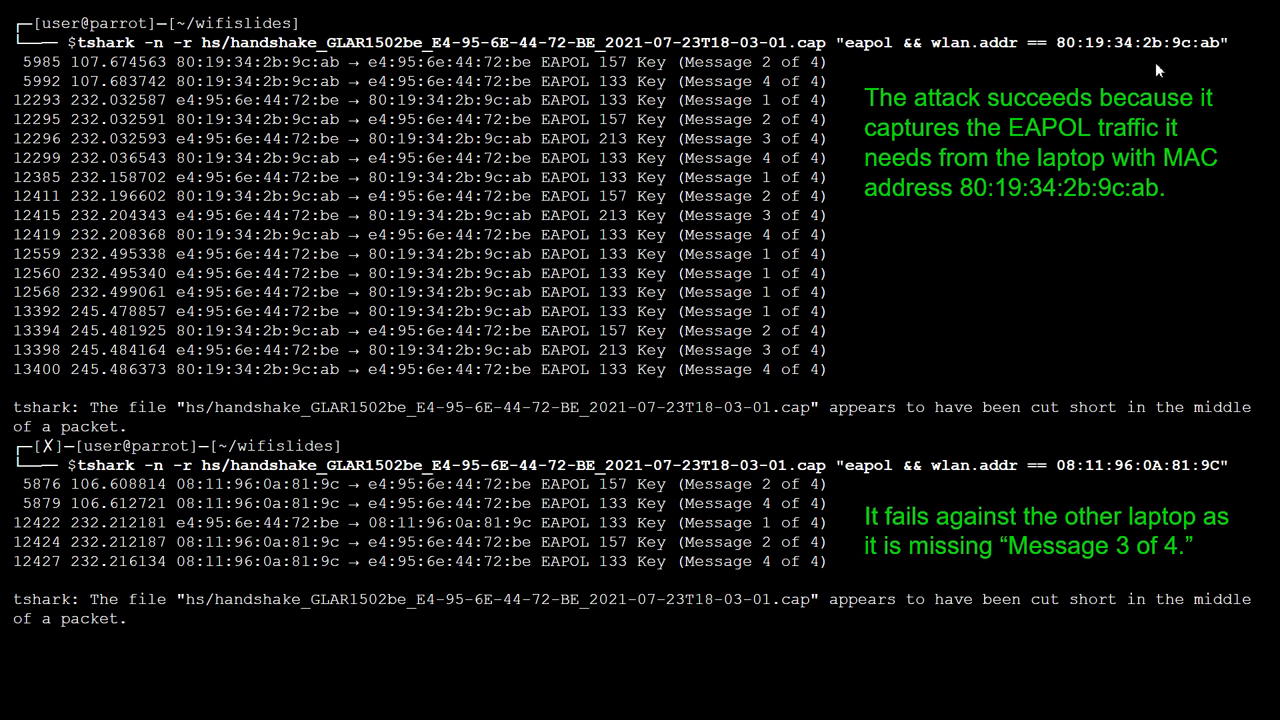
mouse_move(976, 138)
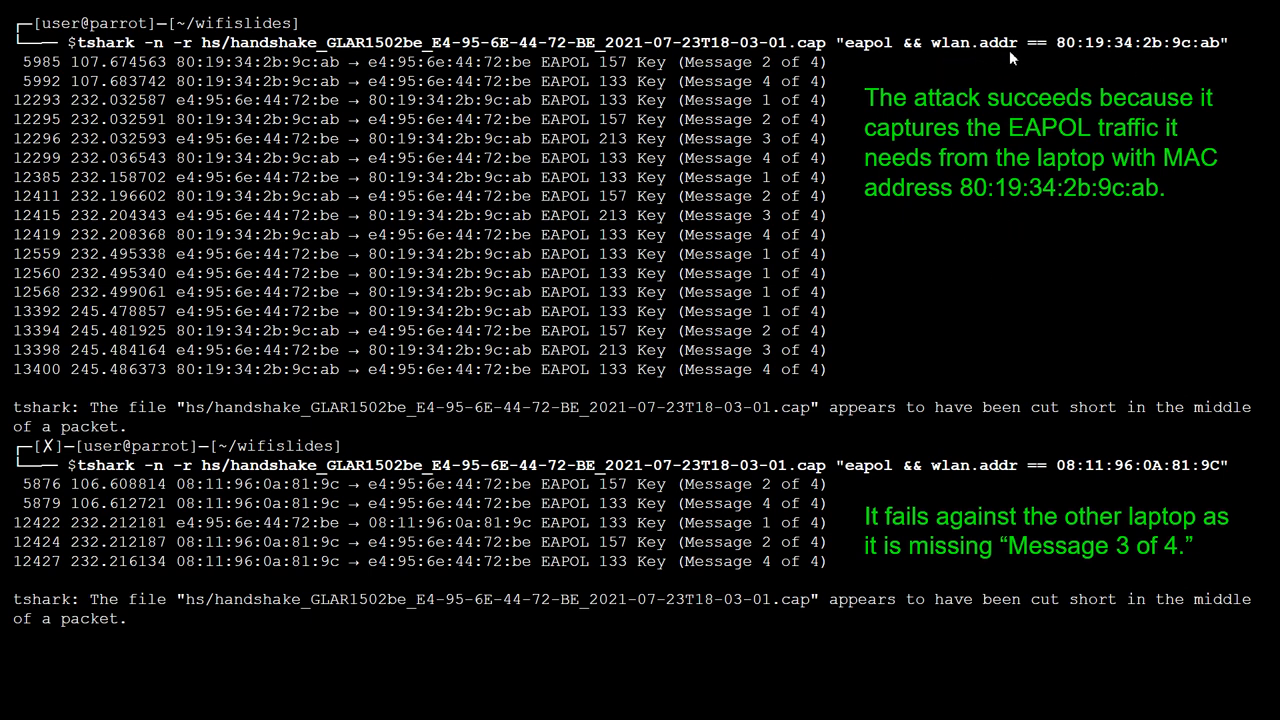
mouse_move(1060, 284)
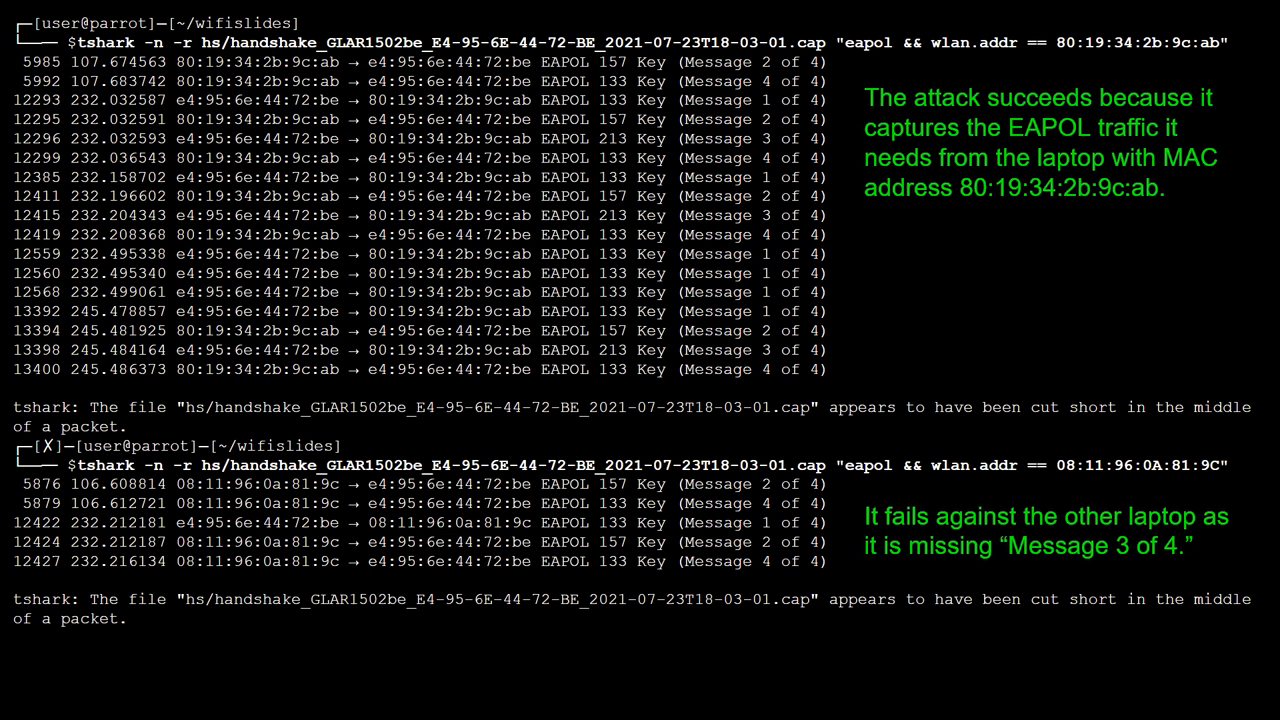
mouse_move(1040, 310)
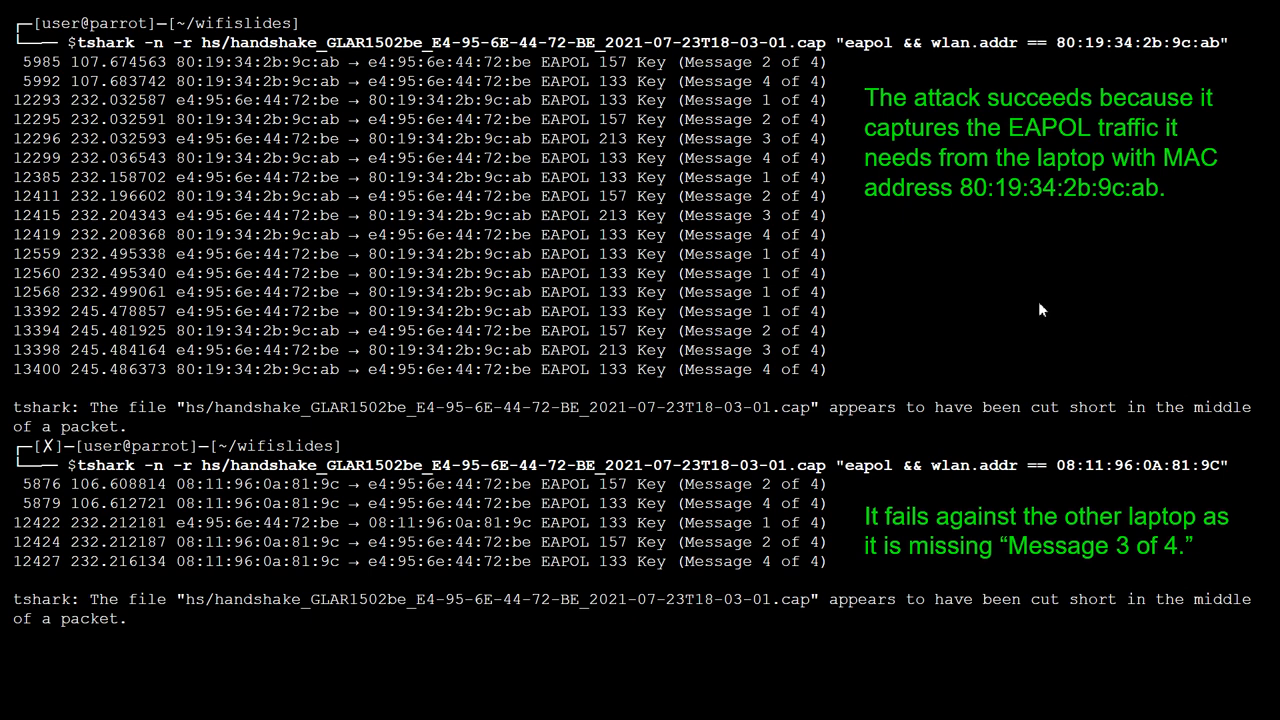
mouse_move(960, 340)
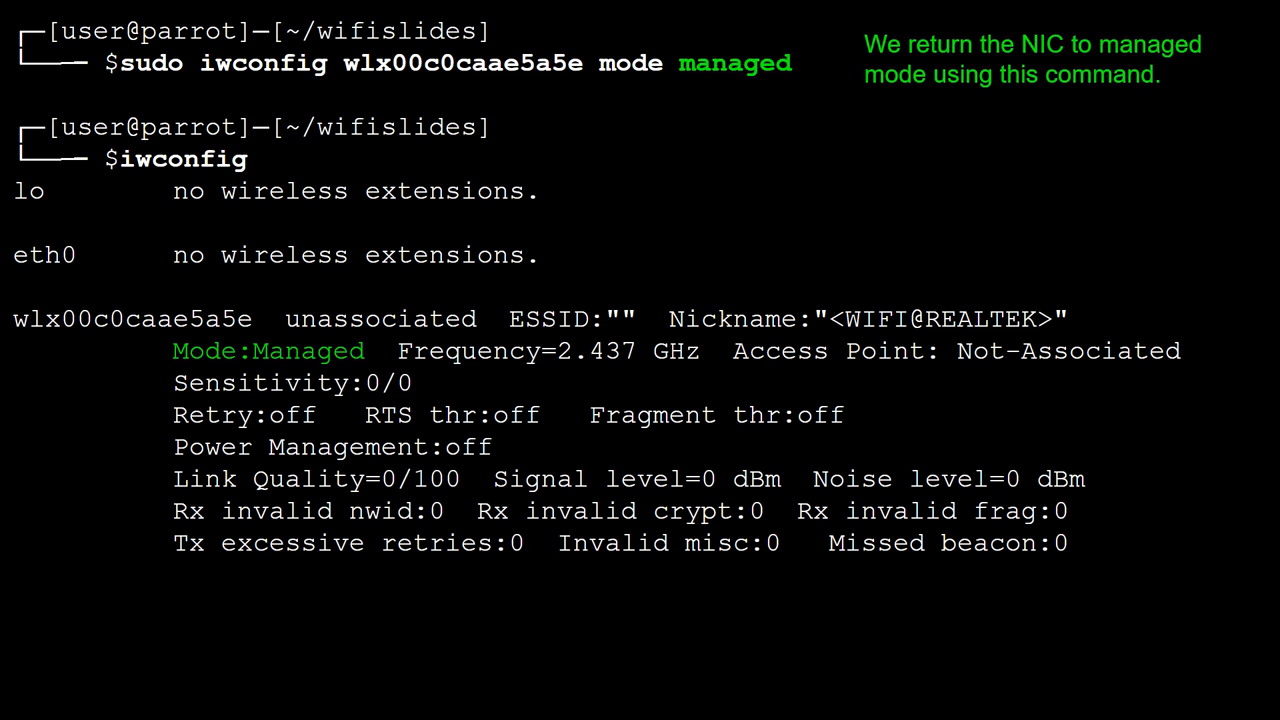
mouse_move(310, 376)
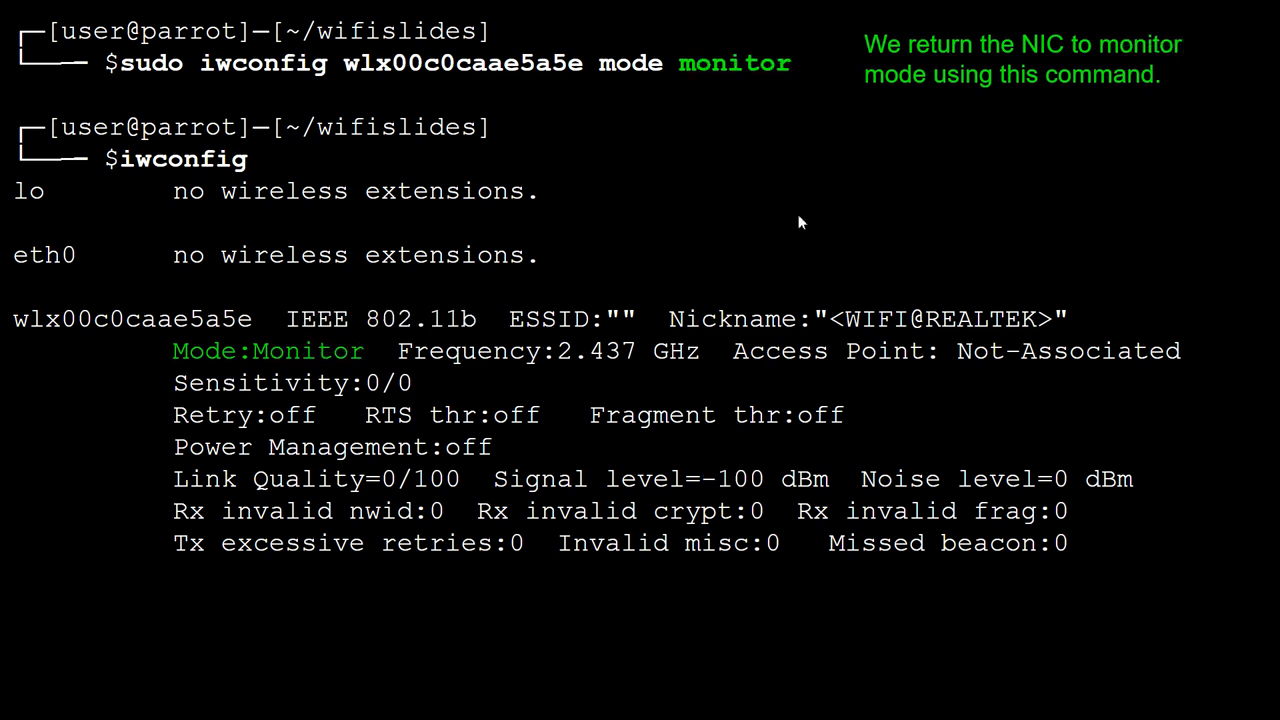
mouse_move(670, 108)
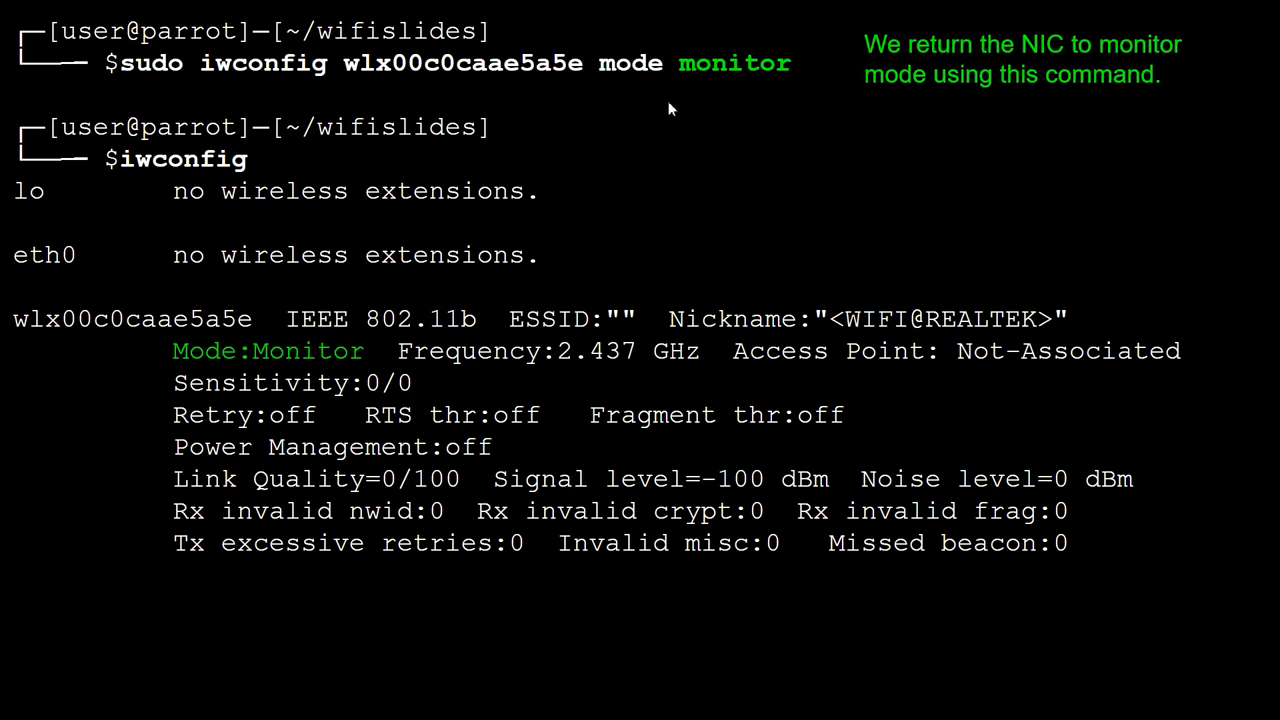
mouse_move(248, 364)
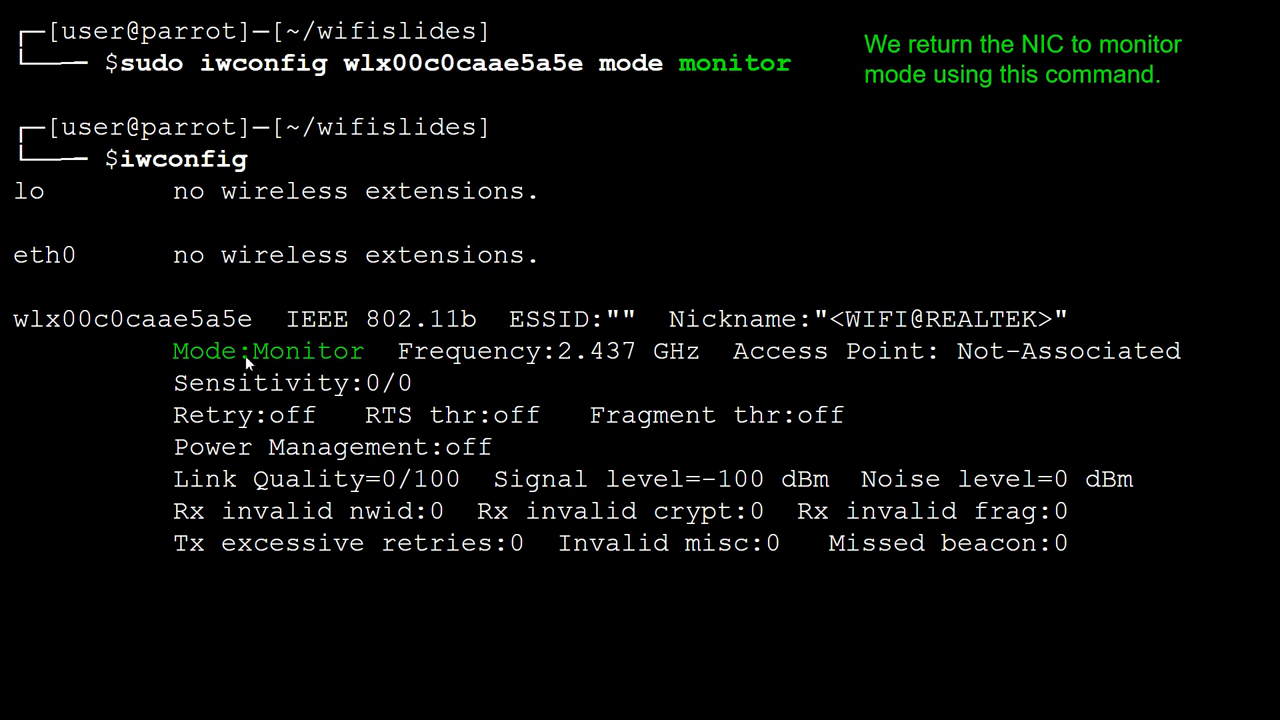
mouse_move(672, 410)
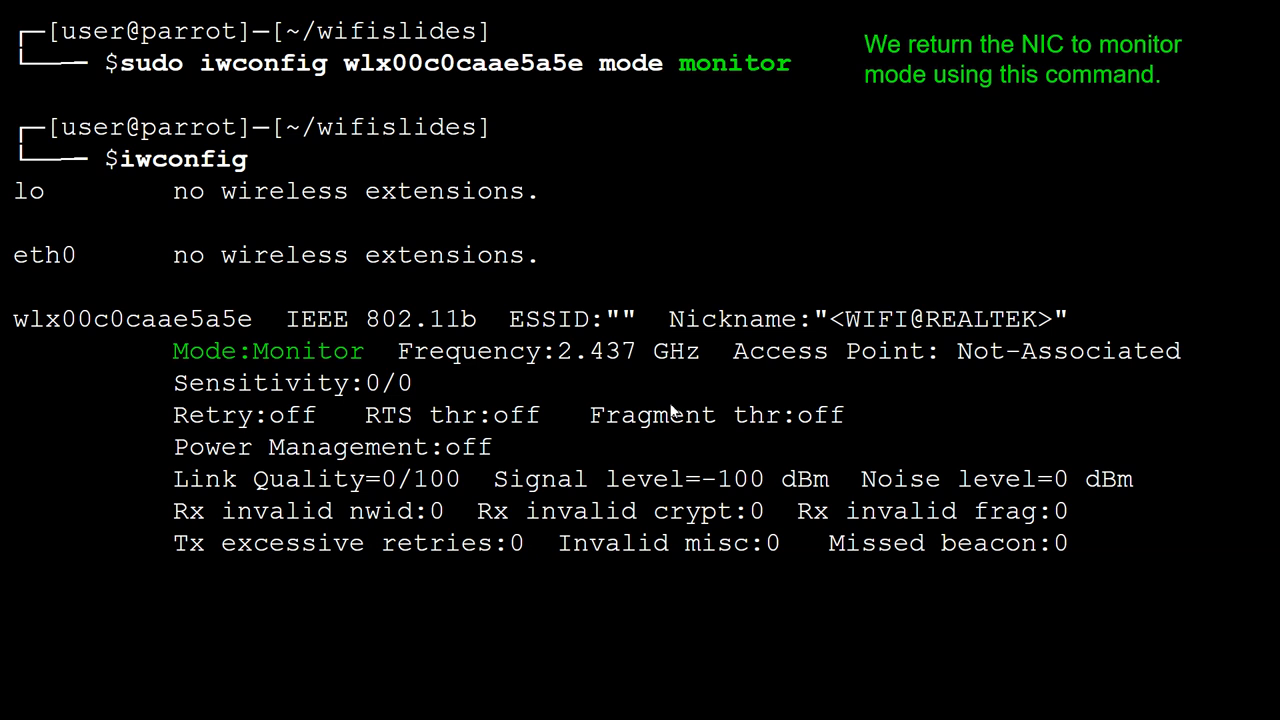
mouse_move(672, 410)
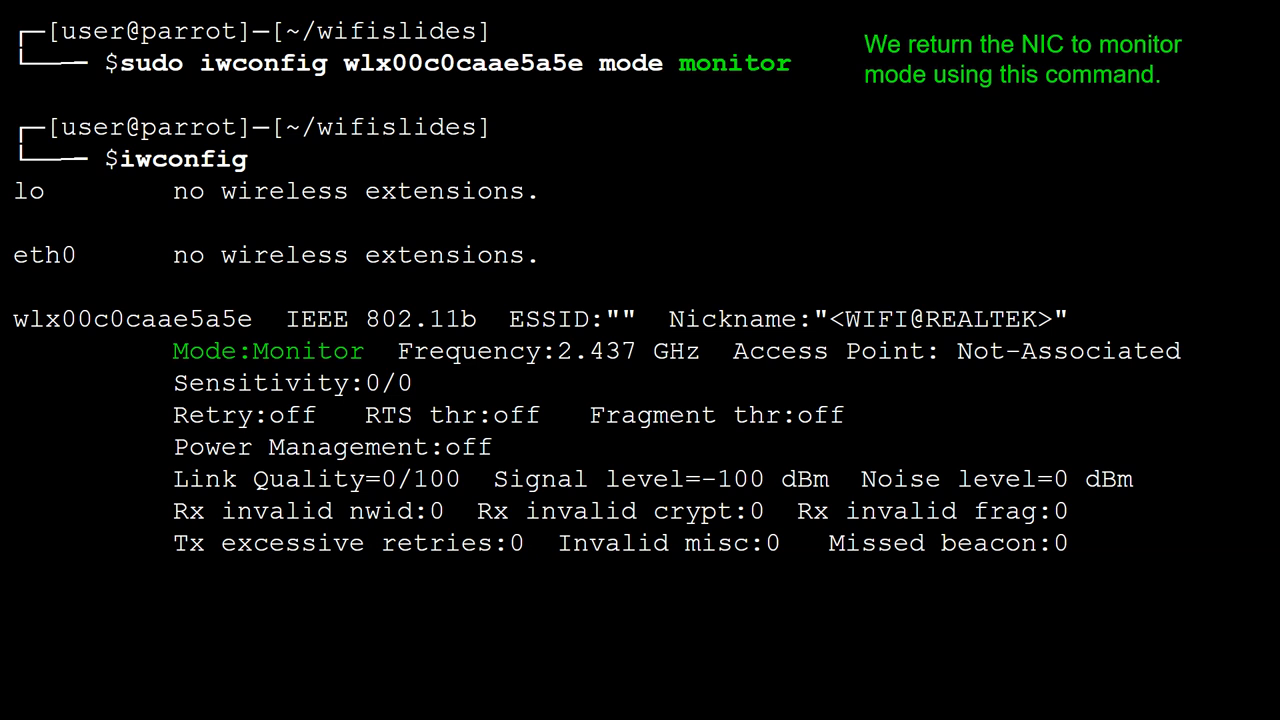
mouse_move(612, 388)
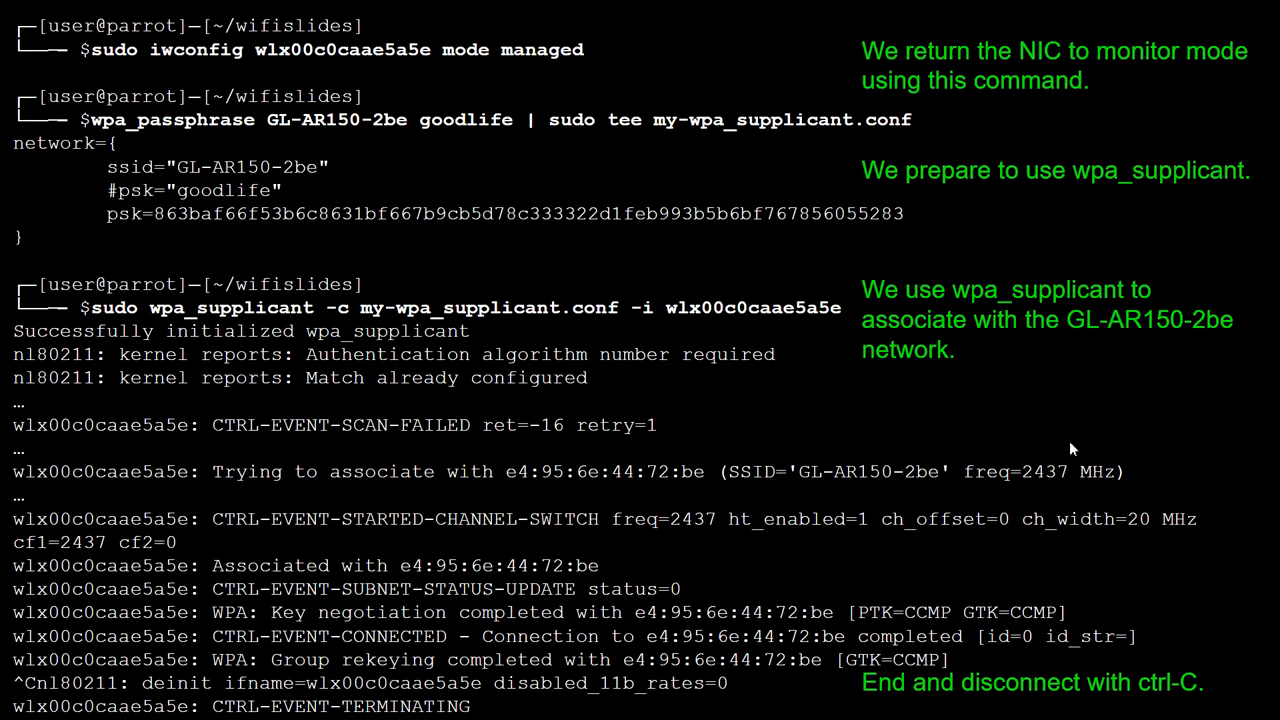
mouse_move(1084, 472)
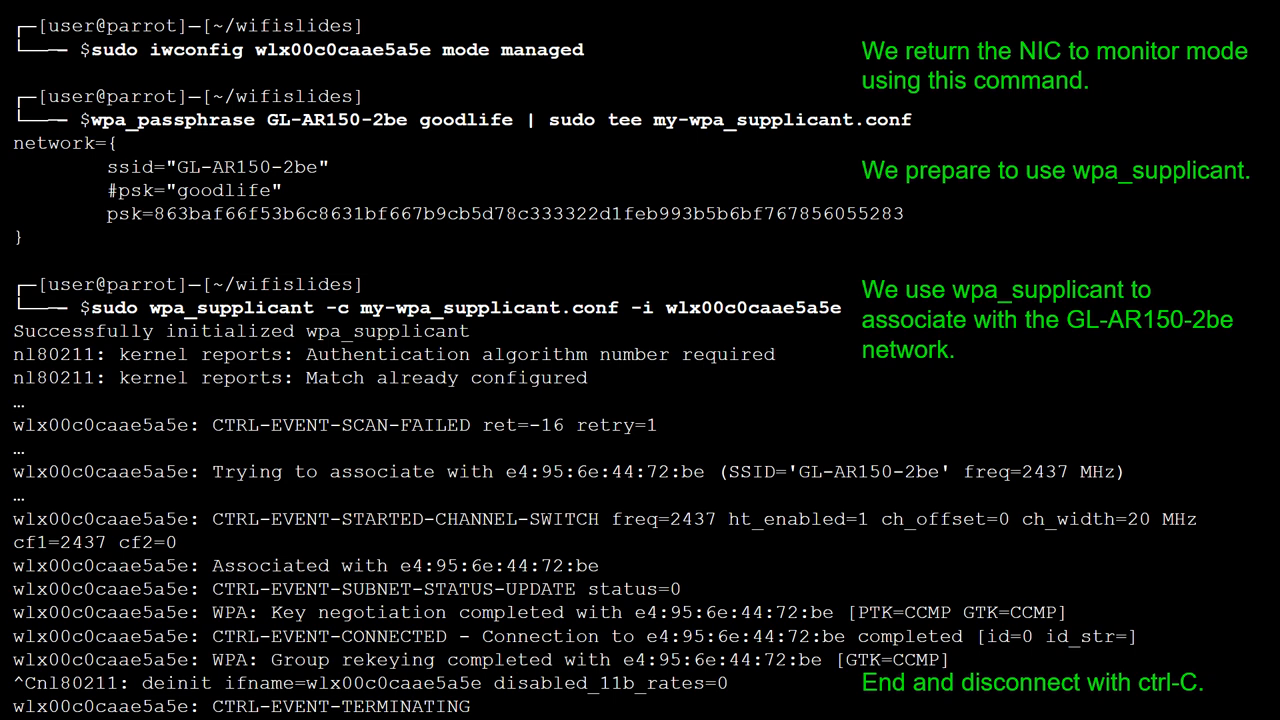
mouse_move(468, 432)
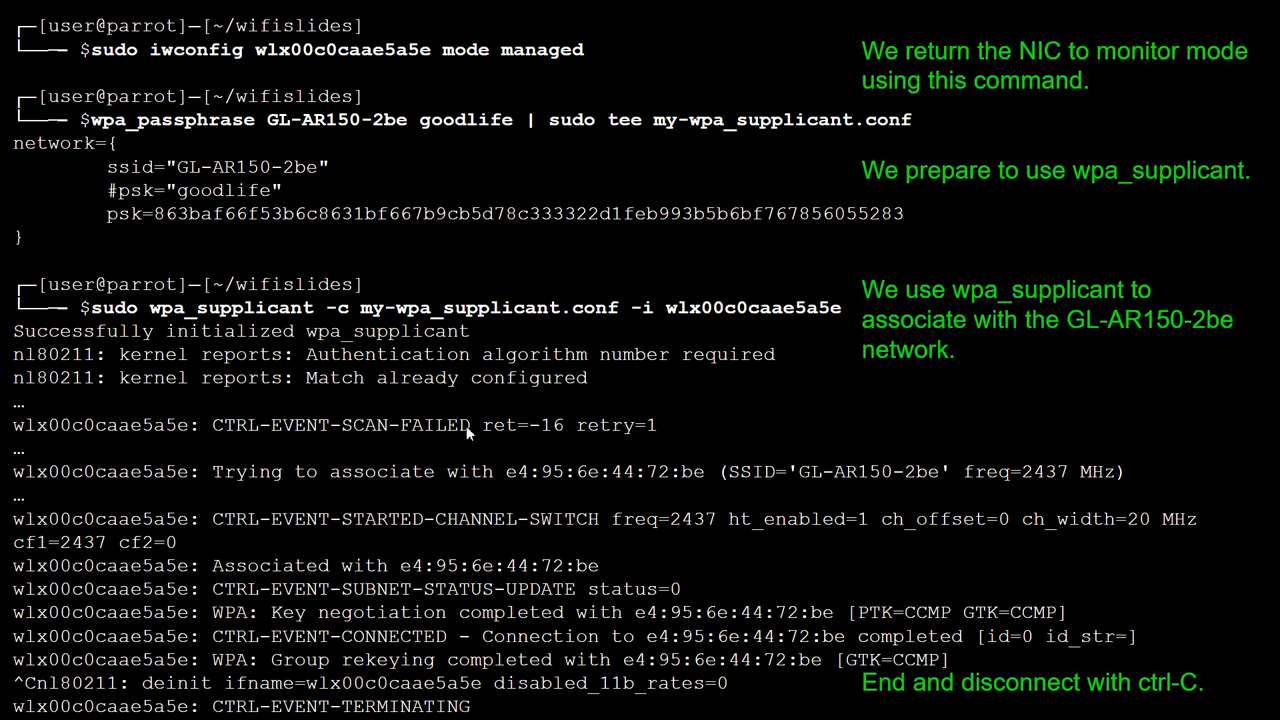
mouse_move(388, 136)
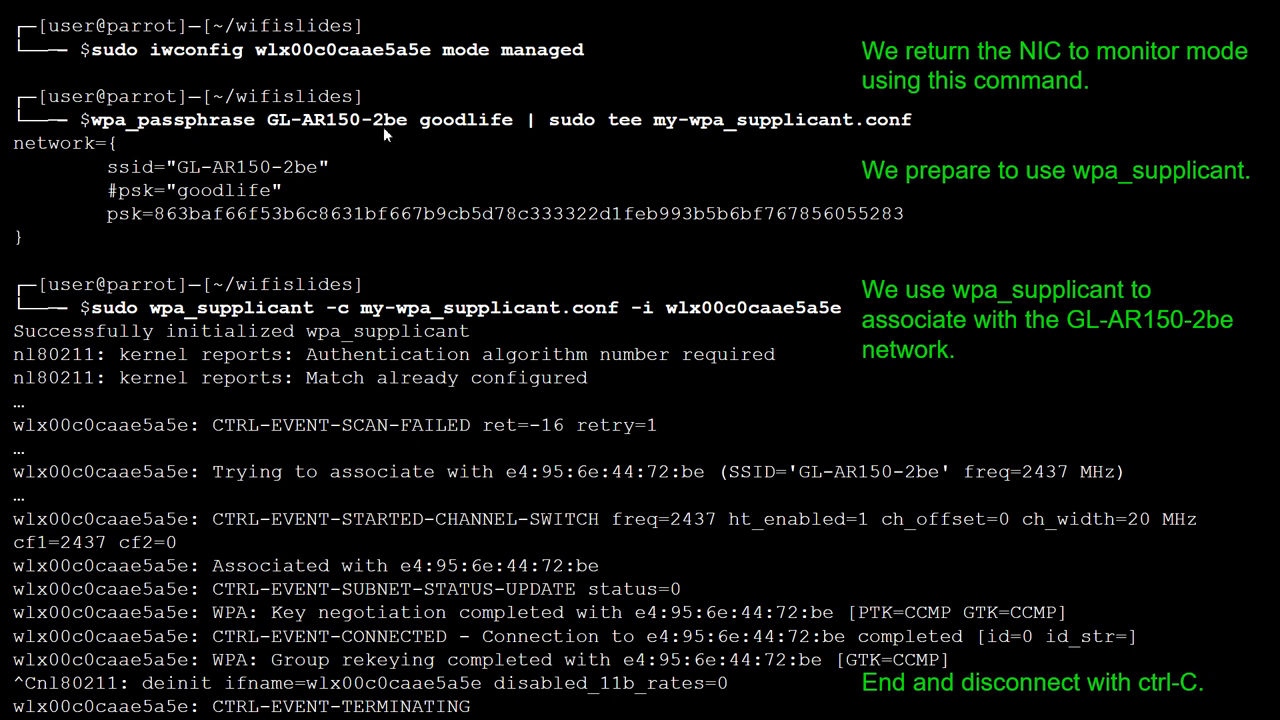
mouse_move(504, 138)
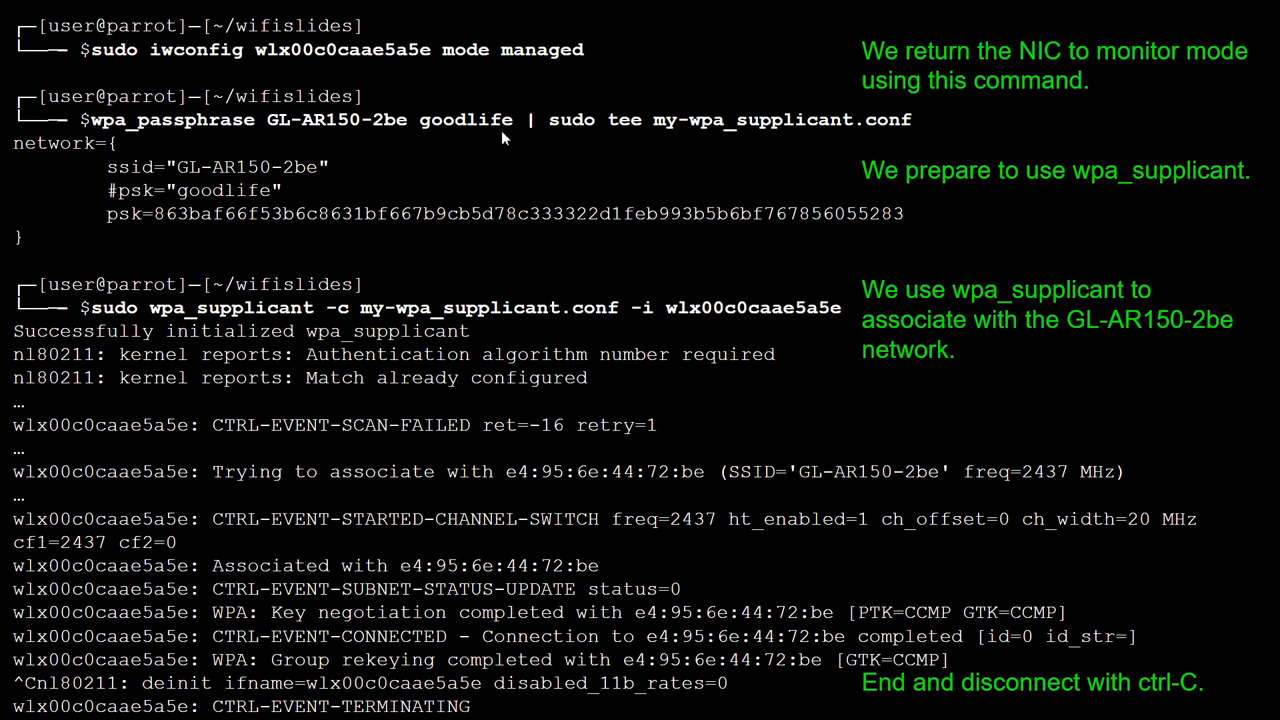
mouse_move(476, 140)
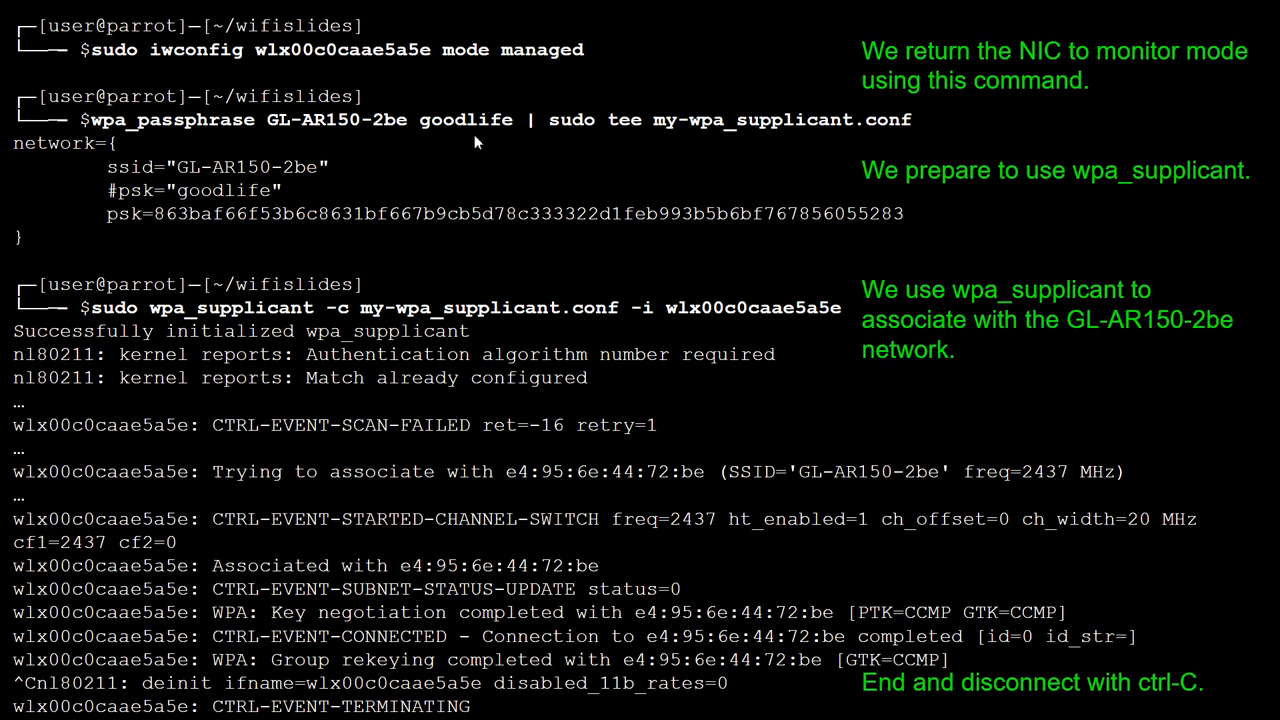
mouse_move(376, 212)
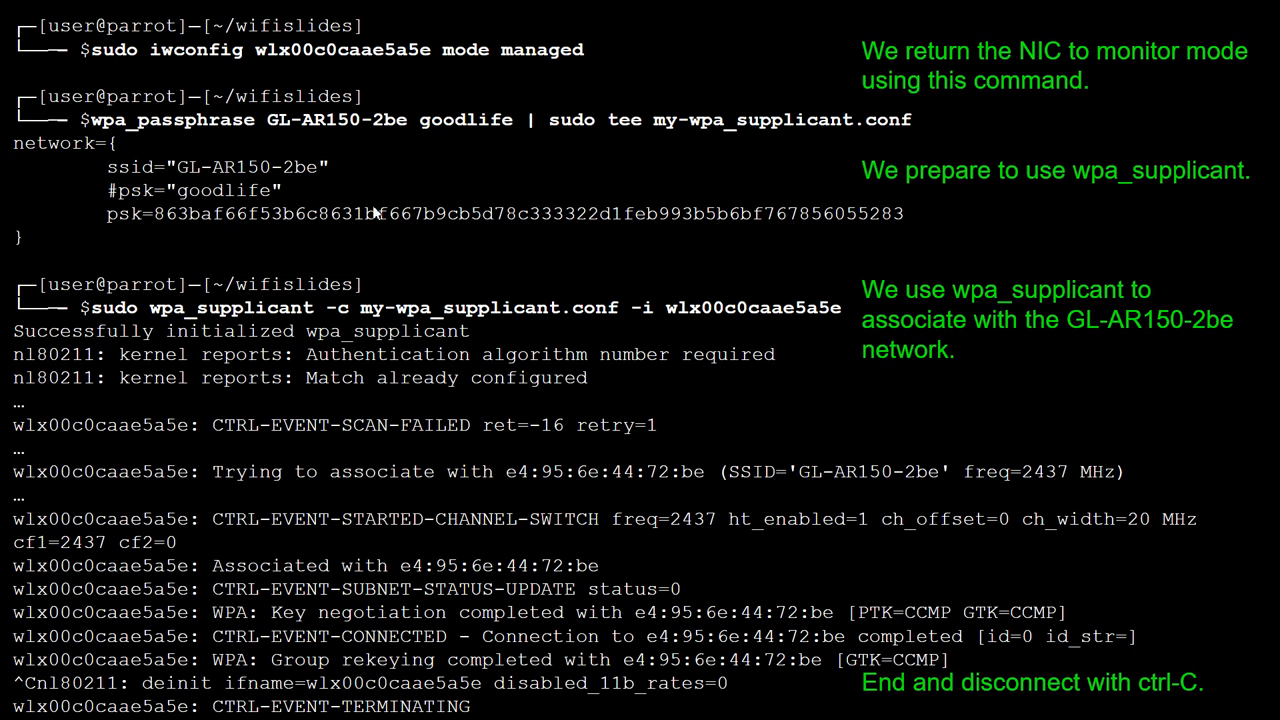
mouse_move(700, 248)
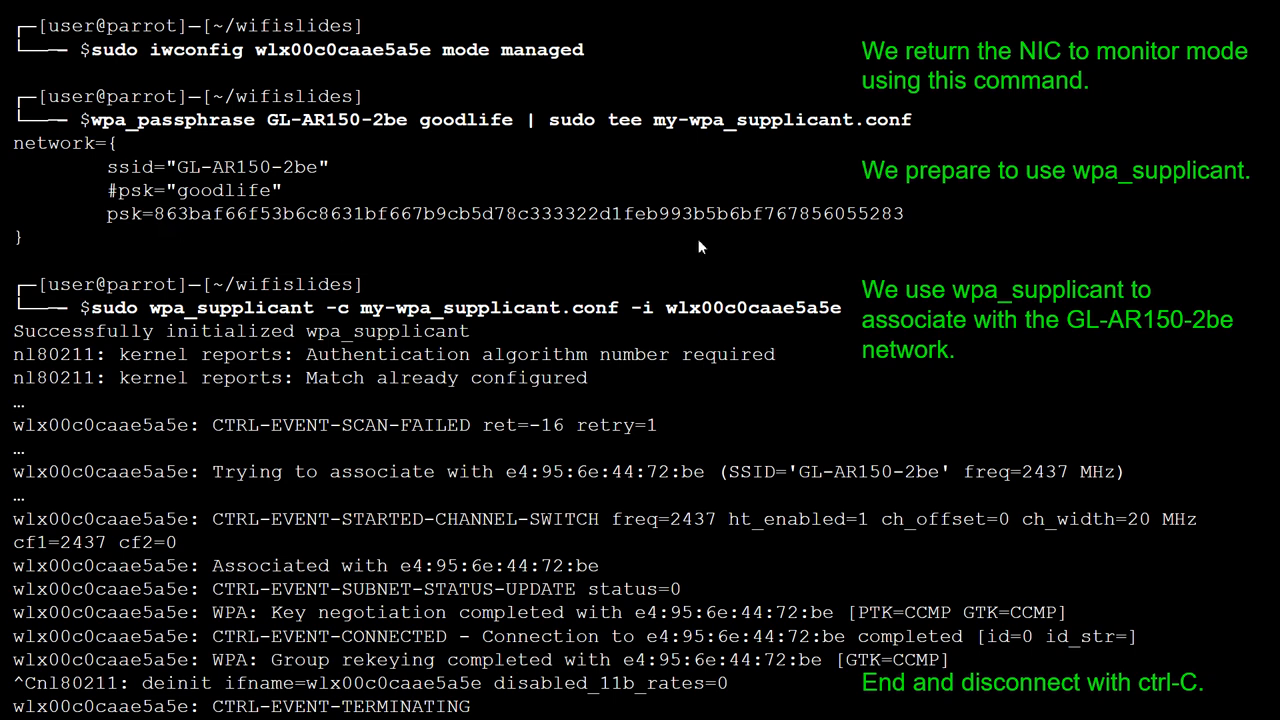
mouse_move(728, 126)
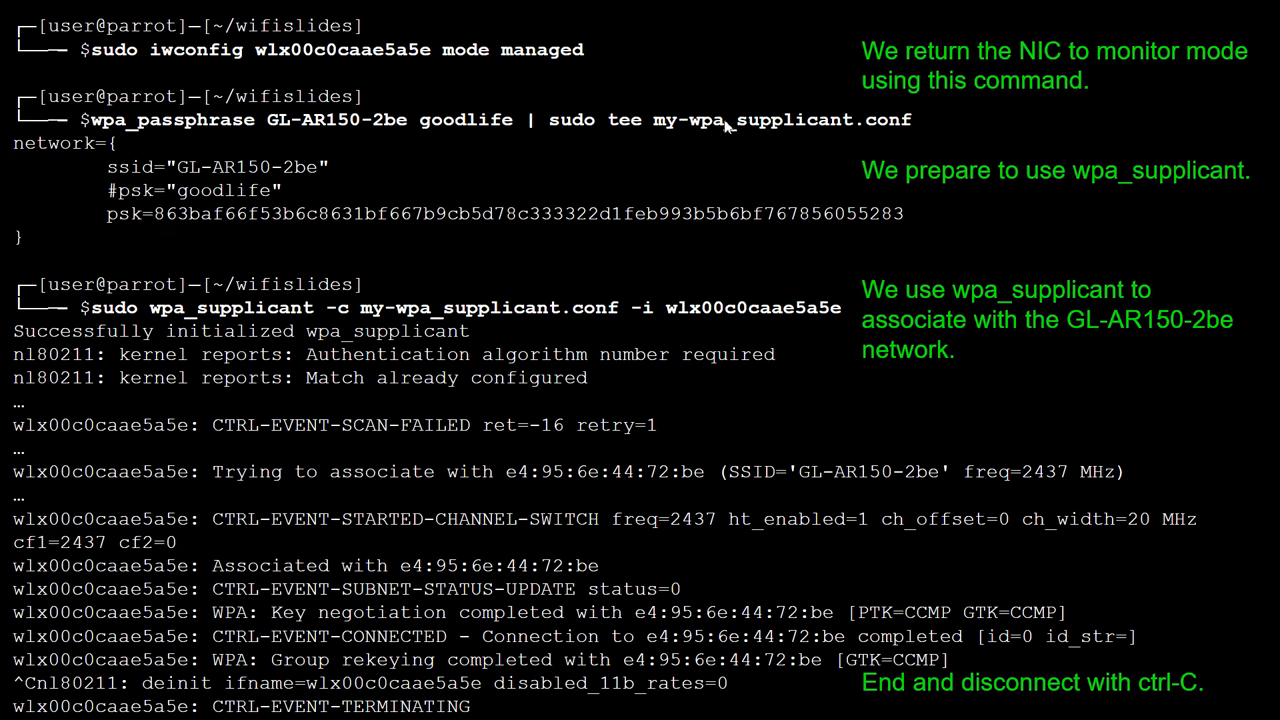
mouse_move(268, 302)
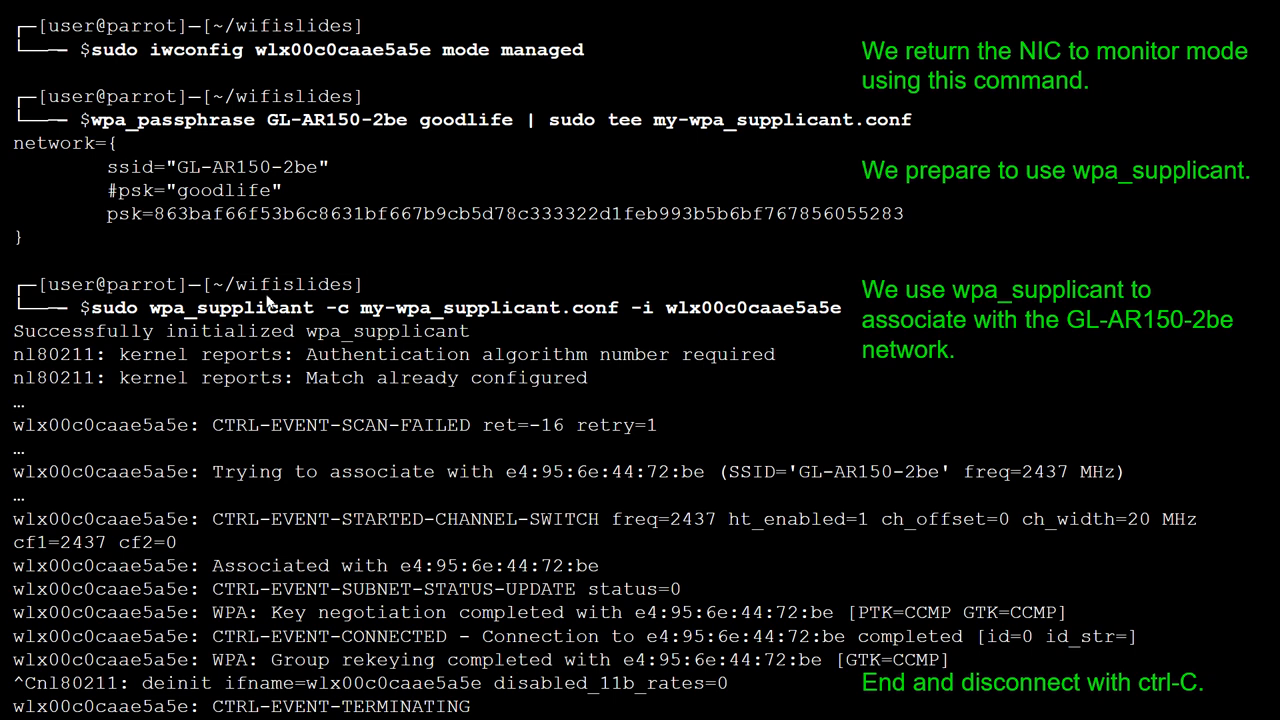
mouse_move(248, 320)
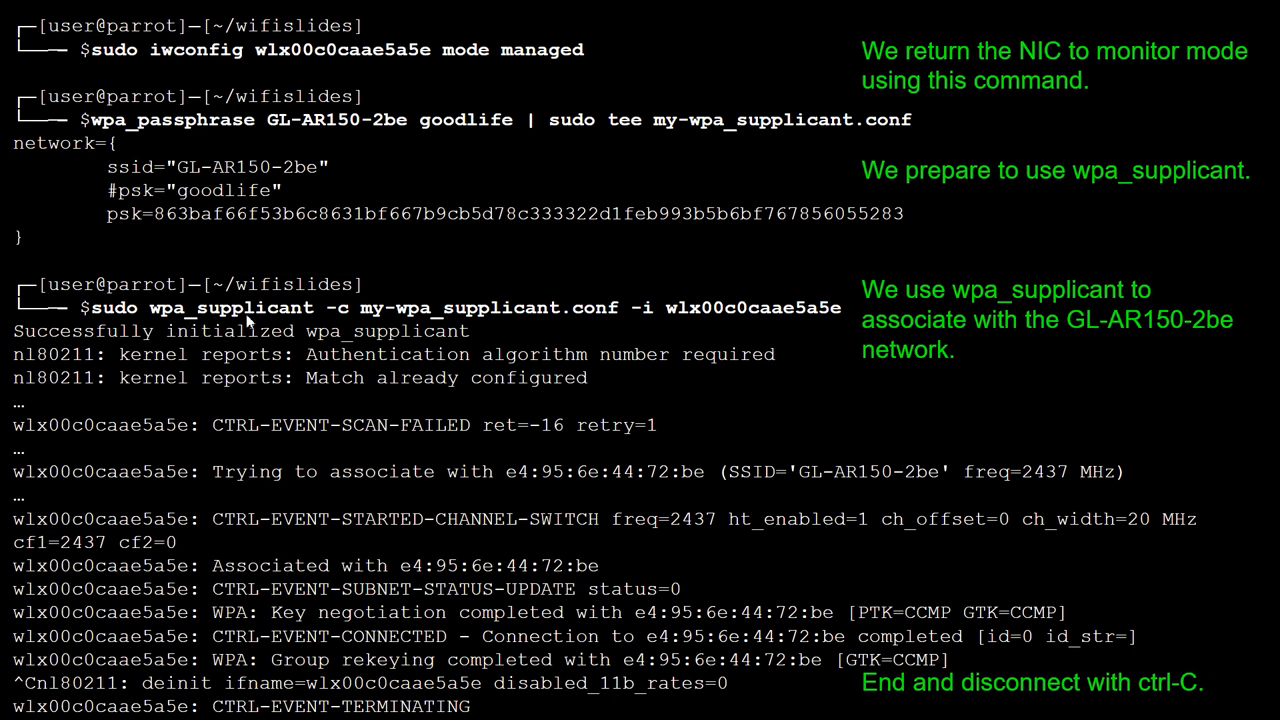
mouse_move(604, 324)
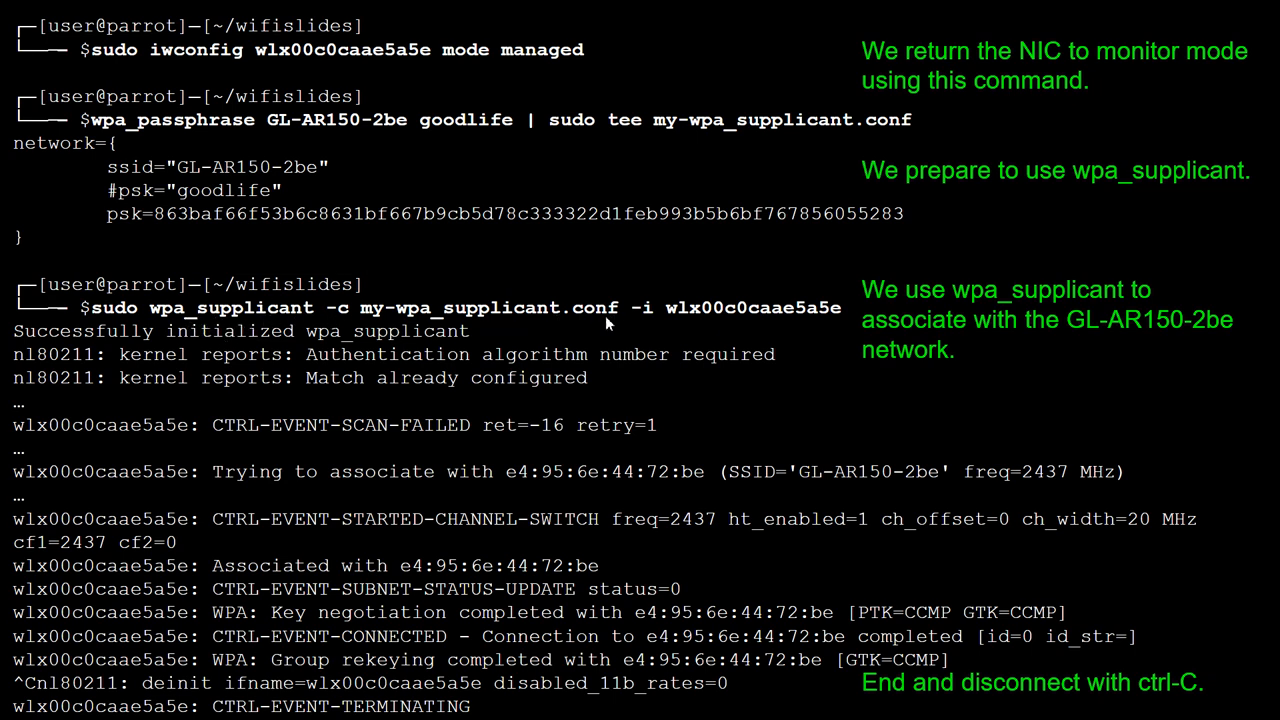
mouse_move(776, 320)
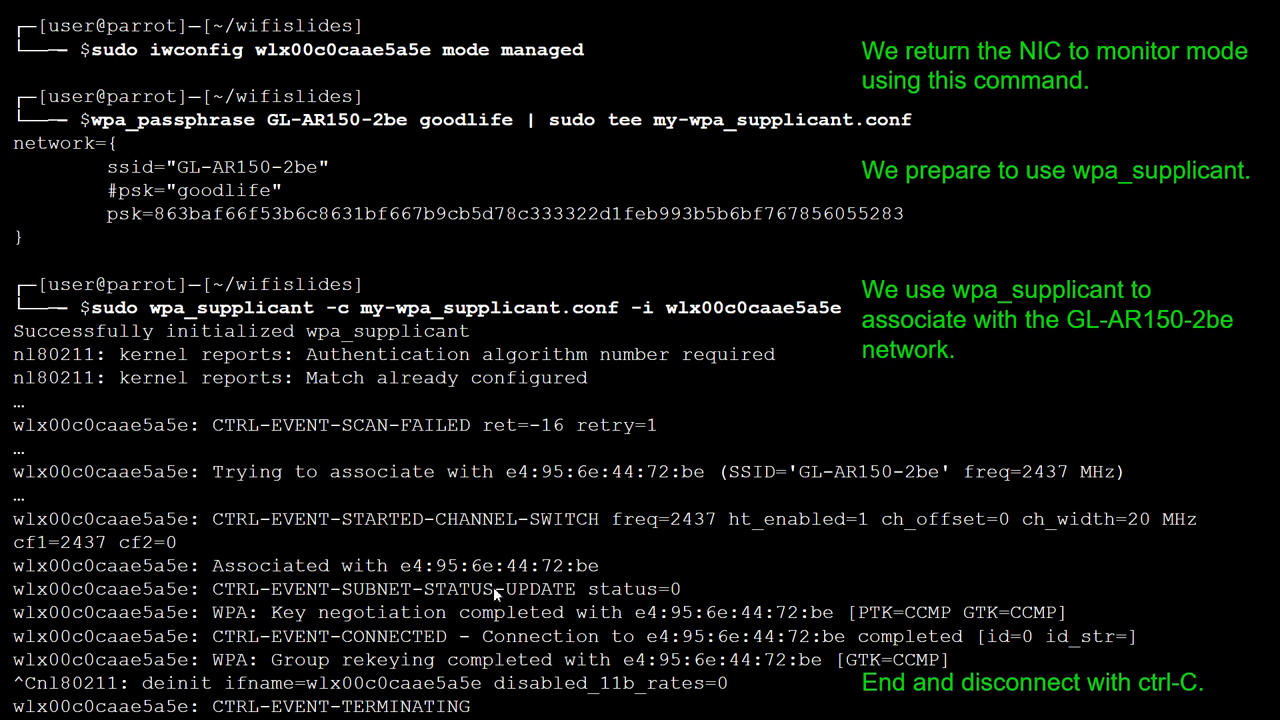
mouse_move(864, 584)
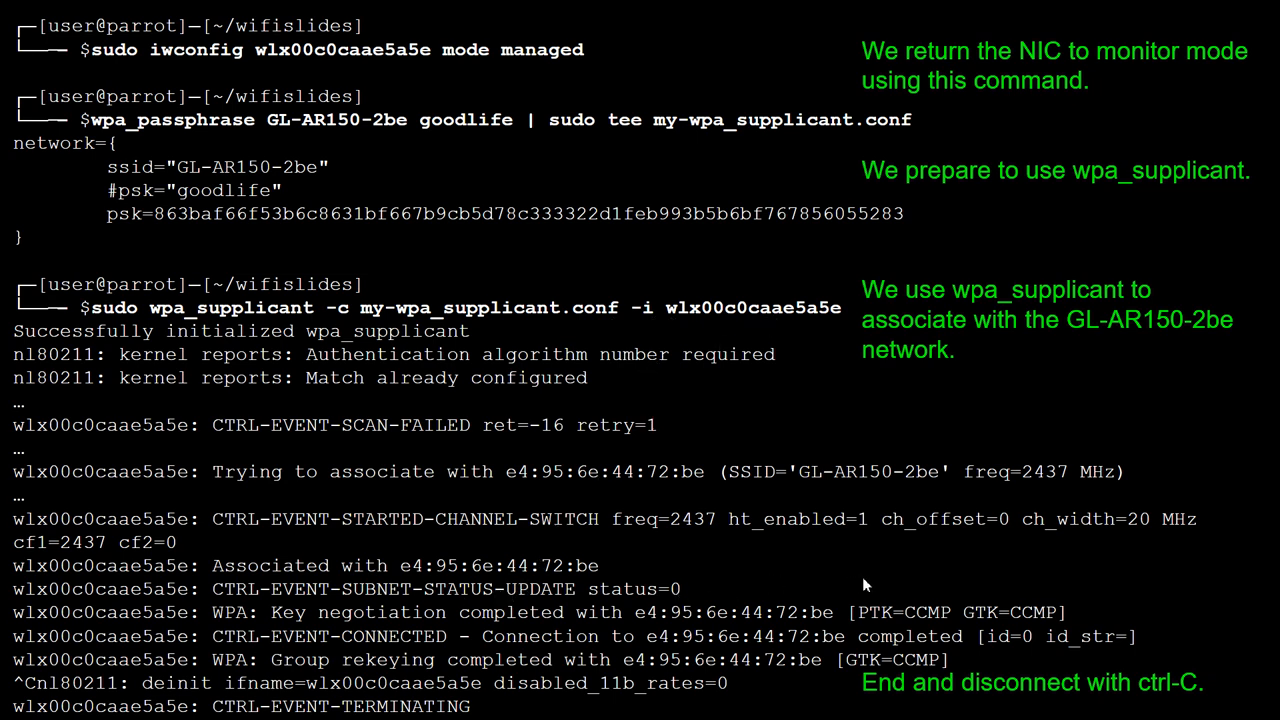
mouse_move(1052, 548)
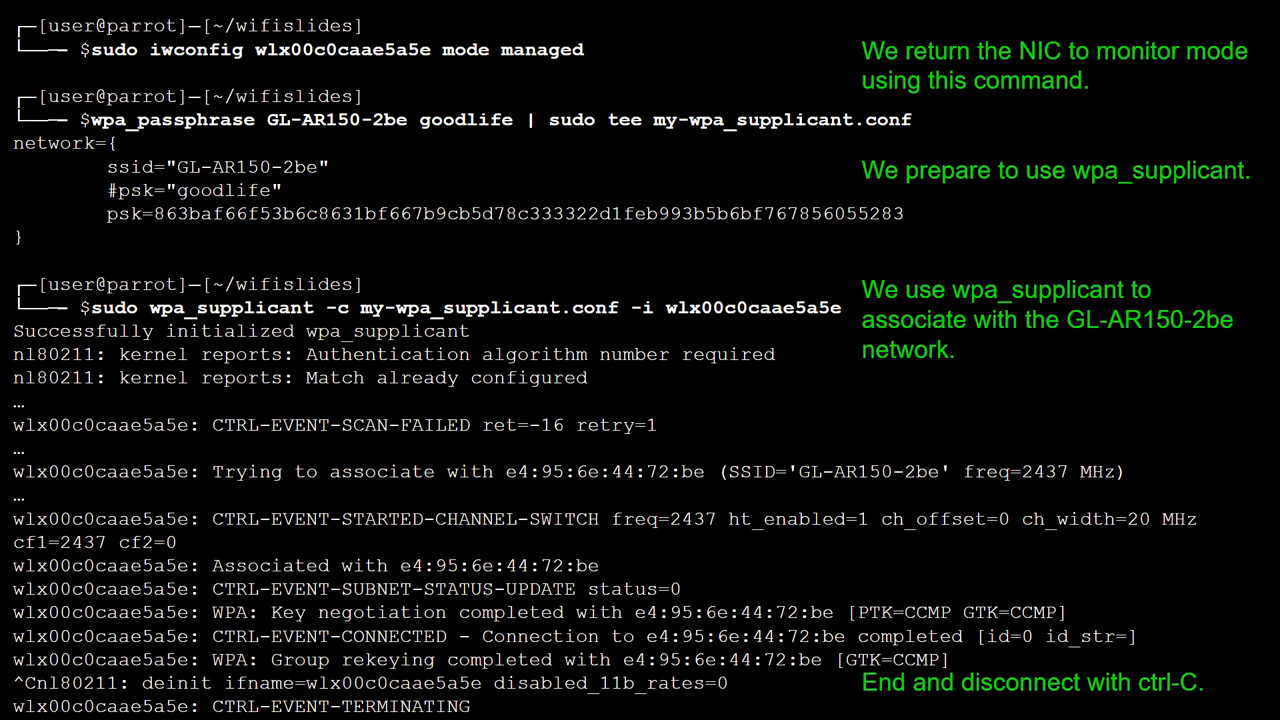
mouse_move(866, 560)
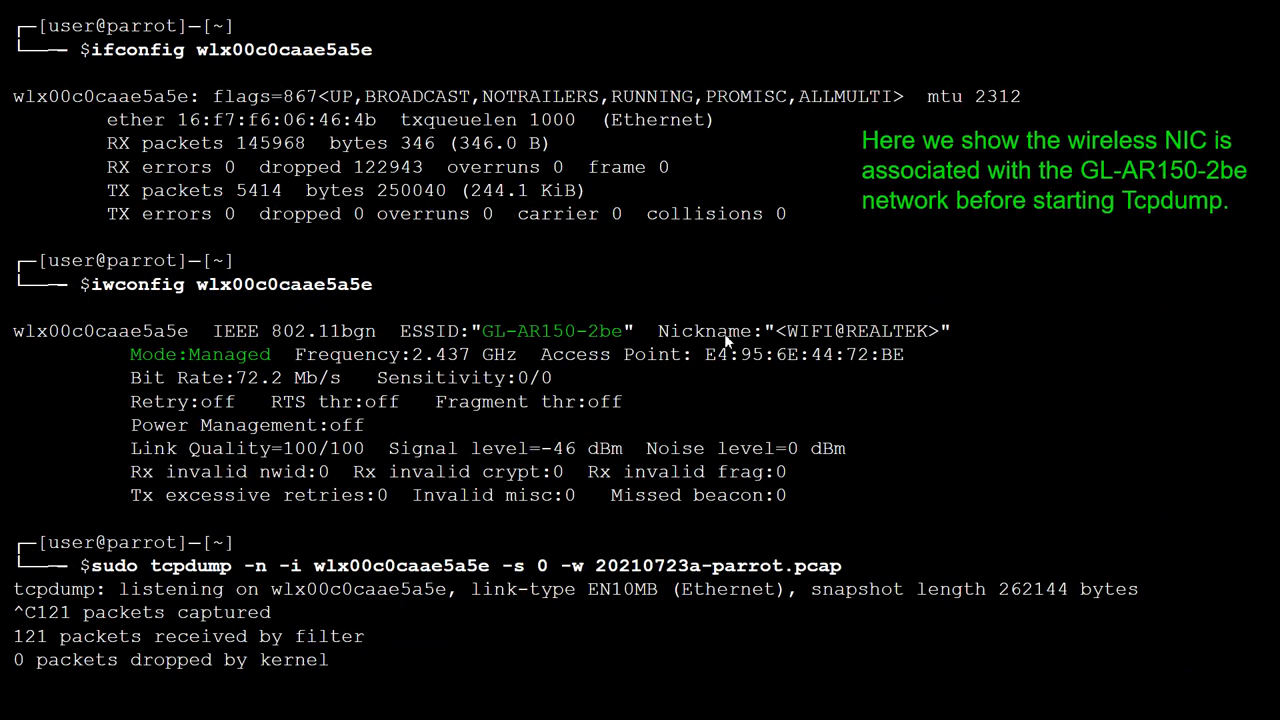
mouse_move(368, 114)
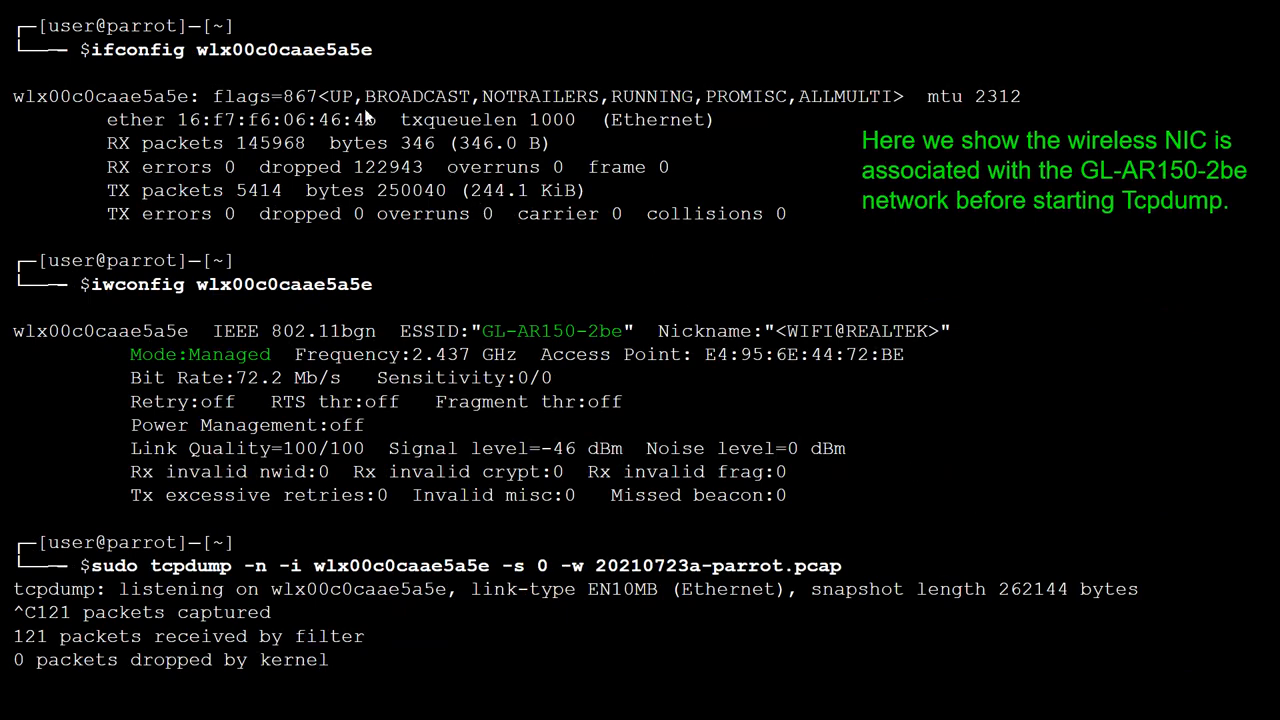
mouse_move(496, 104)
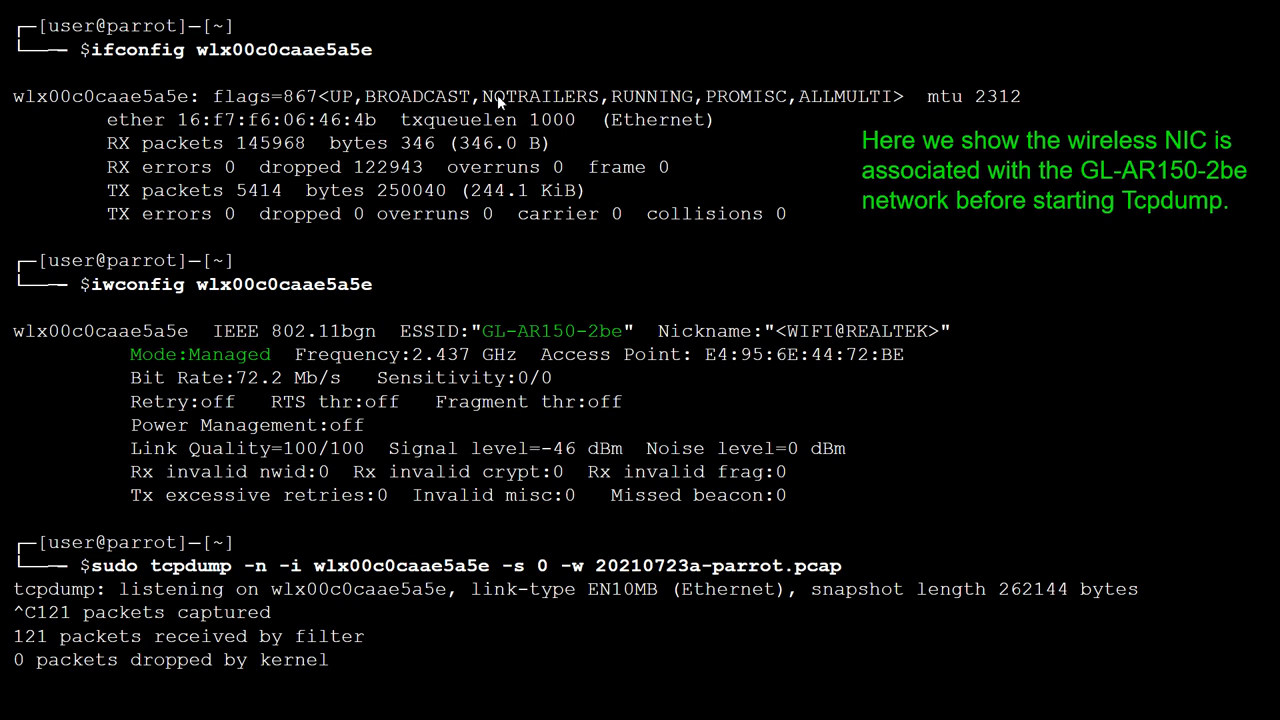
mouse_move(180, 90)
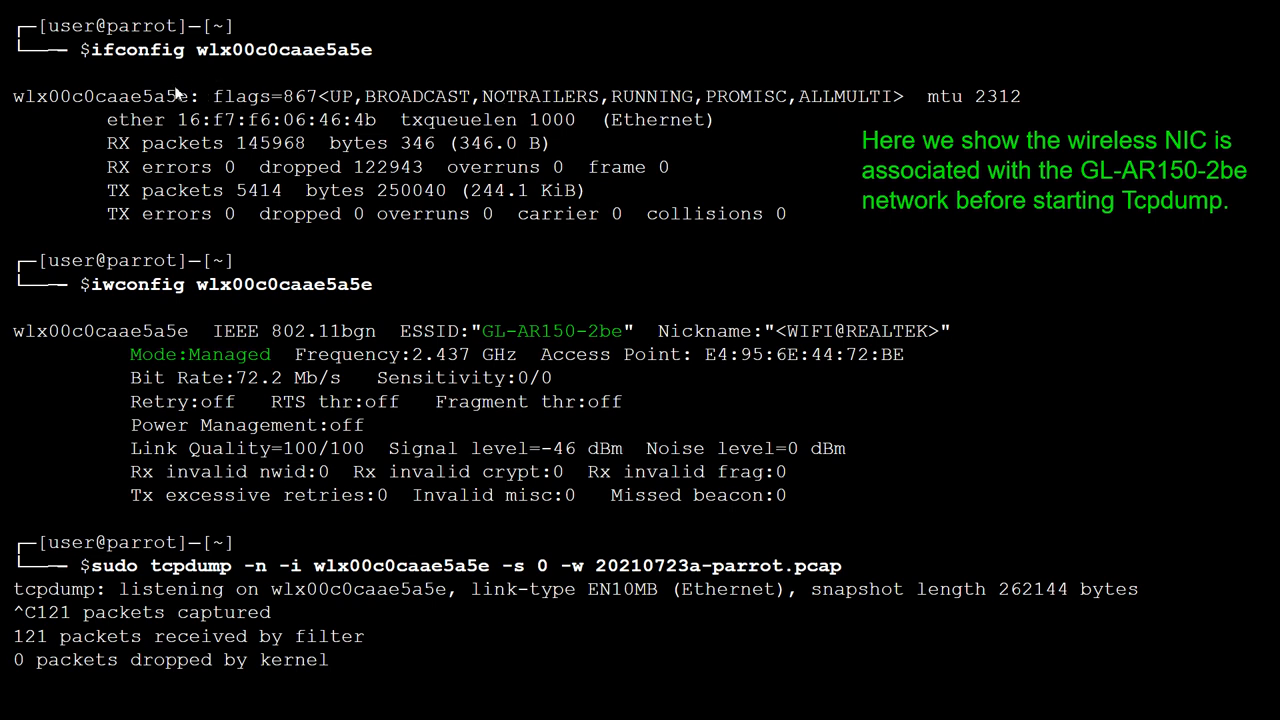
mouse_move(736, 108)
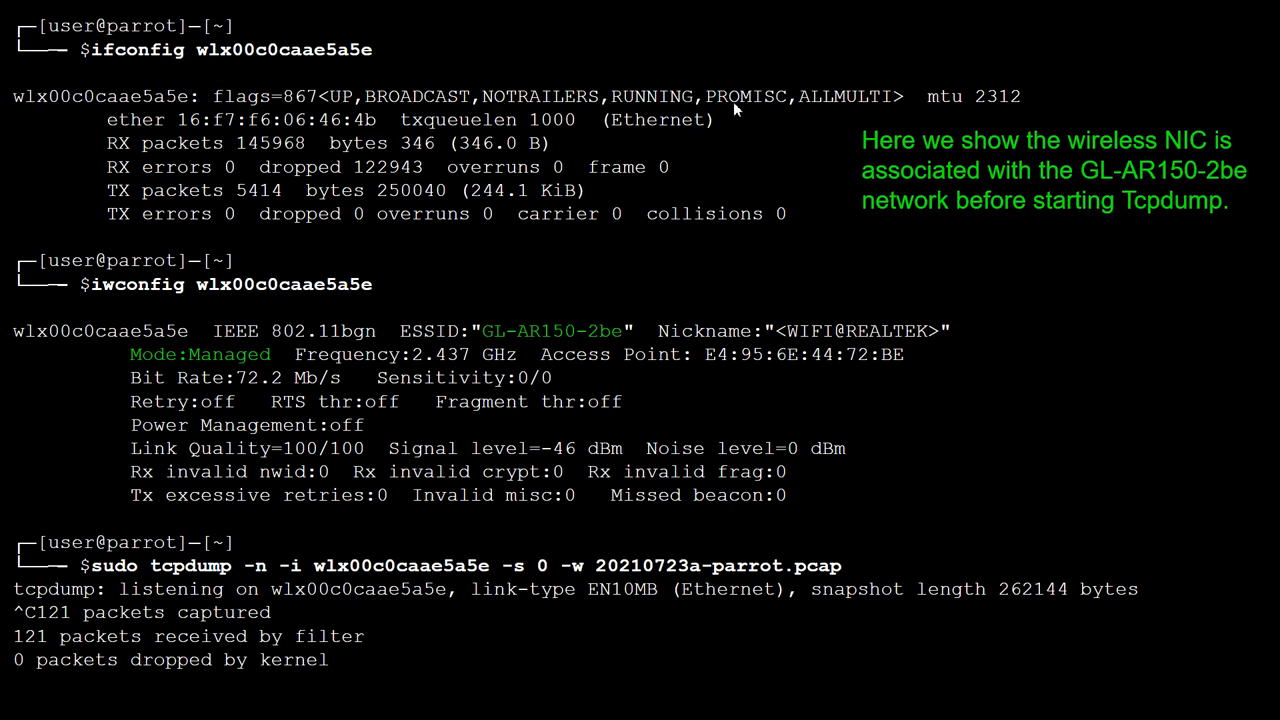
mouse_move(750, 118)
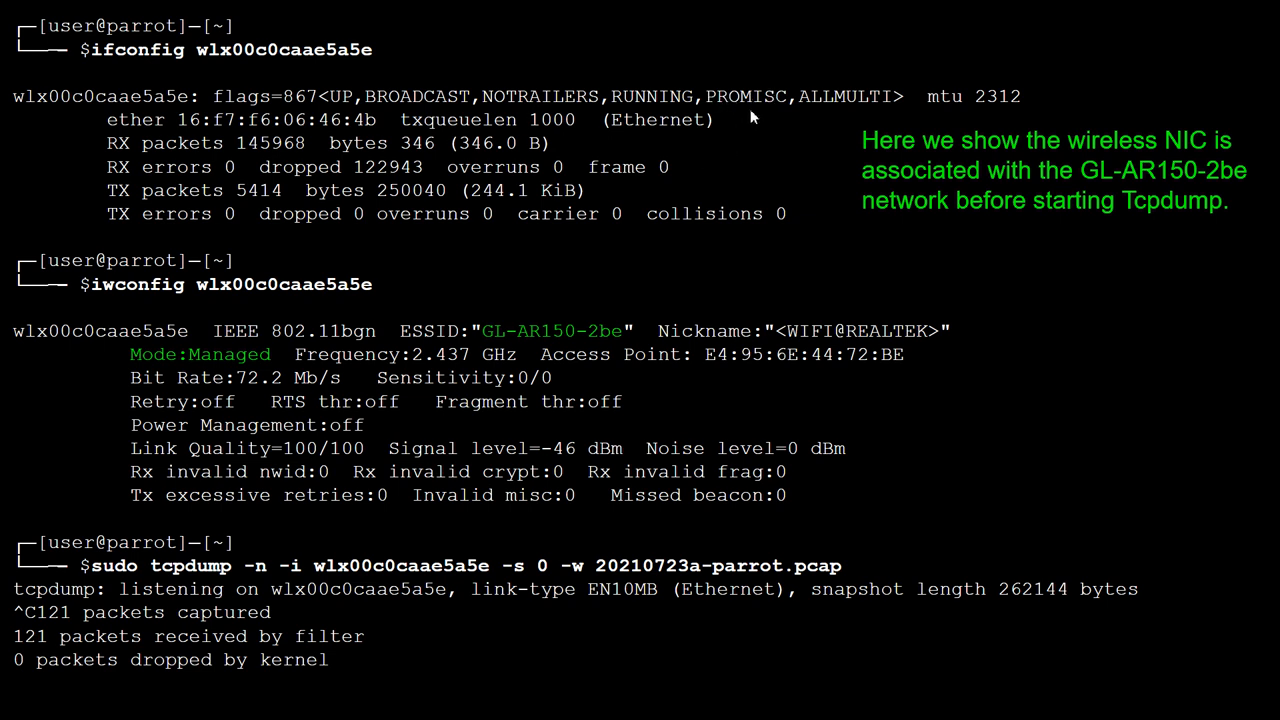
mouse_move(156, 304)
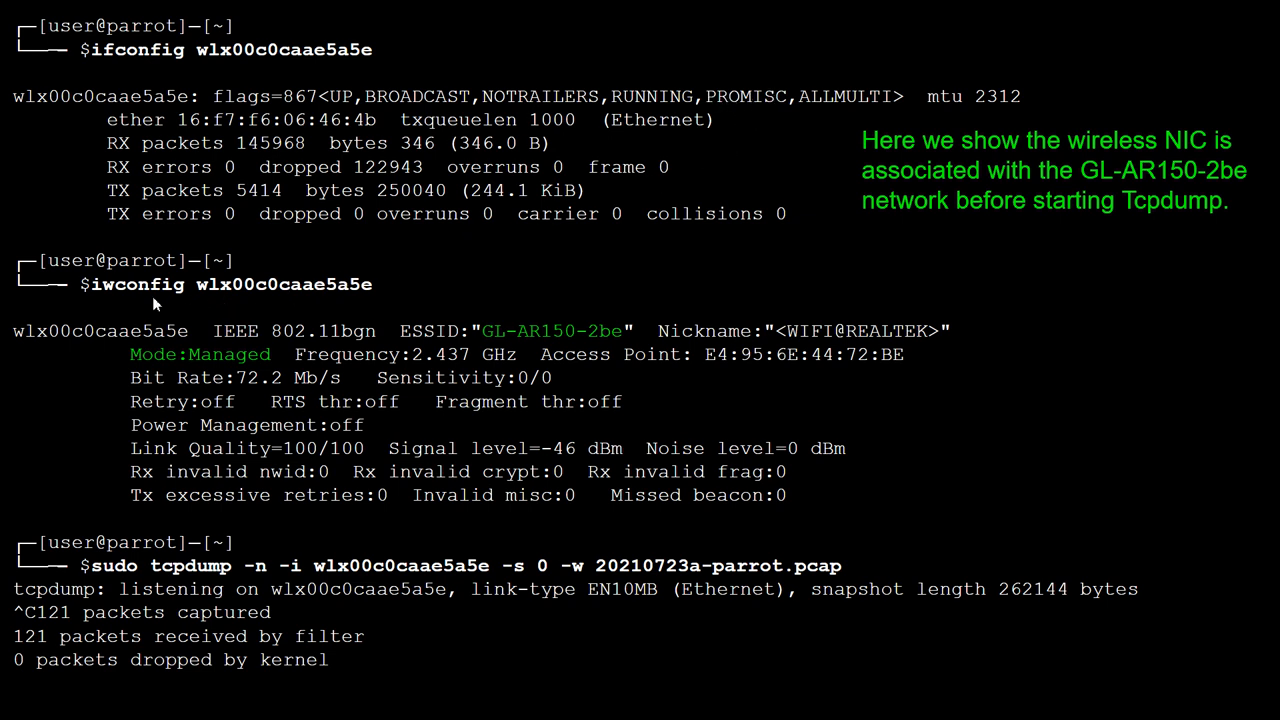
mouse_move(476, 348)
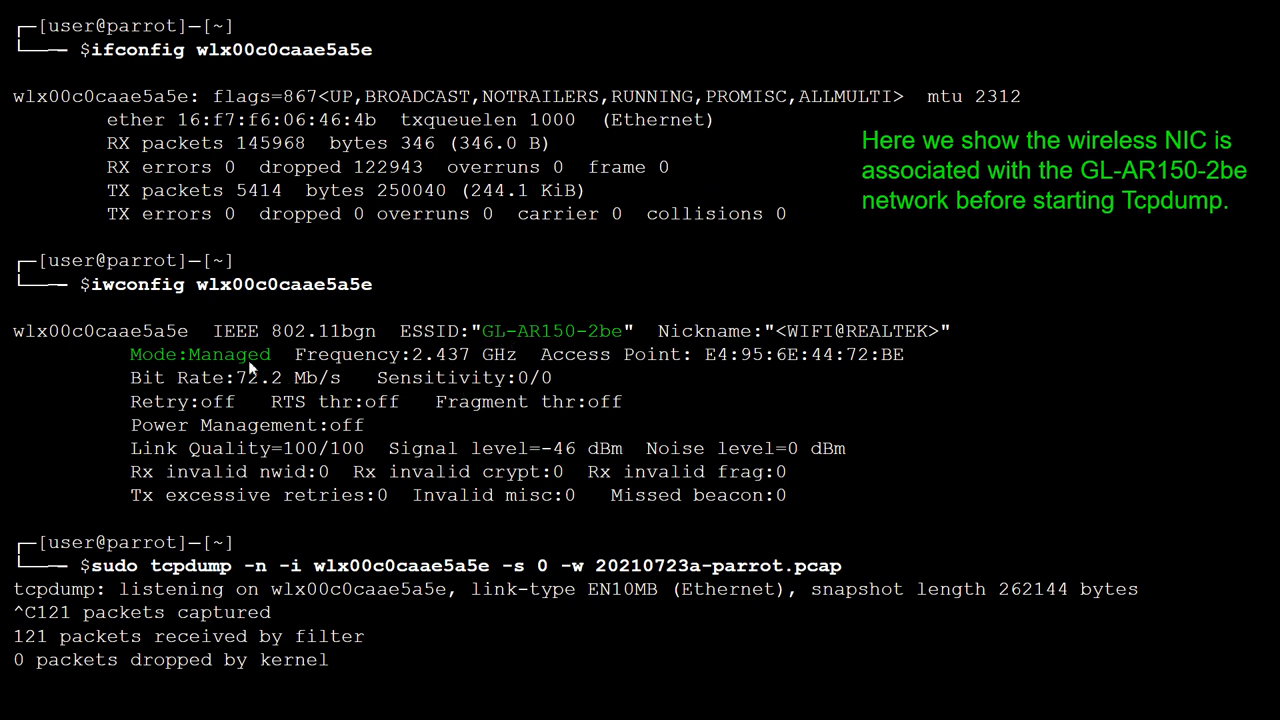
mouse_move(730, 404)
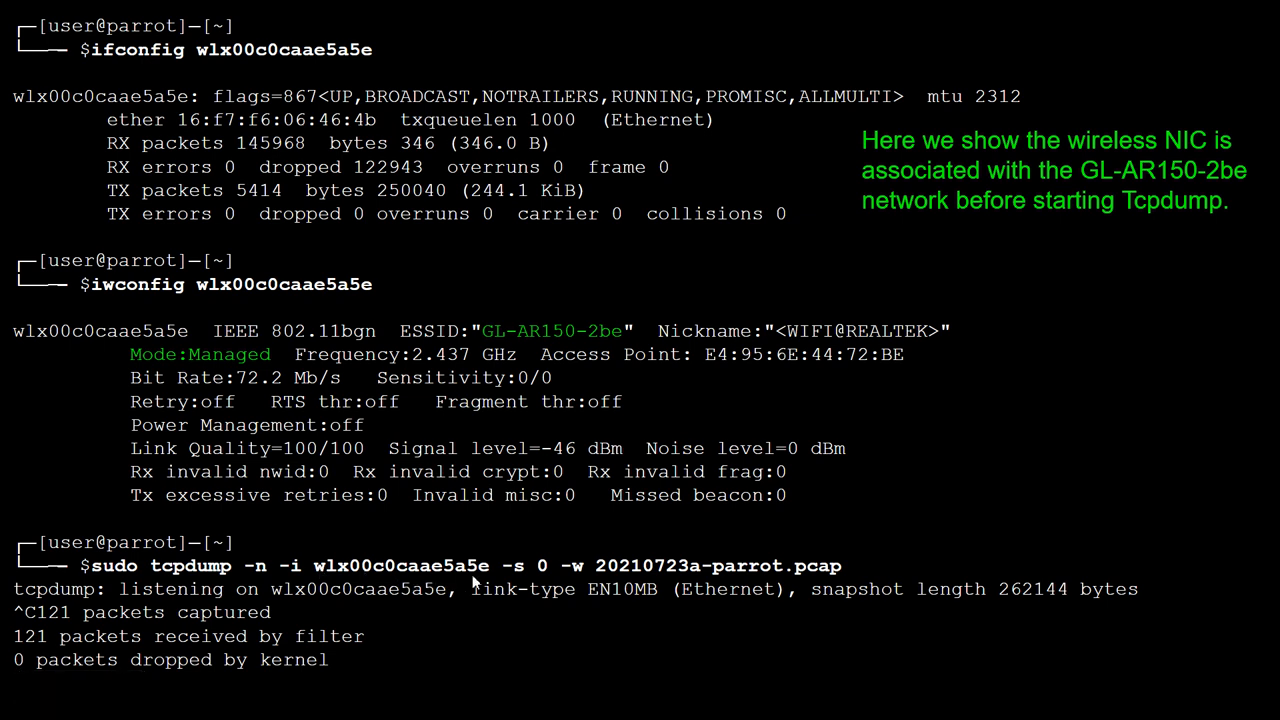
mouse_move(820, 578)
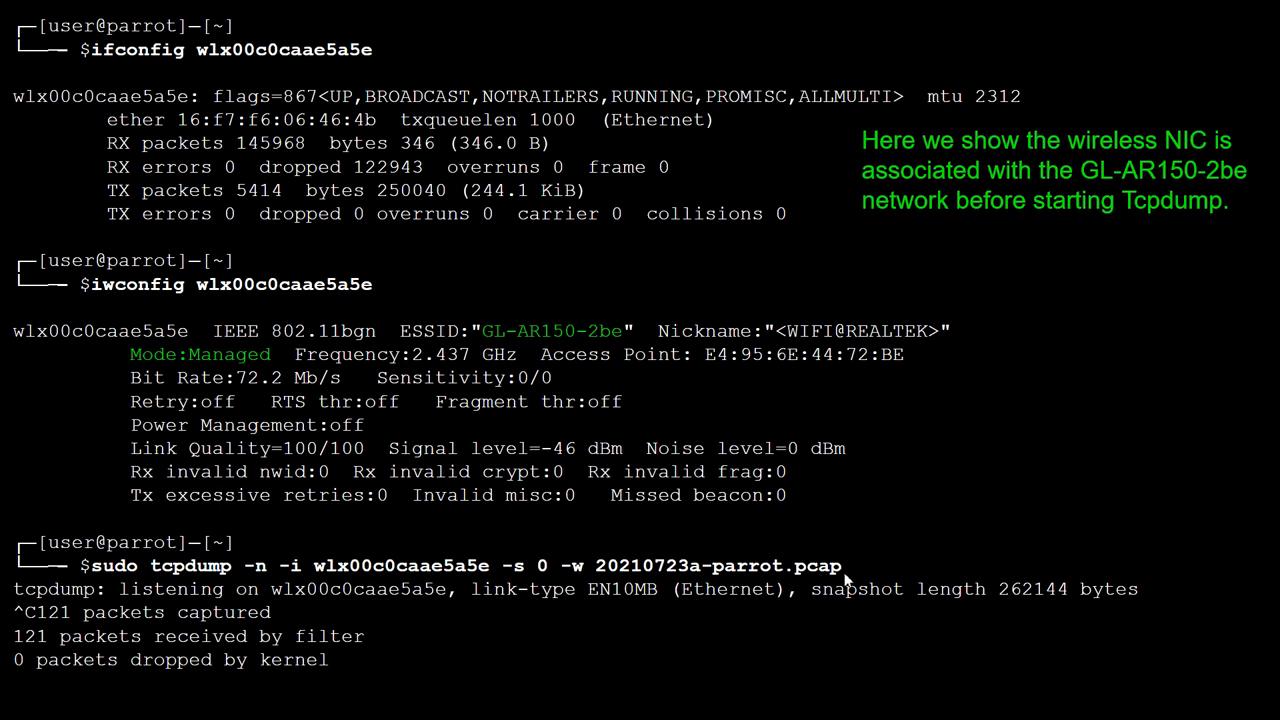
mouse_move(948, 562)
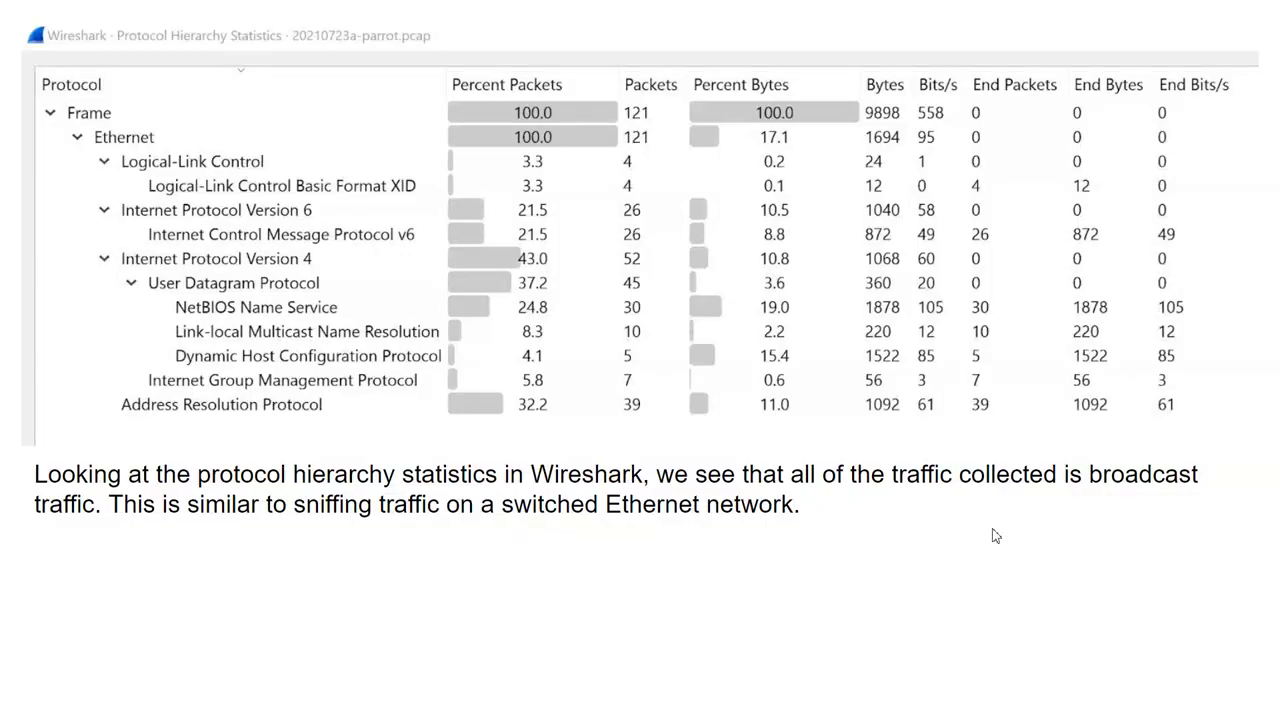
mouse_move(812, 570)
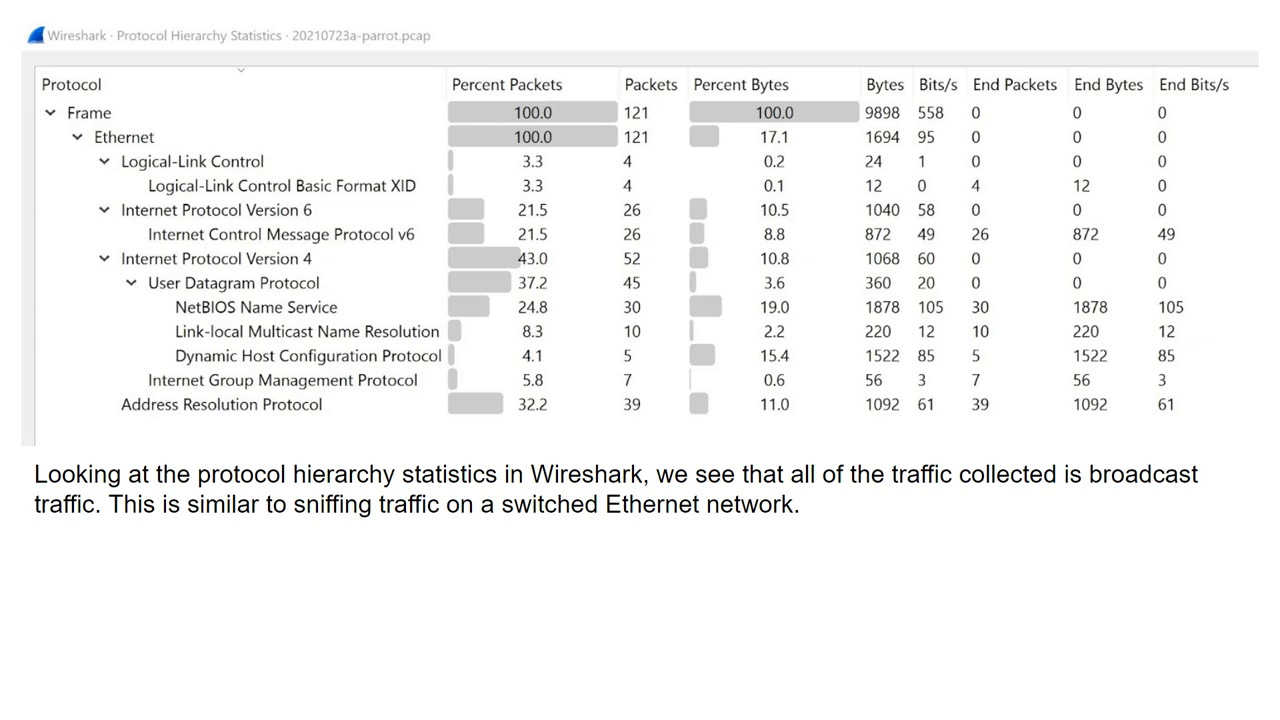
mouse_move(302, 202)
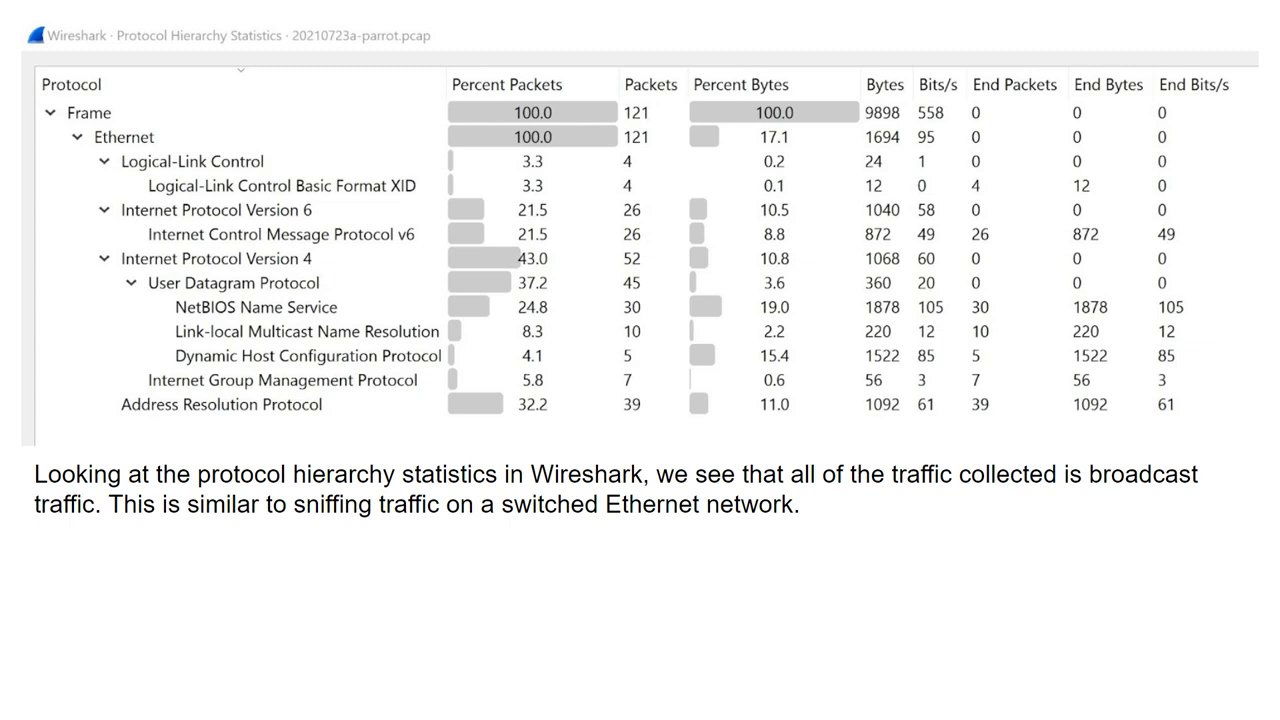
mouse_move(370, 328)
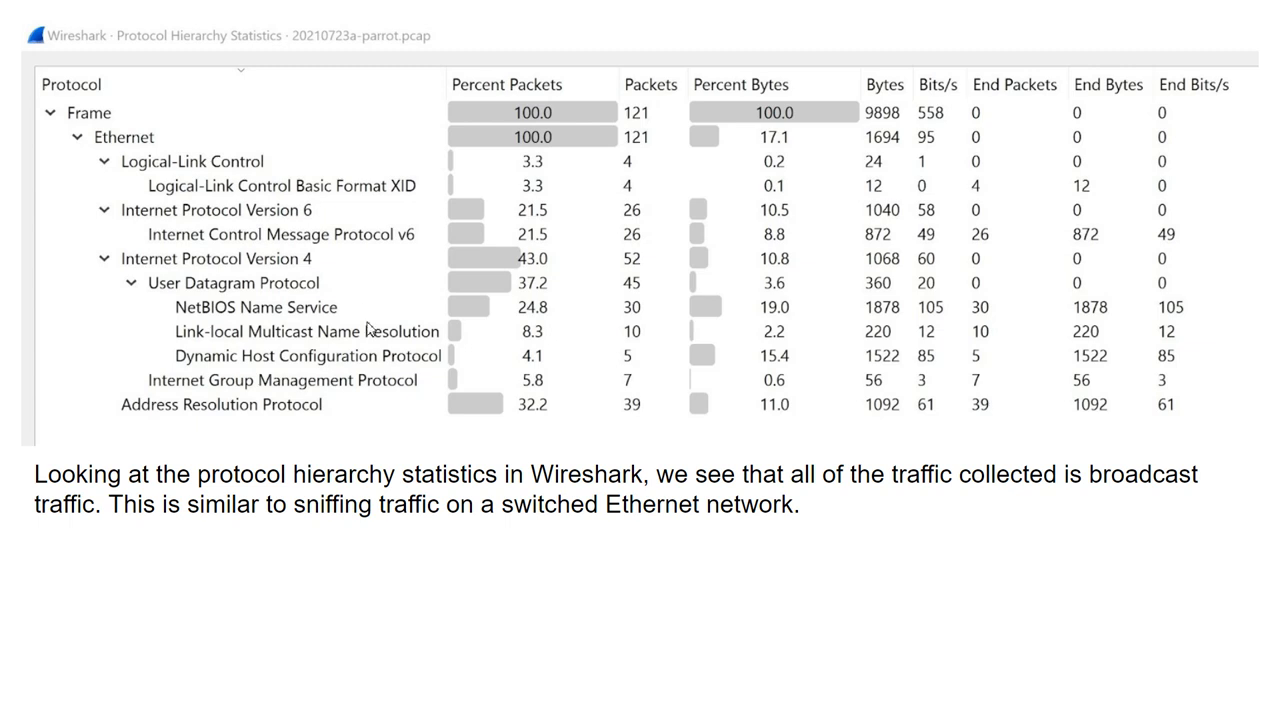
mouse_move(508, 388)
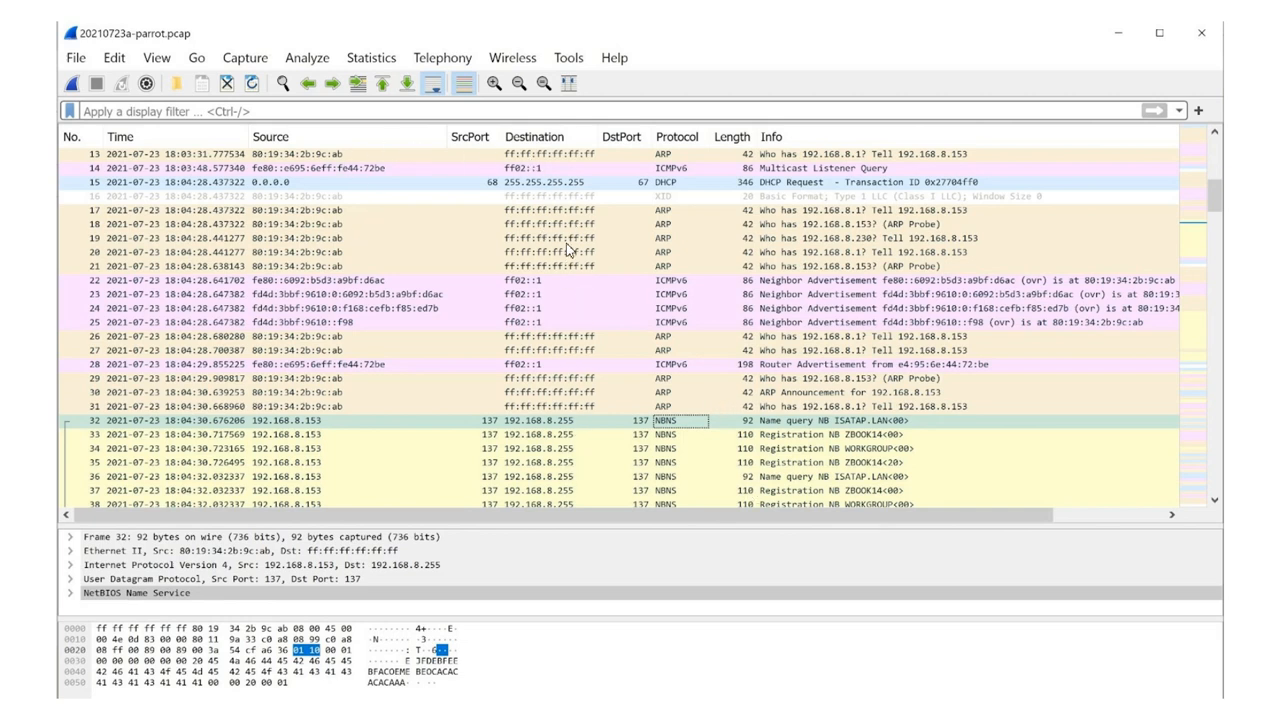
mouse_move(516, 240)
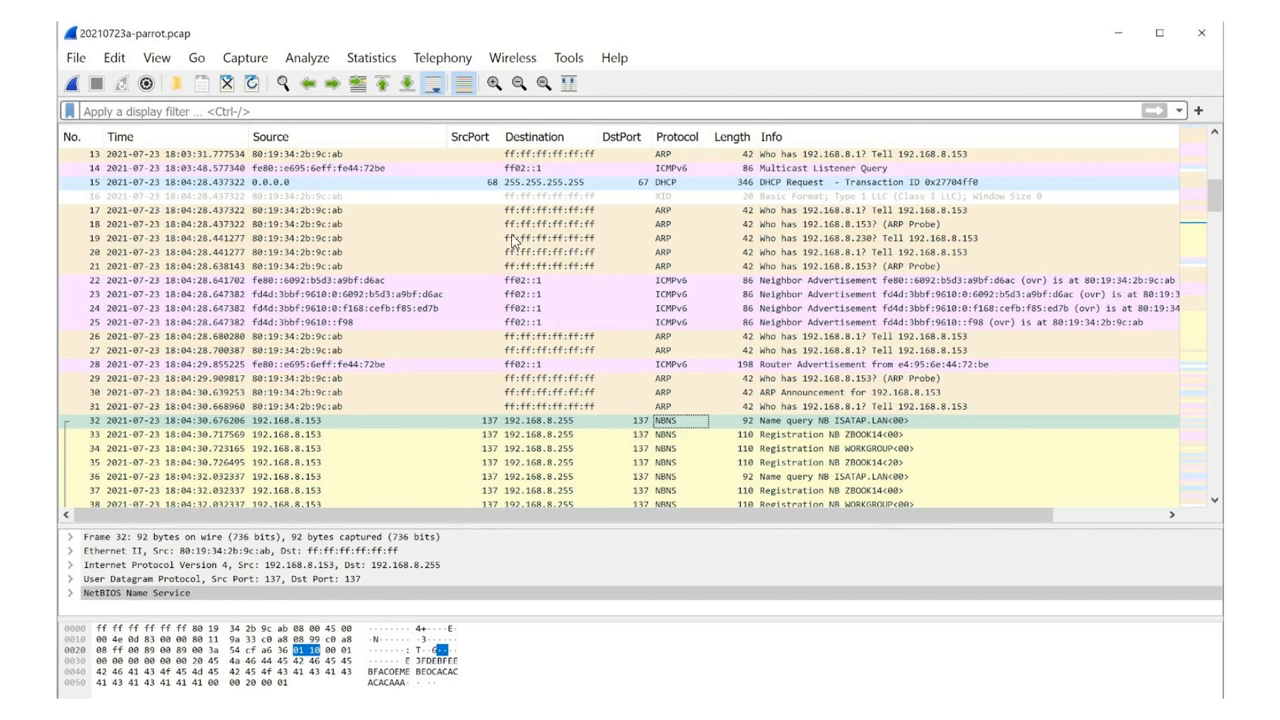
mouse_move(628, 388)
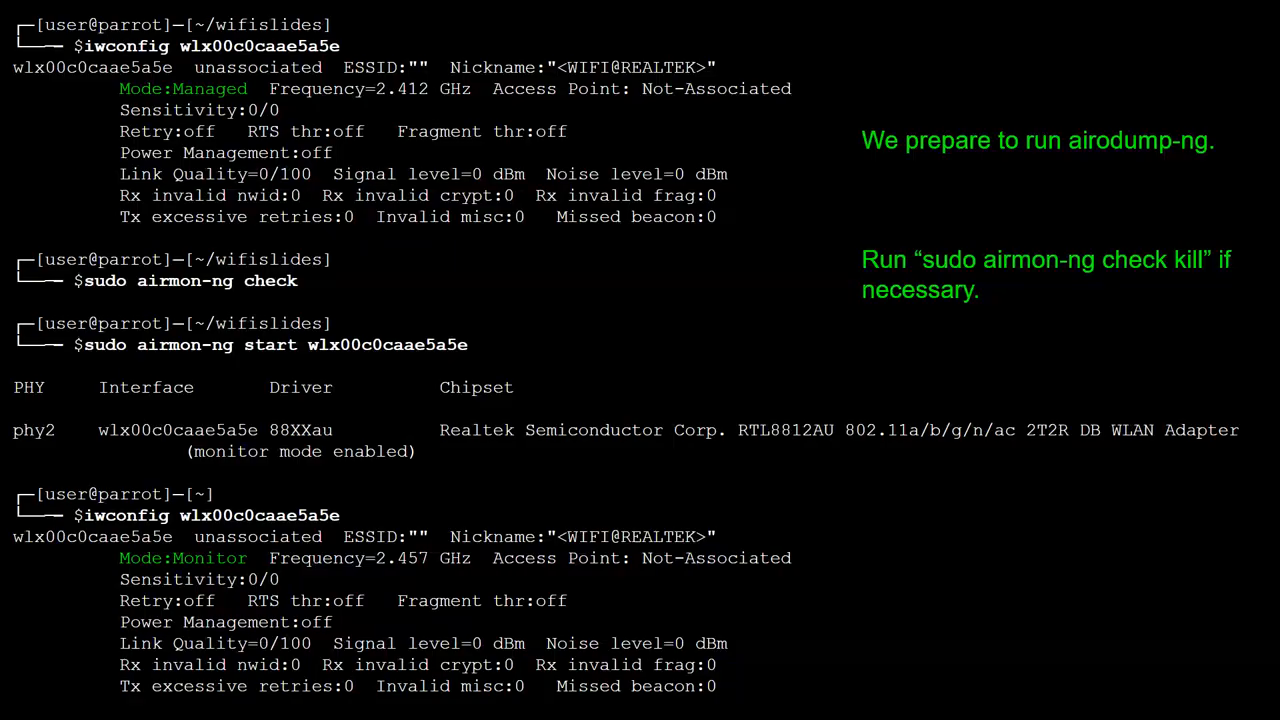
mouse_move(544, 396)
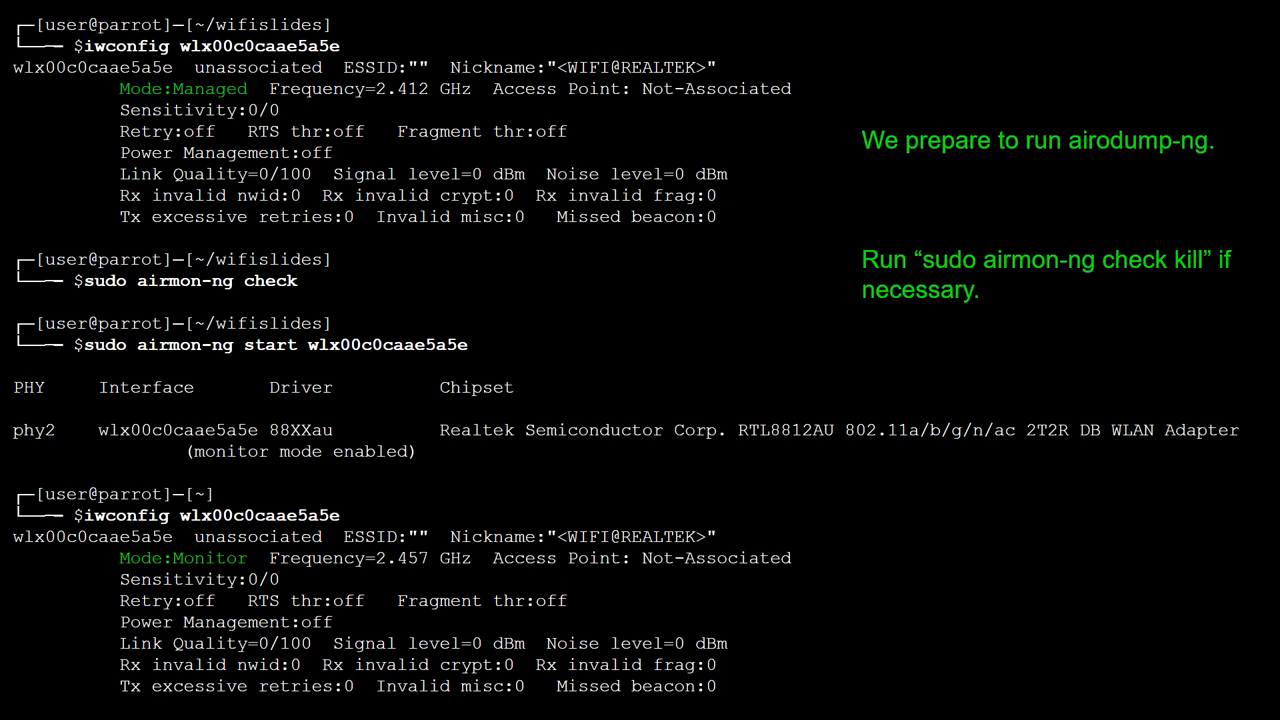
mouse_move(360, 458)
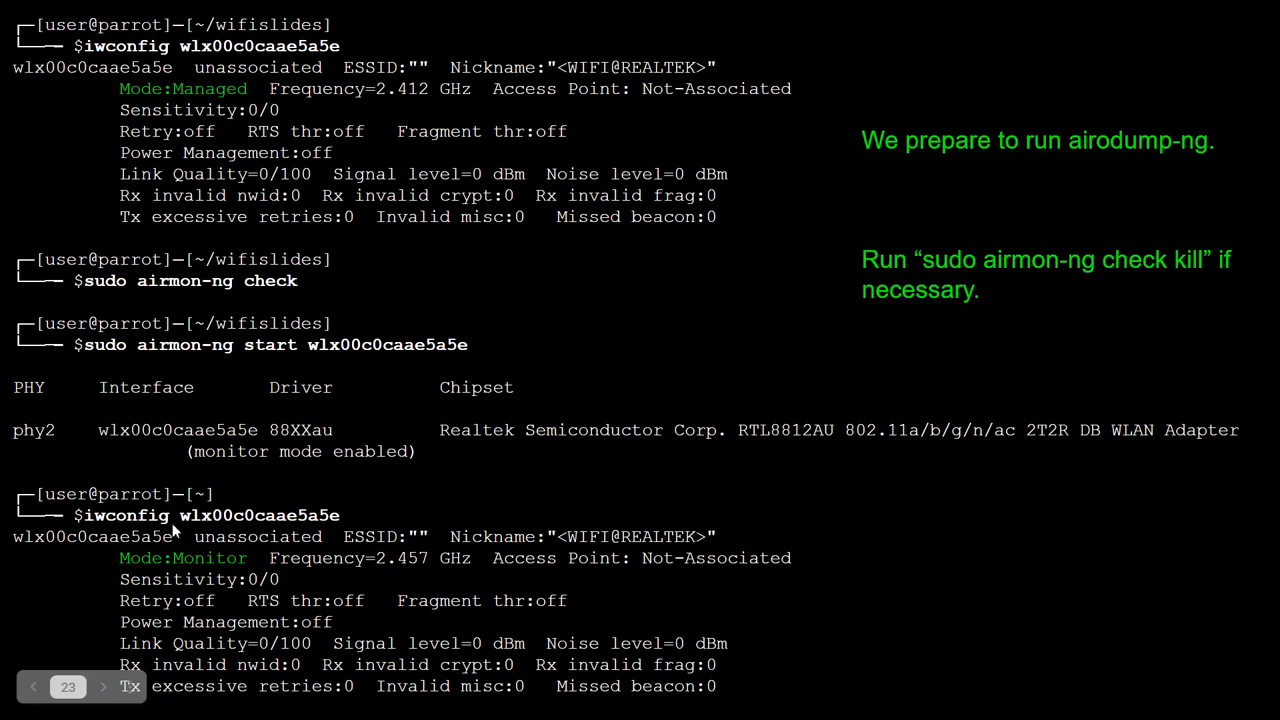
mouse_move(520, 576)
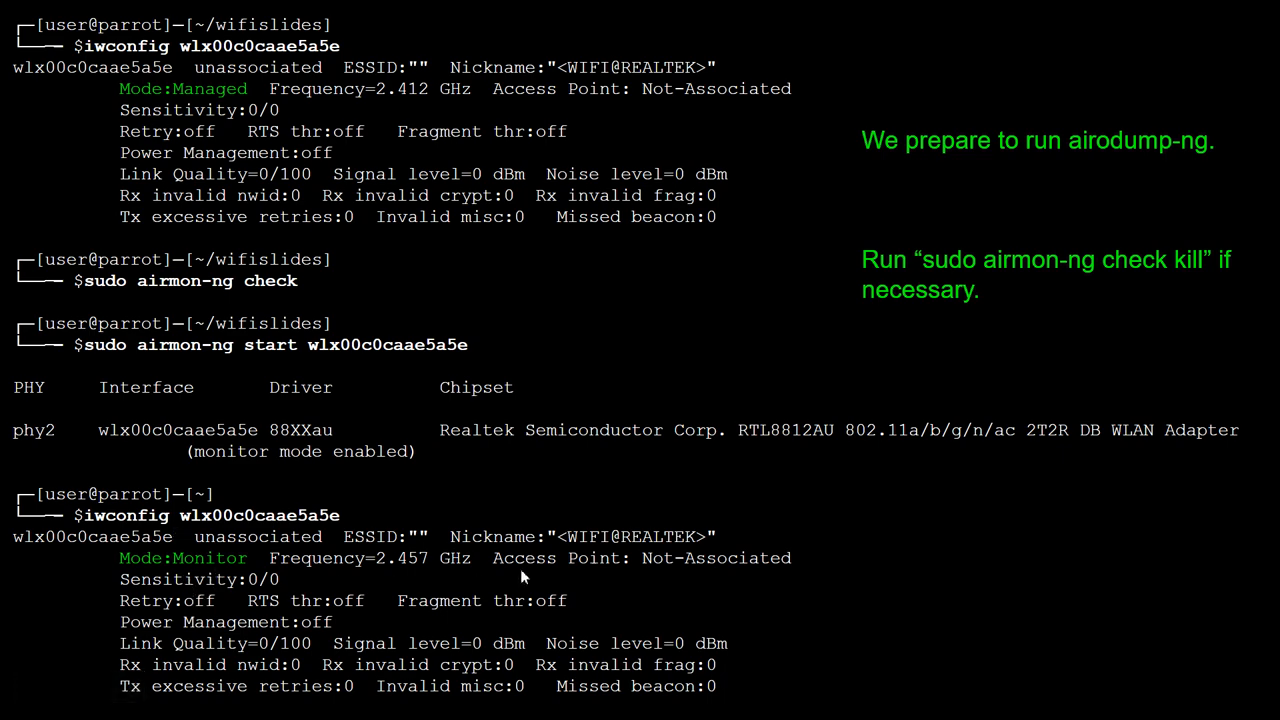
mouse_move(996, 502)
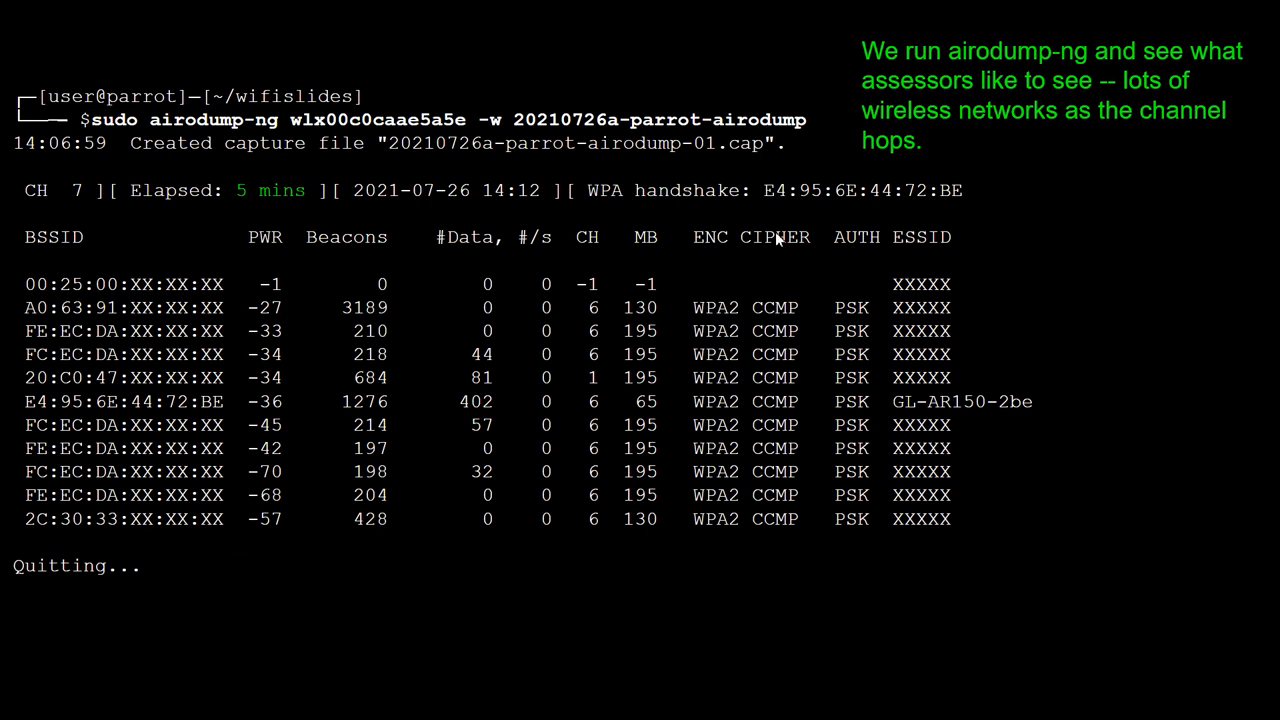
mouse_move(150, 128)
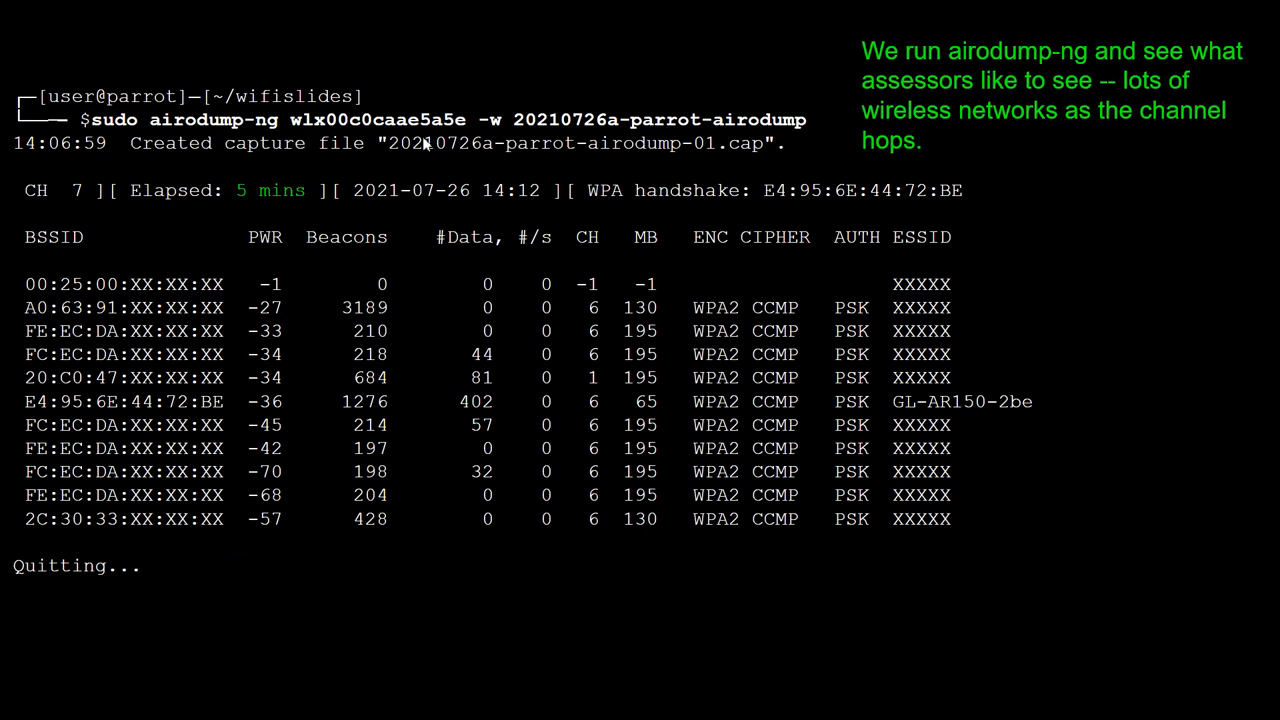
mouse_move(510, 132)
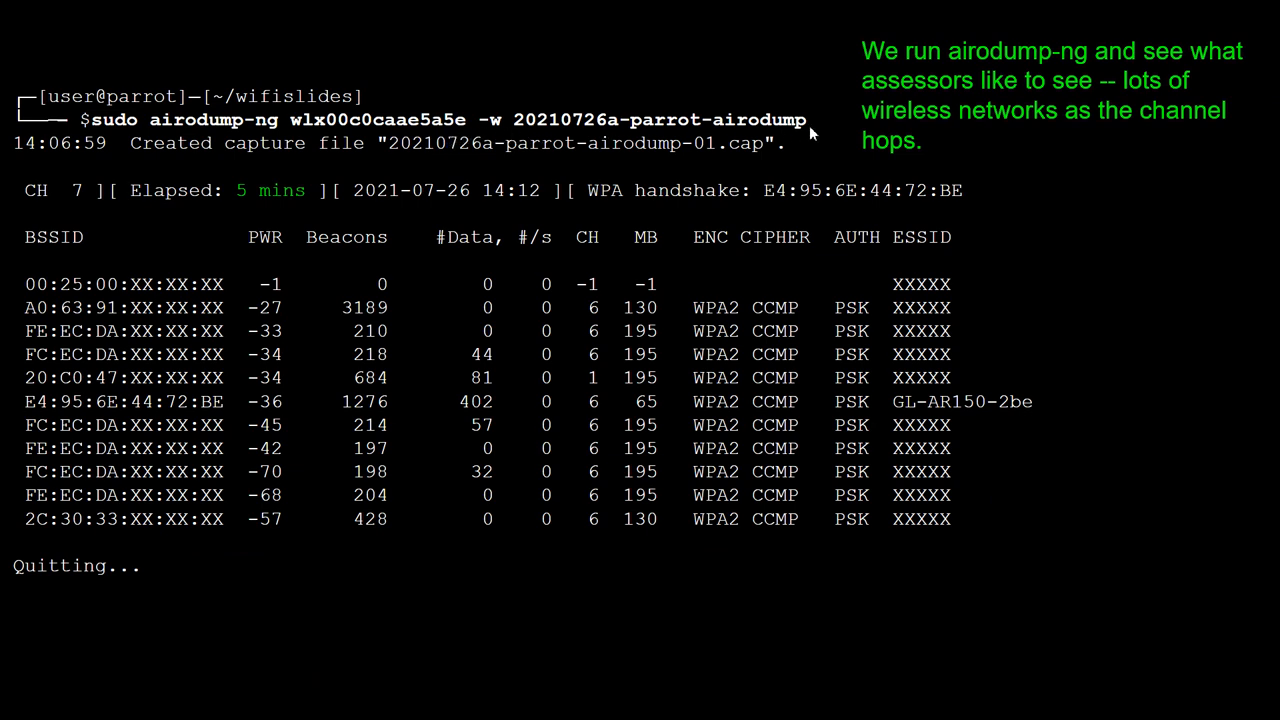
mouse_move(1144, 254)
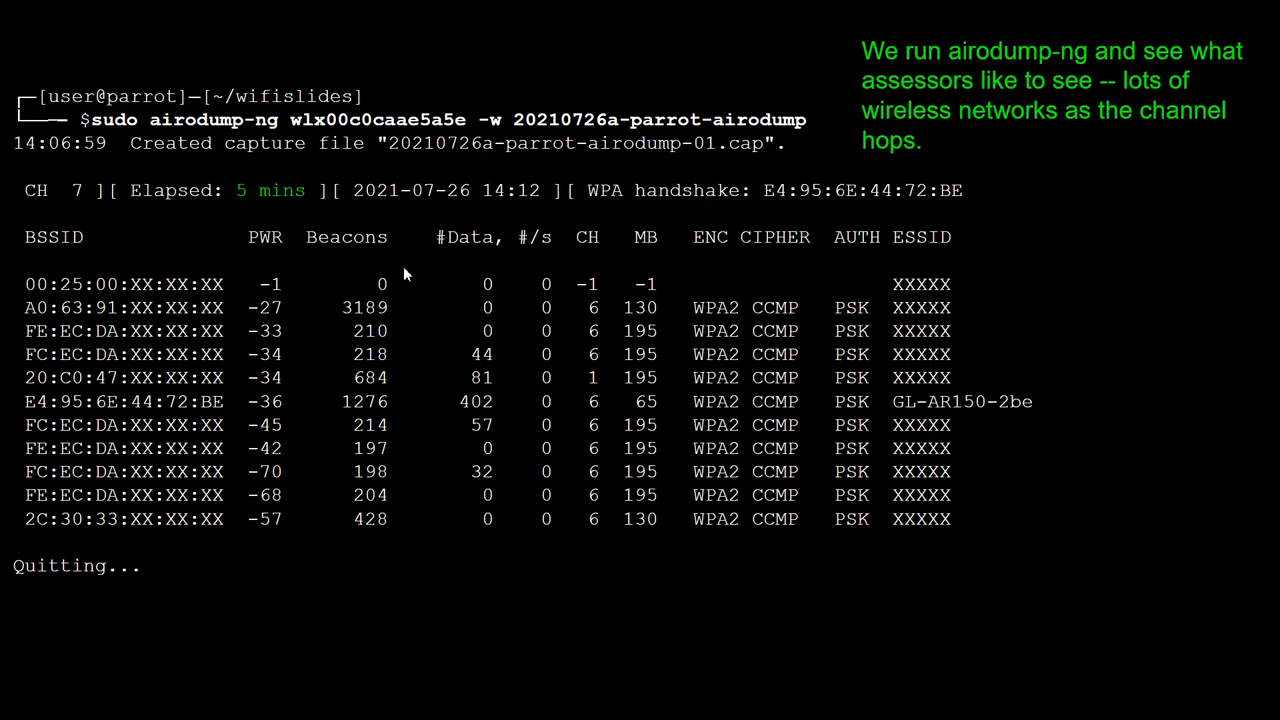
mouse_move(210, 360)
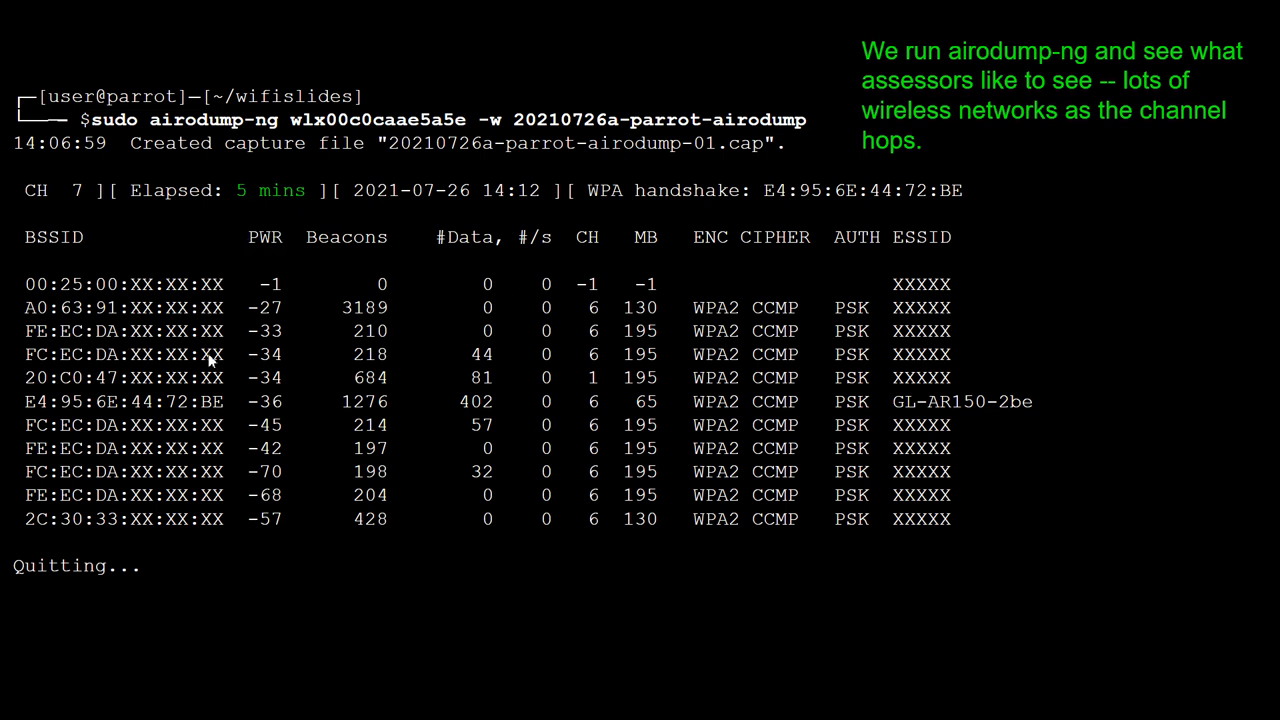
mouse_move(452, 568)
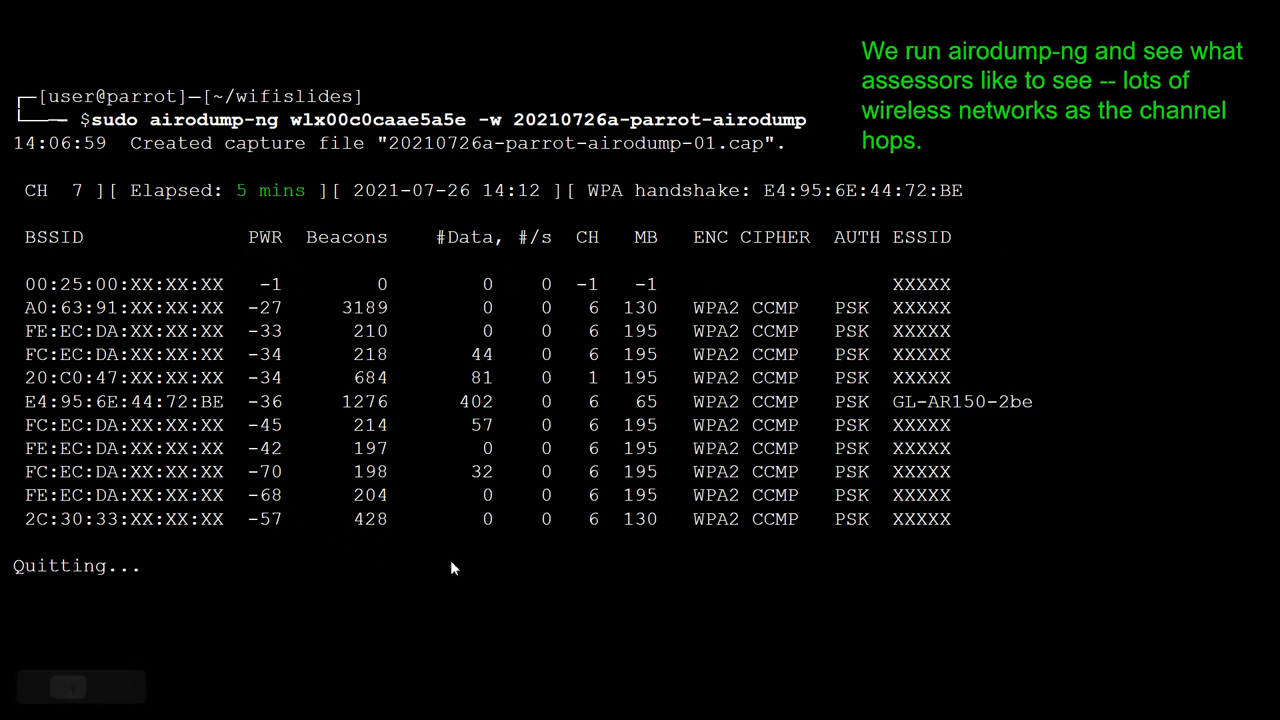
mouse_move(290, 472)
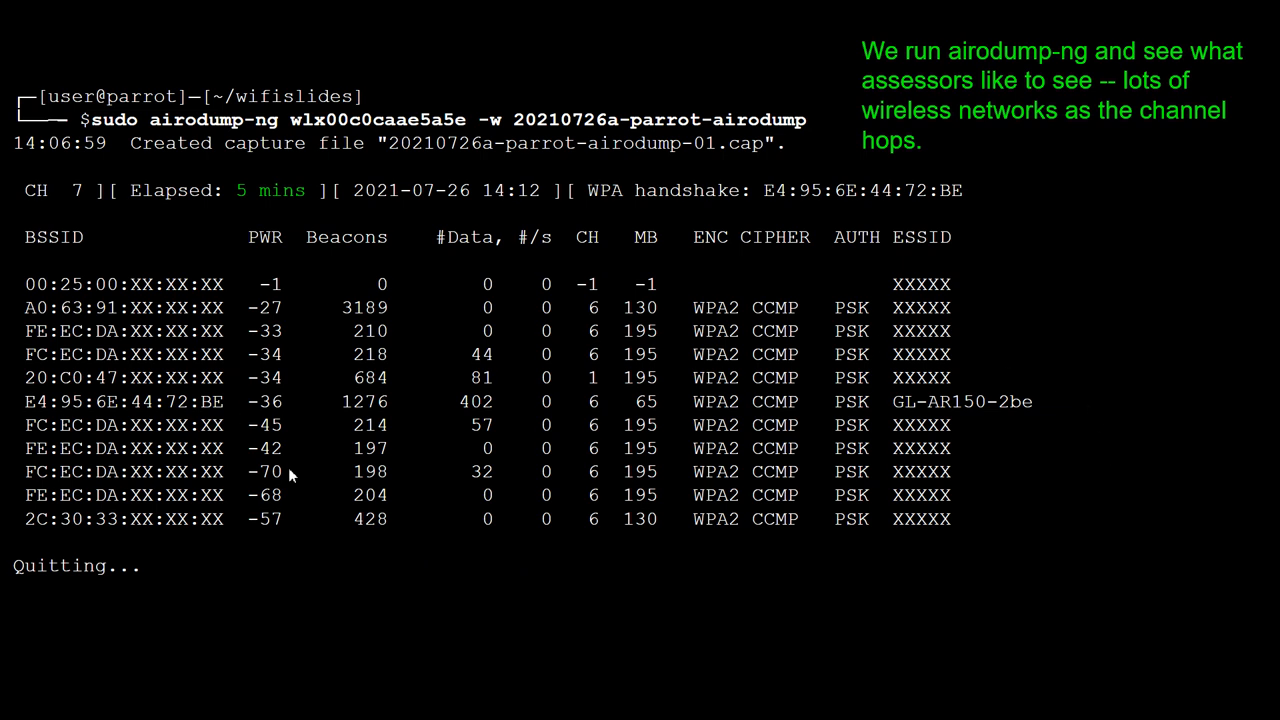
mouse_move(908, 436)
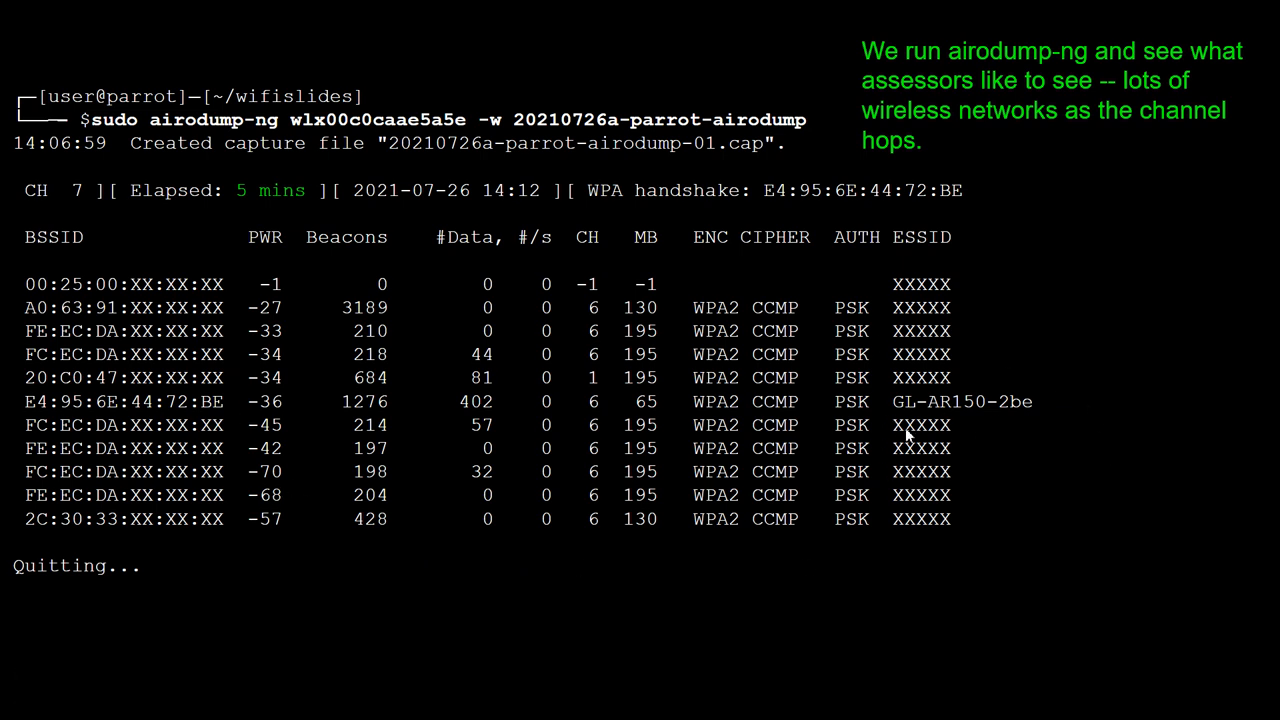
mouse_move(992, 424)
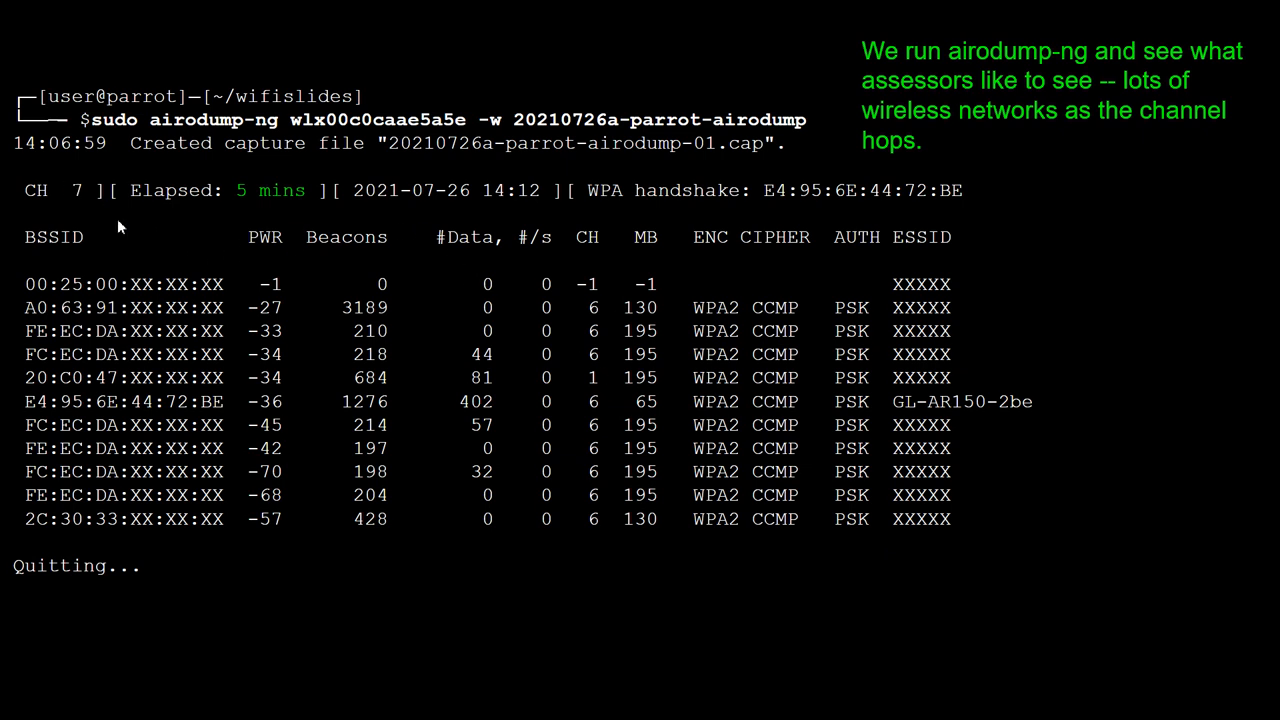
mouse_move(1088, 330)
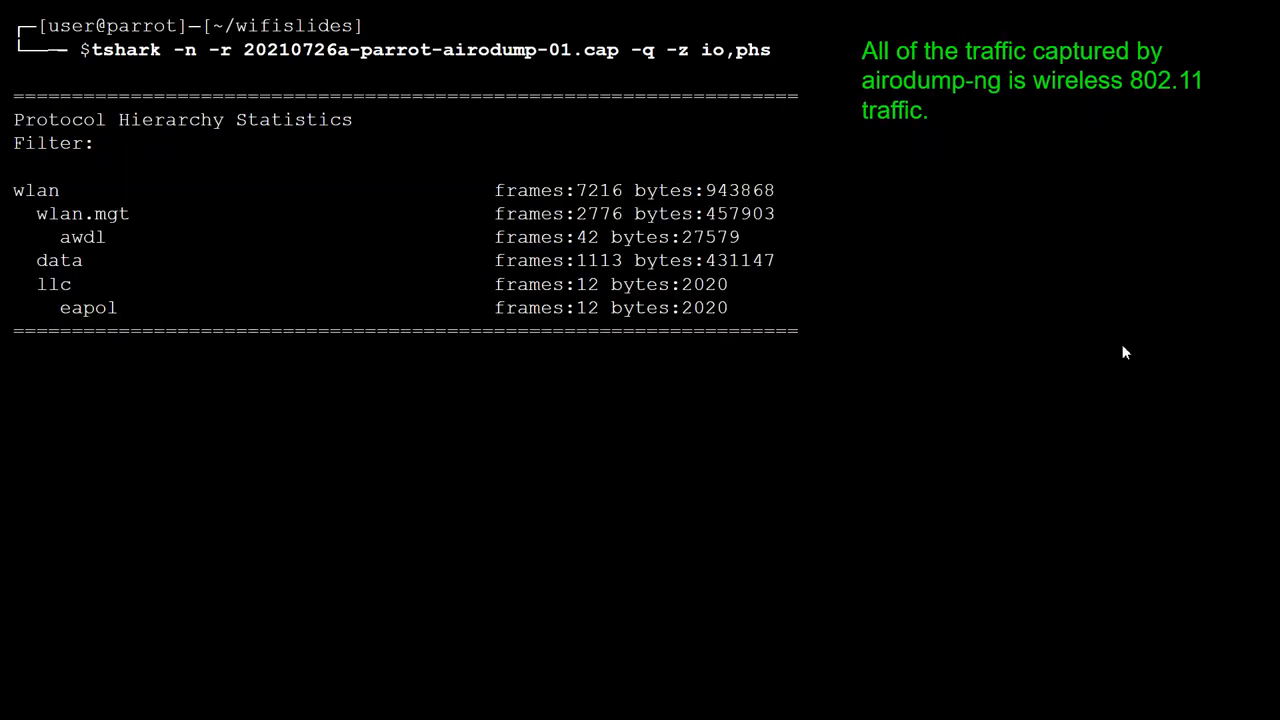
mouse_move(716, 132)
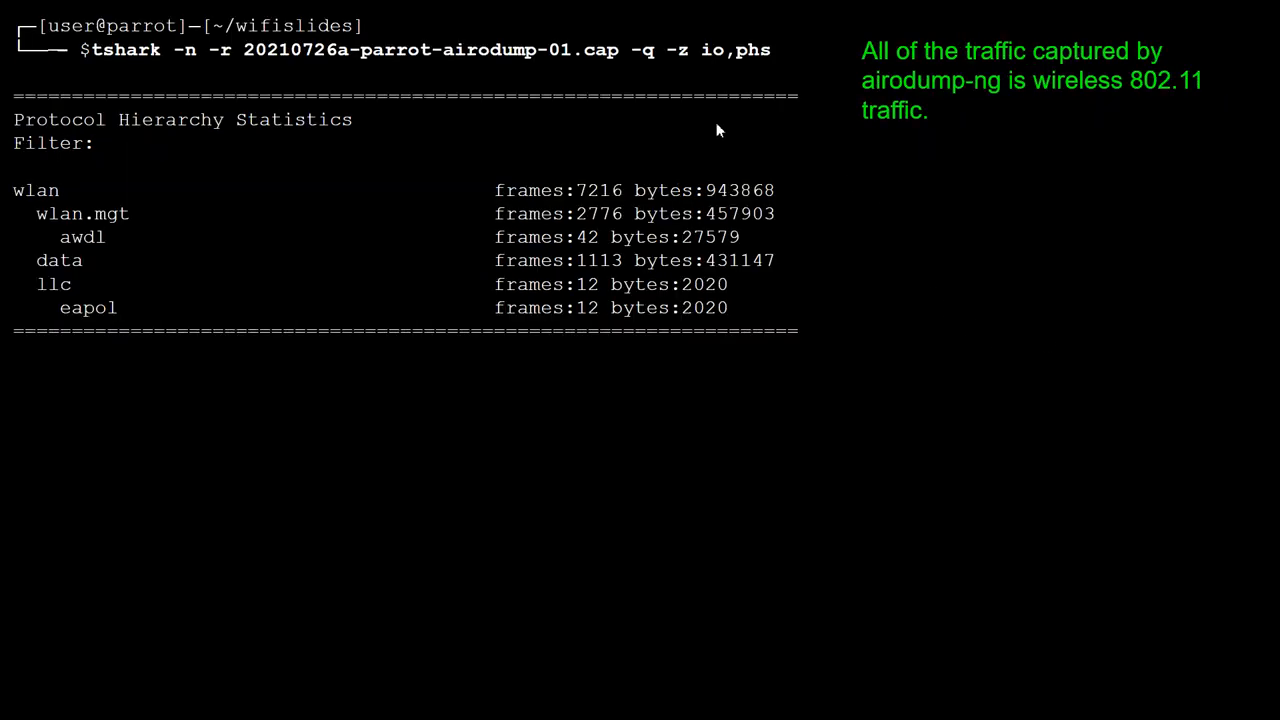
mouse_move(904, 232)
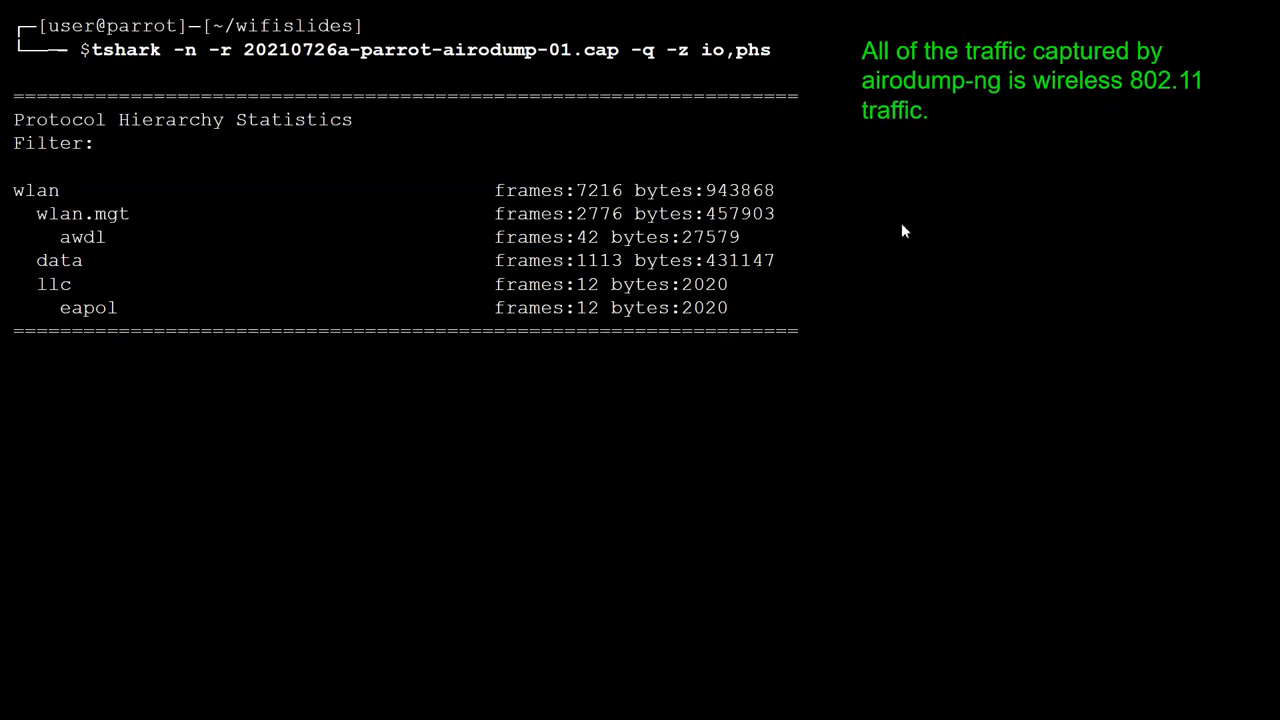
mouse_move(464, 78)
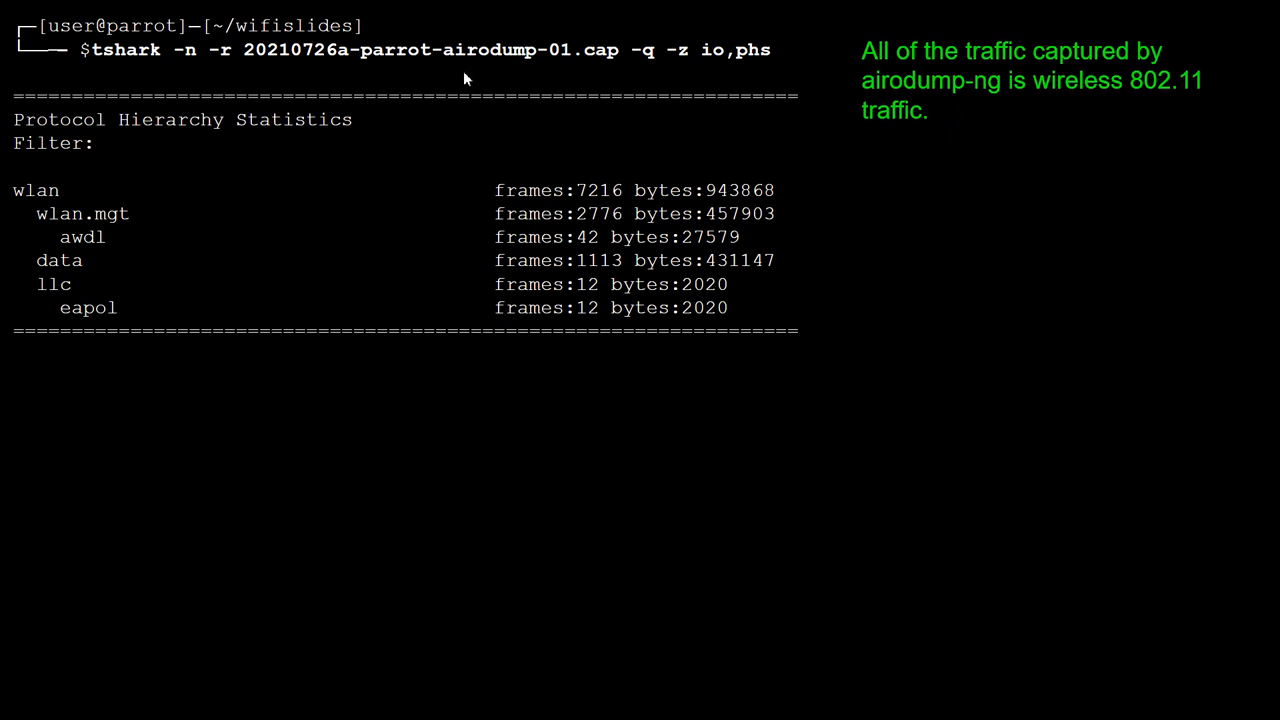
mouse_move(356, 70)
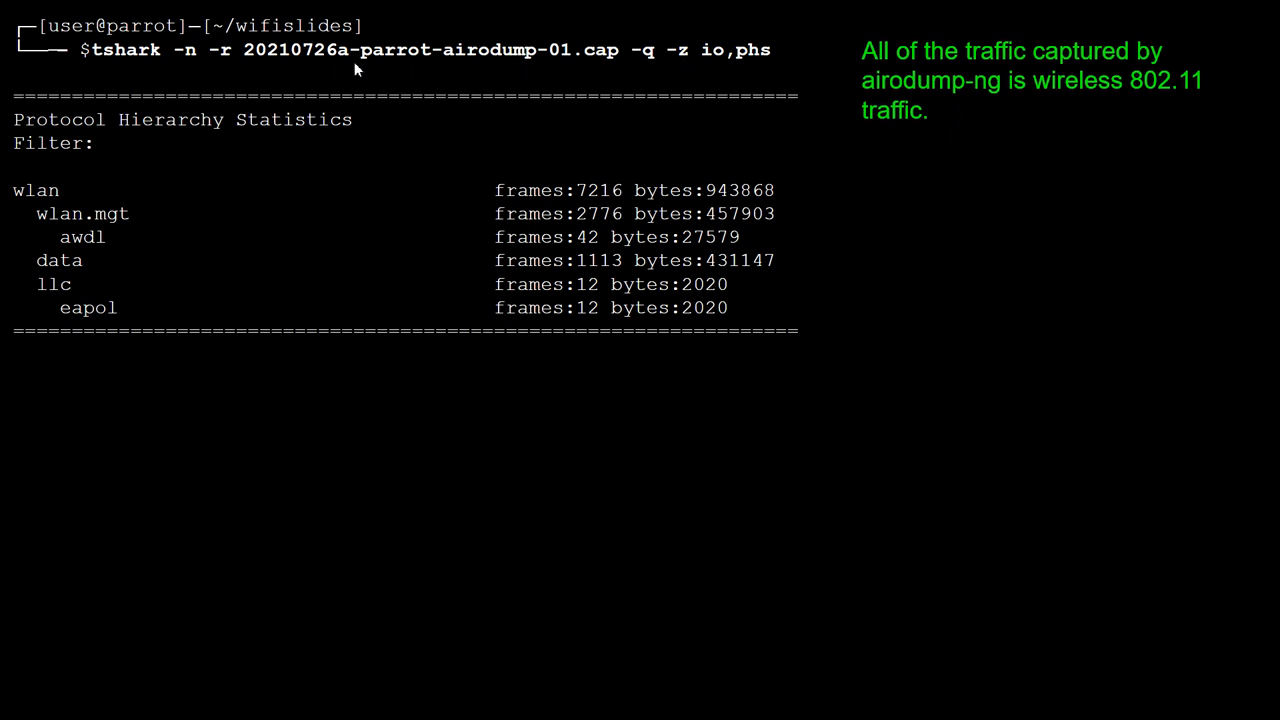
mouse_move(766, 72)
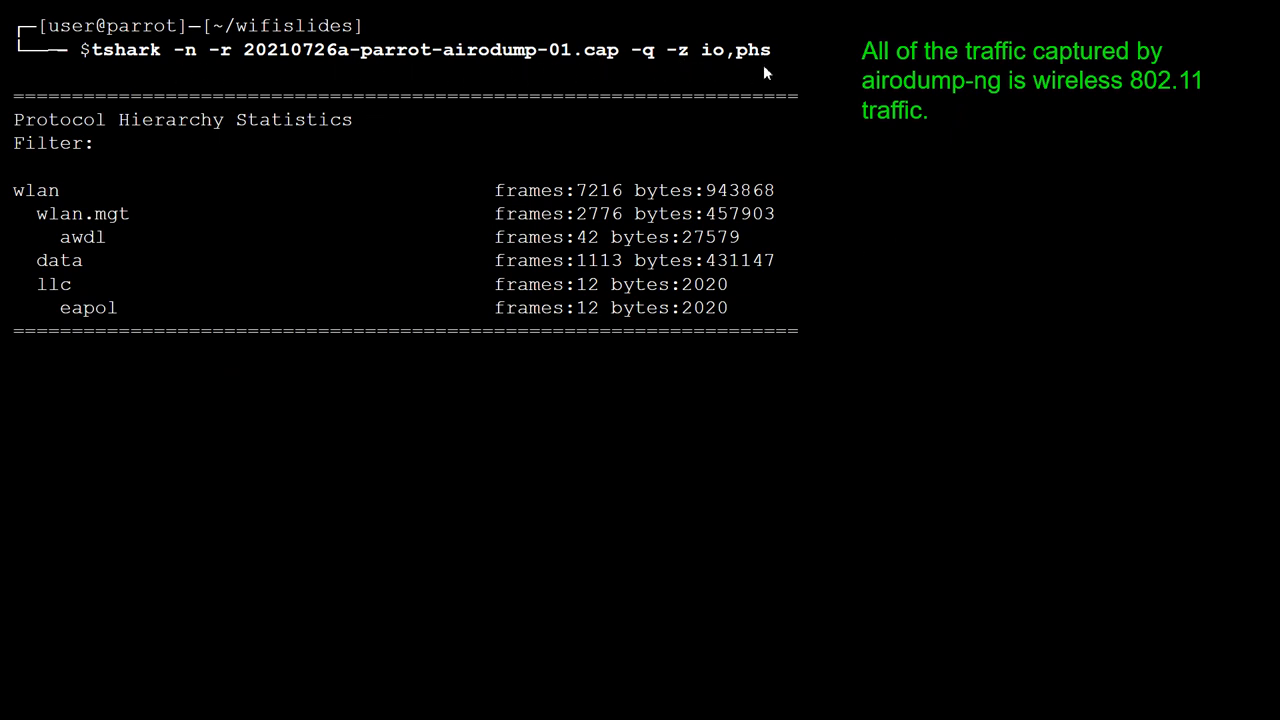
mouse_move(678, 70)
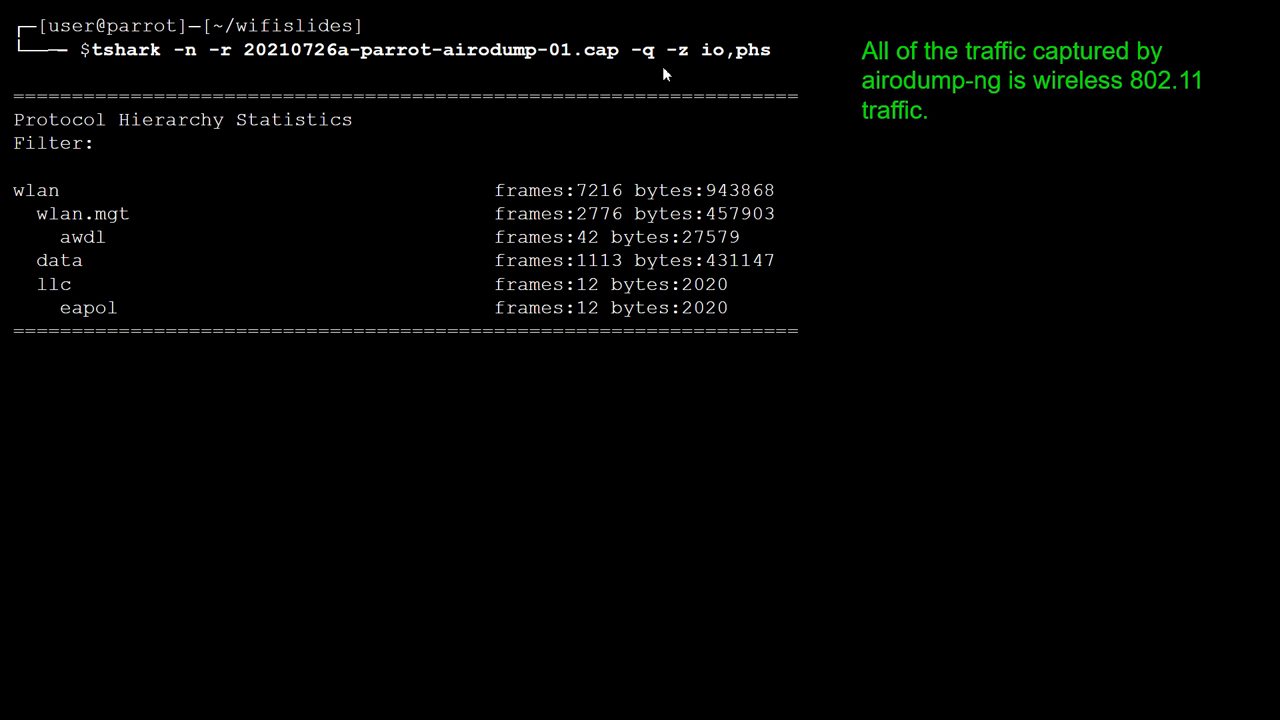
mouse_move(728, 72)
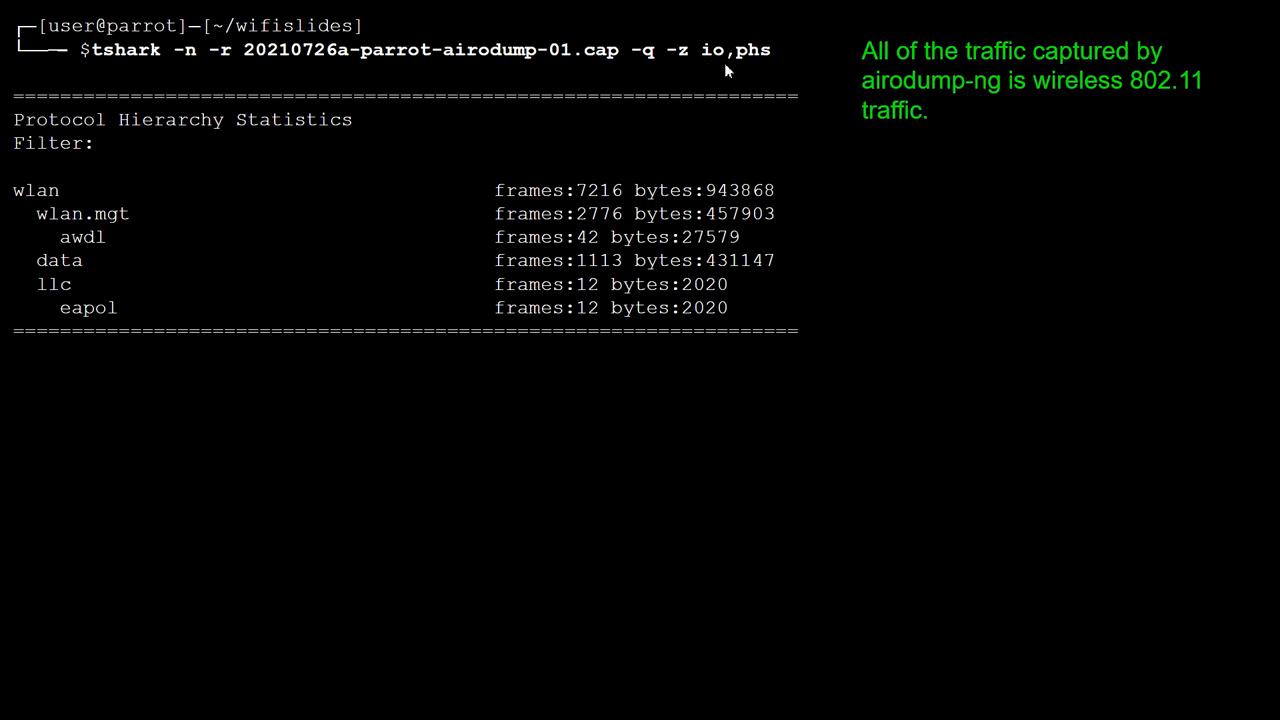
mouse_move(338, 398)
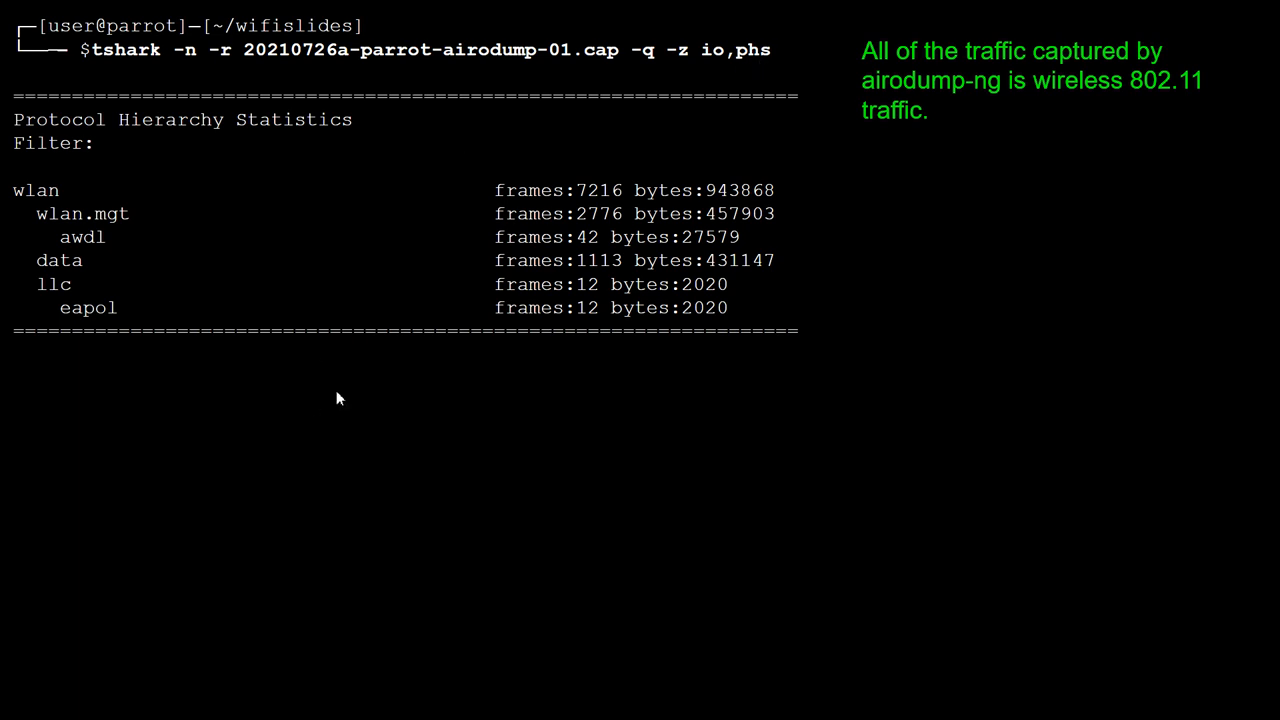
mouse_move(200, 378)
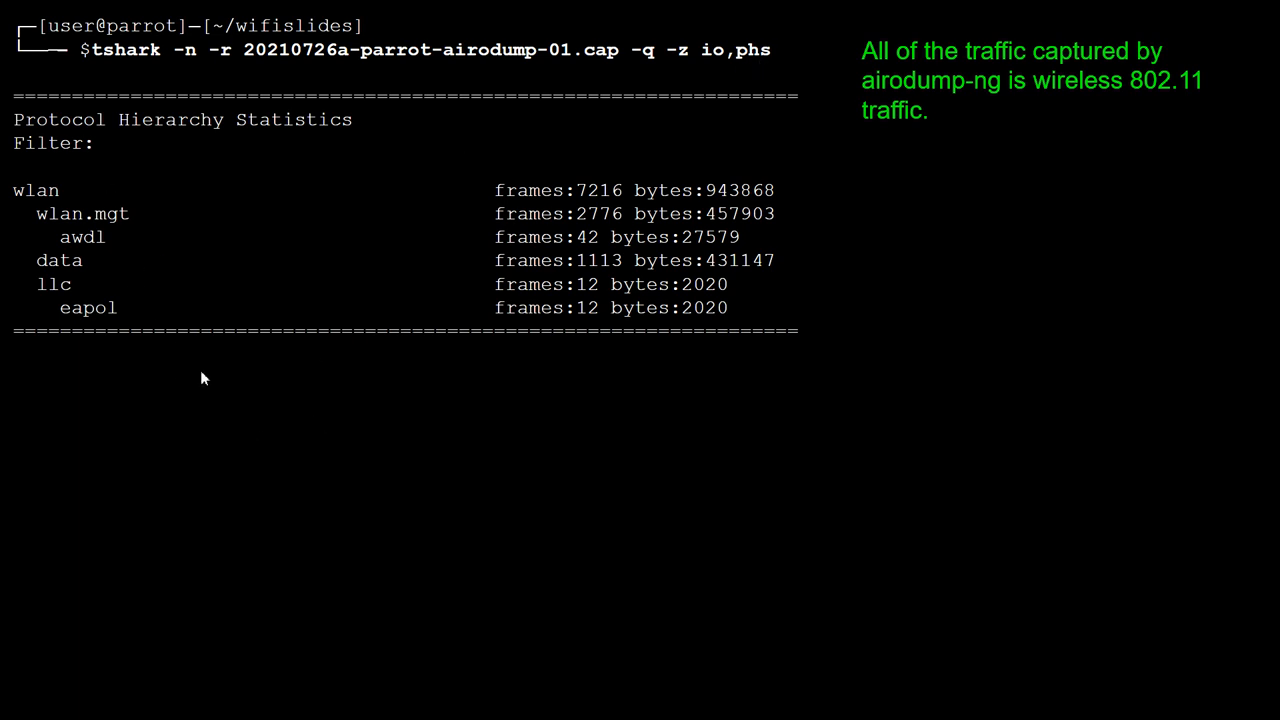
mouse_move(144, 236)
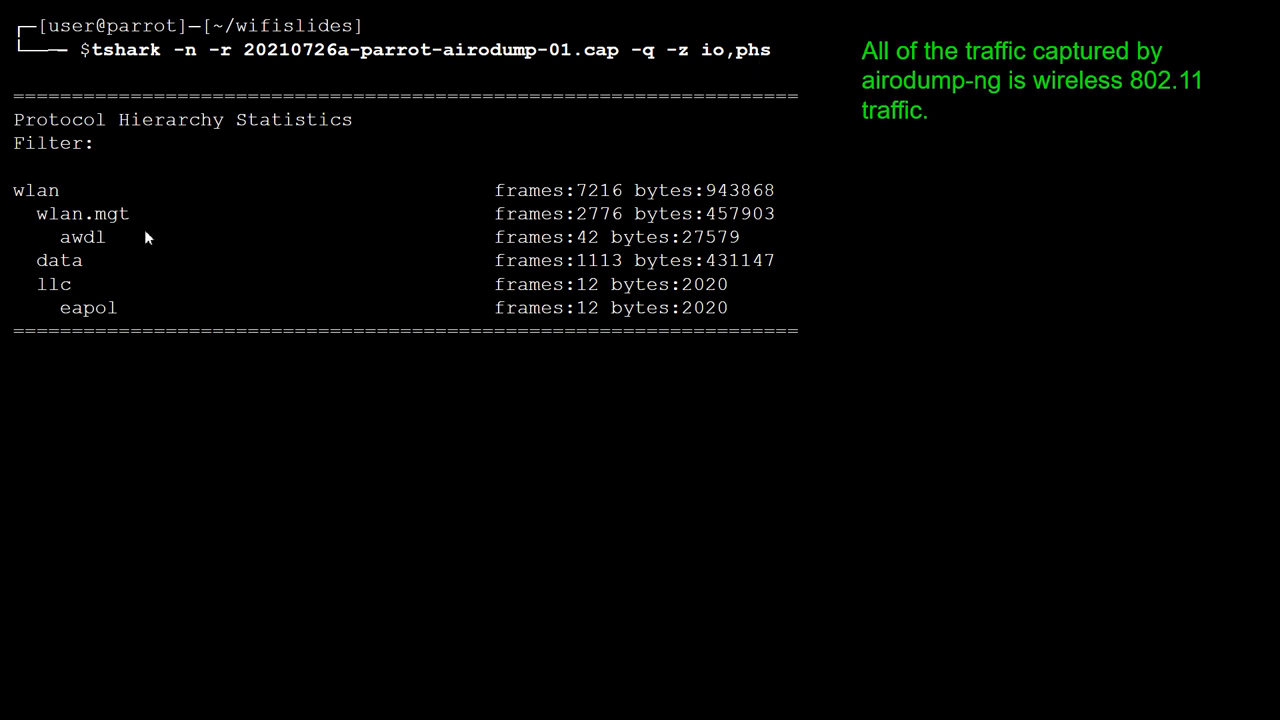
mouse_move(320, 404)
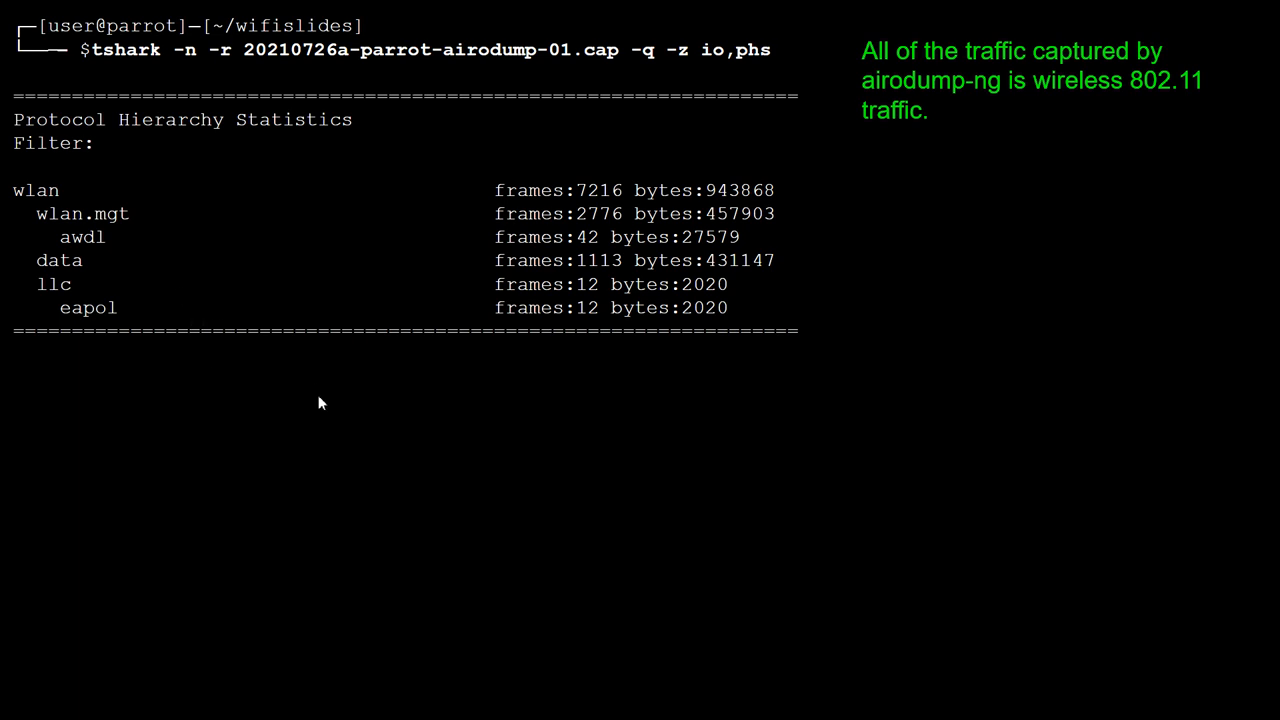
mouse_move(910, 370)
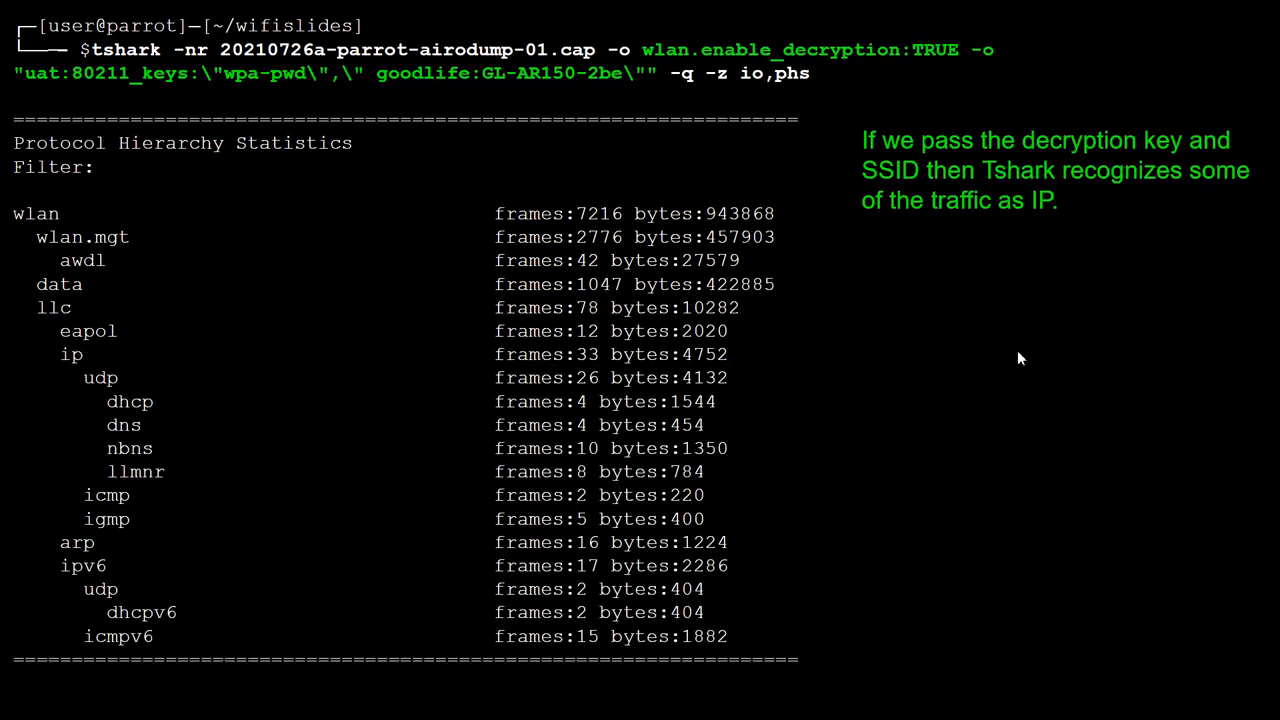
mouse_move(590, 164)
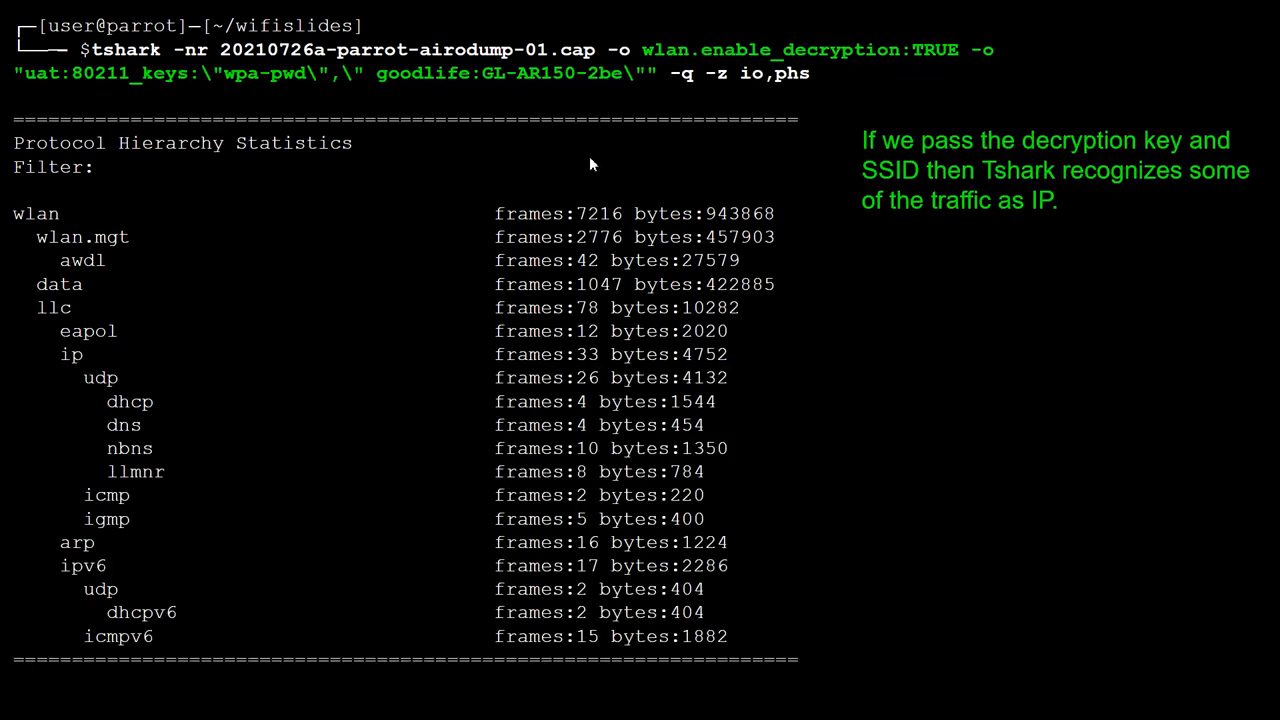
mouse_move(444, 134)
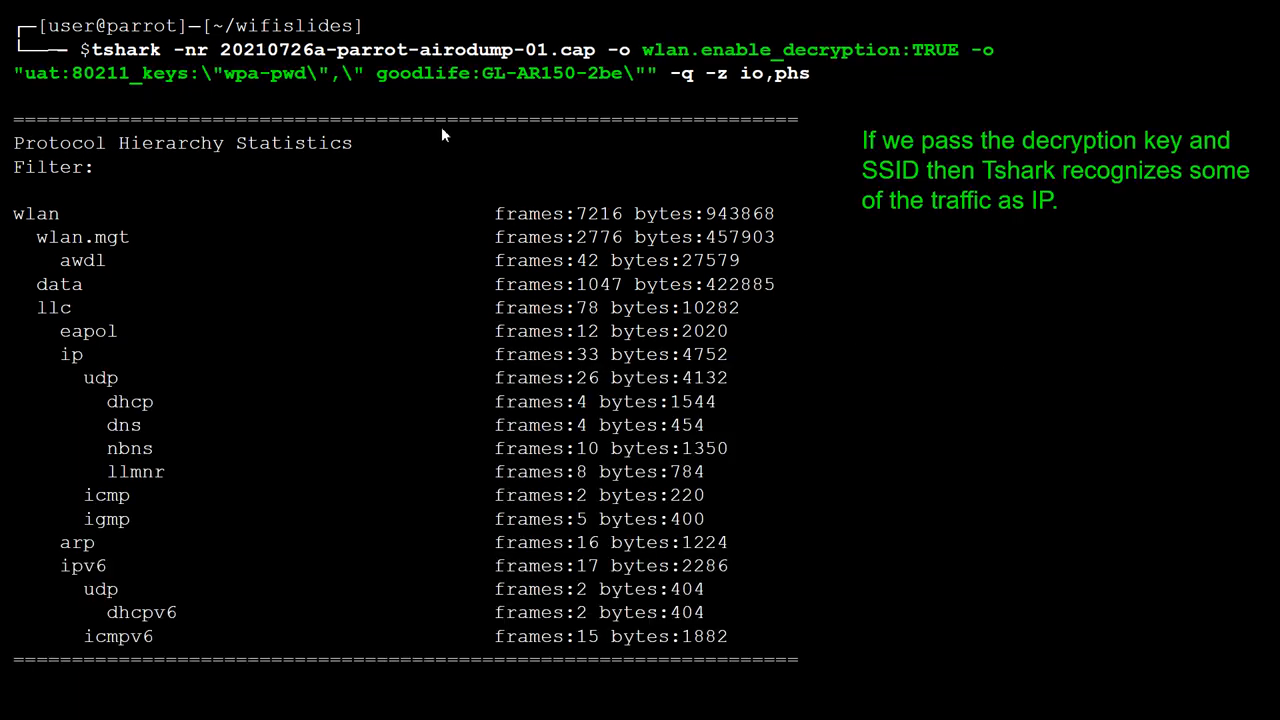
mouse_move(600, 140)
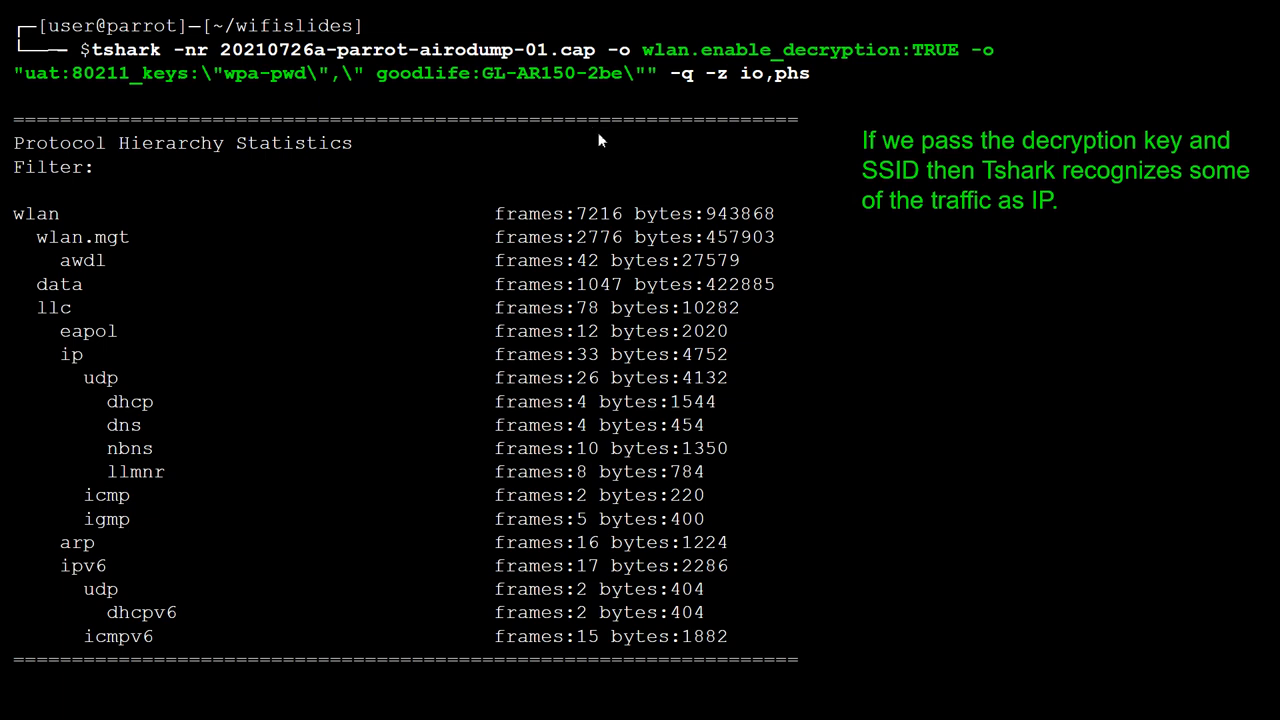
mouse_move(664, 136)
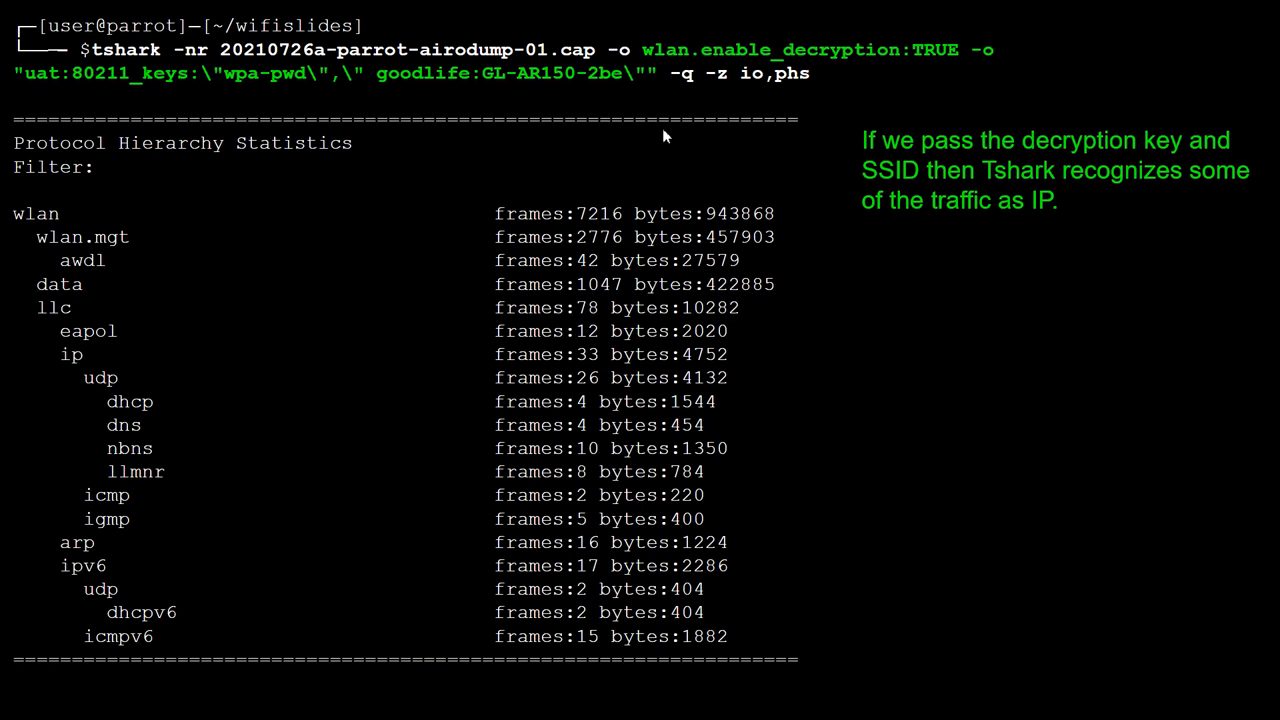
mouse_move(648, 58)
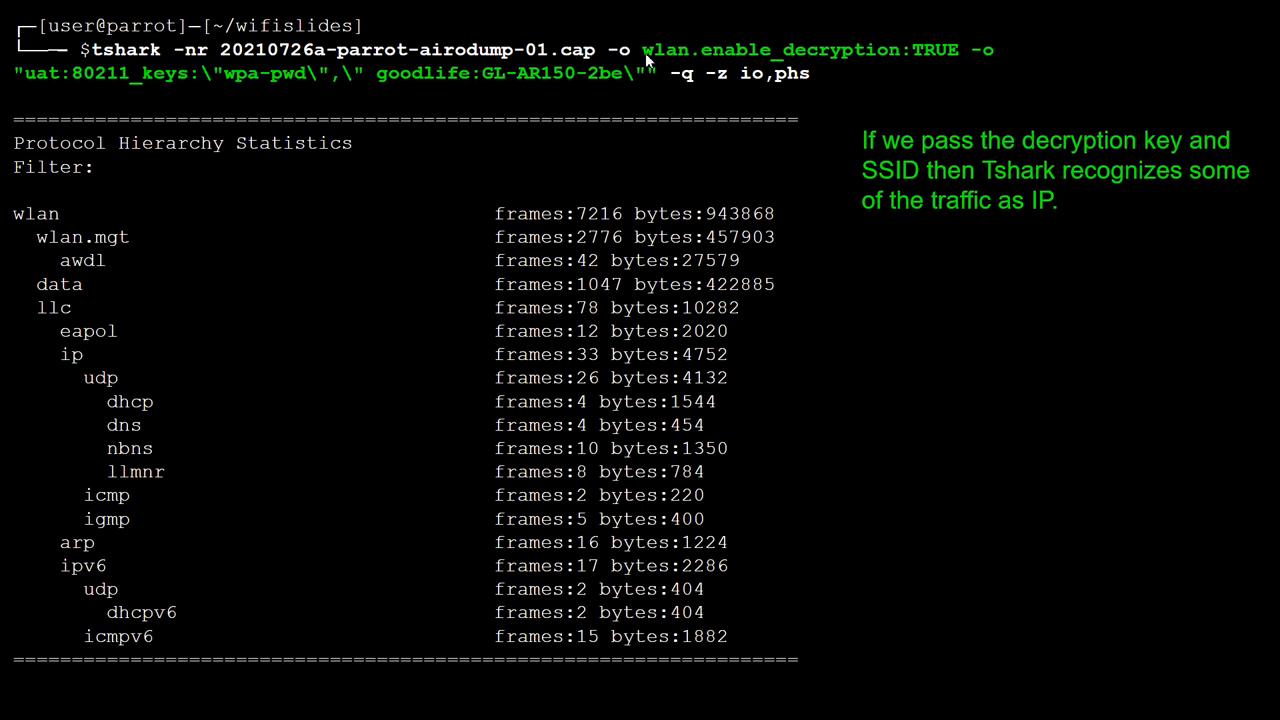
mouse_move(228, 96)
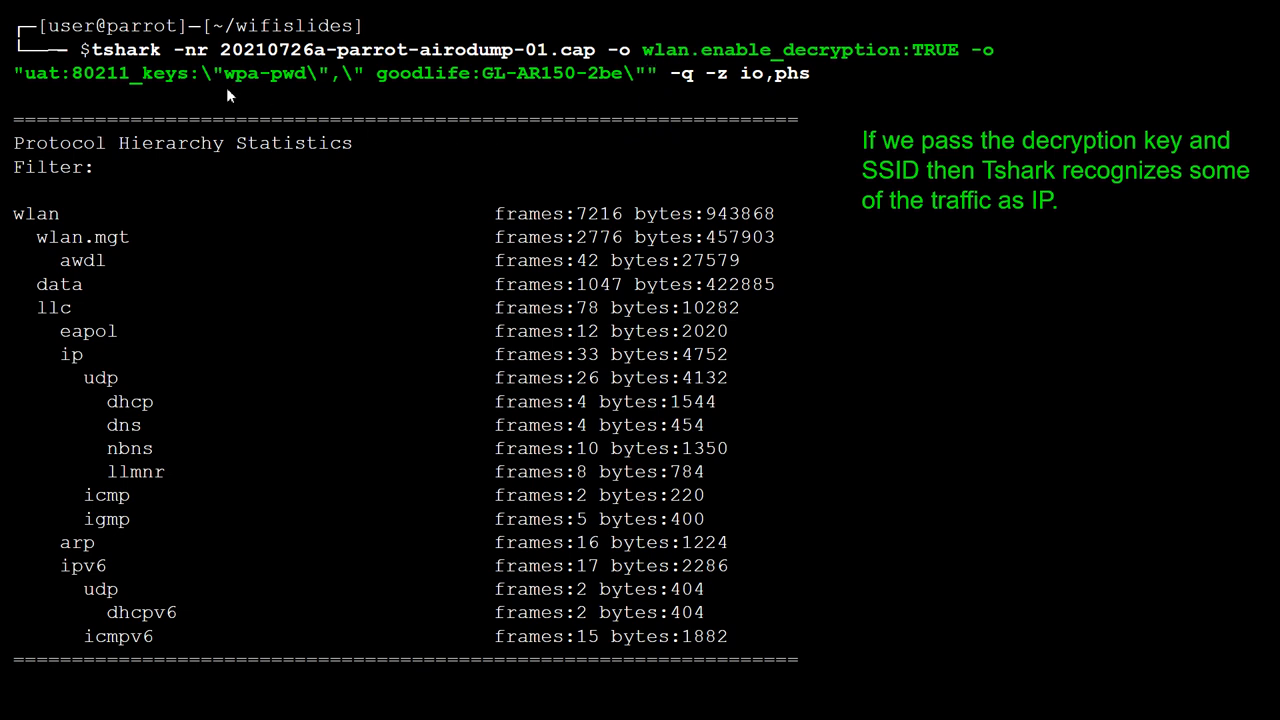
mouse_move(576, 102)
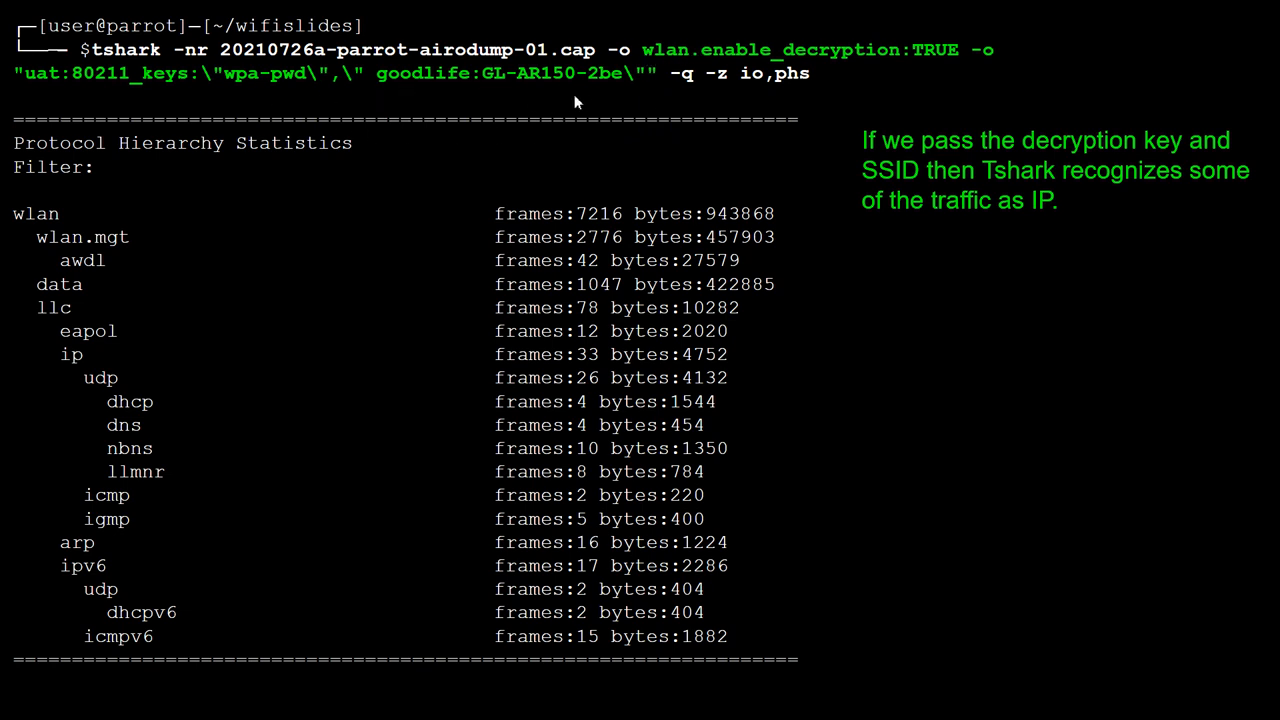
mouse_move(380, 88)
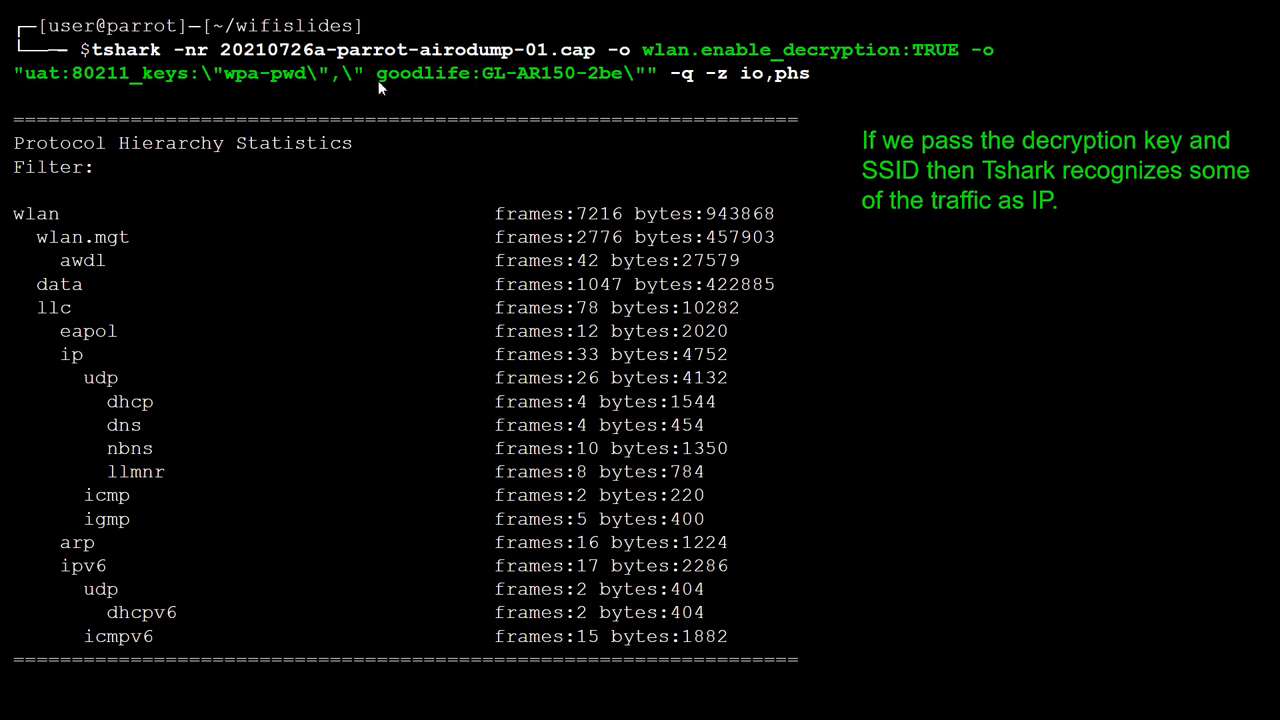
mouse_move(492, 160)
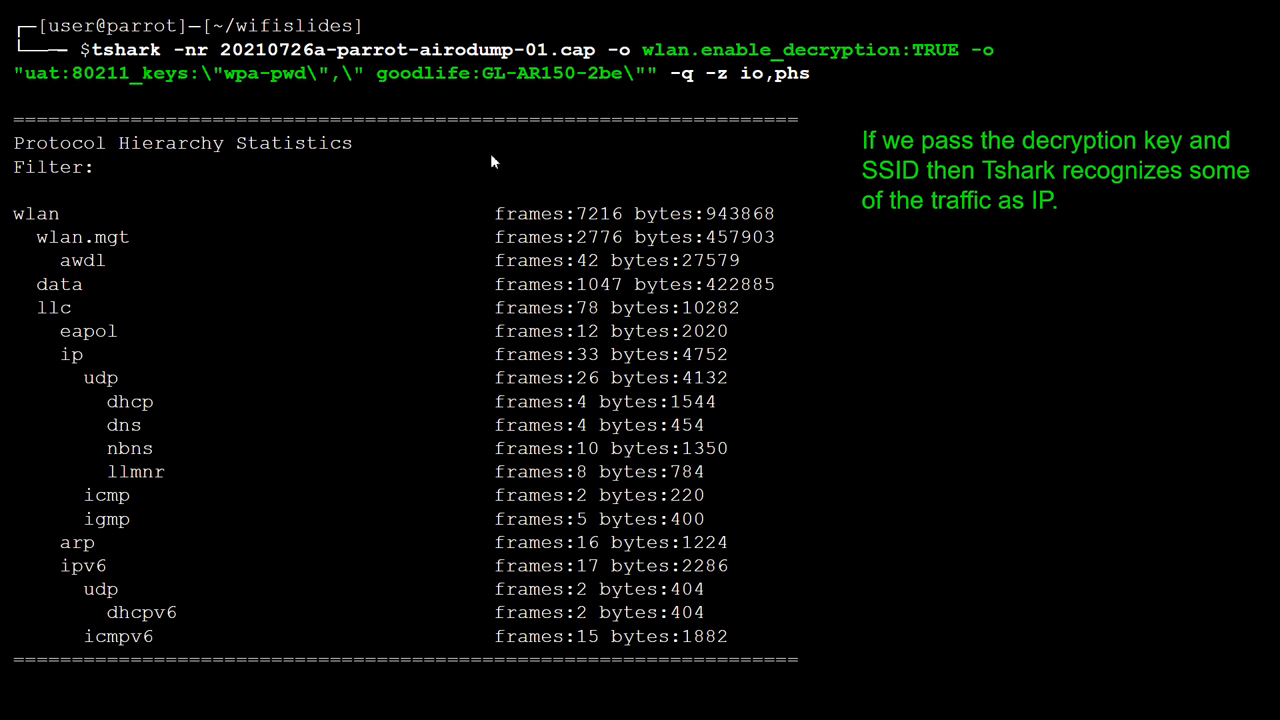
mouse_move(550, 78)
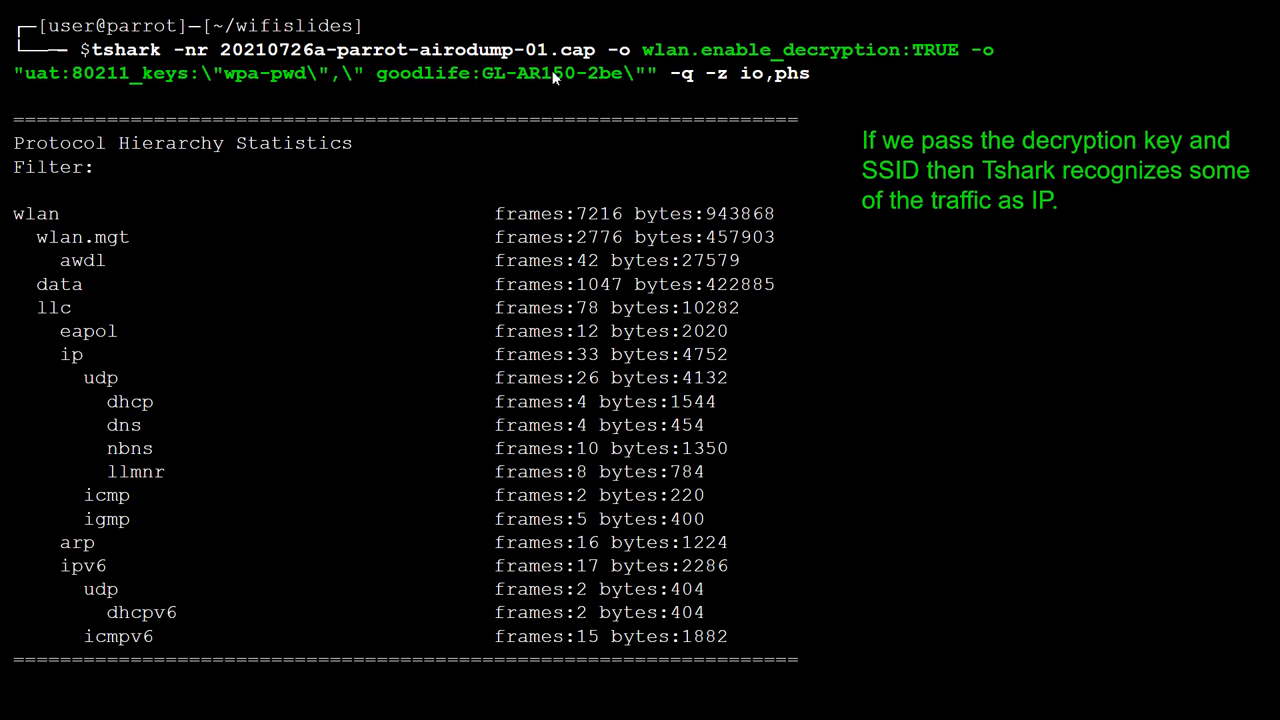
mouse_move(400, 212)
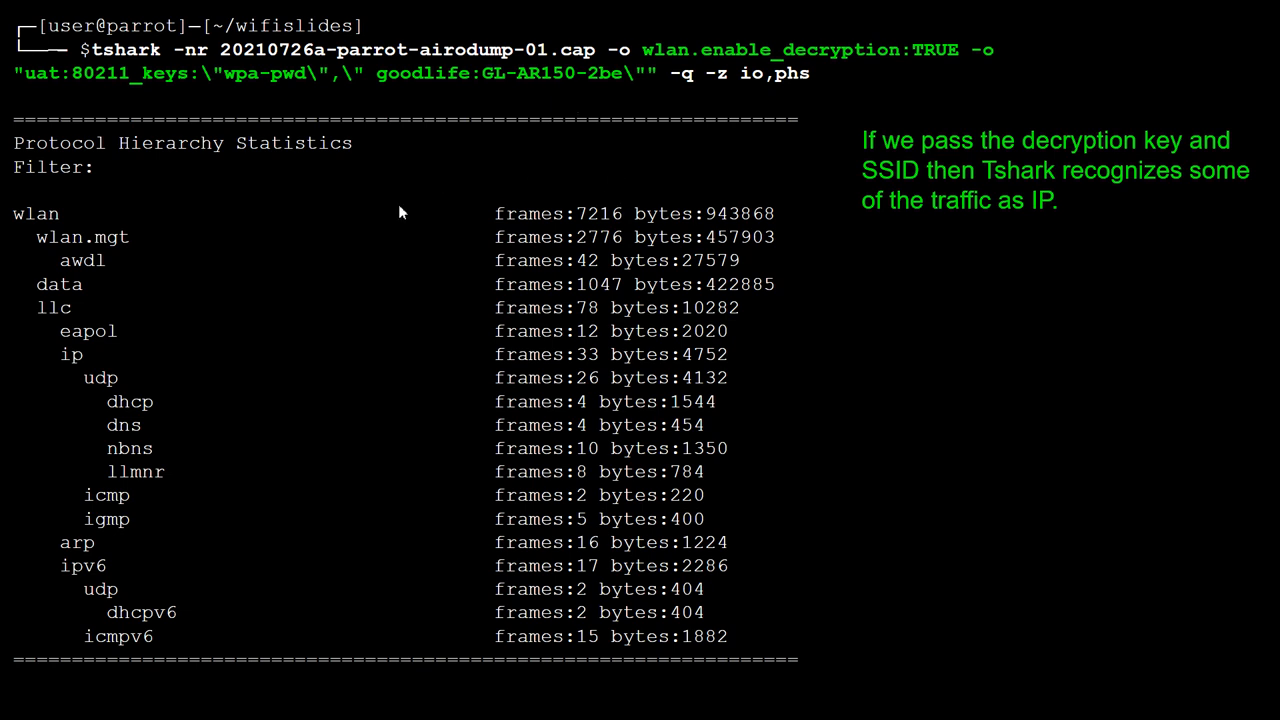
mouse_move(790, 90)
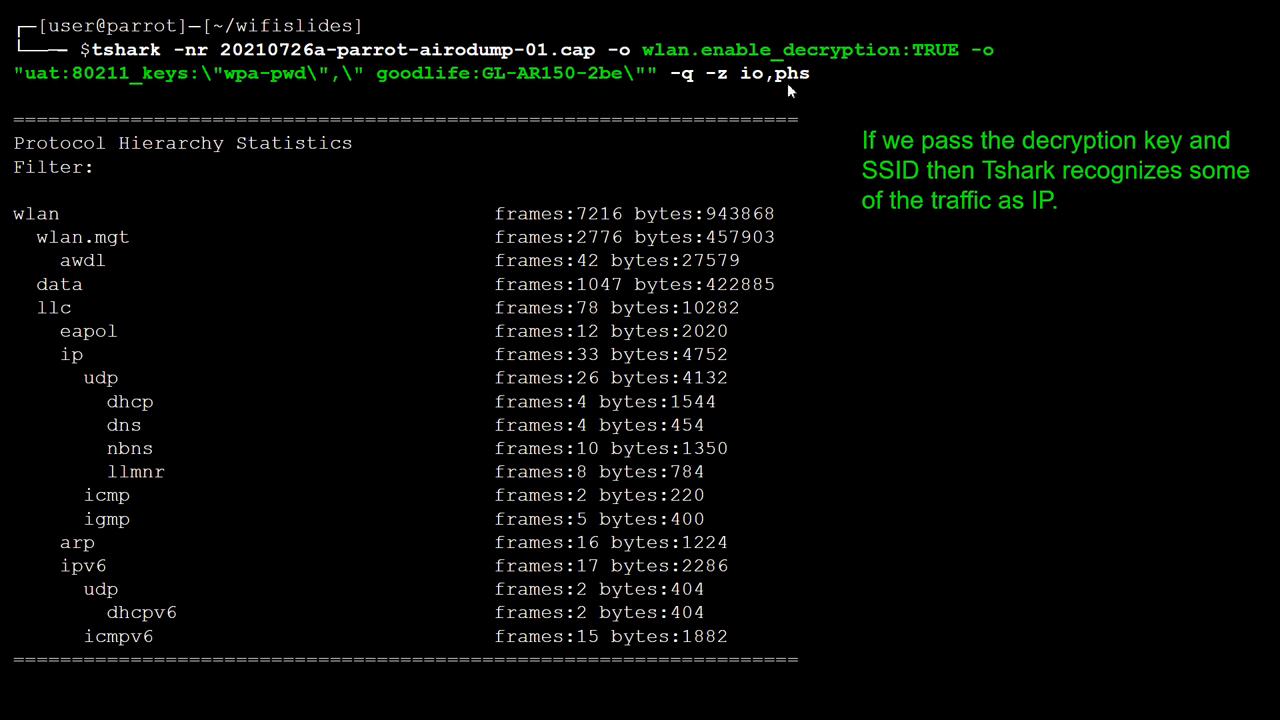
mouse_move(44, 224)
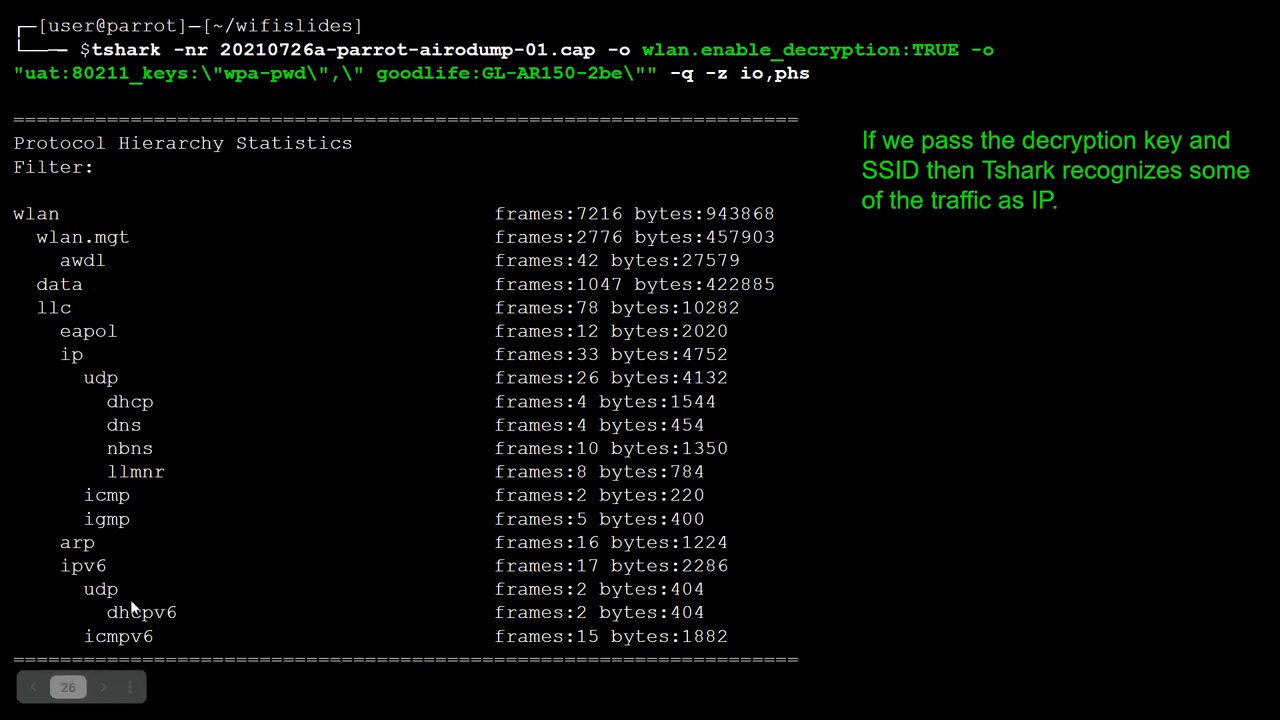
mouse_move(238, 408)
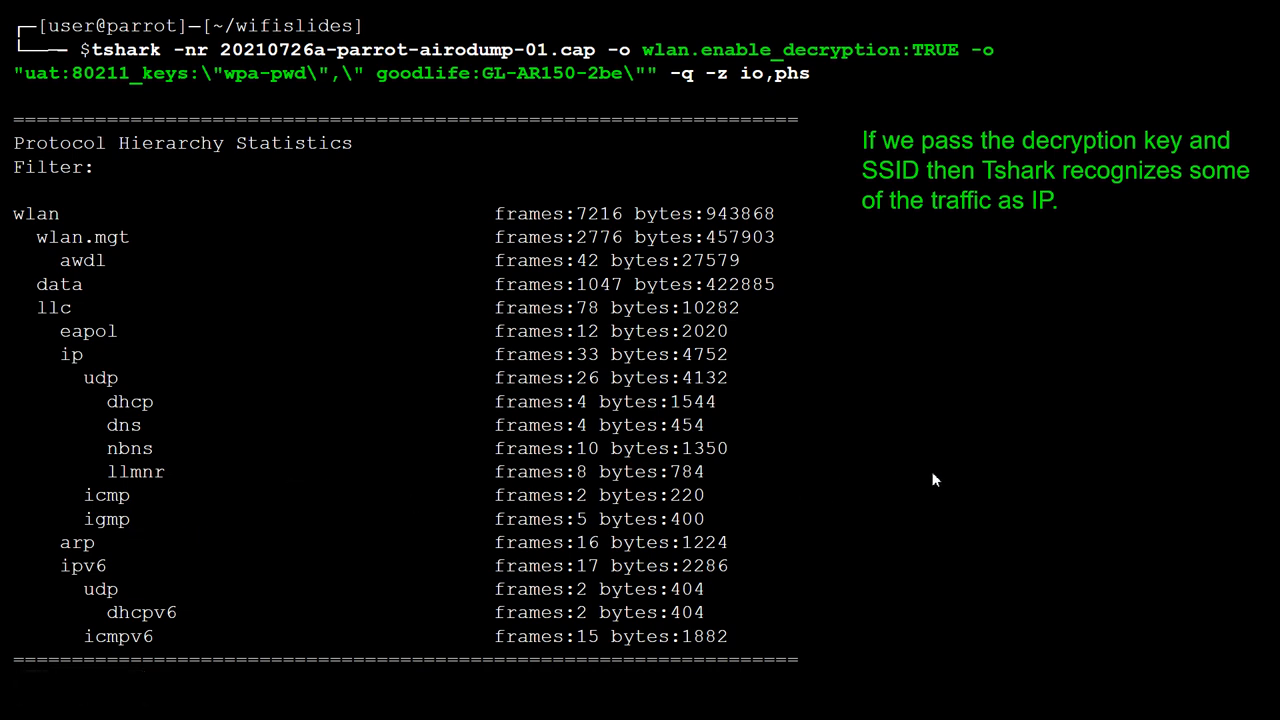
mouse_move(1040, 440)
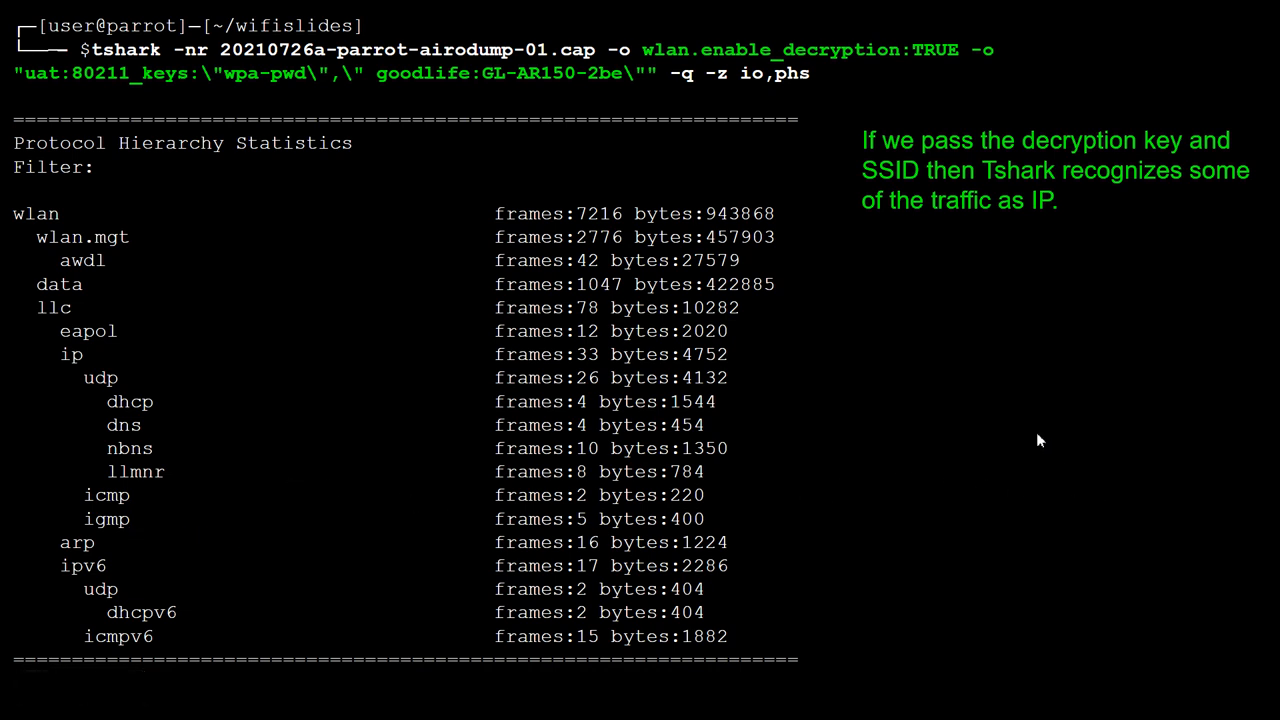
Show the tshark ip filter output listing DHCP, DNS, NBNS and ICMP traffic from the capture
key(Return)
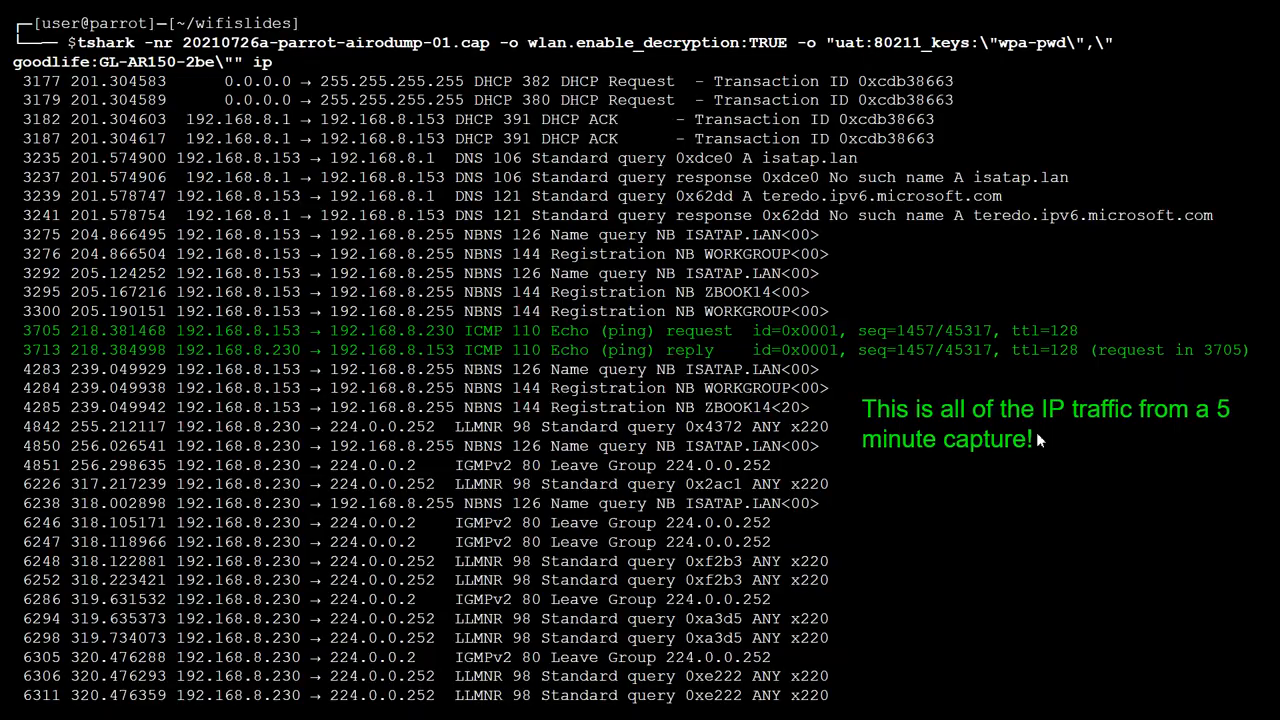
mouse_move(736, 284)
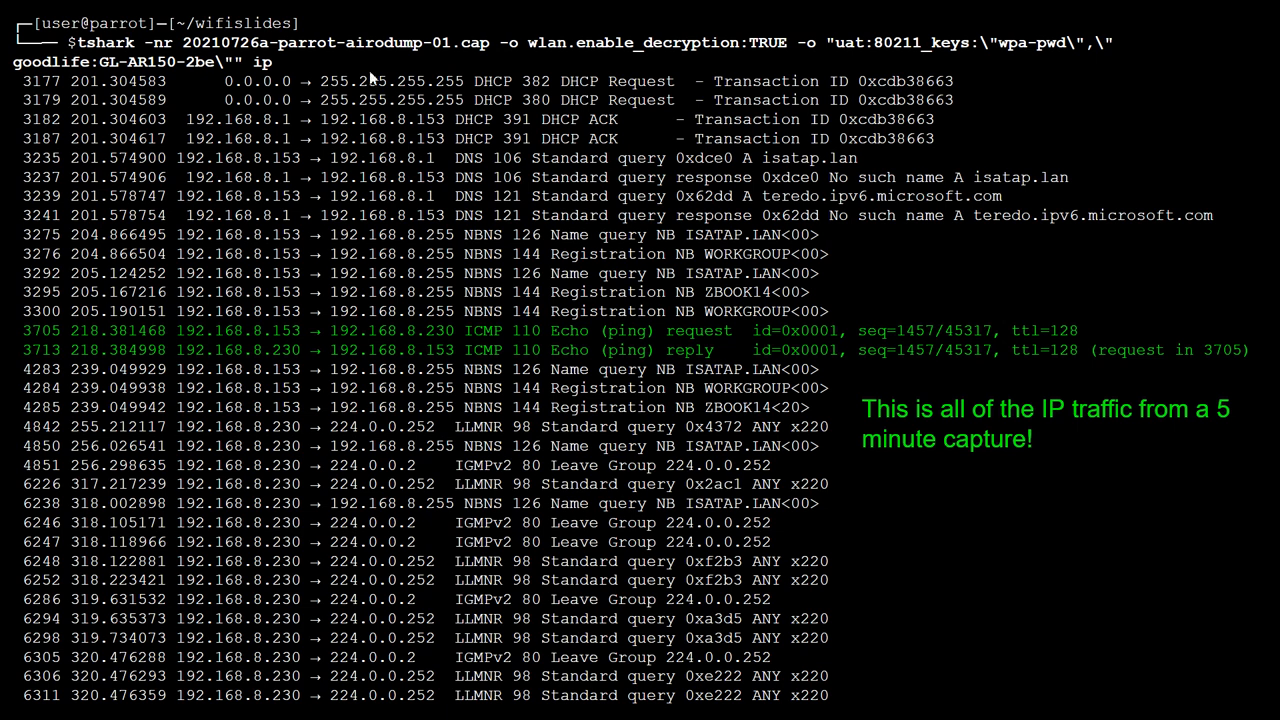
mouse_move(270, 78)
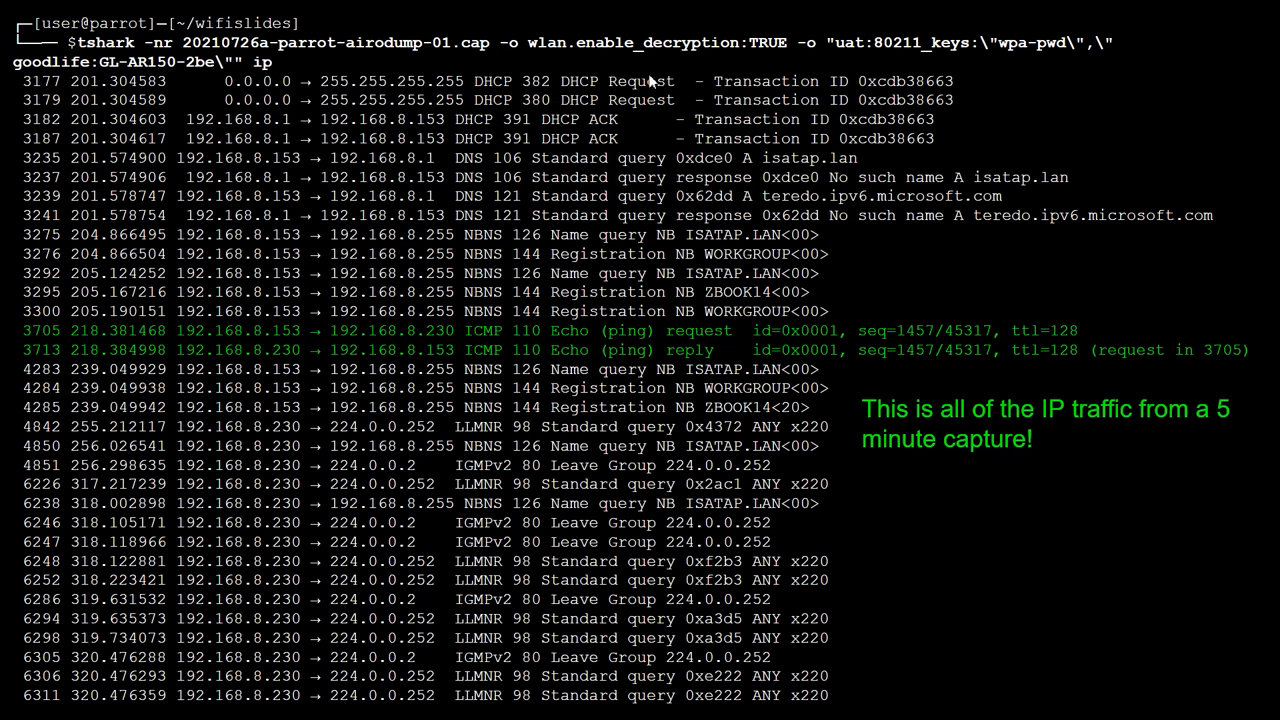
mouse_move(400, 90)
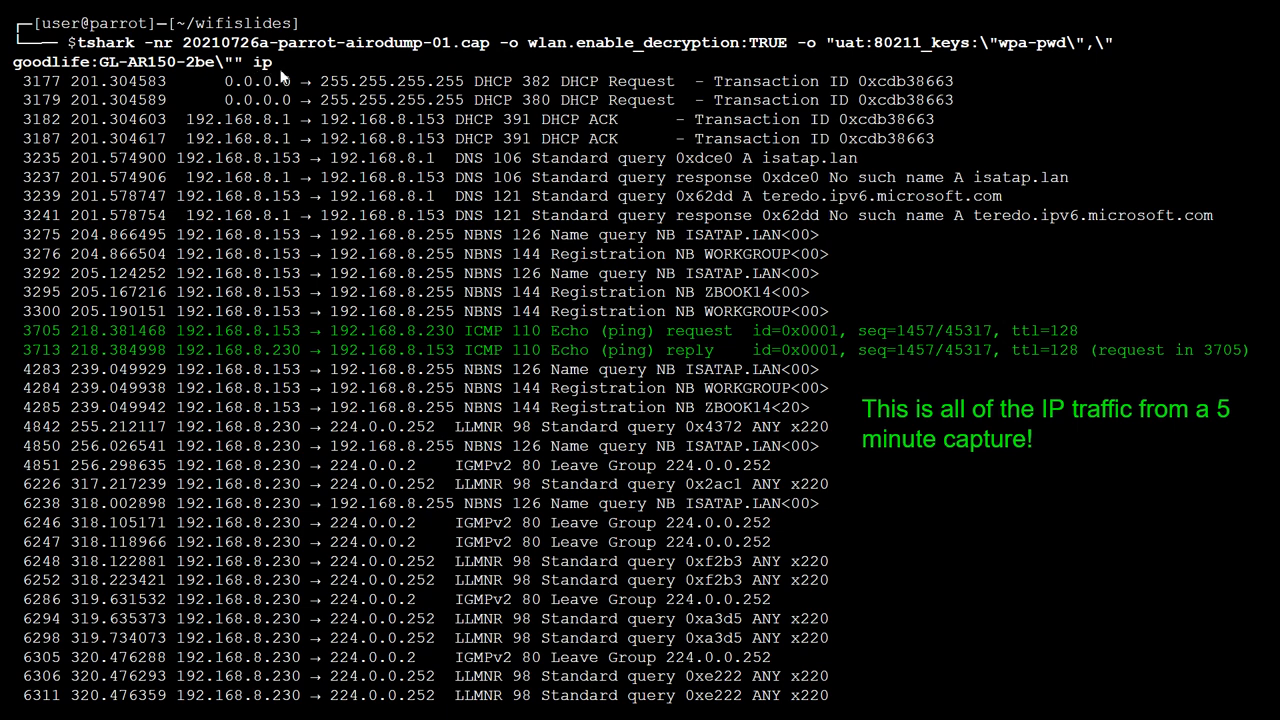
mouse_move(328, 76)
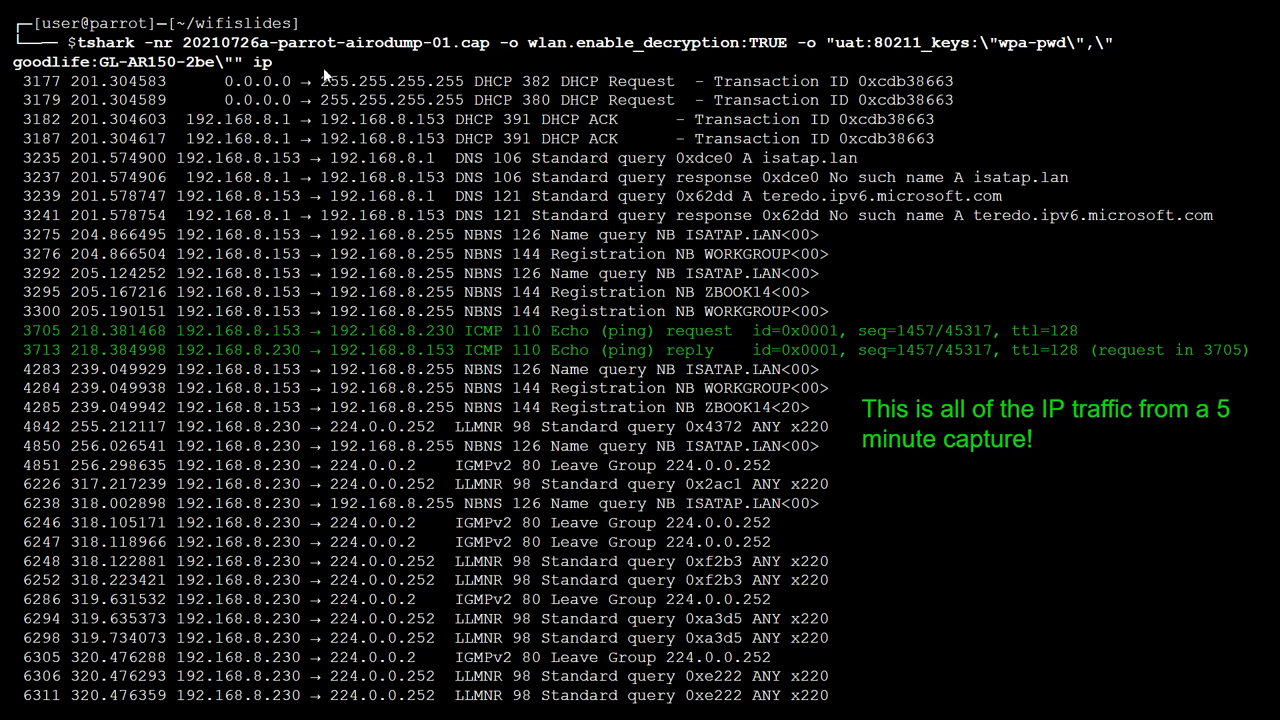
mouse_move(604, 158)
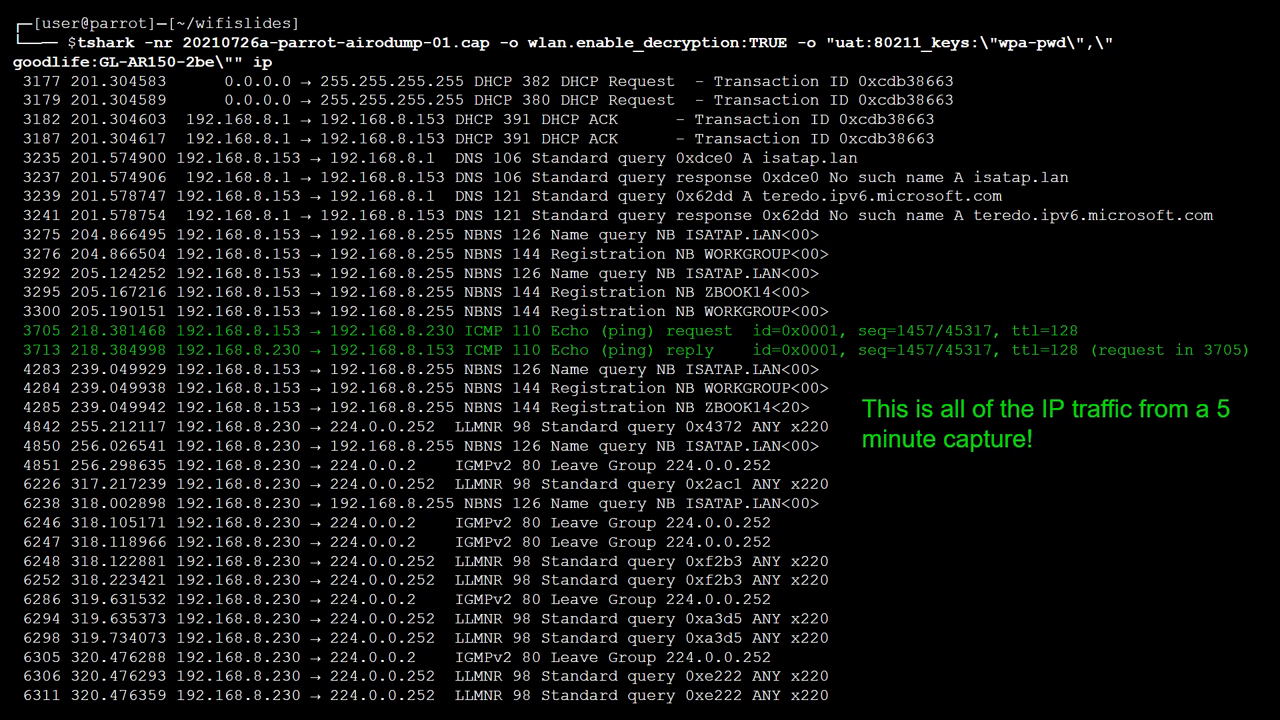
mouse_move(636, 128)
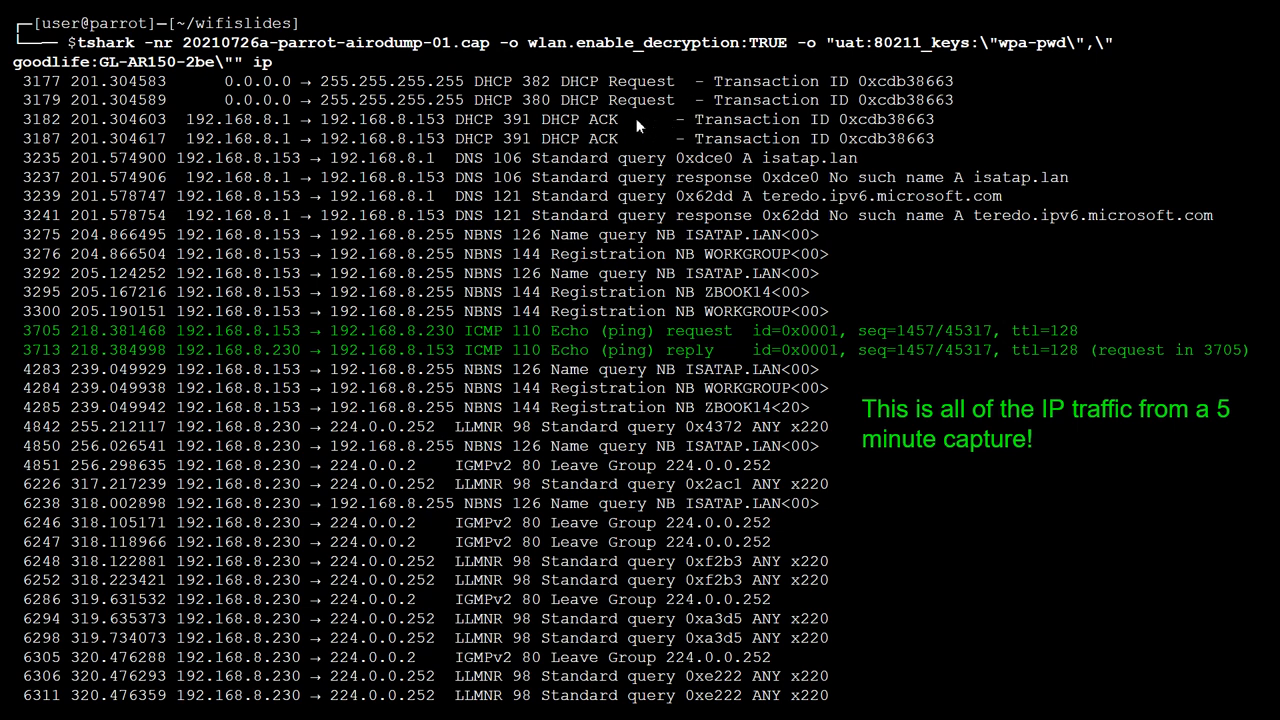
mouse_move(848, 688)
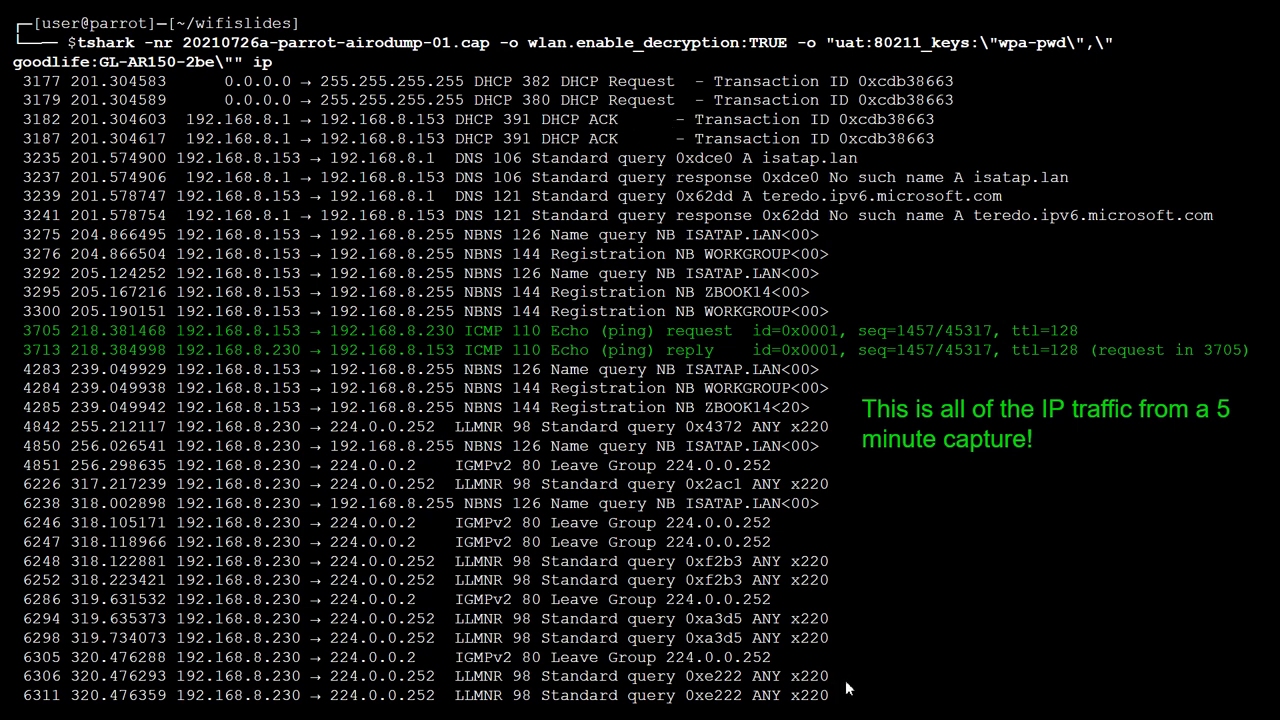
mouse_move(708, 568)
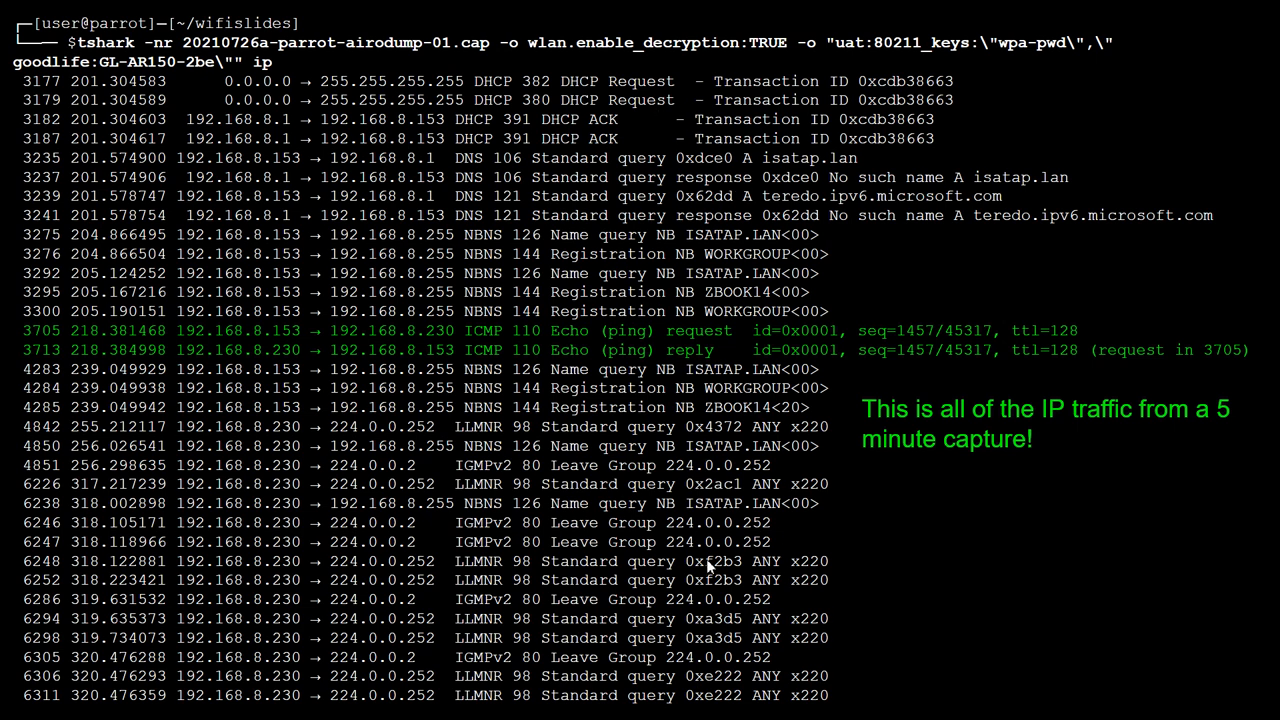
mouse_move(584, 106)
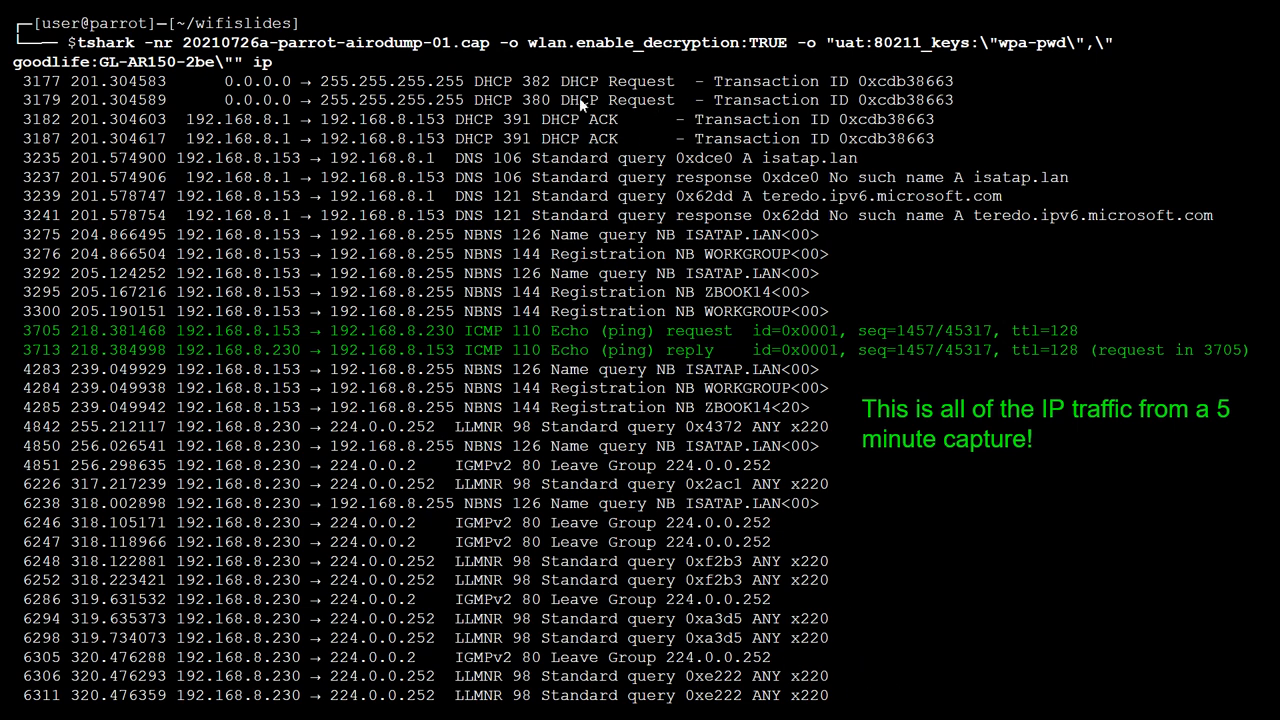
mouse_move(1014, 500)
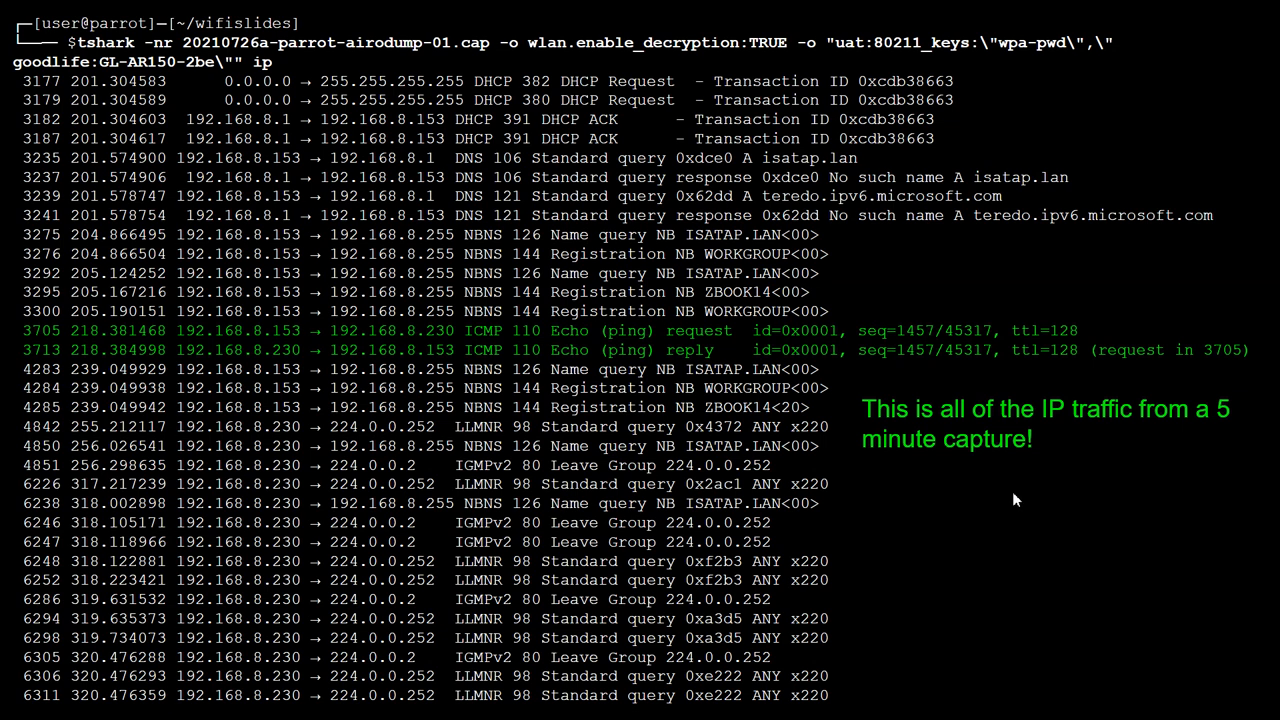
mouse_move(970, 528)
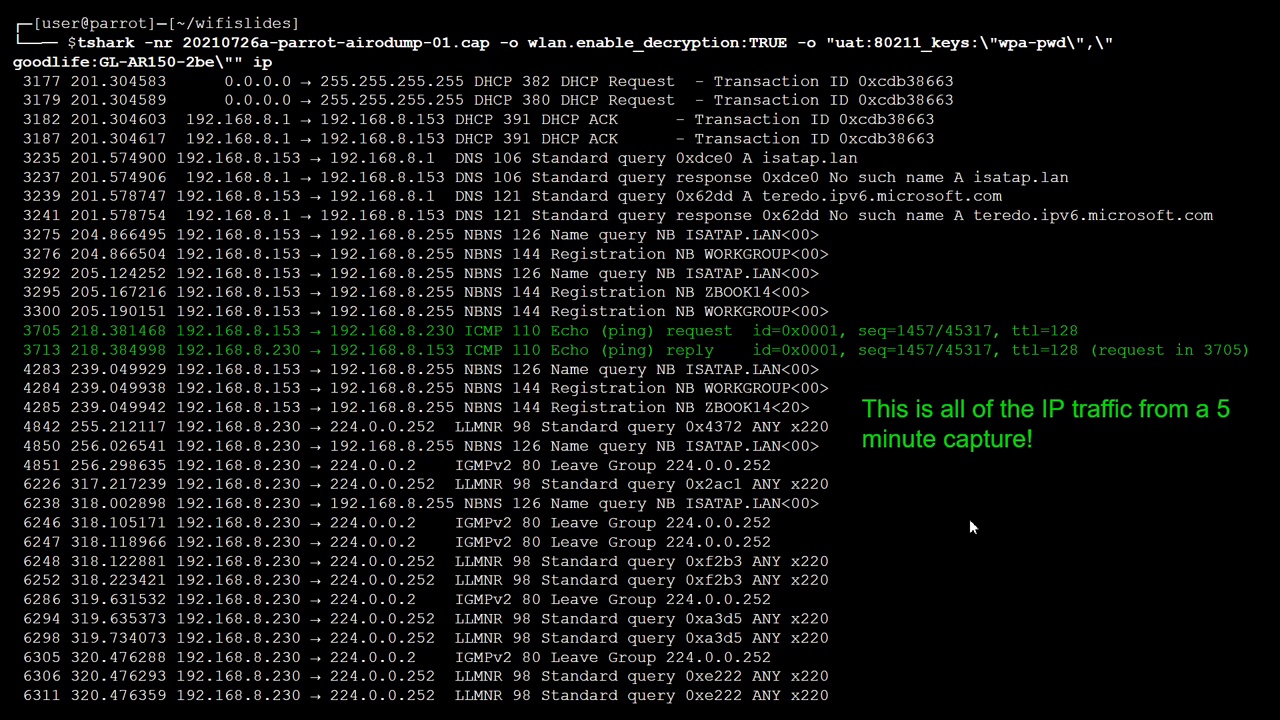
mouse_move(970, 528)
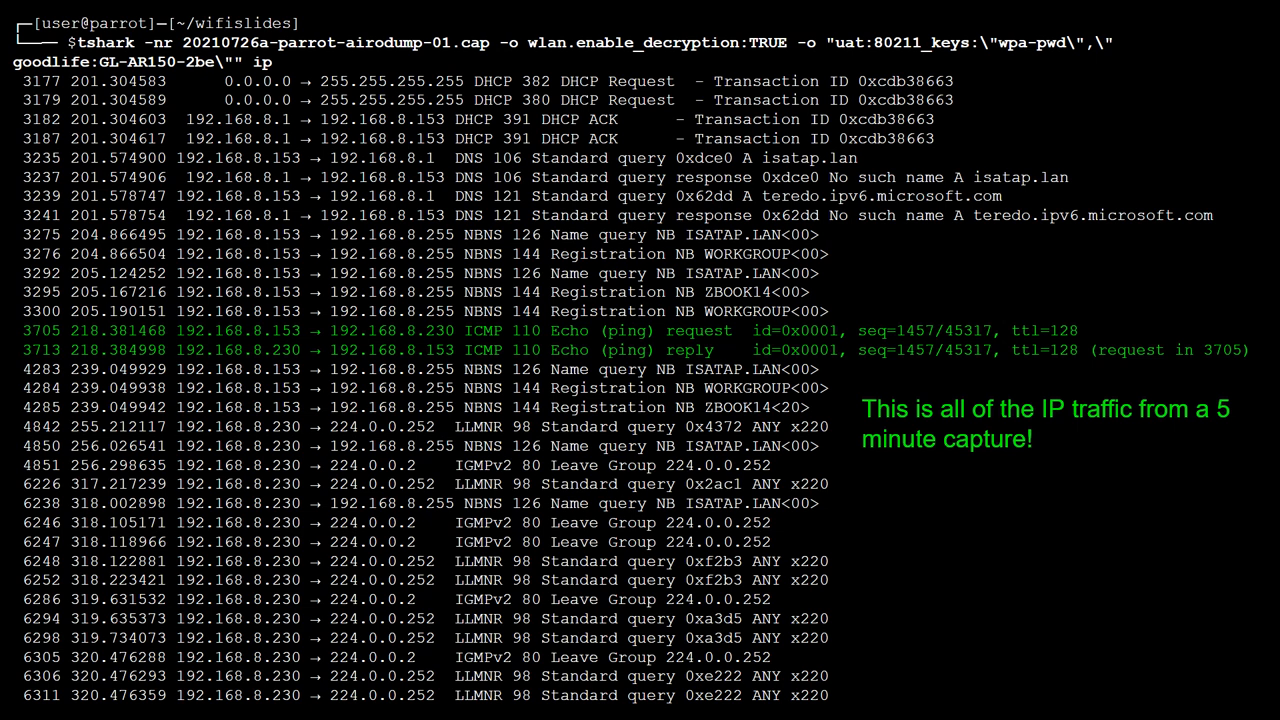
mouse_move(636, 374)
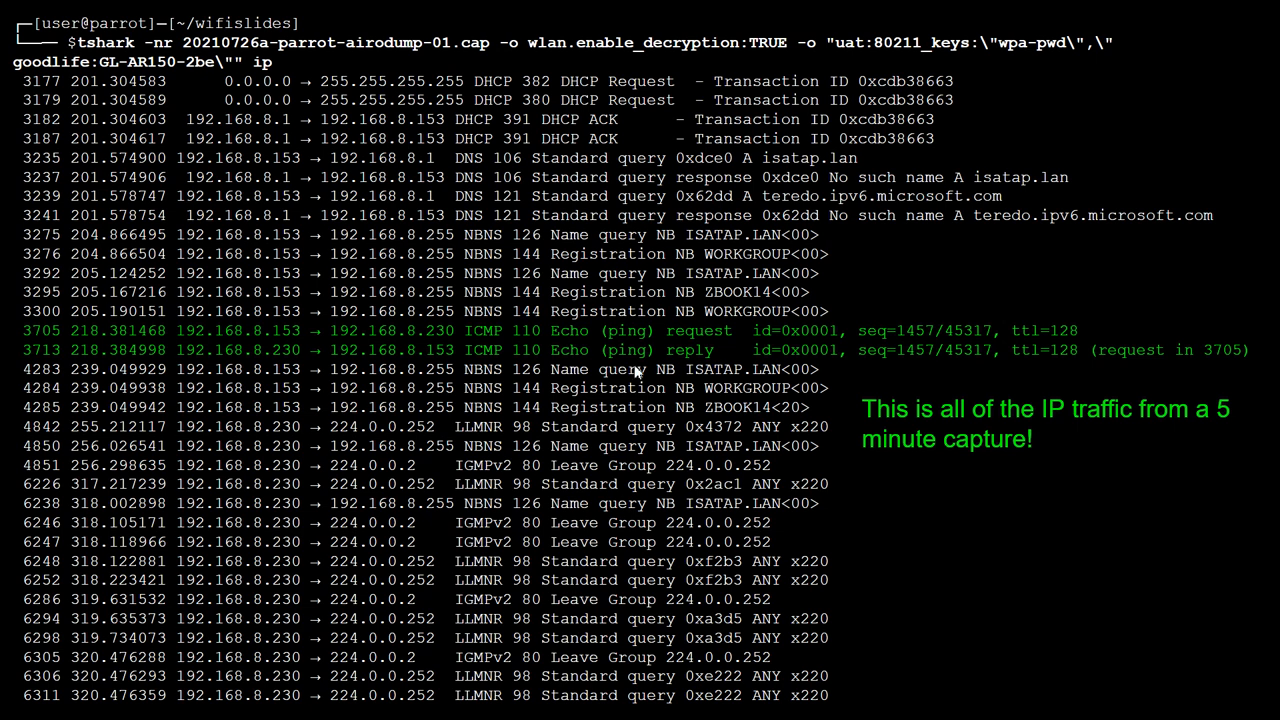
mouse_move(570, 478)
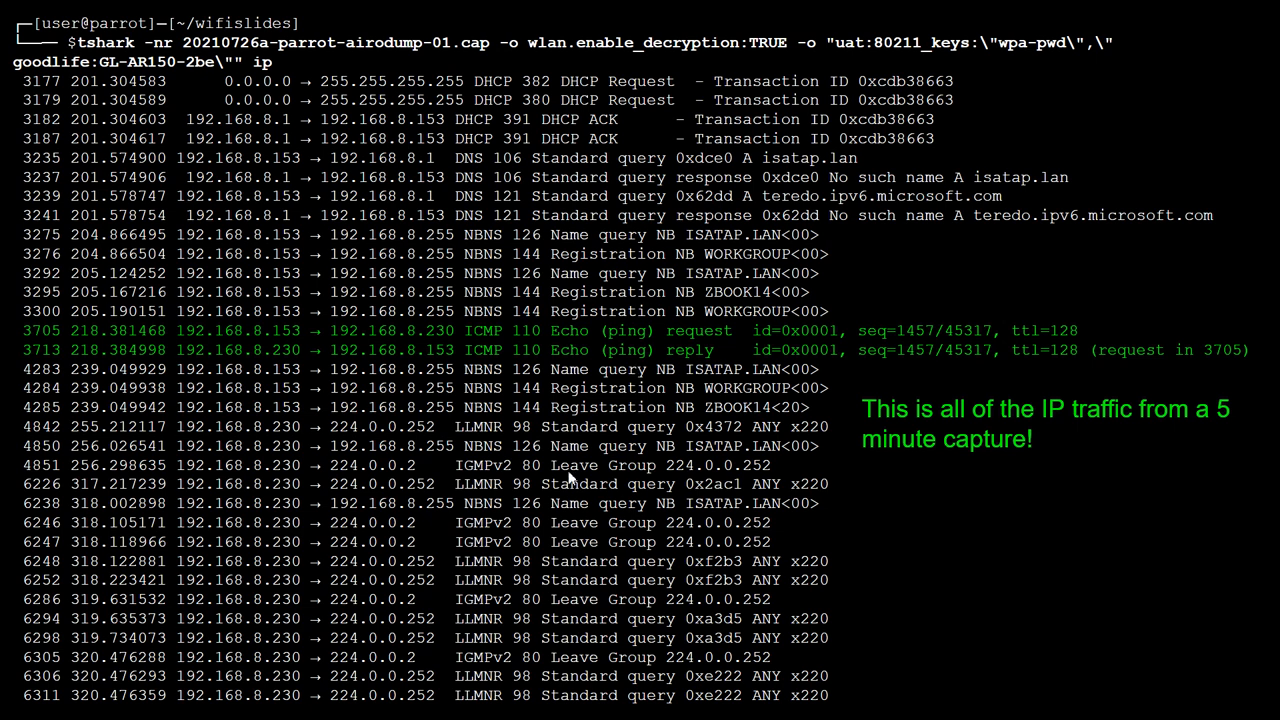
mouse_move(490, 356)
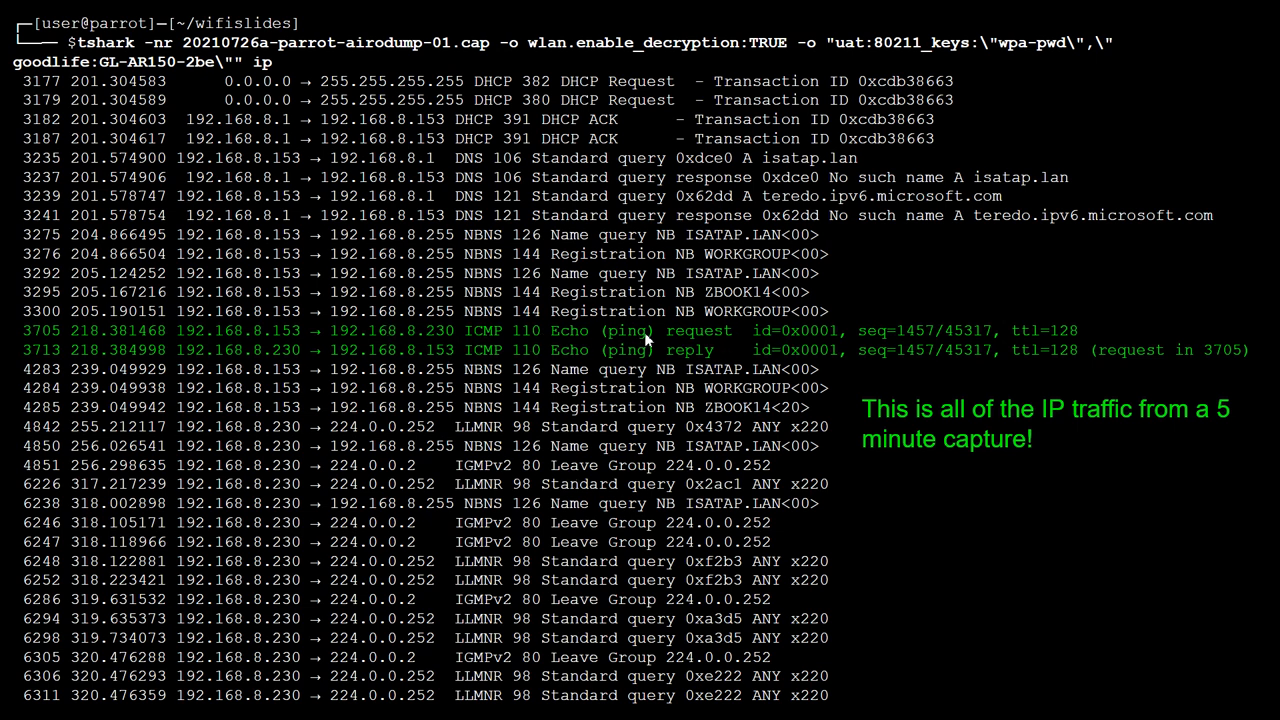
mouse_move(924, 336)
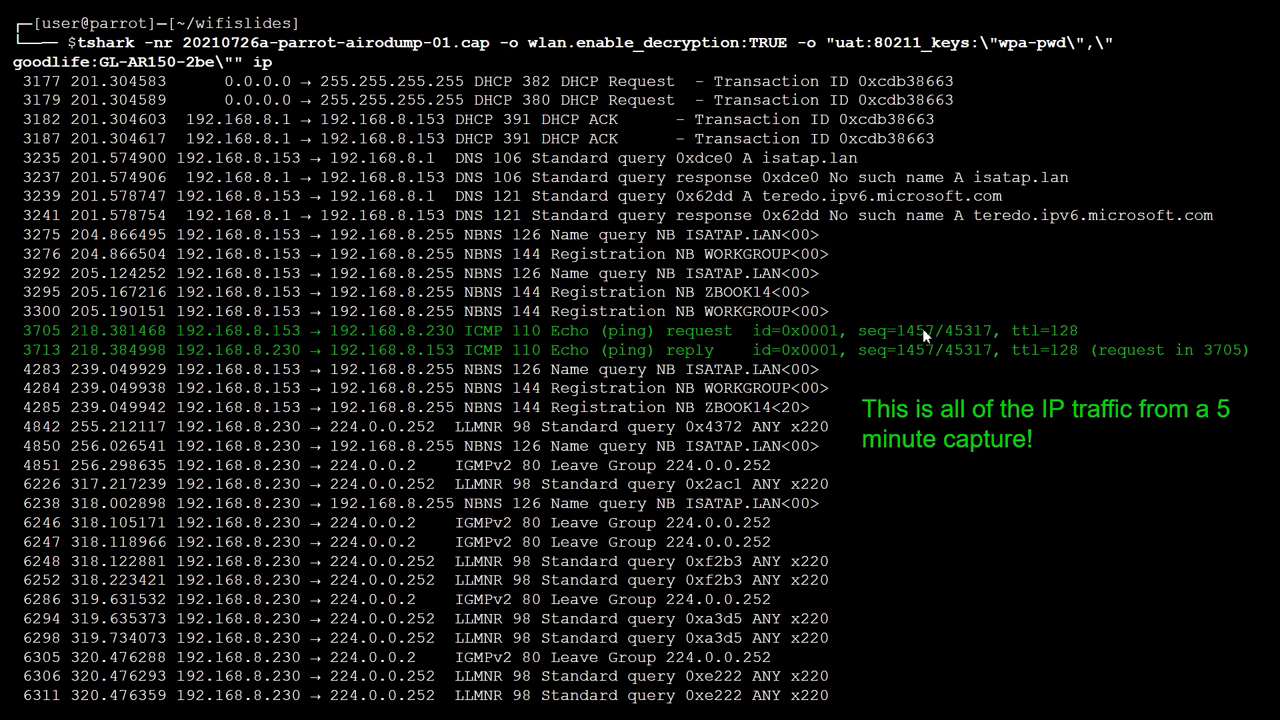
mouse_move(850, 388)
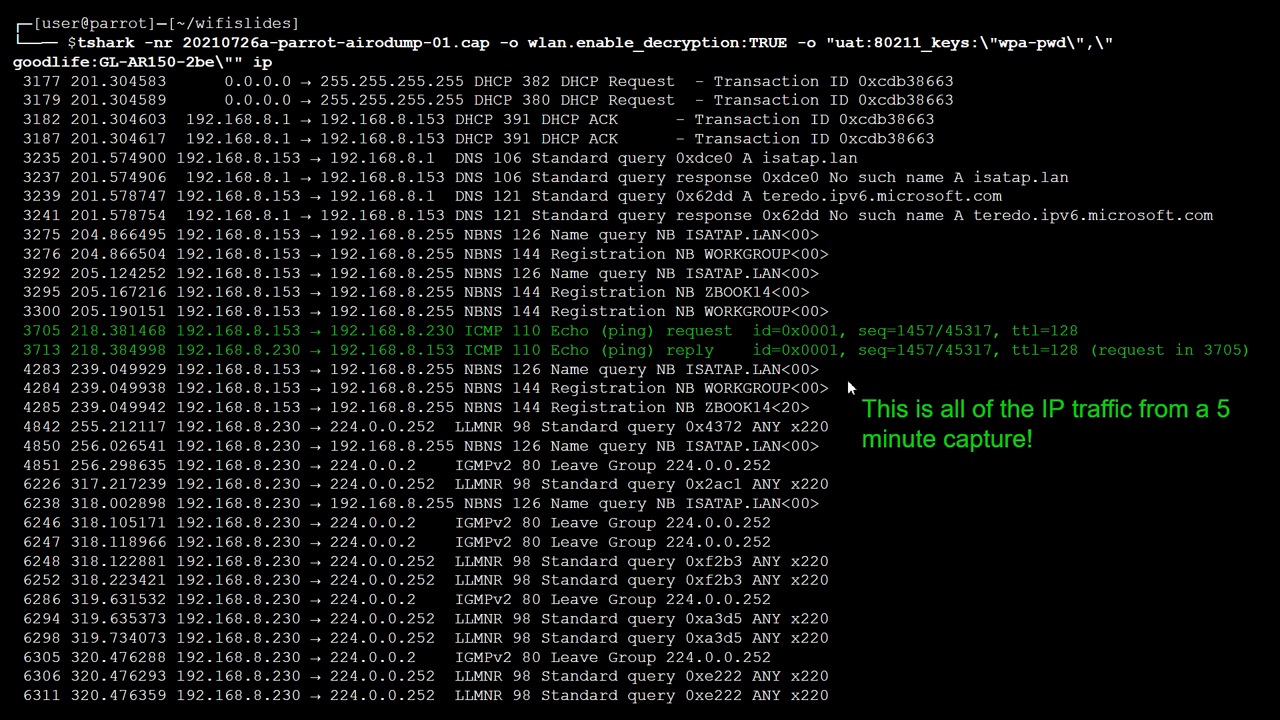
mouse_move(742, 216)
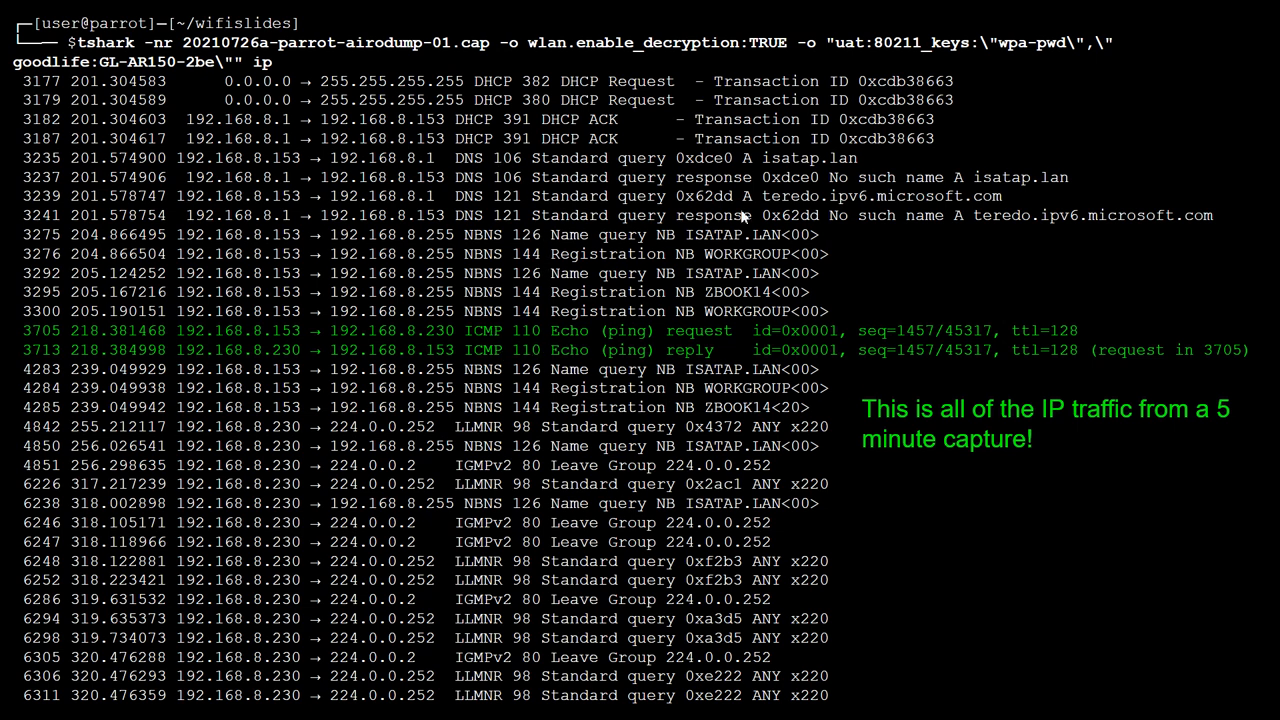
mouse_move(1008, 492)
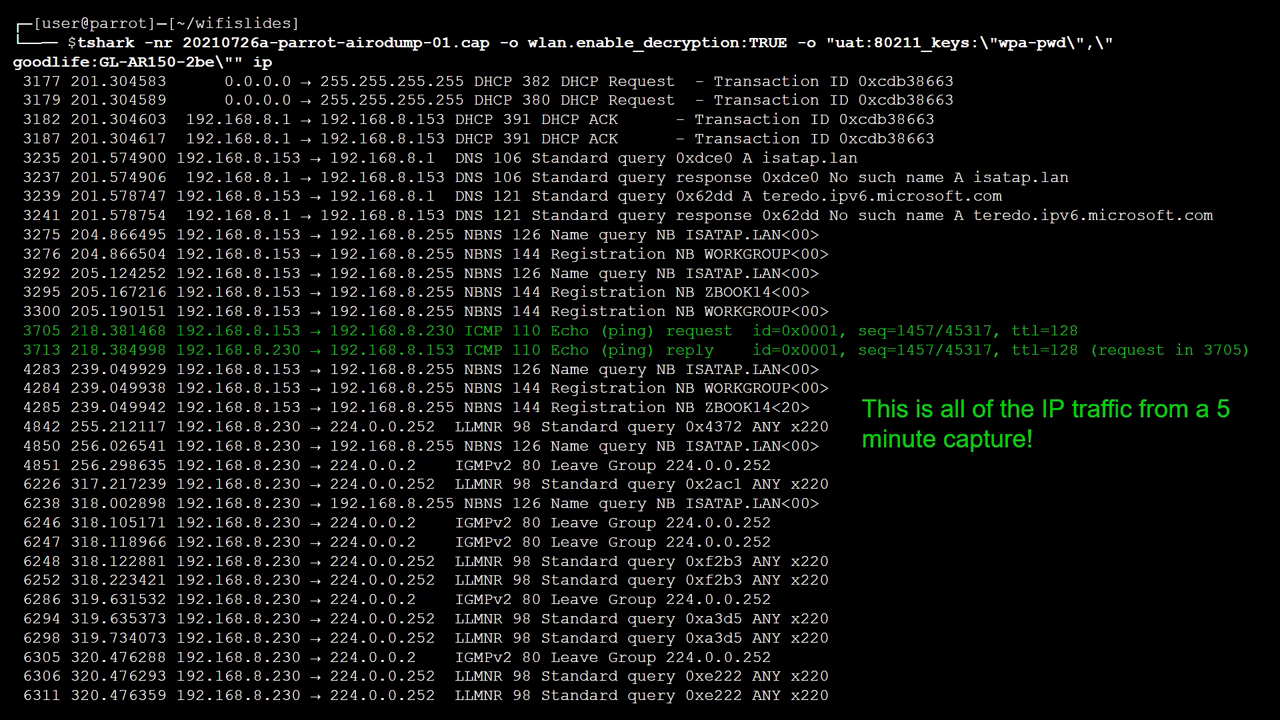
mouse_move(1062, 576)
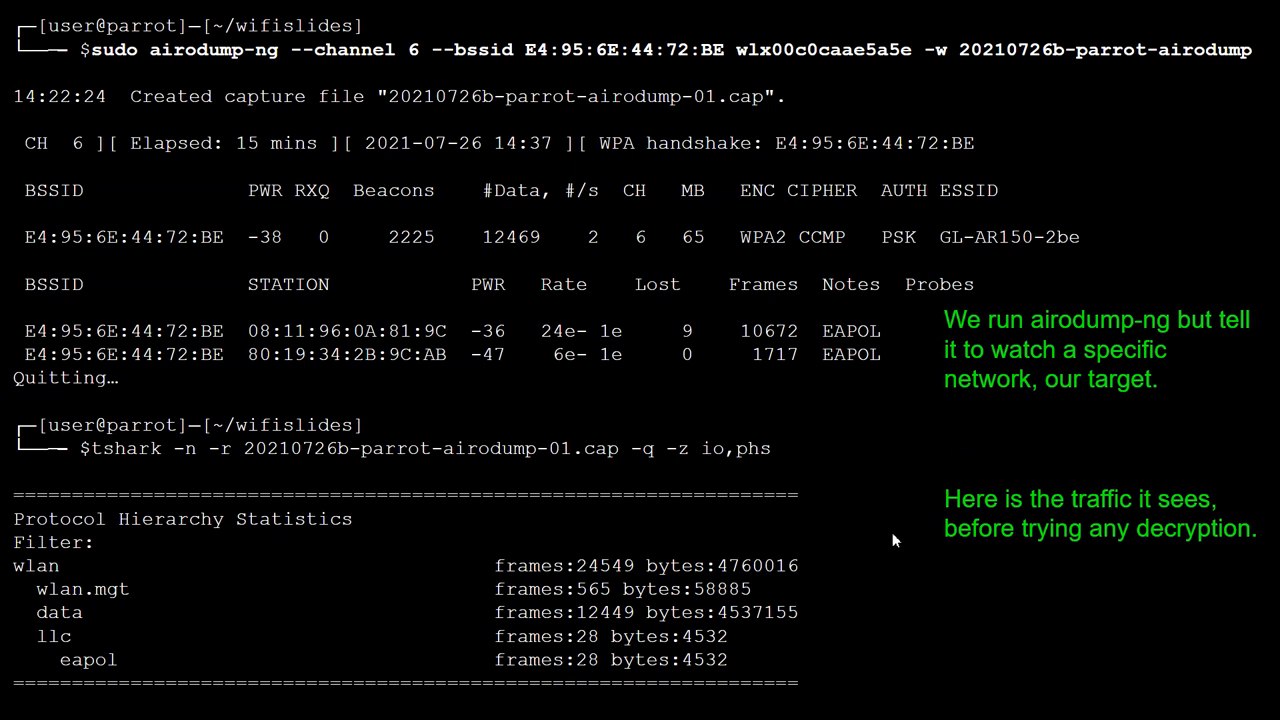
mouse_move(424, 90)
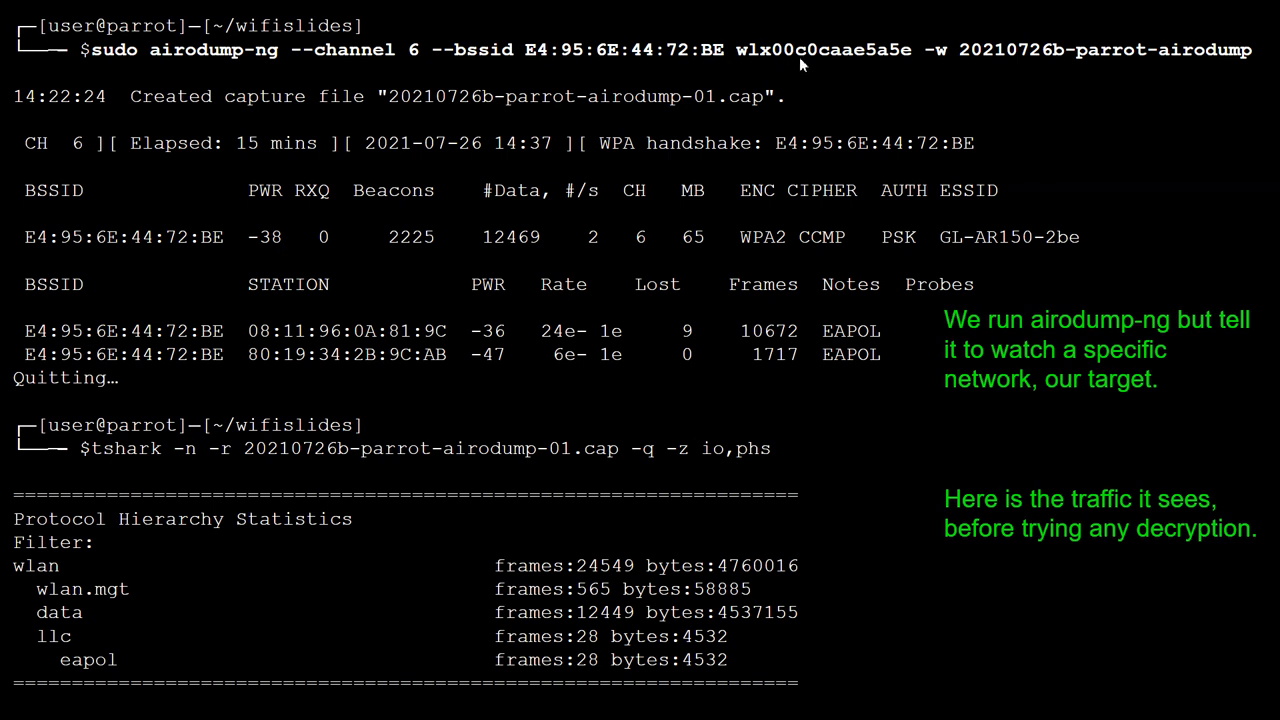
mouse_move(1040, 76)
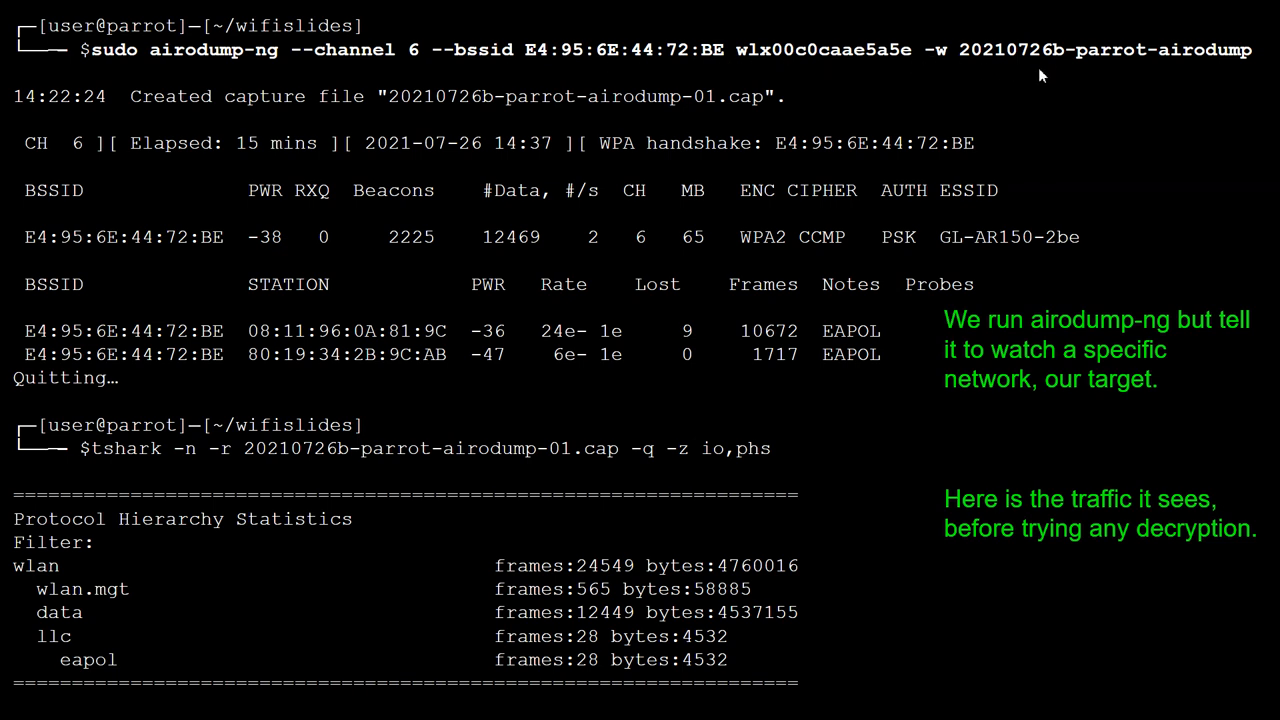
mouse_move(1138, 94)
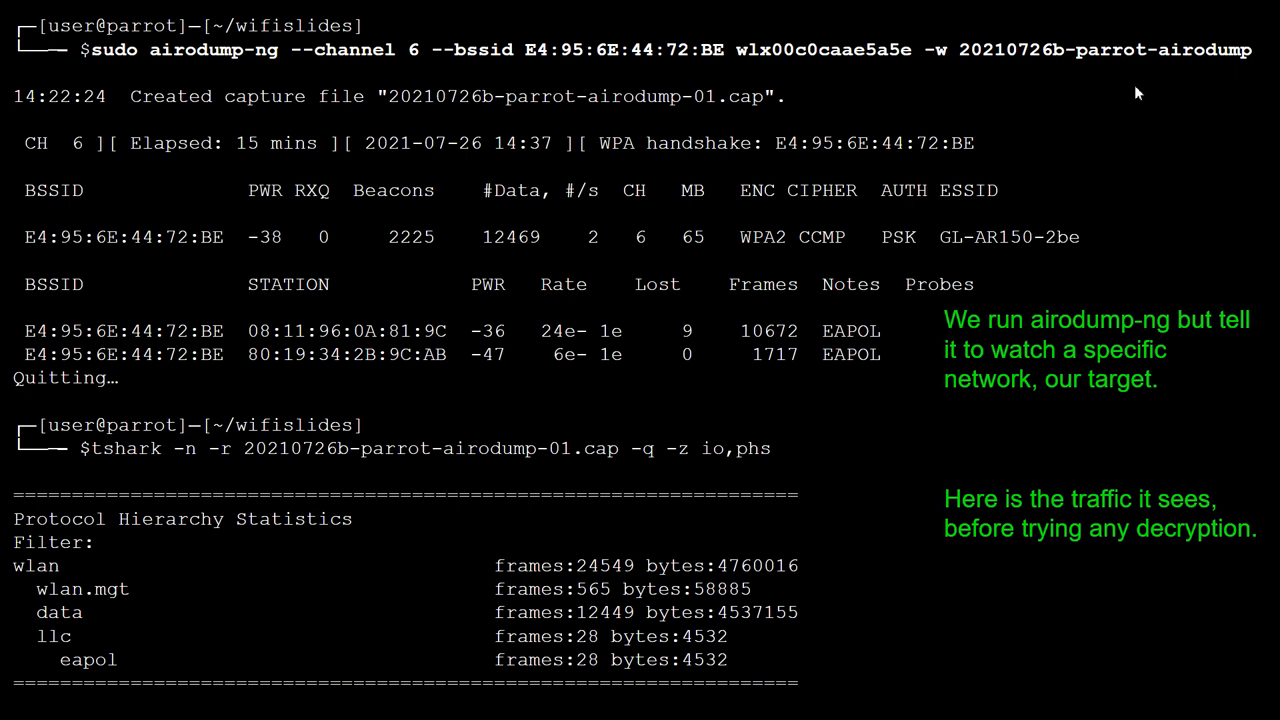
mouse_move(208, 170)
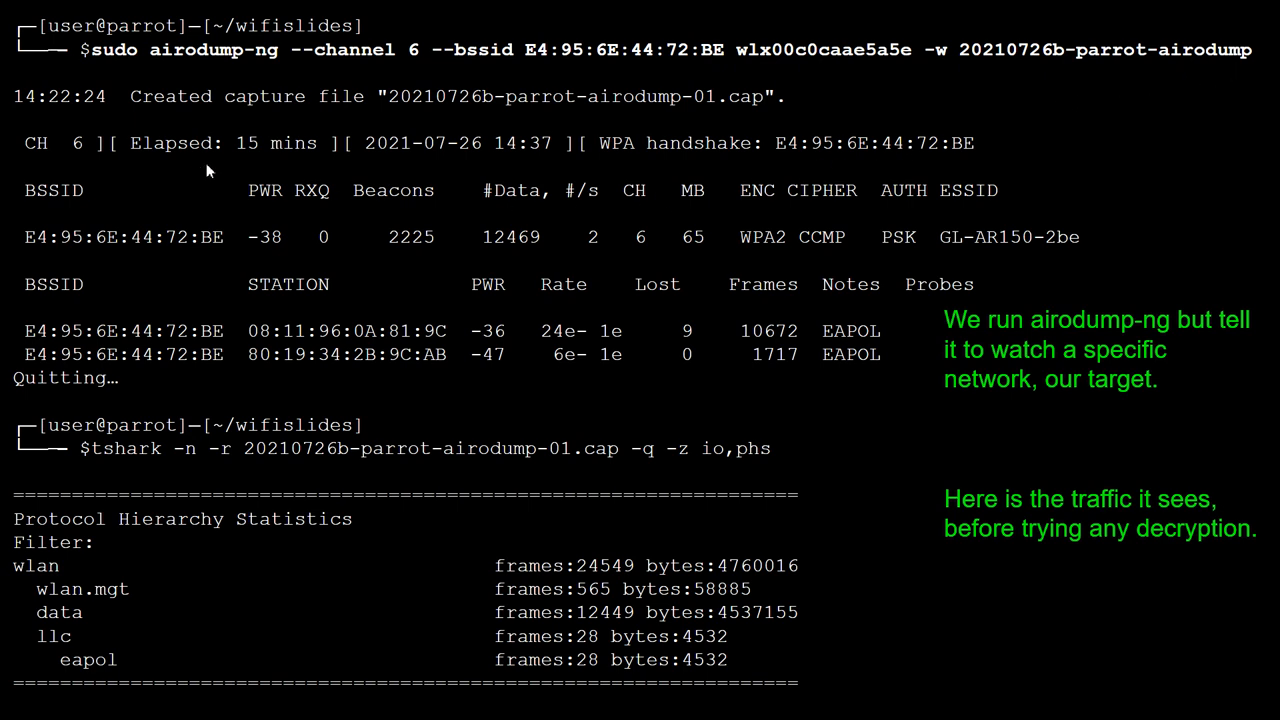
mouse_move(248, 192)
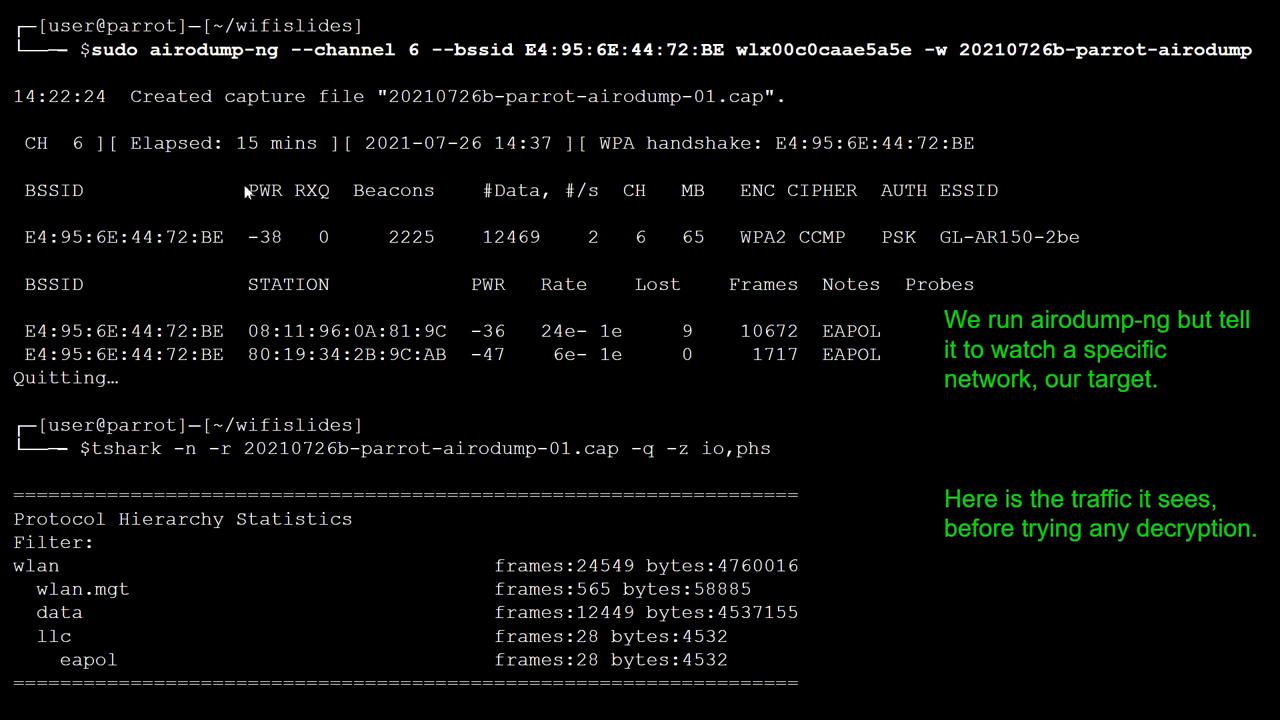
mouse_move(82, 158)
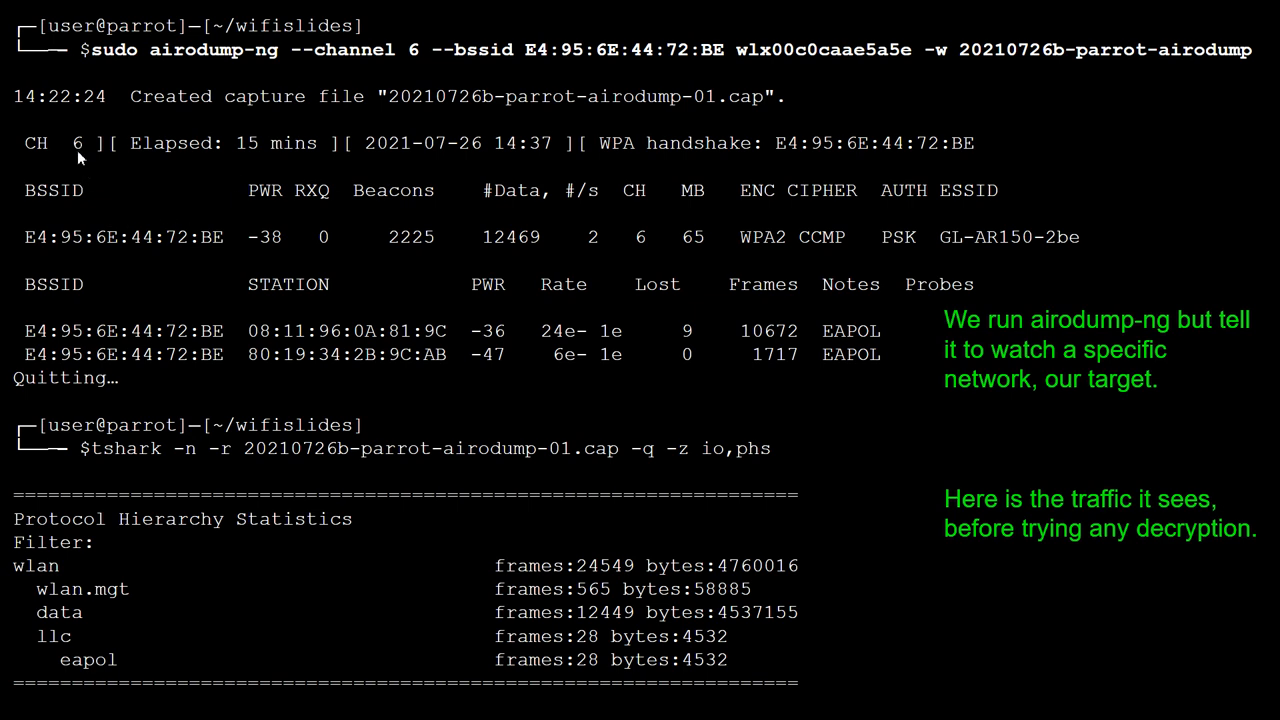
mouse_move(144, 328)
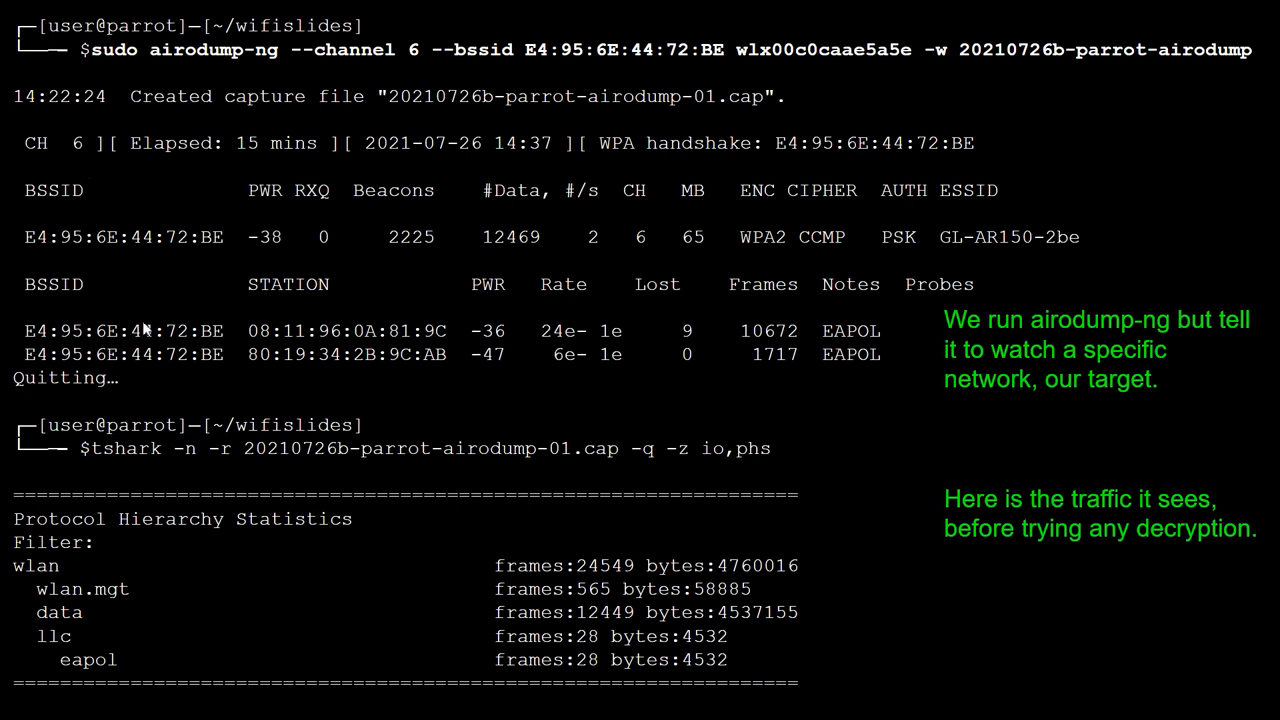
mouse_move(292, 366)
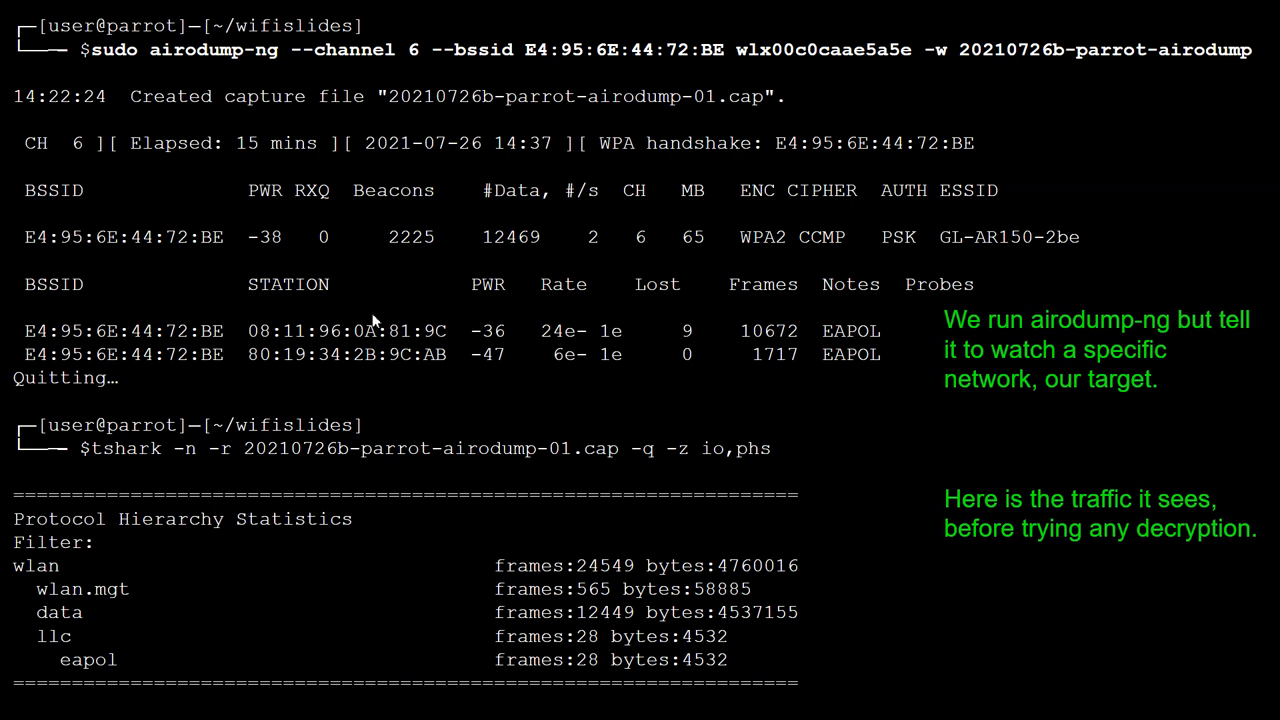
mouse_move(438, 290)
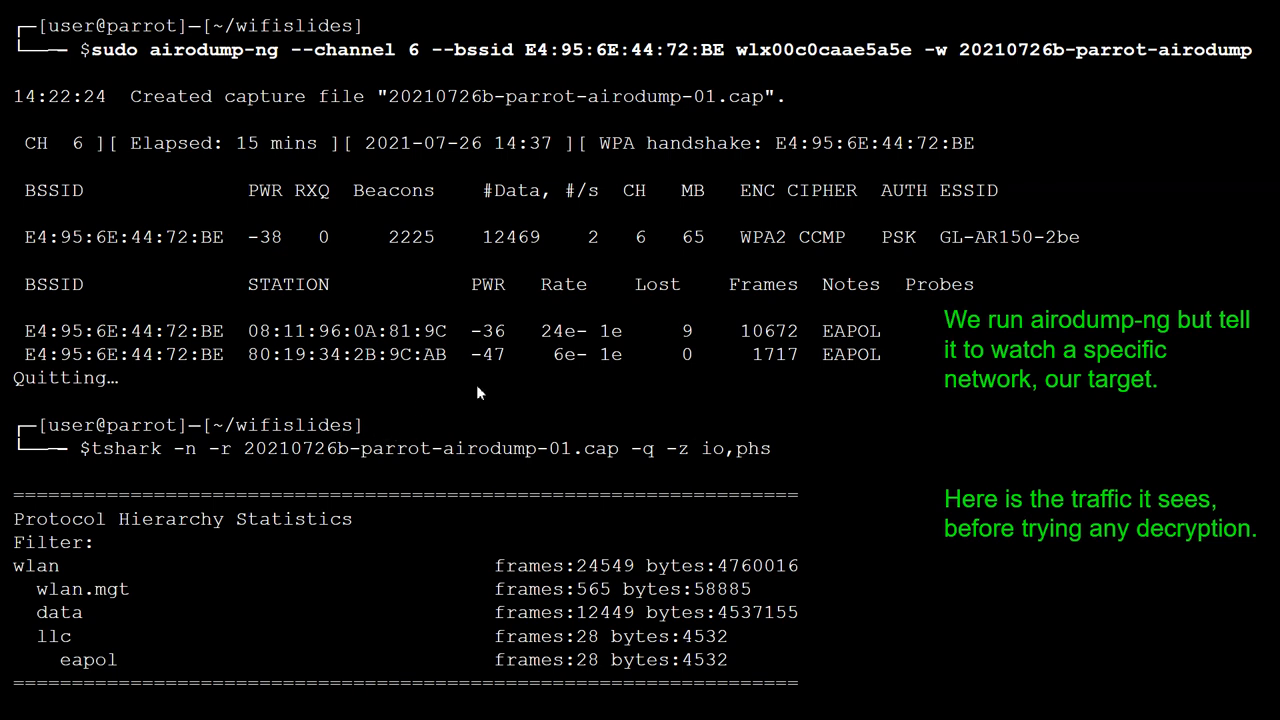
mouse_move(268, 164)
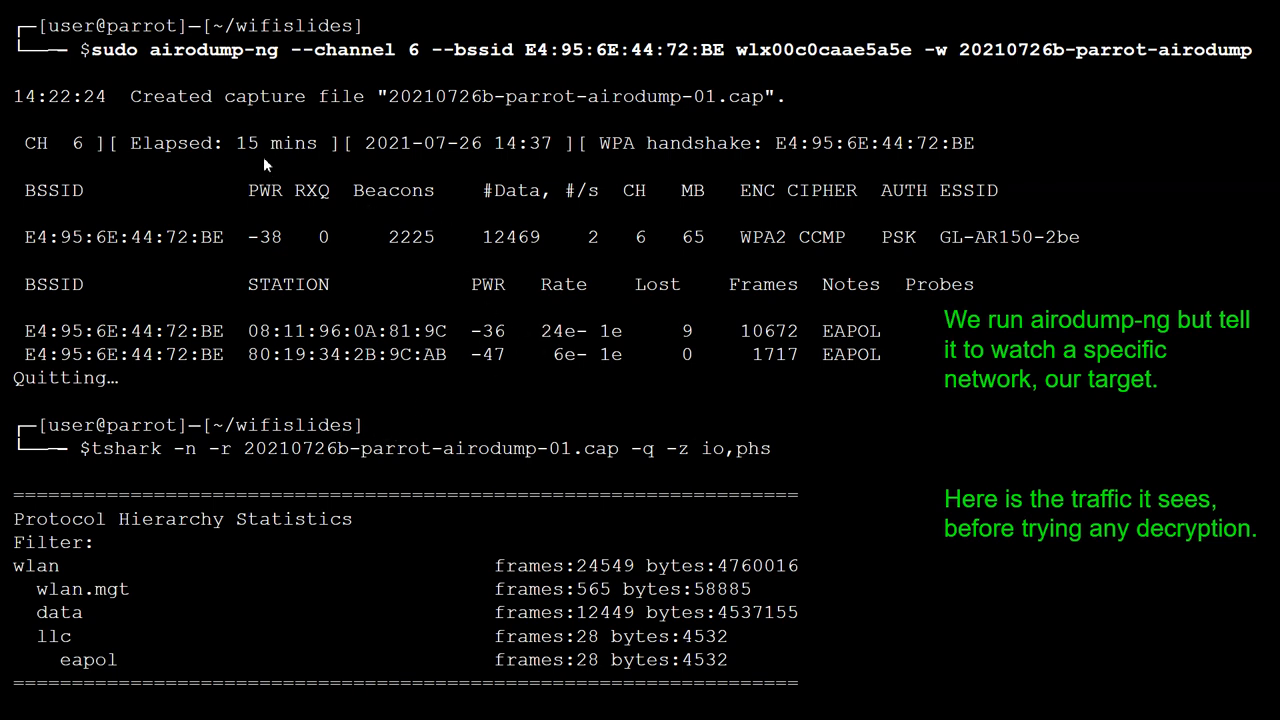
mouse_move(480, 478)
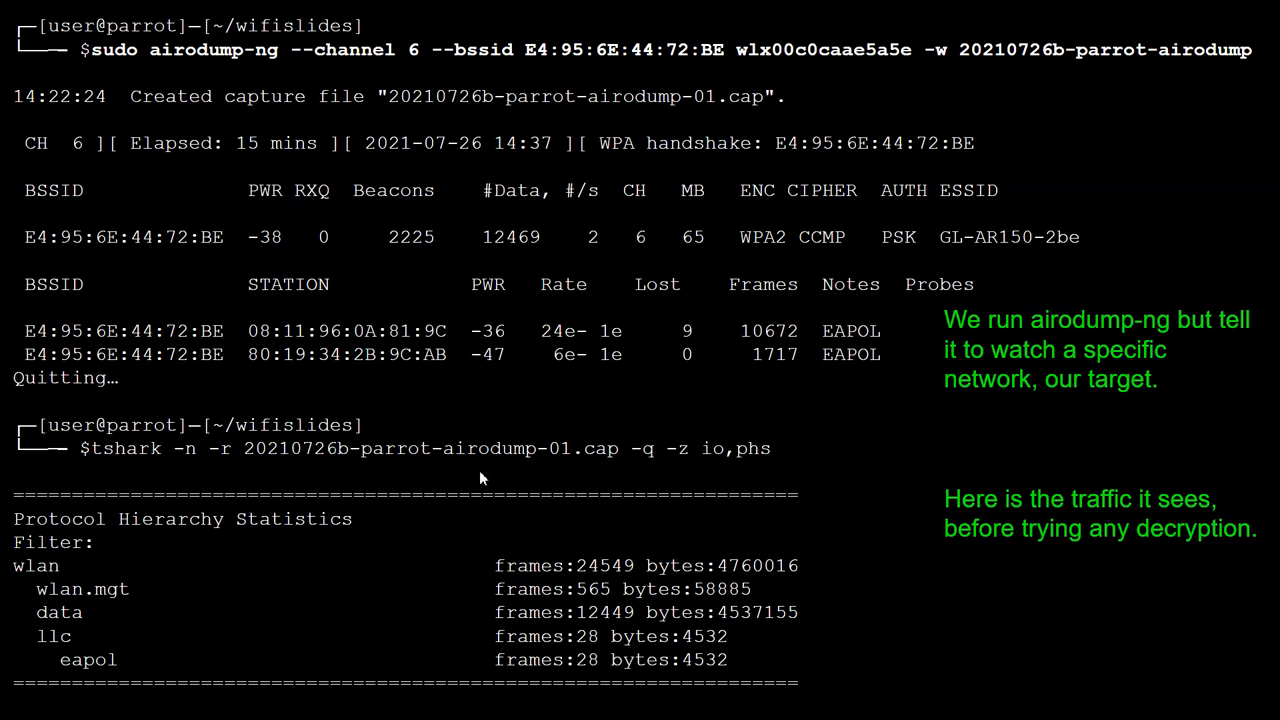
mouse_move(492, 508)
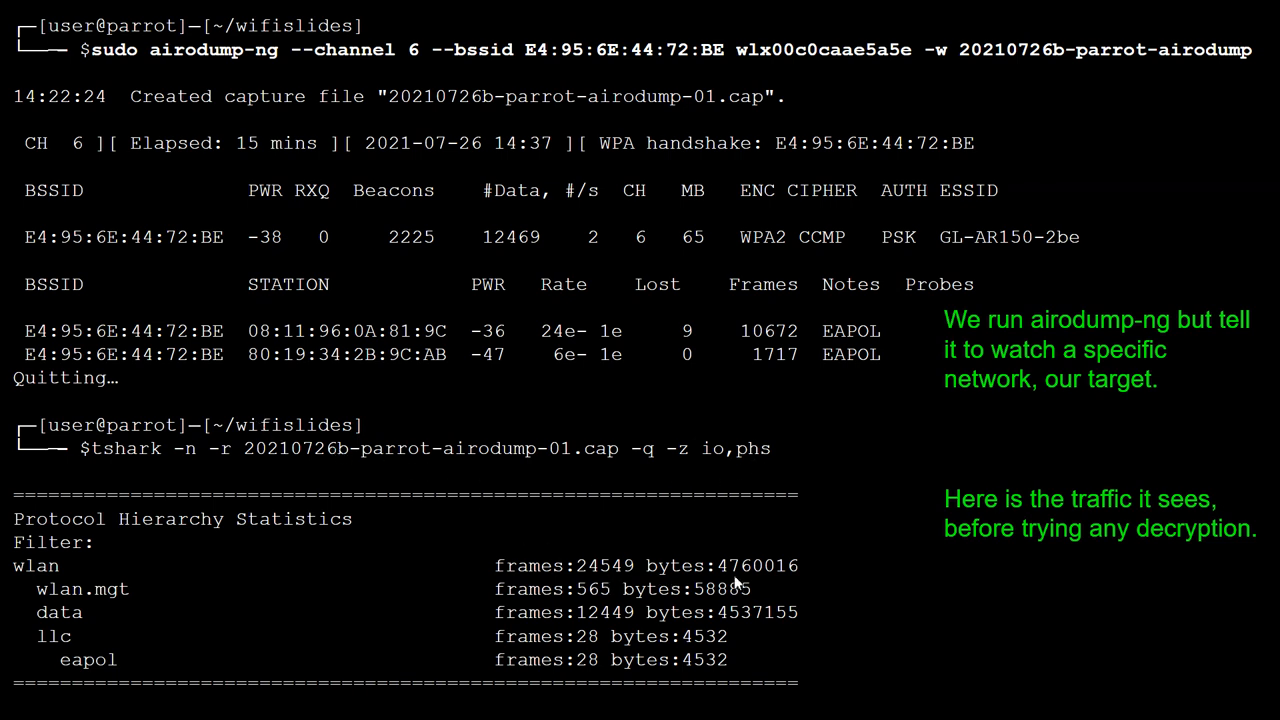
mouse_move(878, 510)
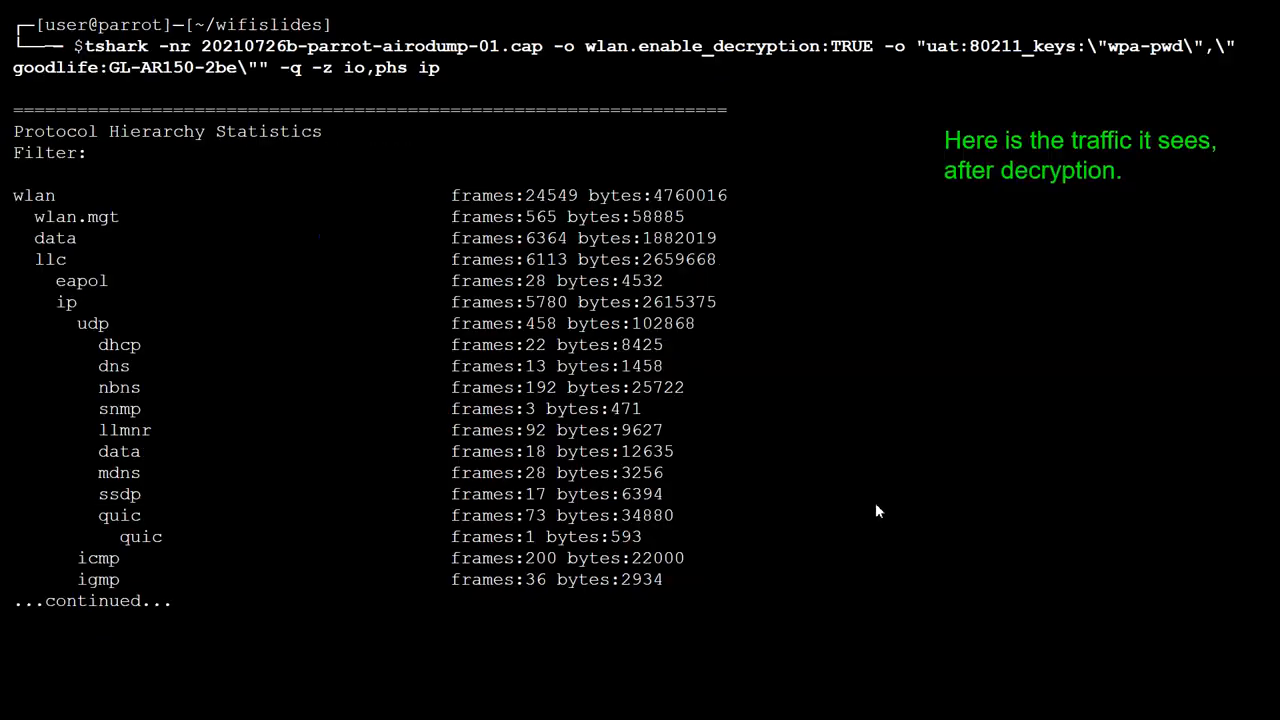
mouse_move(708, 128)
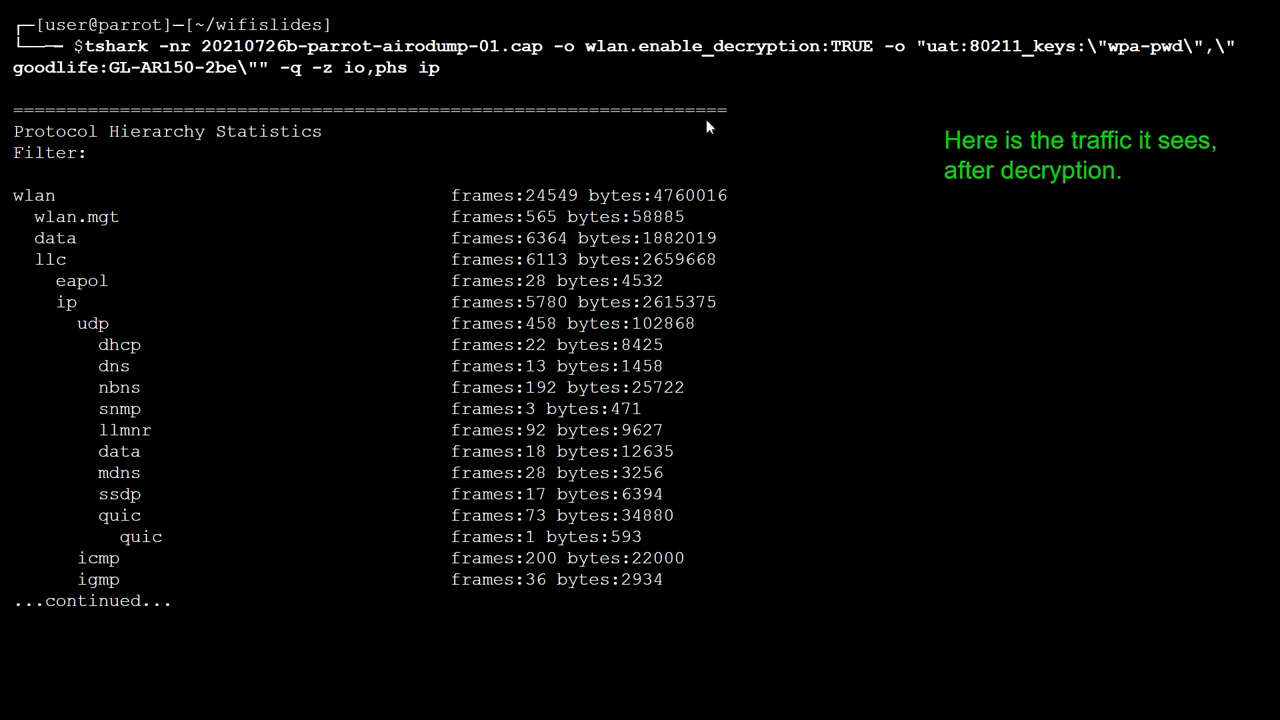
mouse_move(932, 68)
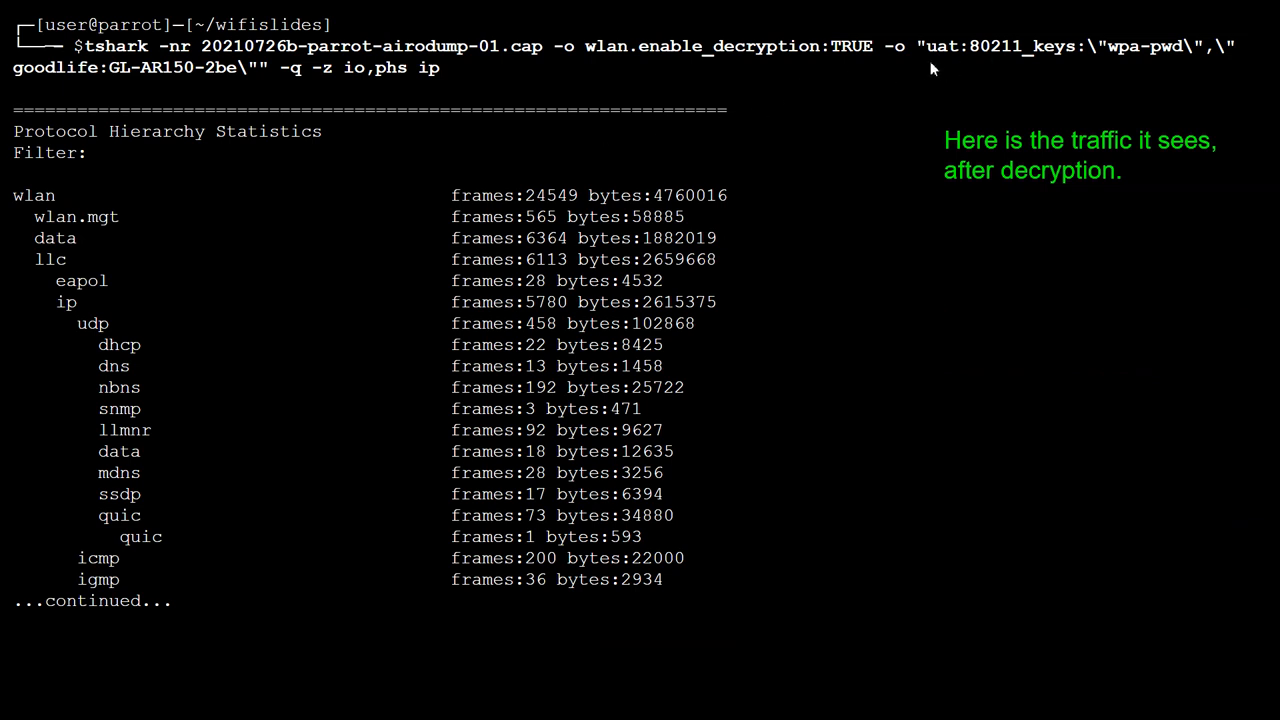
mouse_move(452, 96)
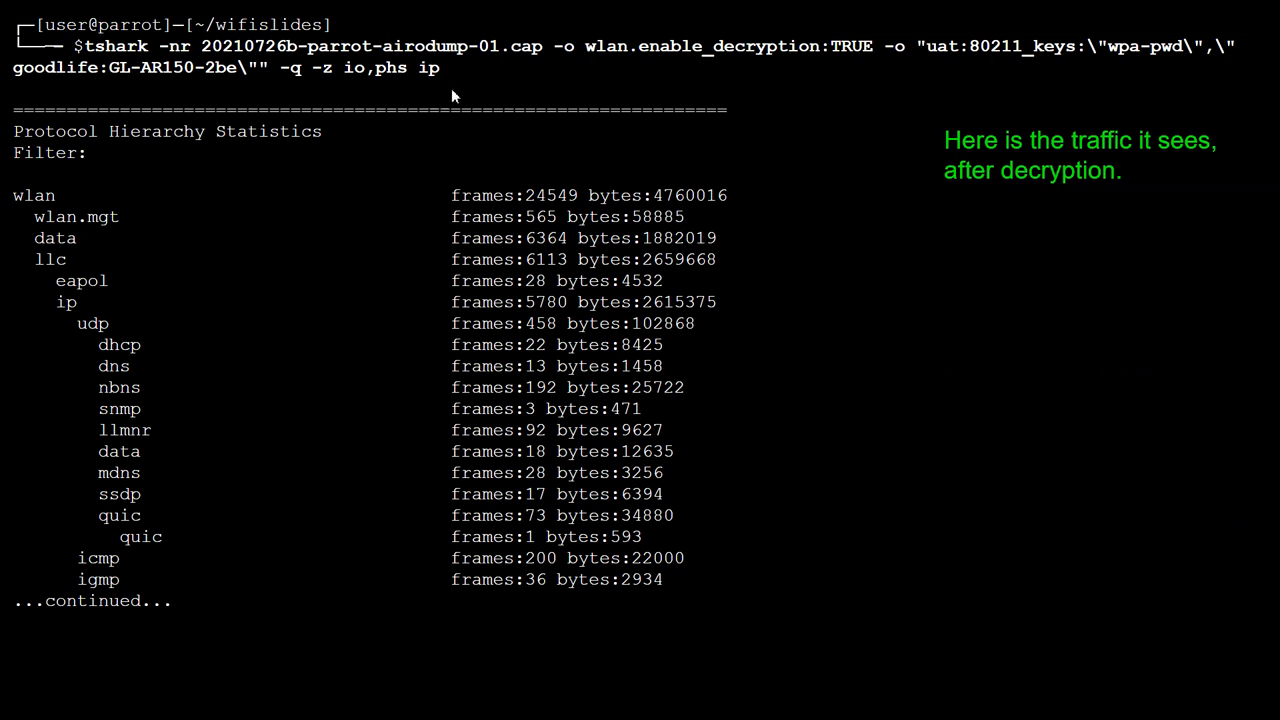
mouse_move(740, 360)
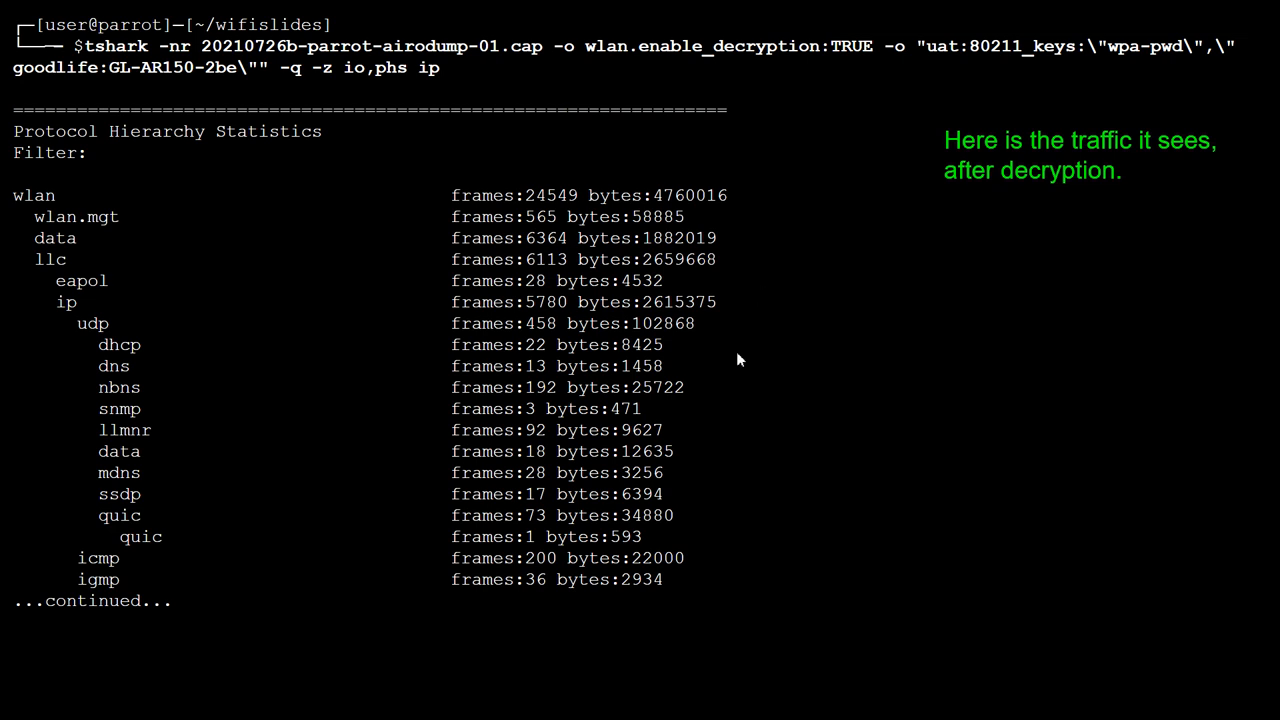
mouse_move(660, 418)
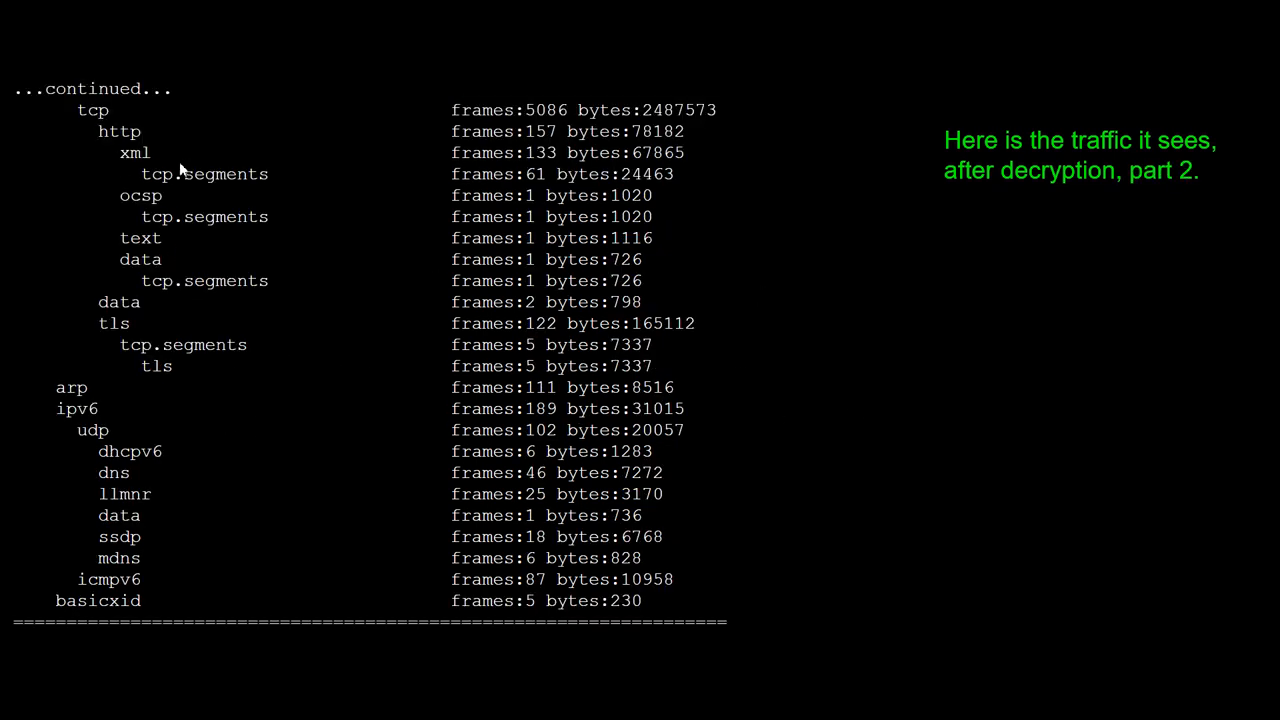
mouse_move(276, 396)
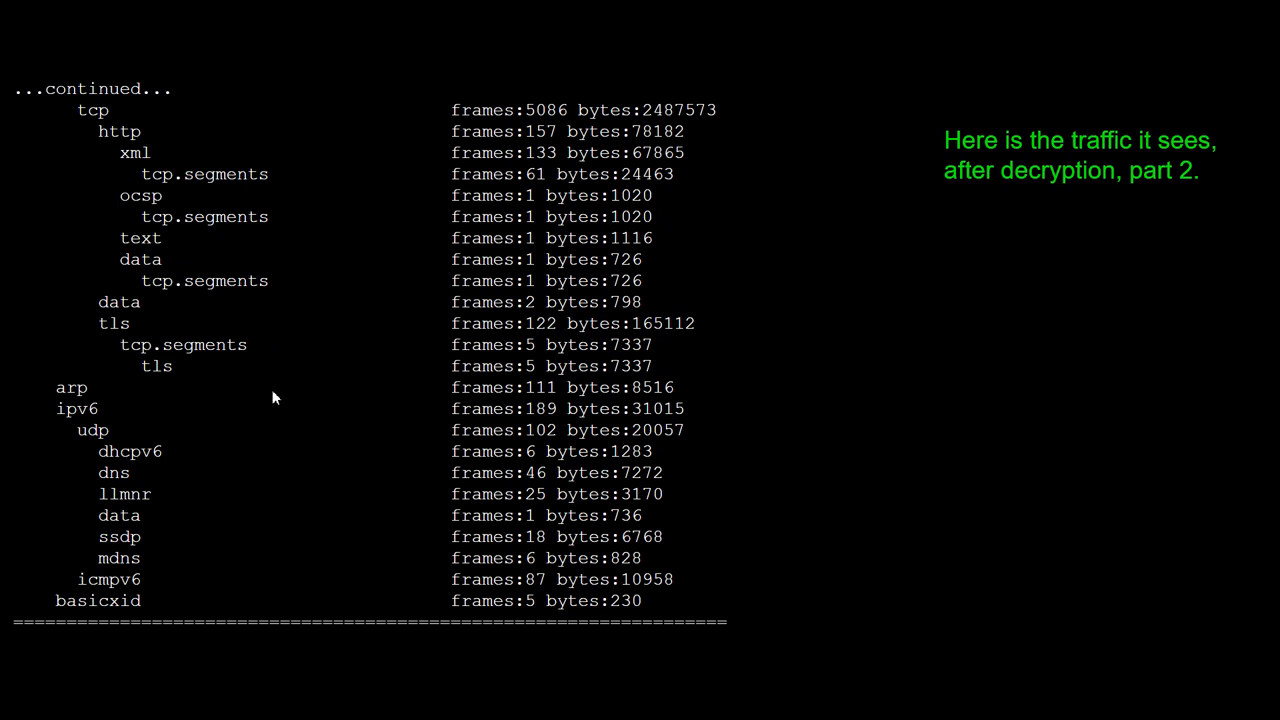
mouse_move(284, 376)
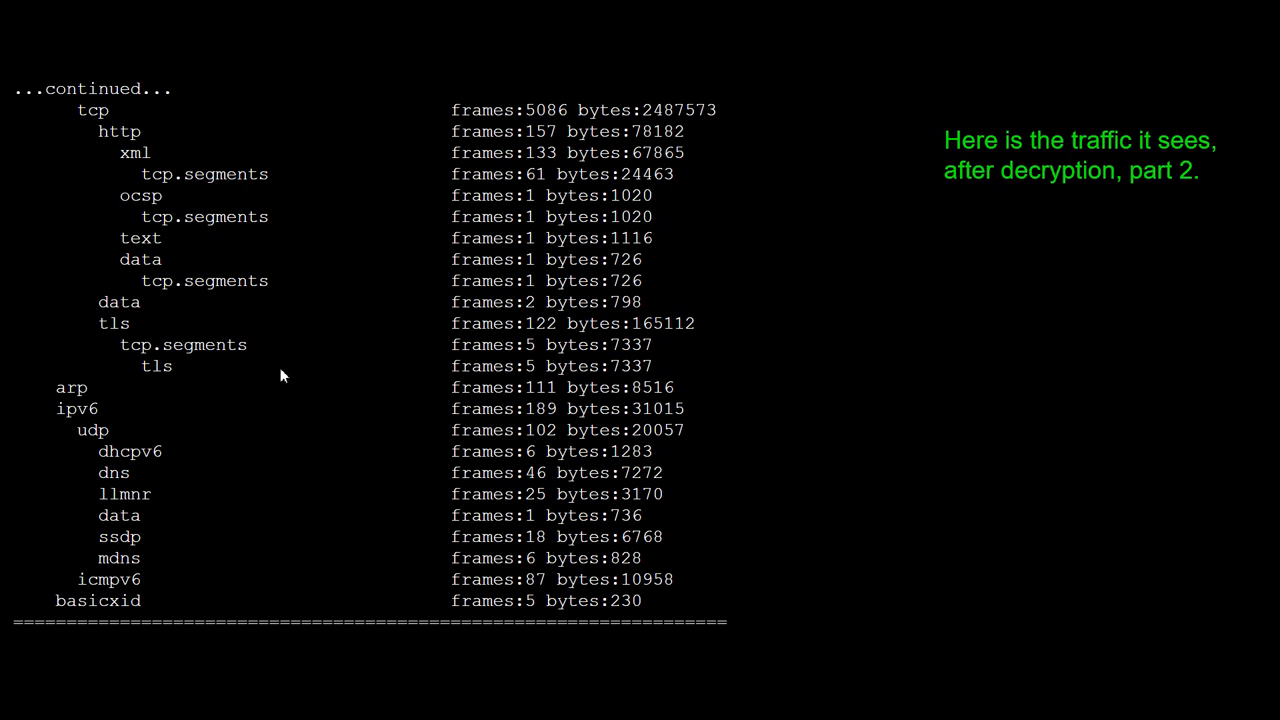
mouse_move(108, 120)
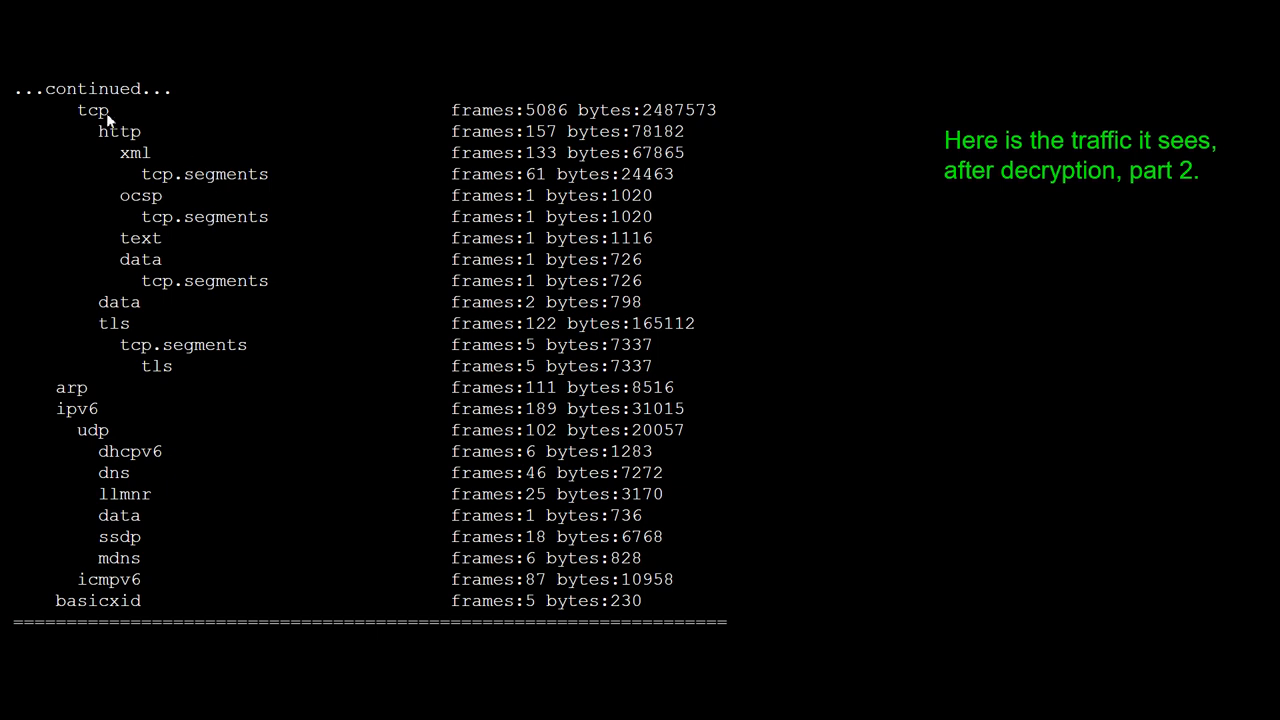
mouse_move(248, 414)
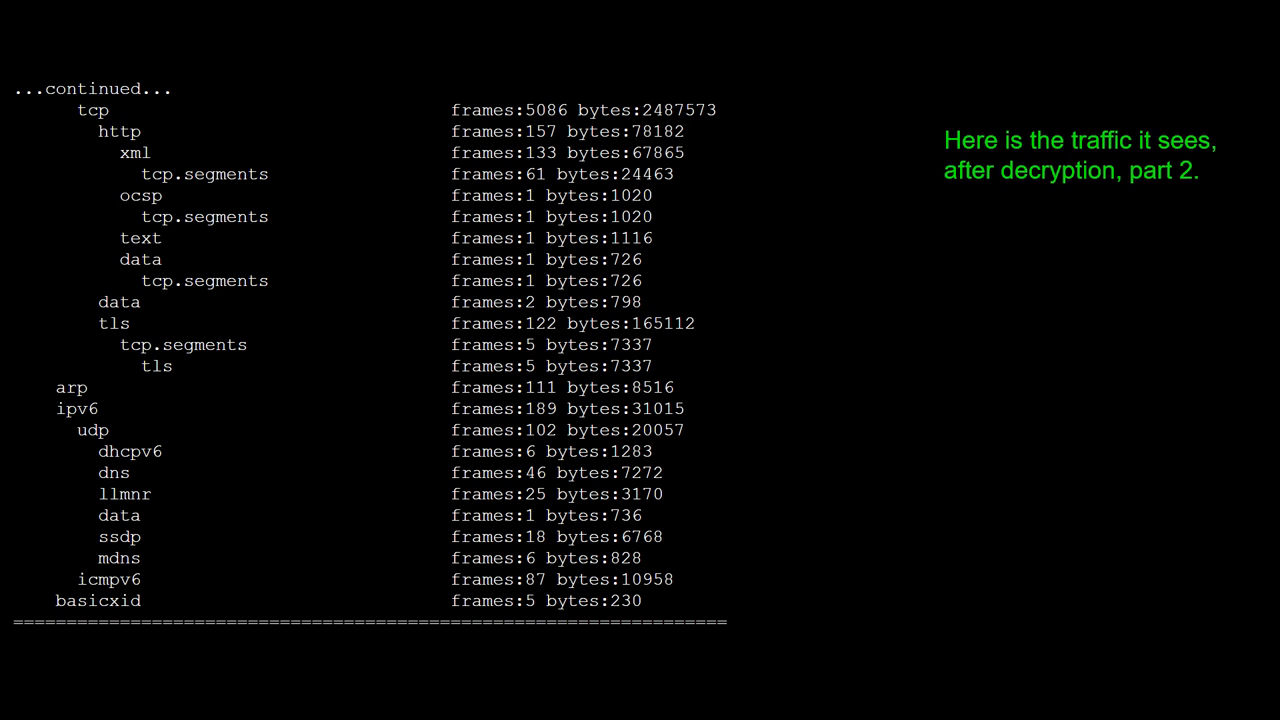
mouse_move(140, 284)
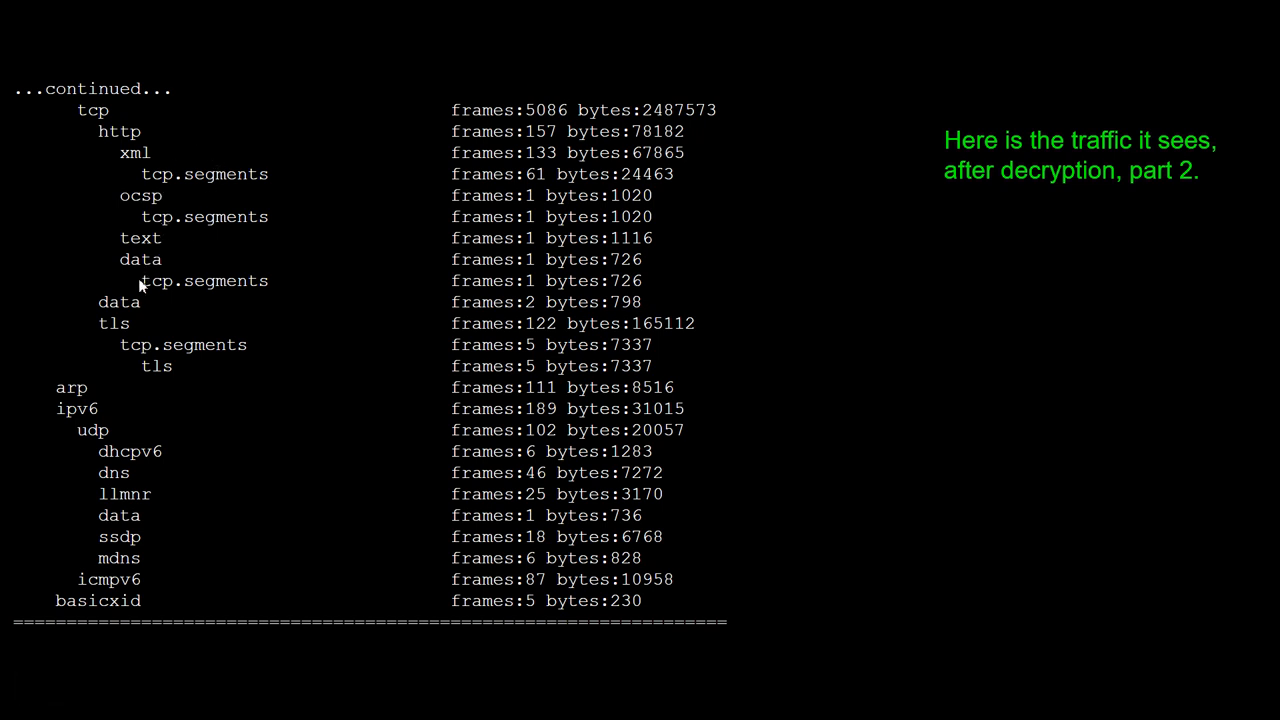
mouse_move(240, 370)
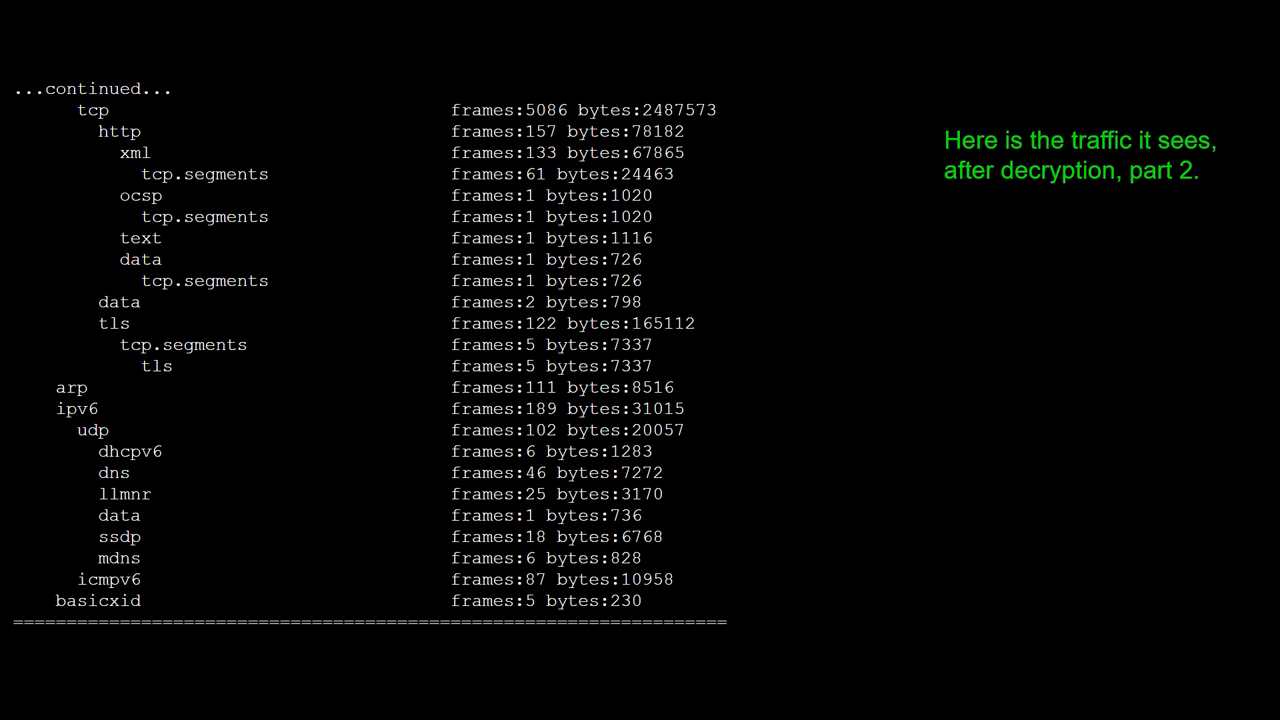
mouse_move(872, 404)
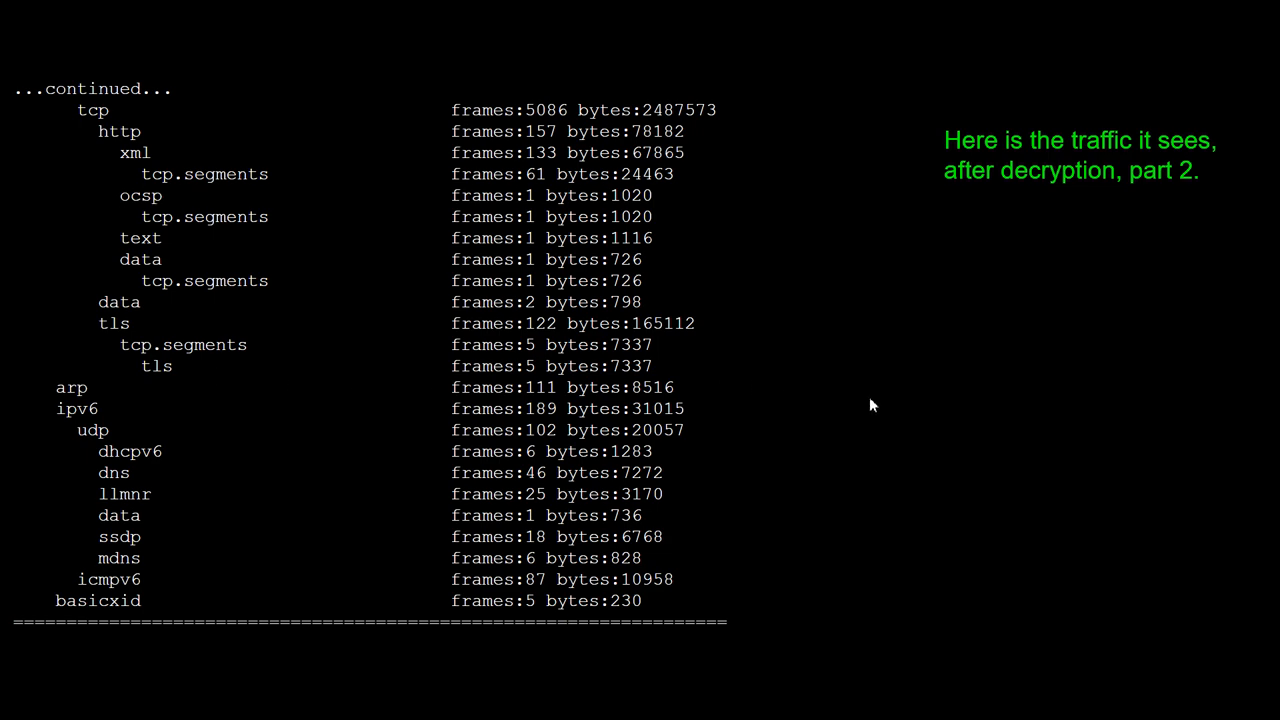
mouse_move(910, 410)
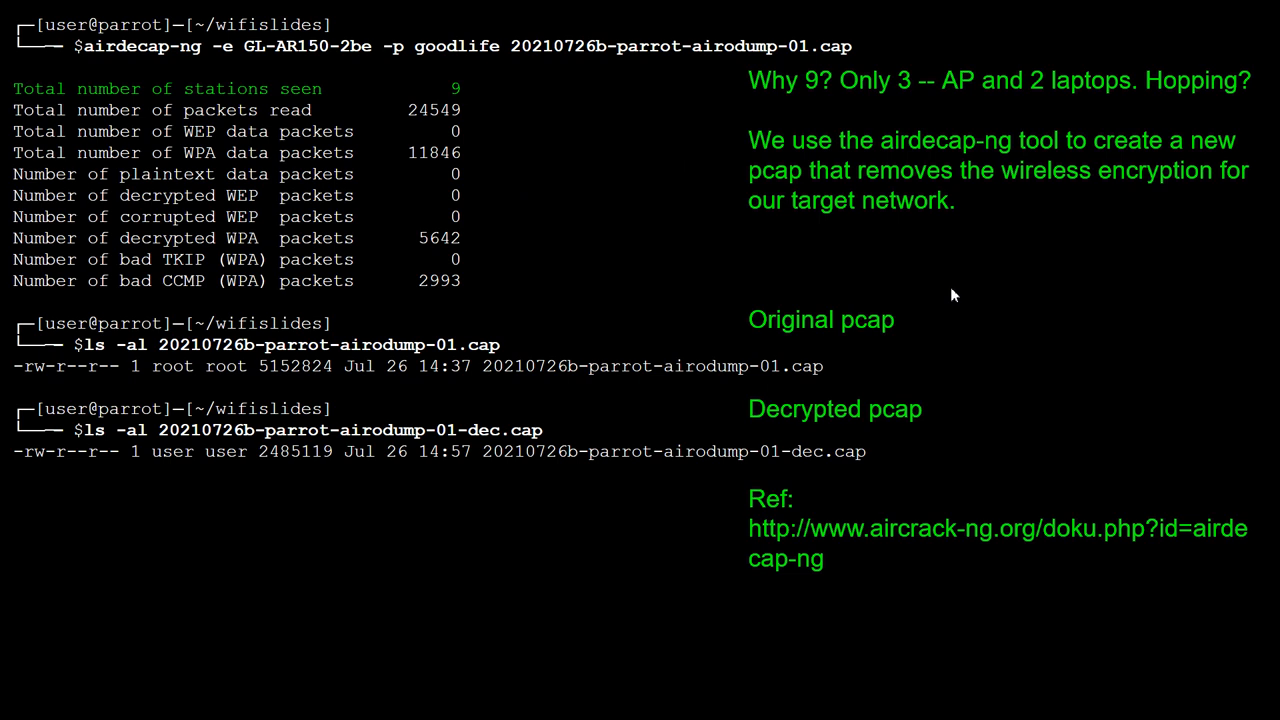
mouse_move(558, 198)
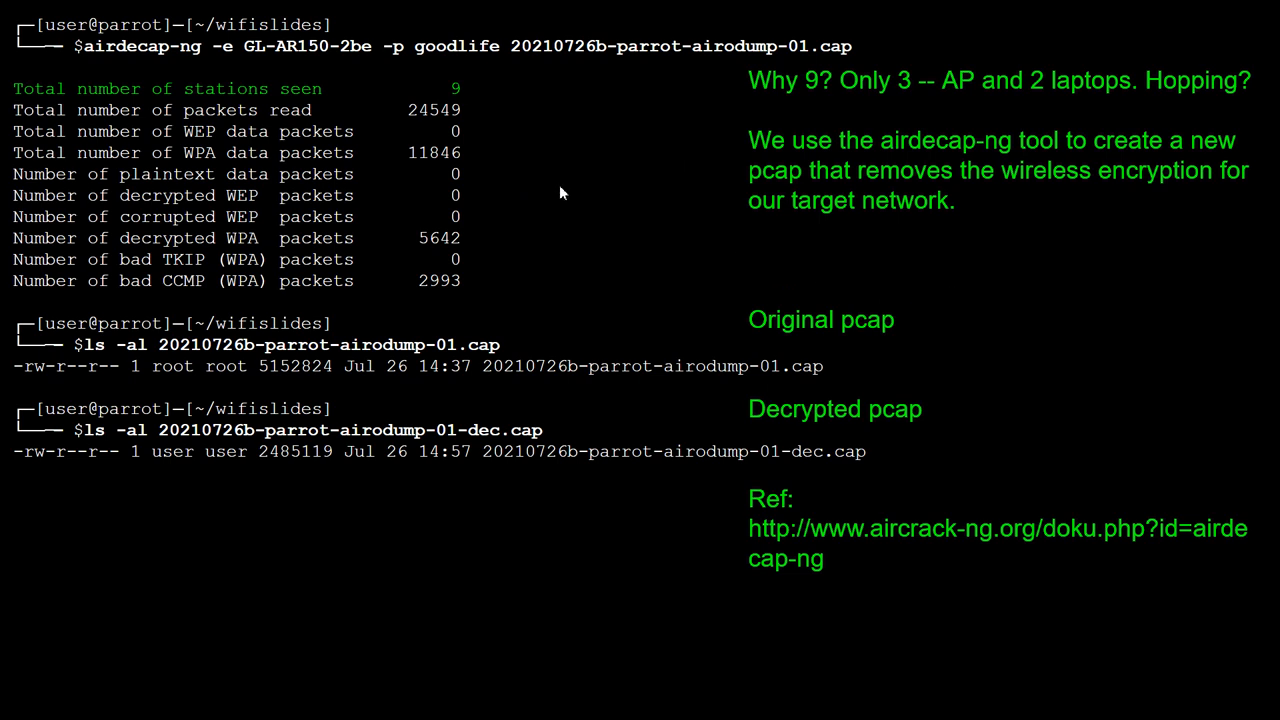
mouse_move(948, 284)
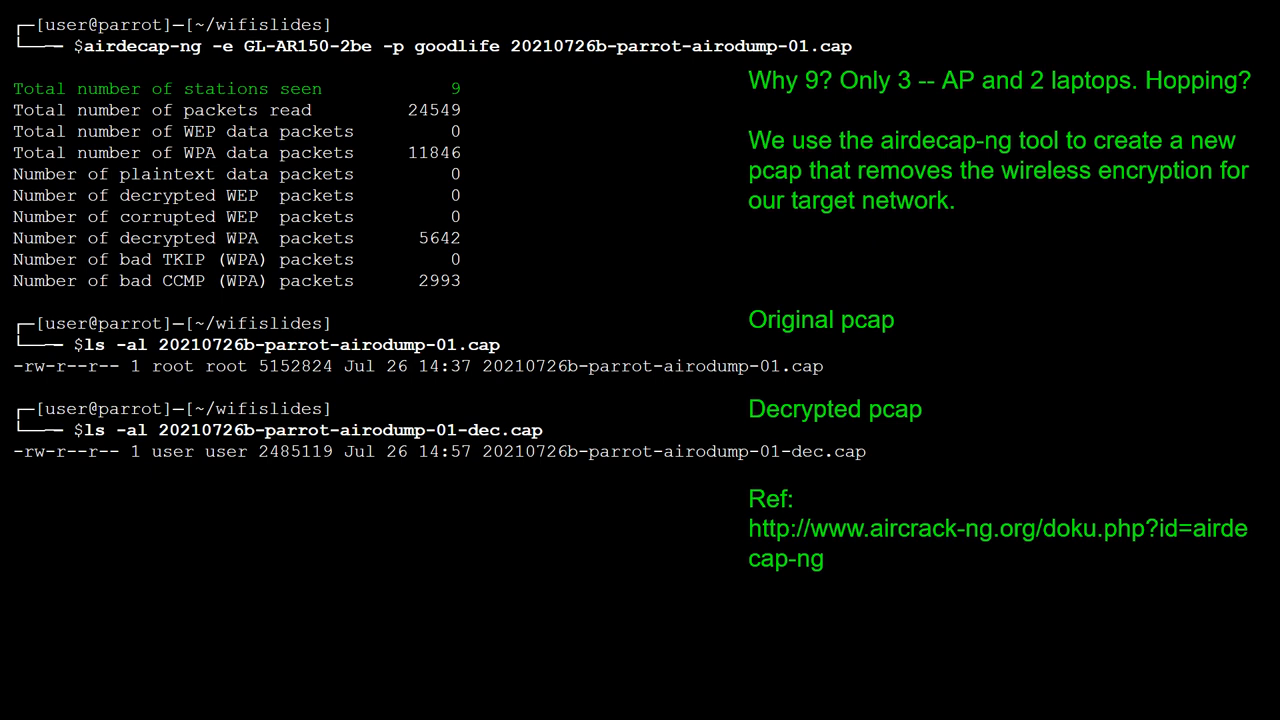
mouse_move(492, 352)
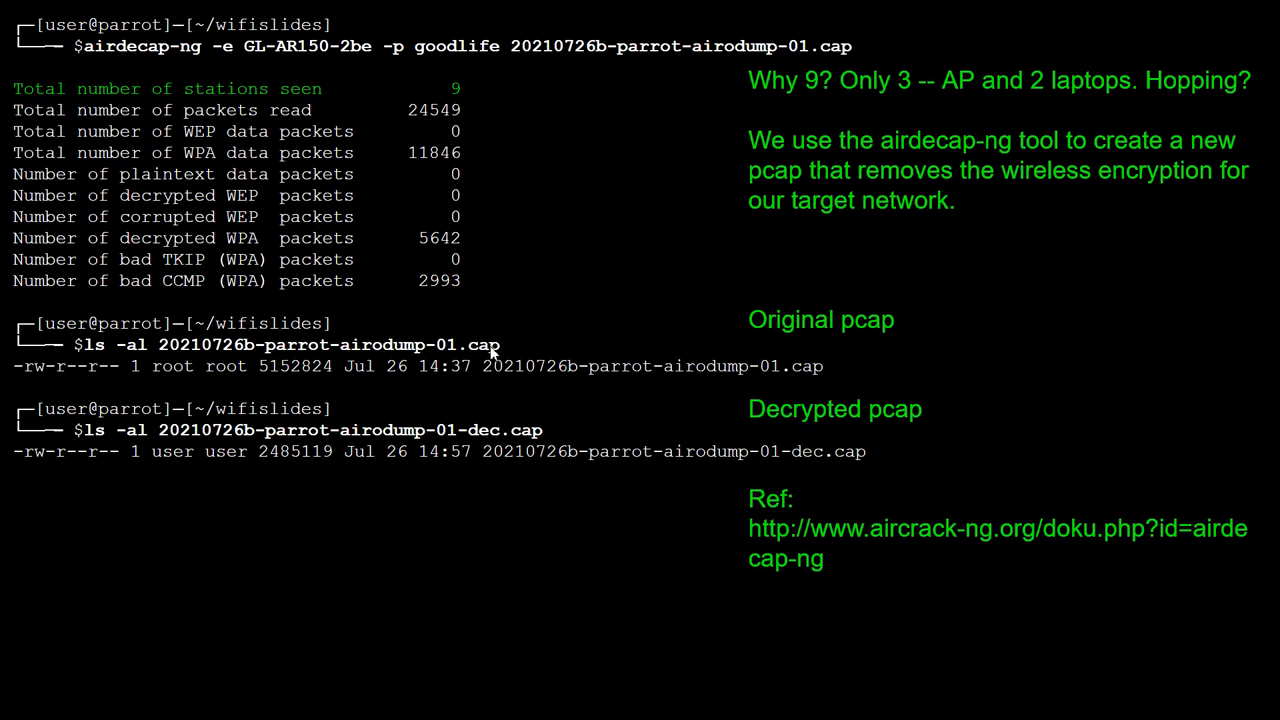
mouse_move(244, 62)
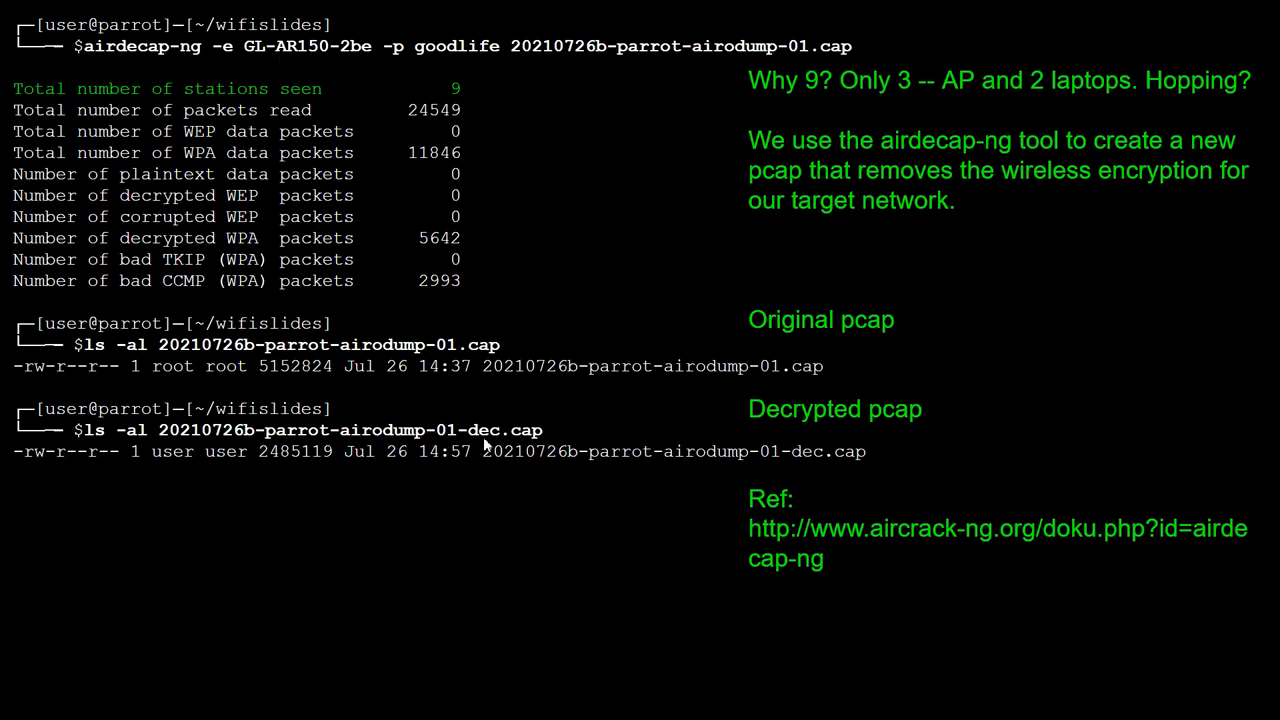
mouse_move(732, 544)
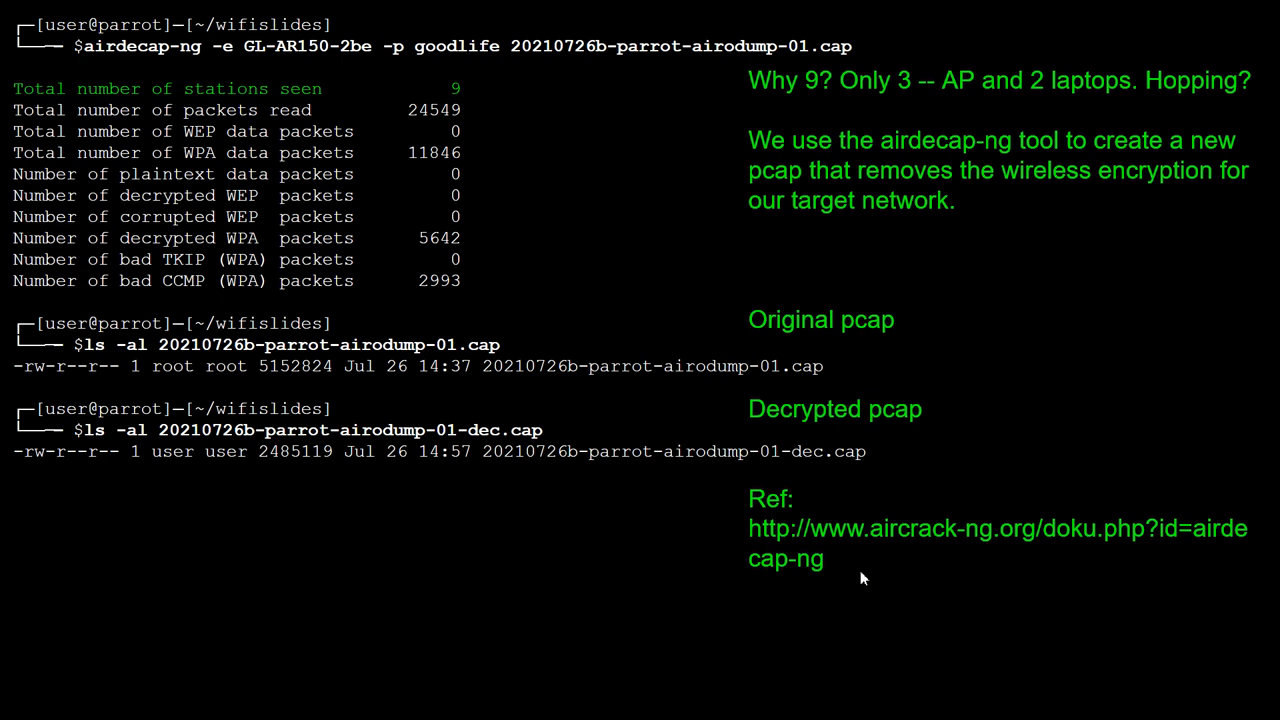
mouse_move(564, 488)
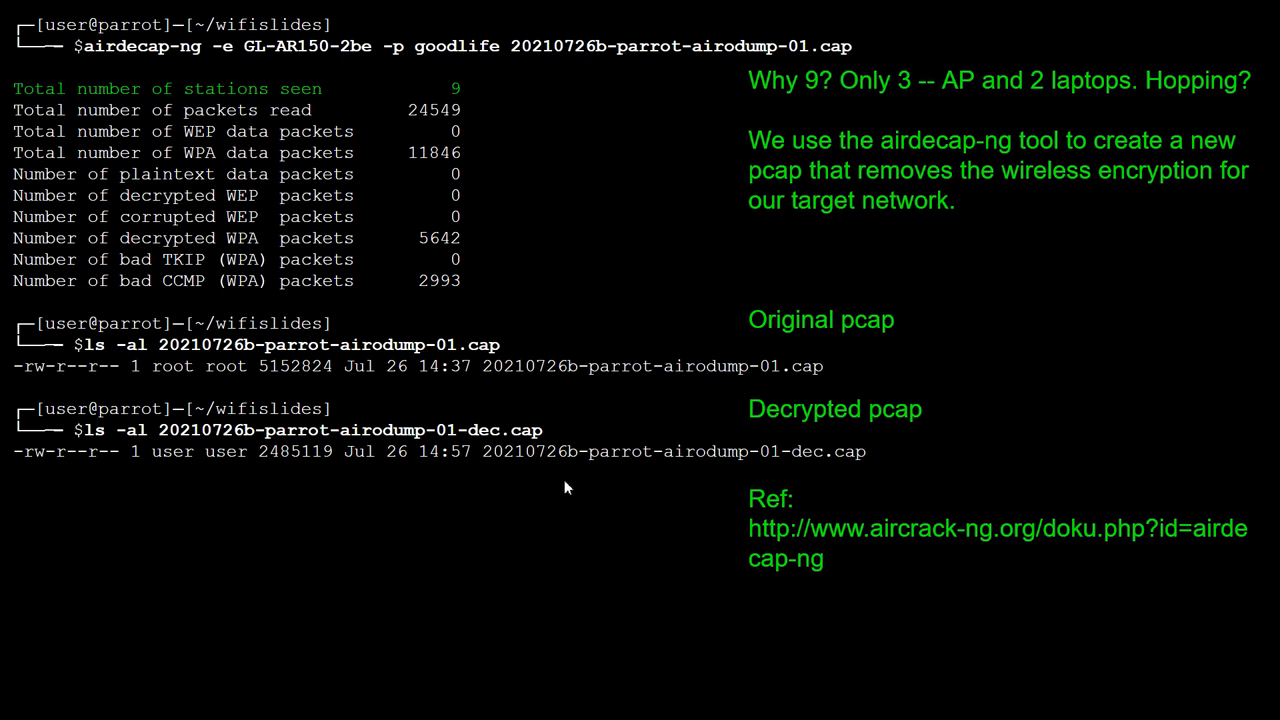
mouse_move(978, 384)
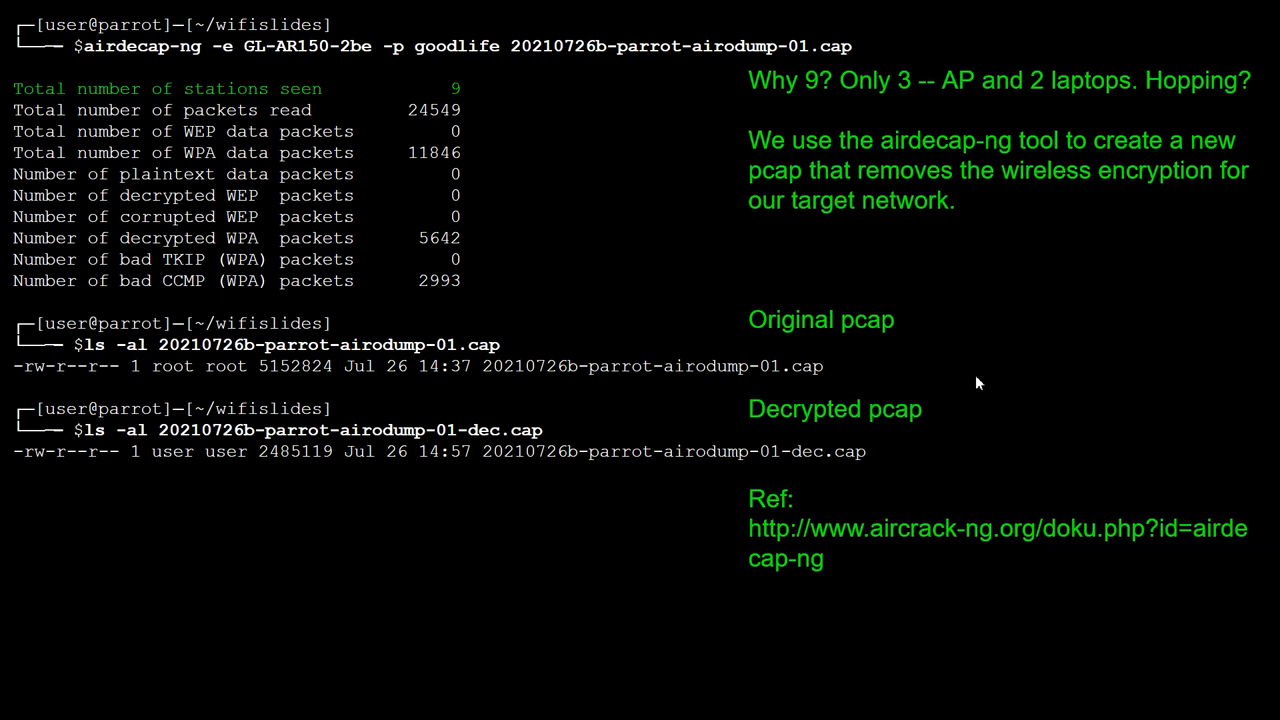
mouse_move(540, 468)
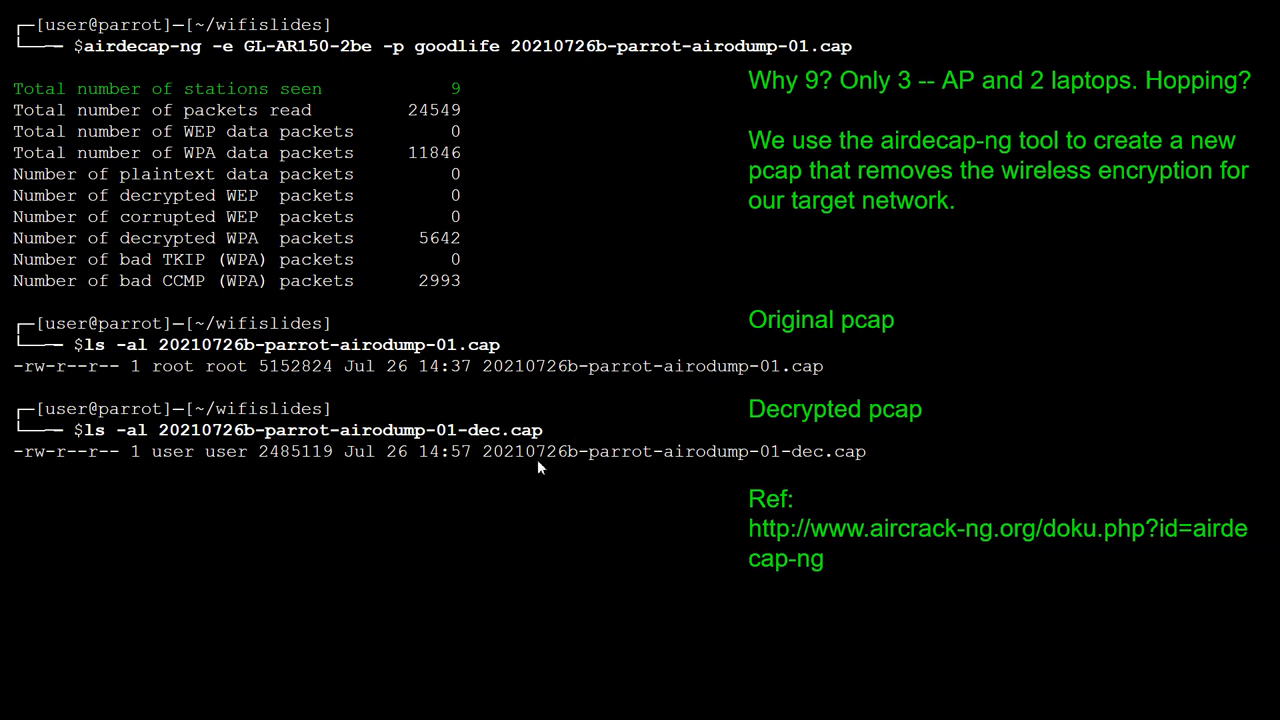
mouse_move(600, 490)
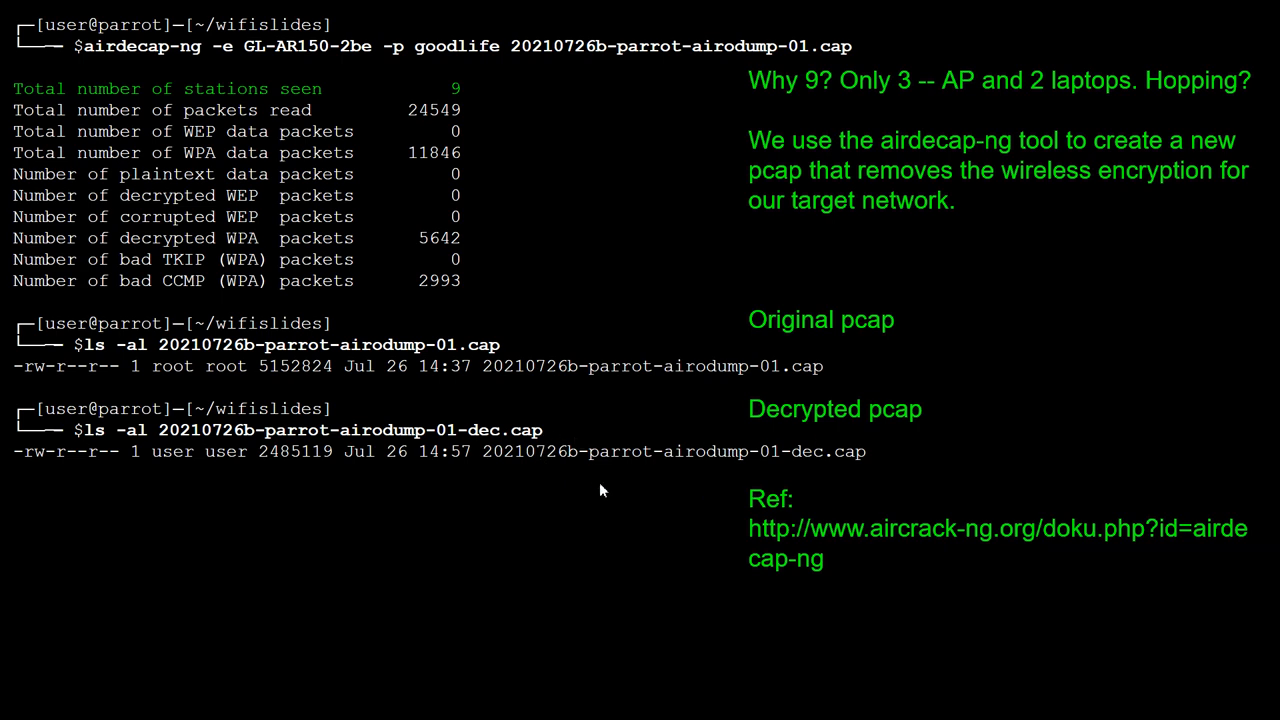
mouse_move(650, 476)
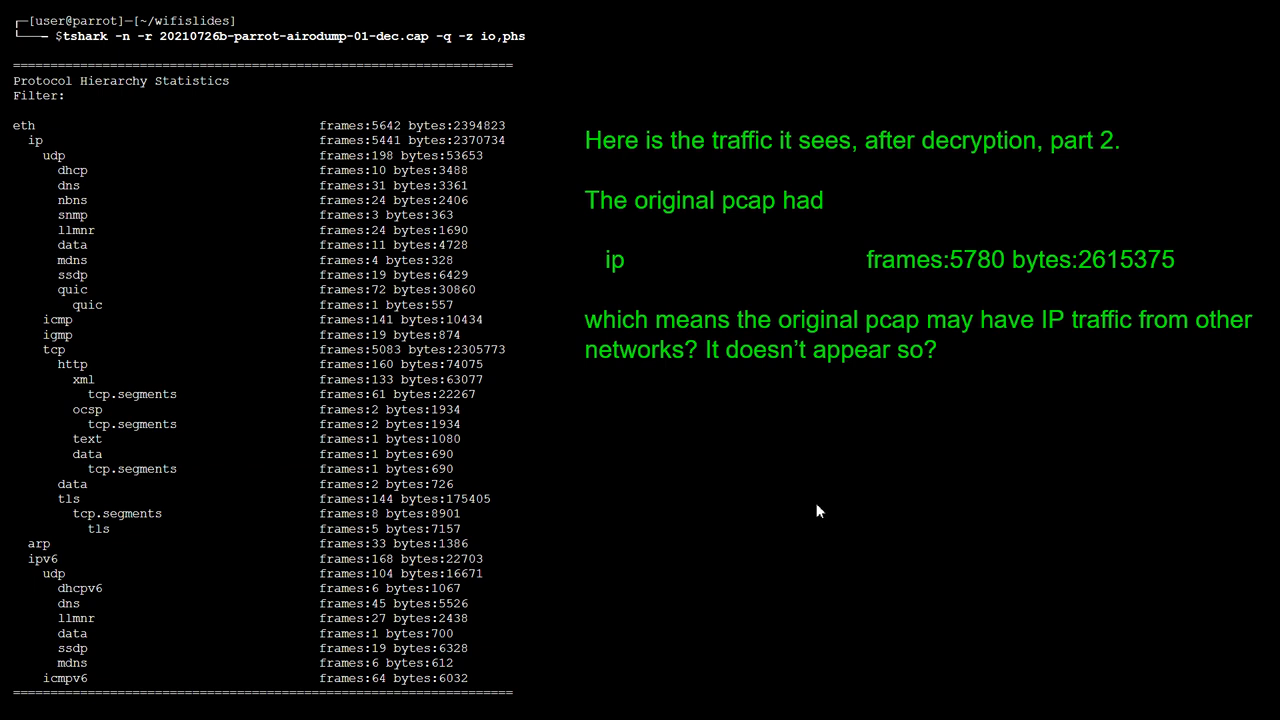
mouse_move(742, 242)
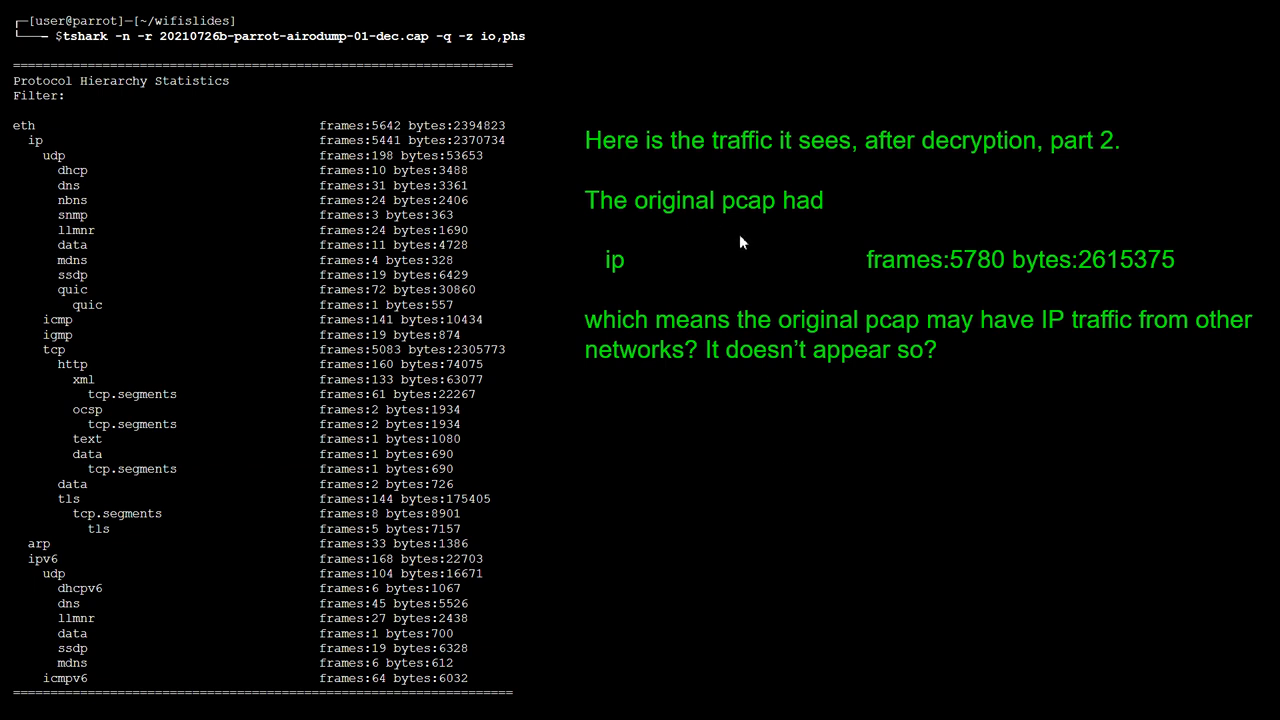
mouse_move(964, 268)
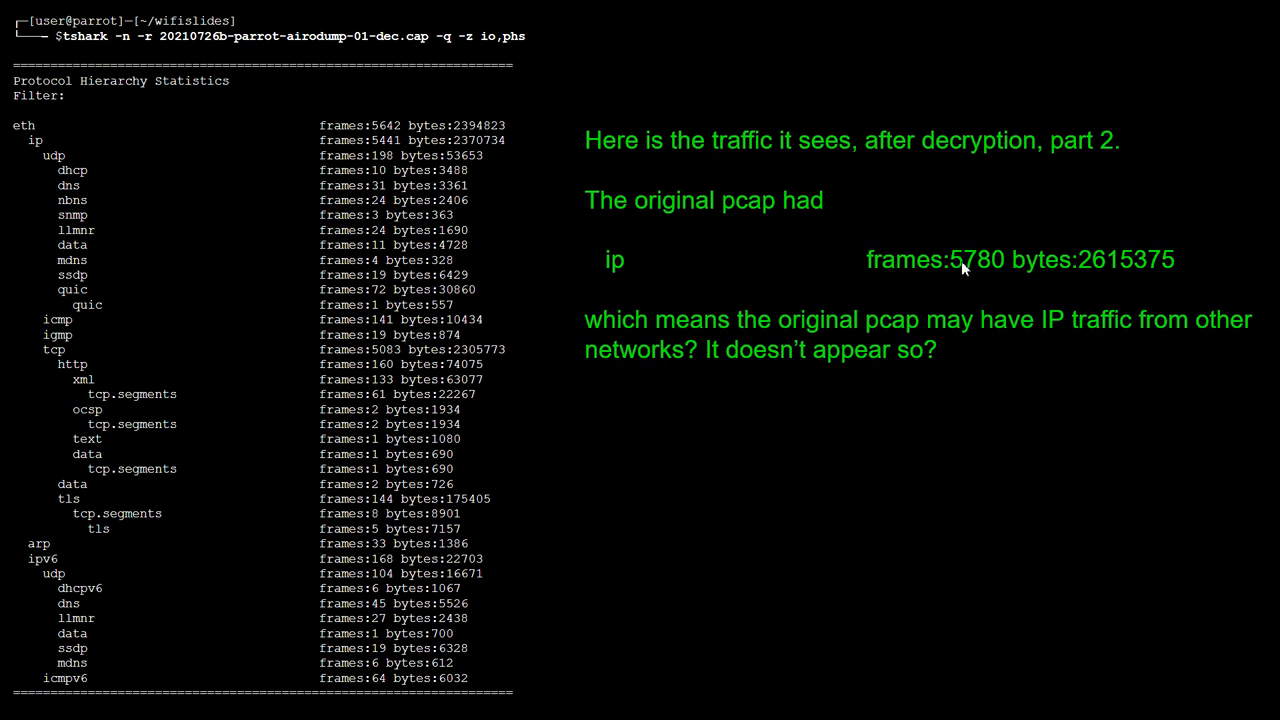
mouse_move(650, 292)
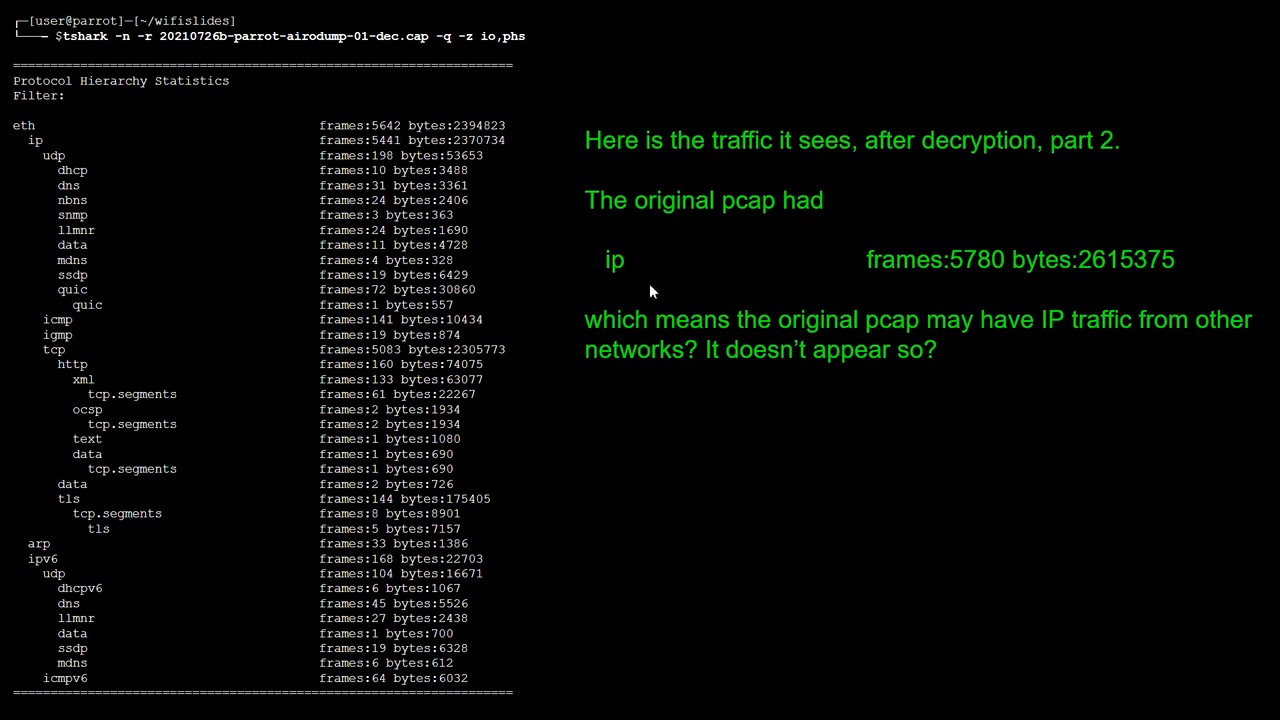
mouse_move(384, 138)
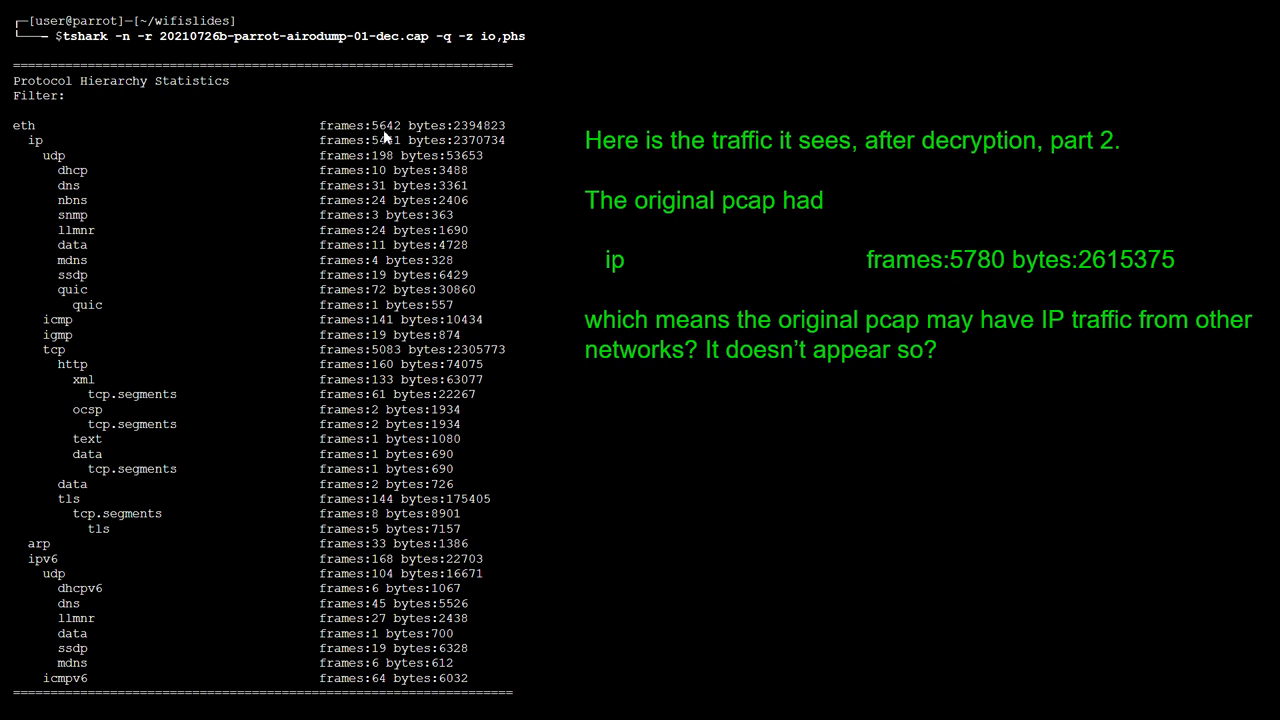
mouse_move(308, 148)
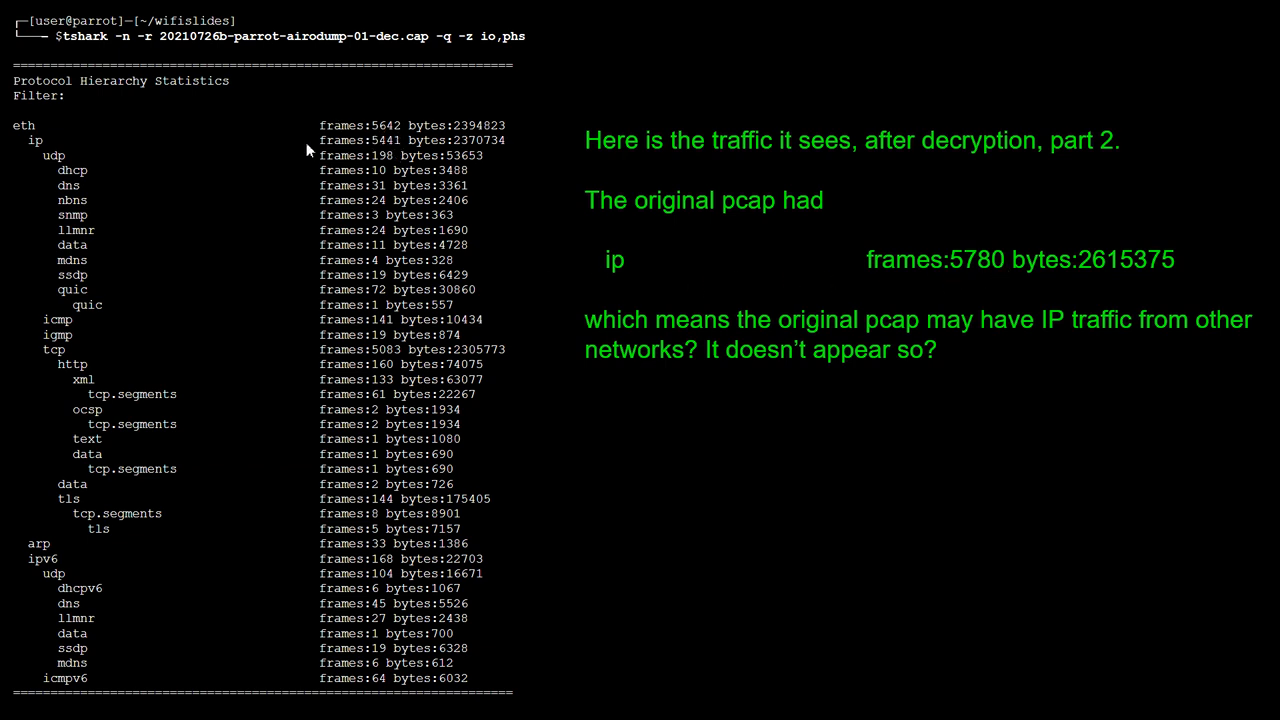
mouse_move(378, 140)
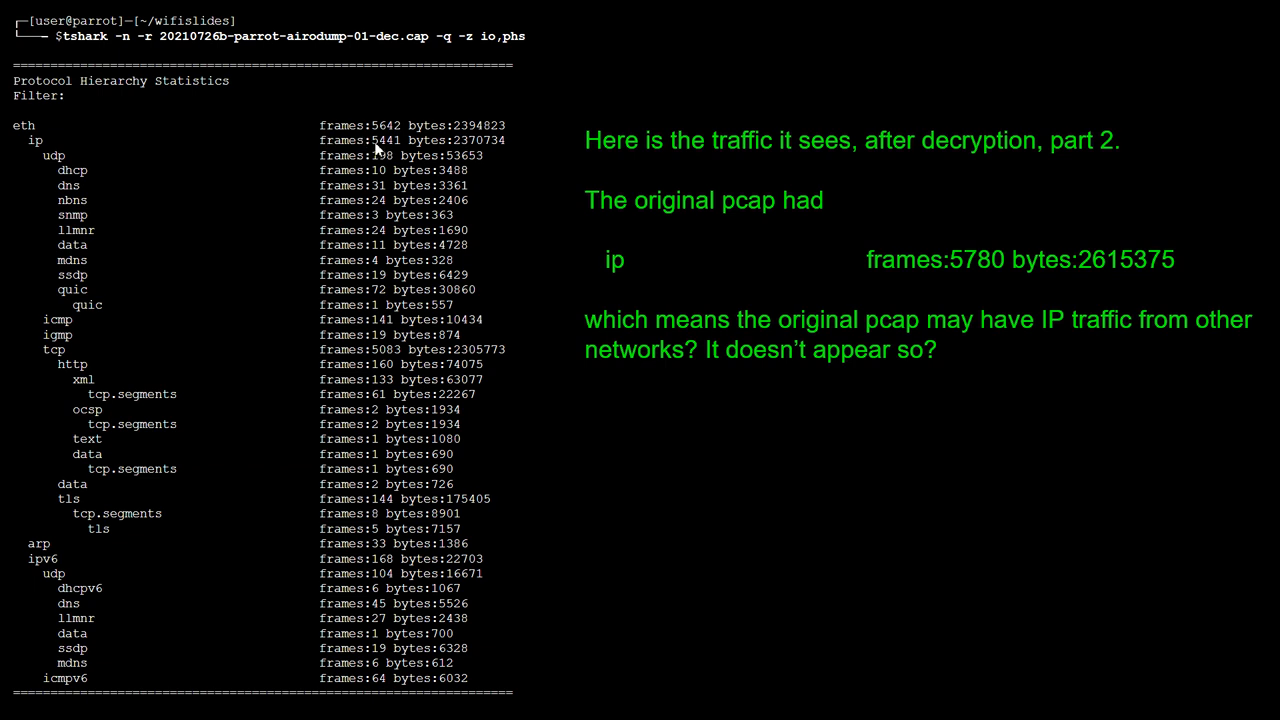
mouse_move(400, 150)
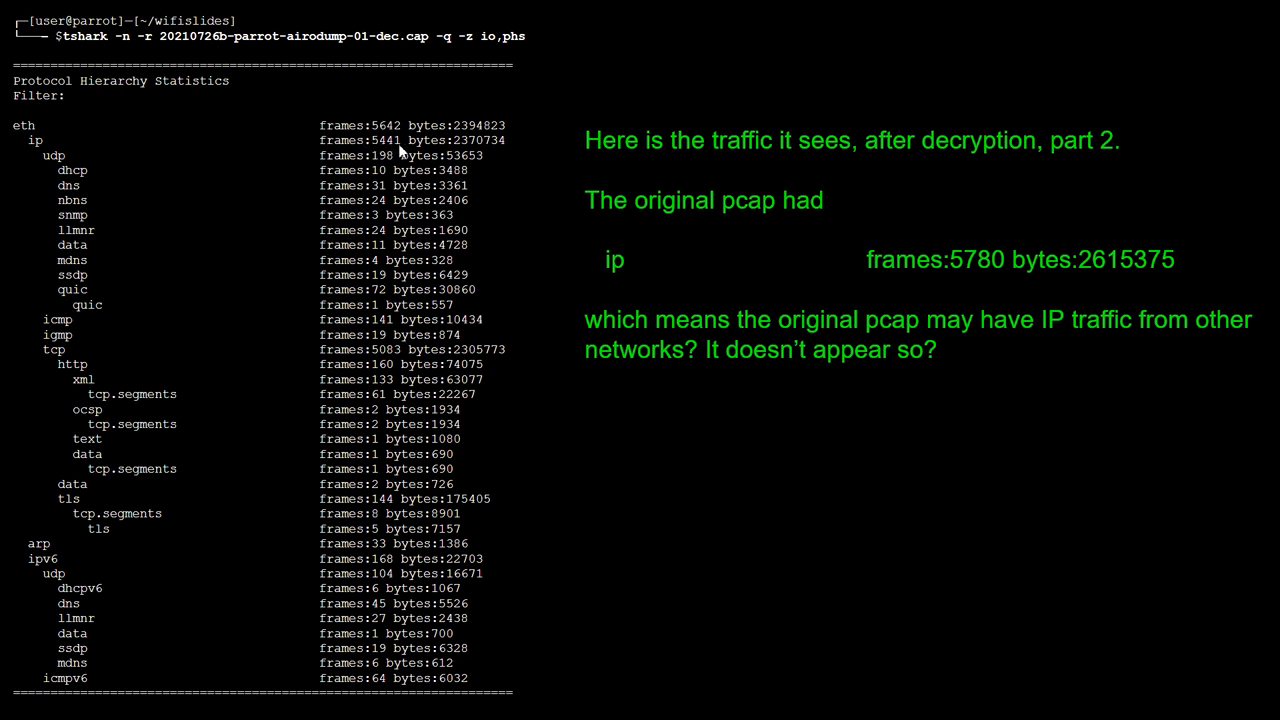
mouse_move(532, 236)
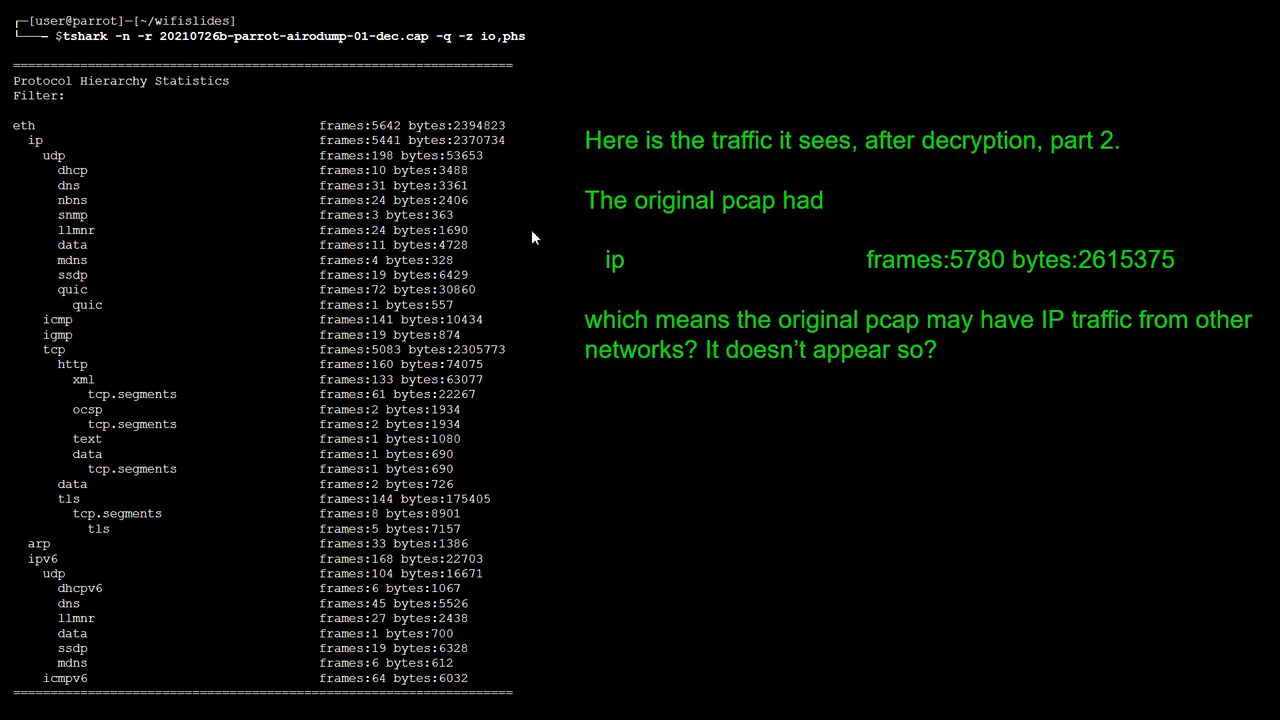
mouse_move(300, 96)
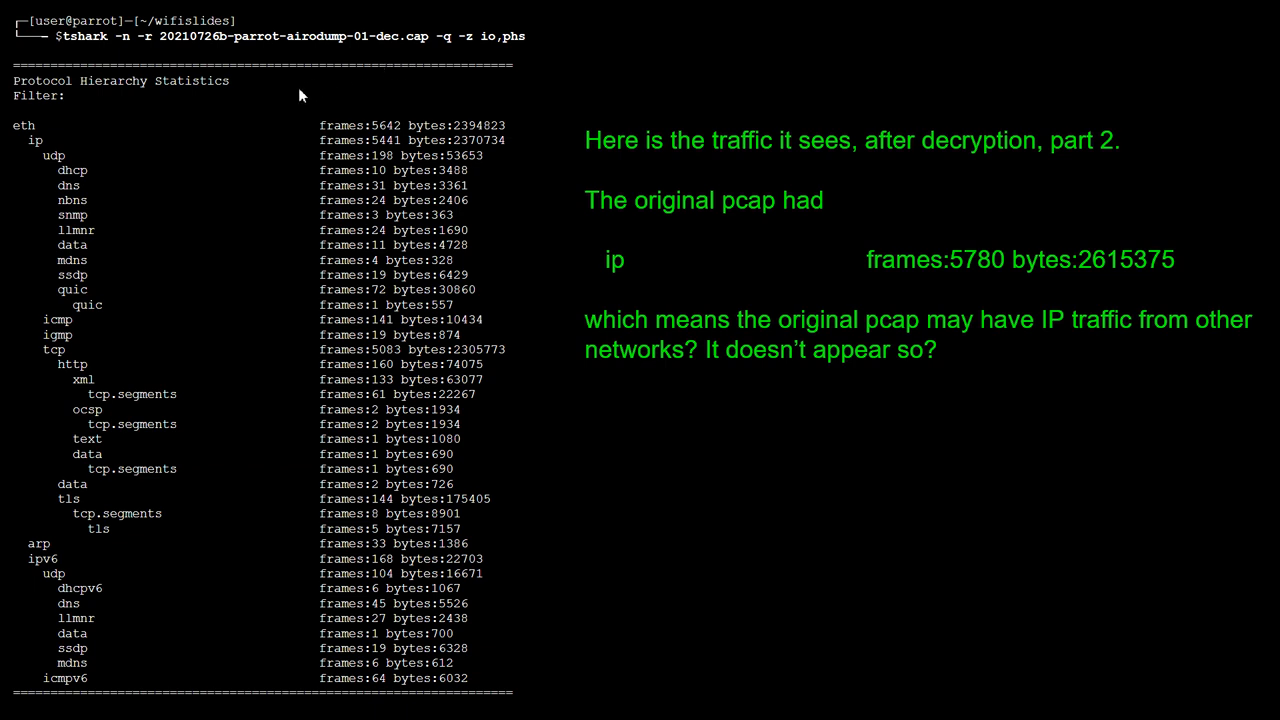
mouse_move(436, 204)
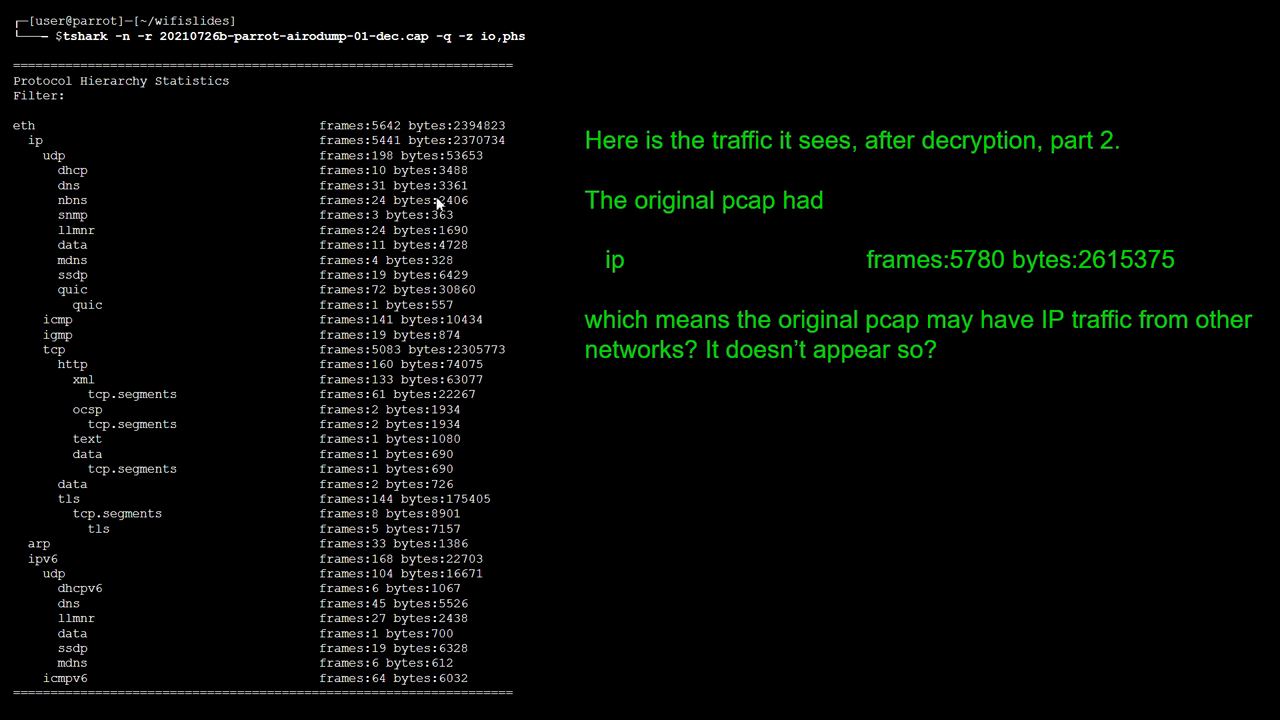
mouse_move(484, 204)
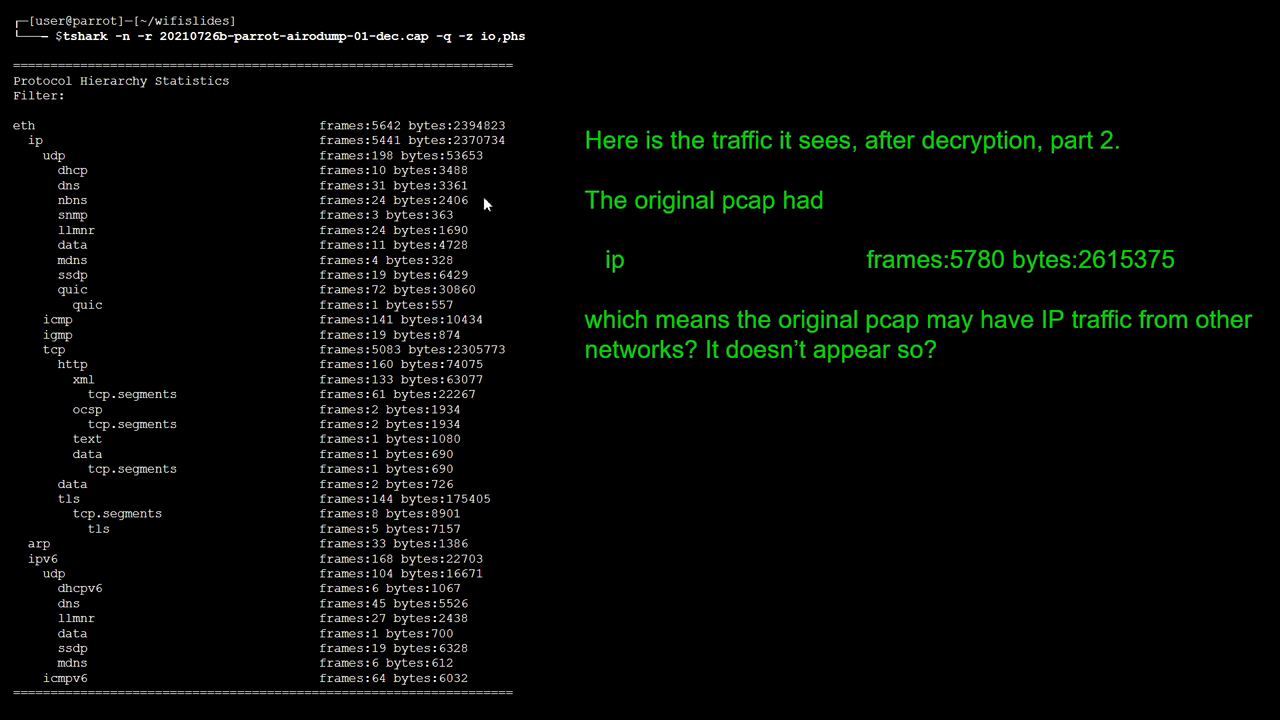
mouse_move(596, 388)
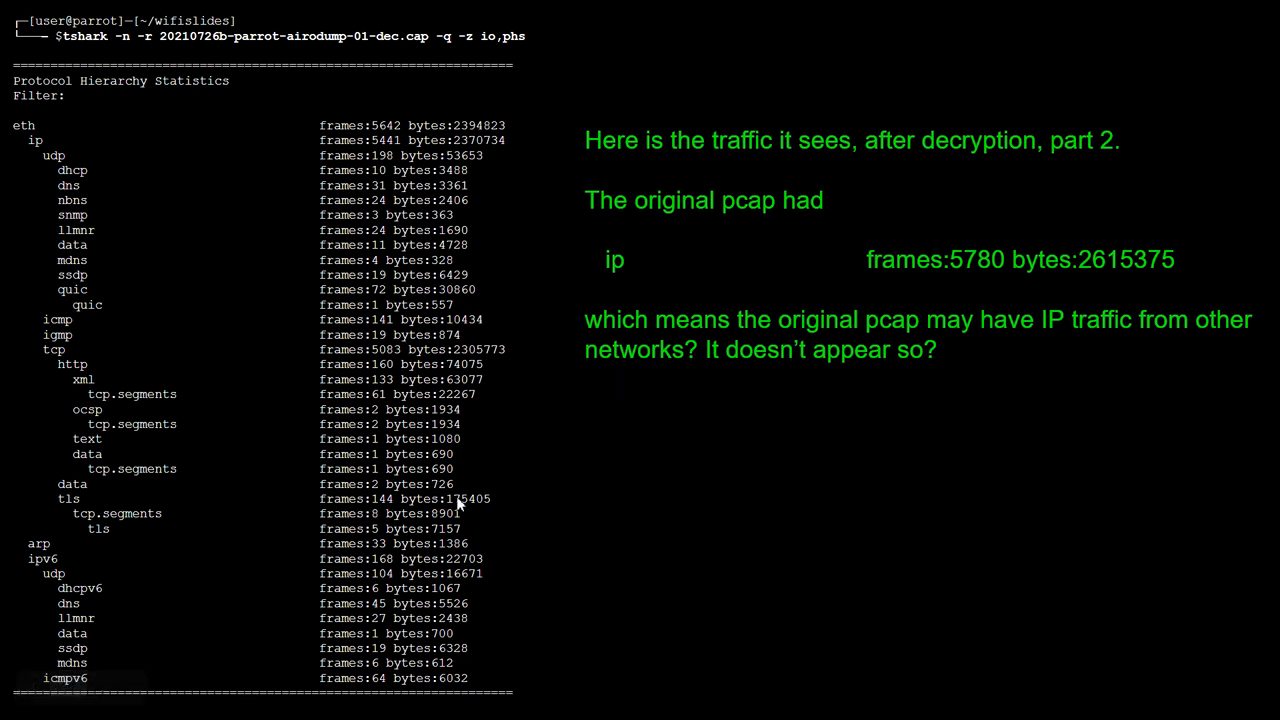
mouse_move(510, 500)
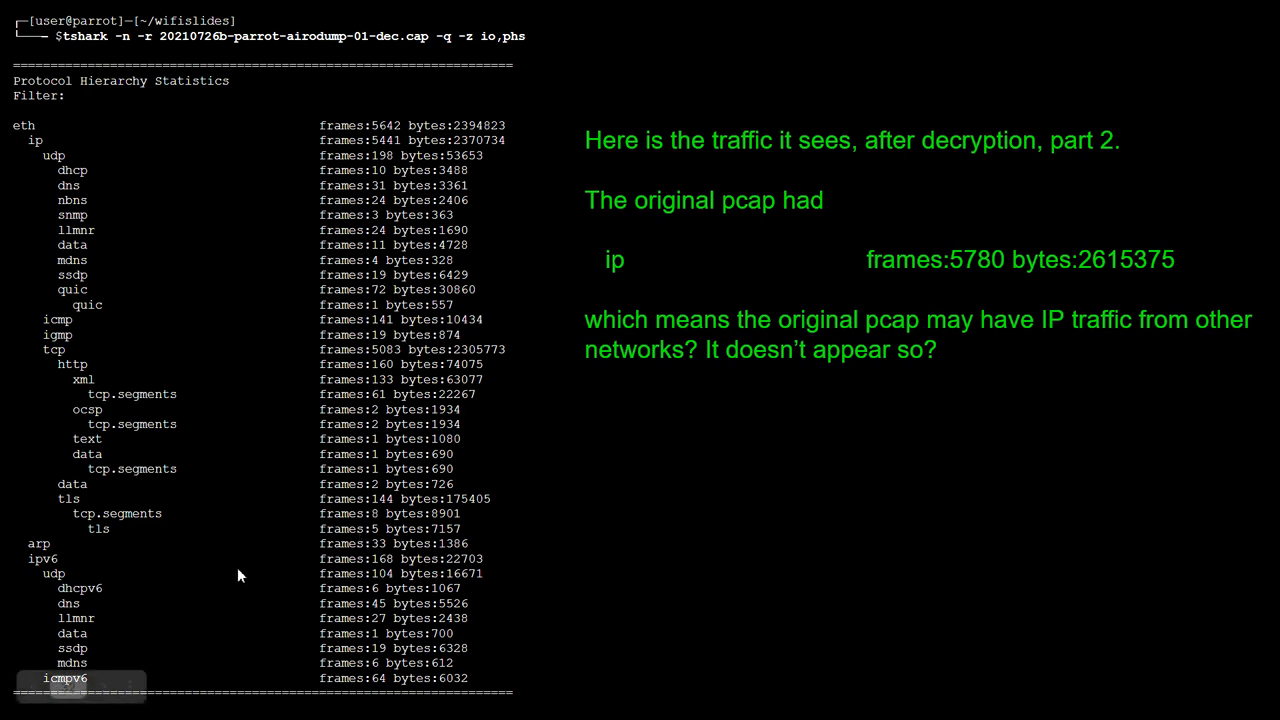
mouse_move(944, 340)
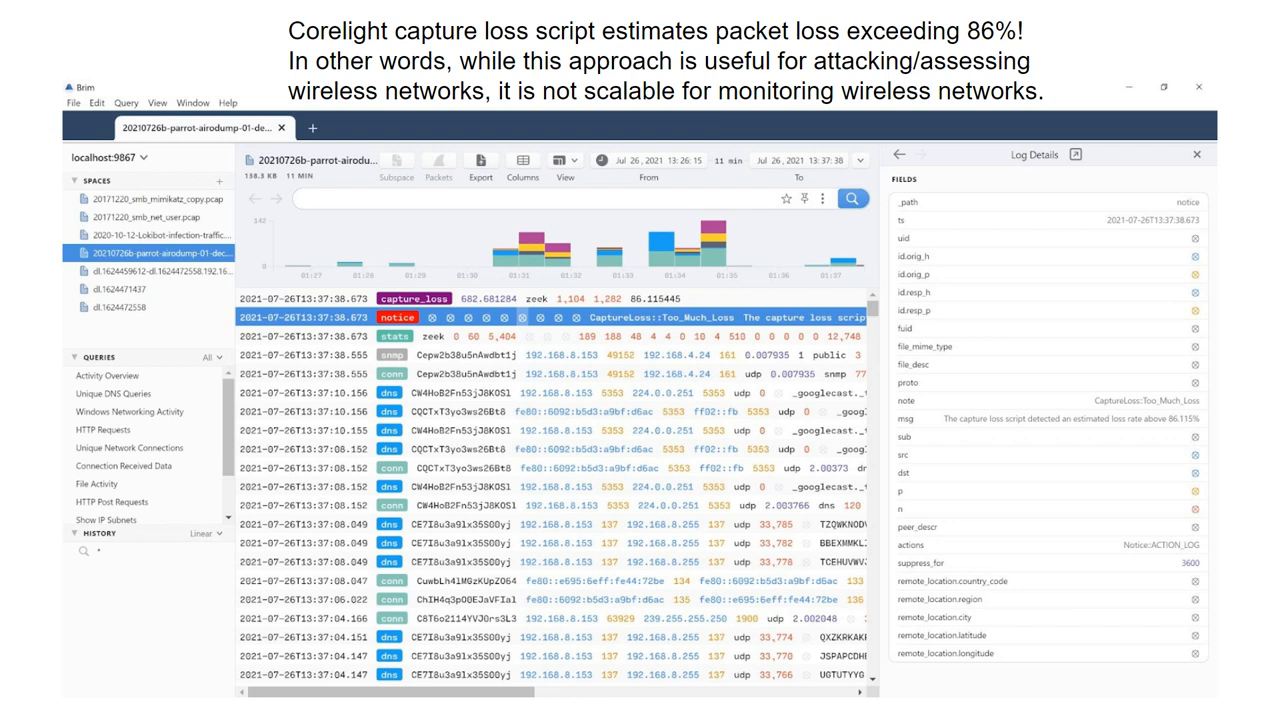
mouse_move(716, 476)
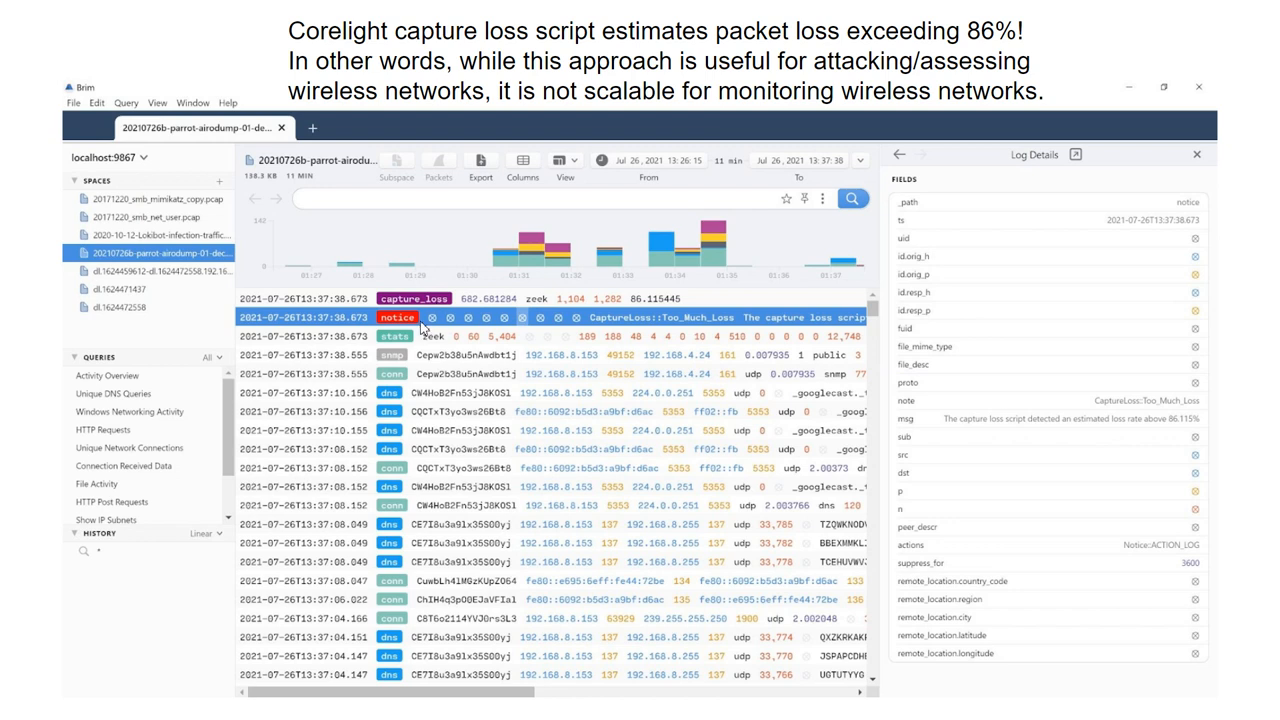
mouse_move(972, 440)
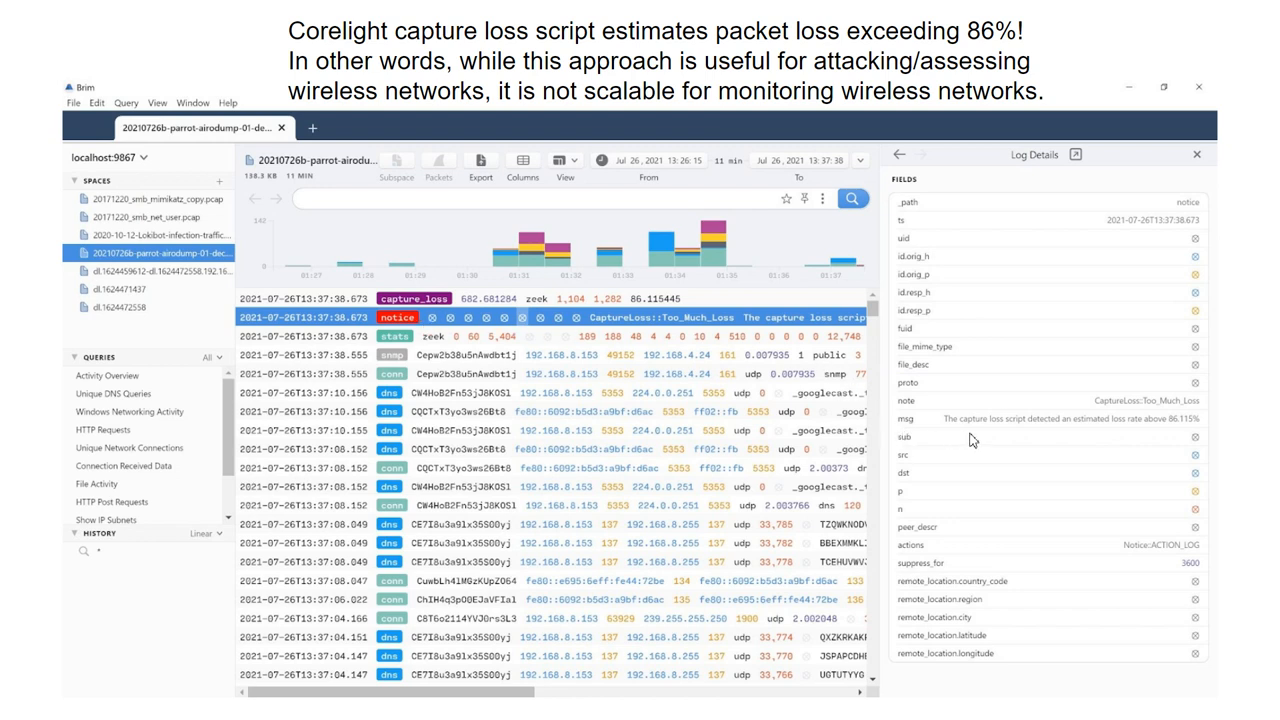
mouse_move(984, 438)
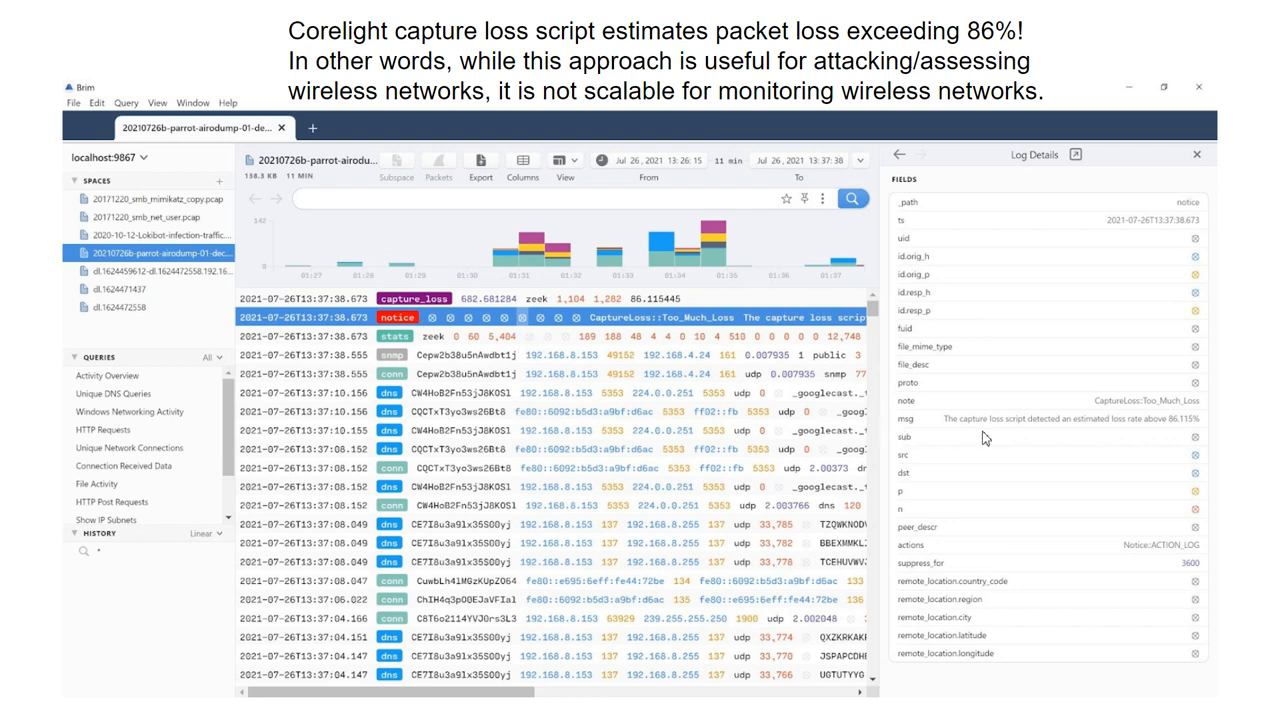
mouse_move(1080, 442)
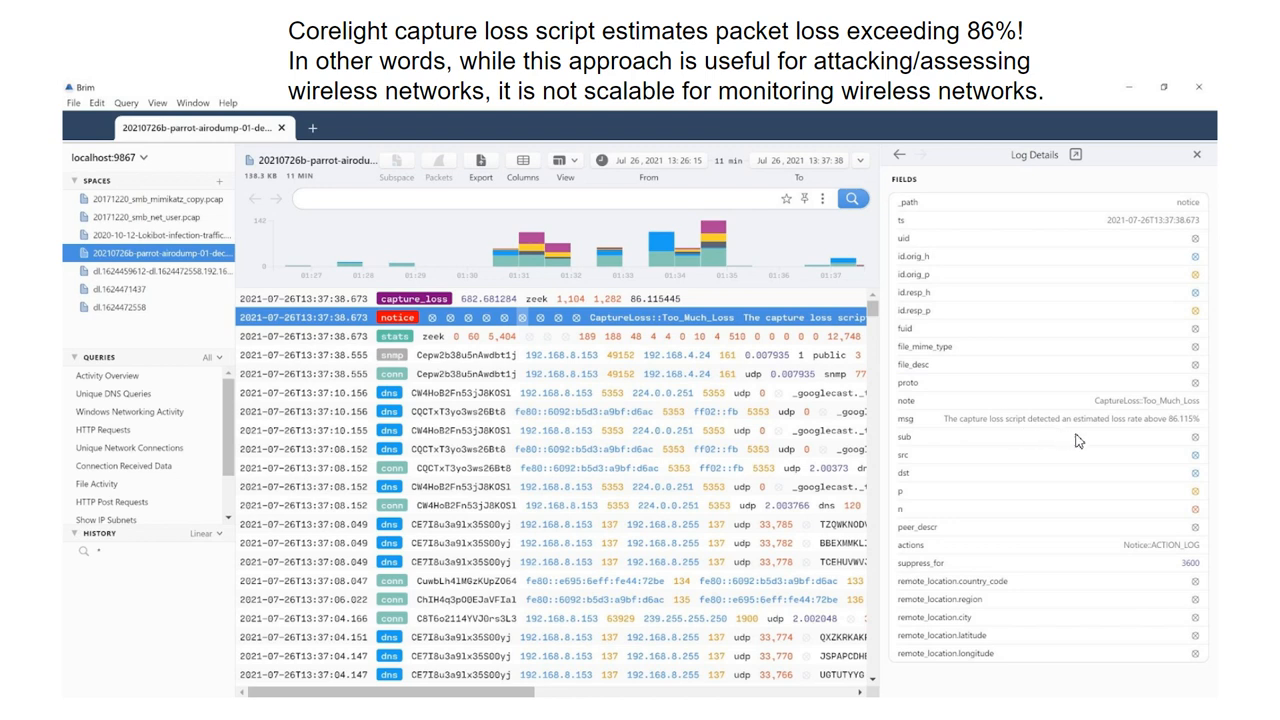
mouse_move(1172, 436)
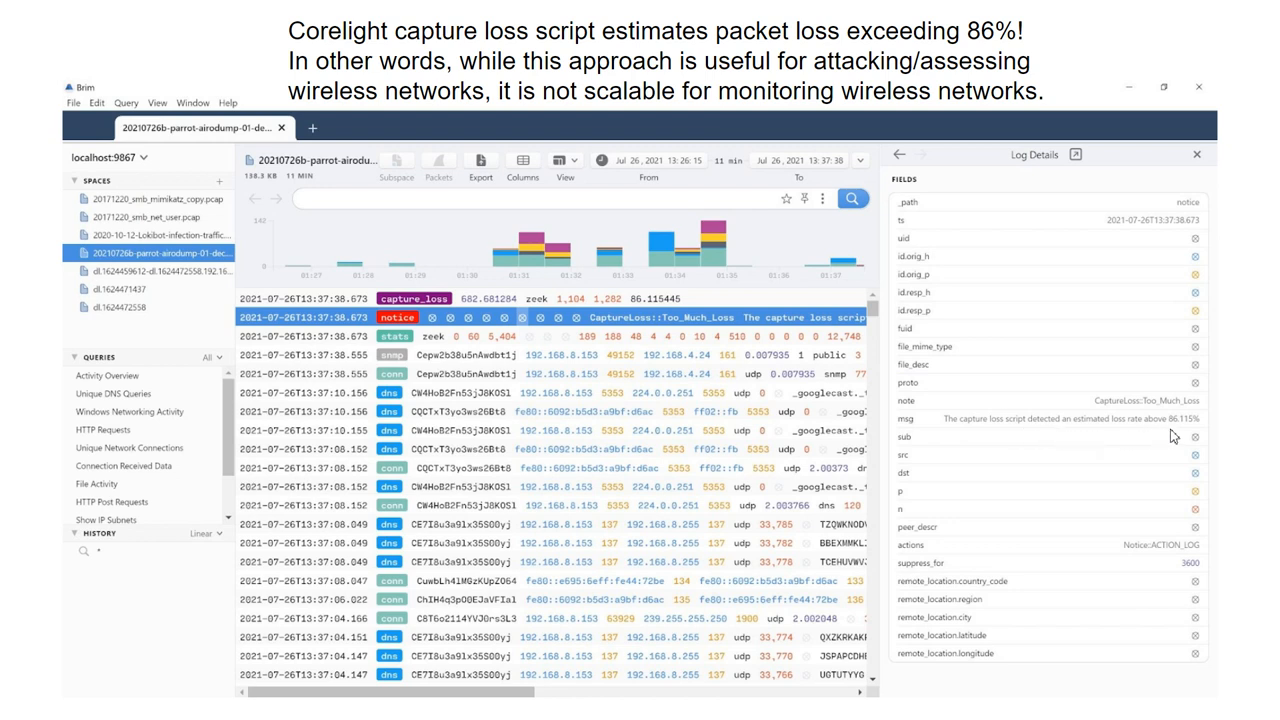
mouse_move(1116, 476)
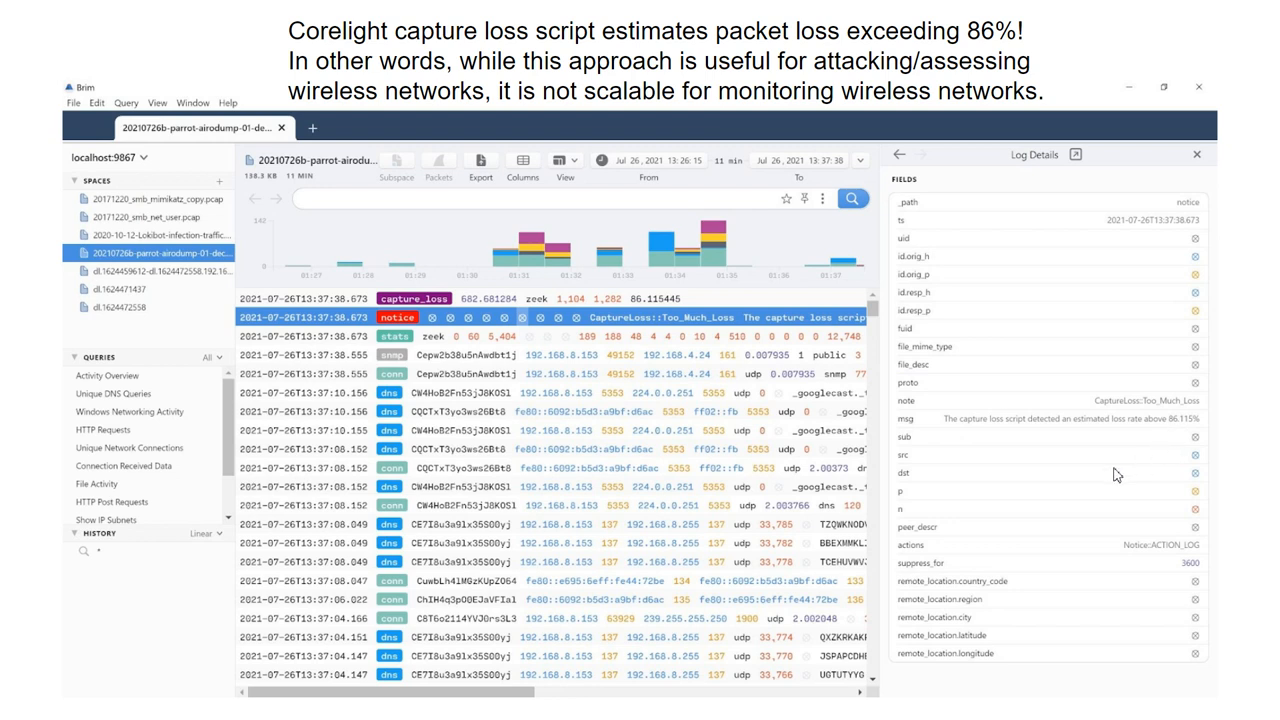